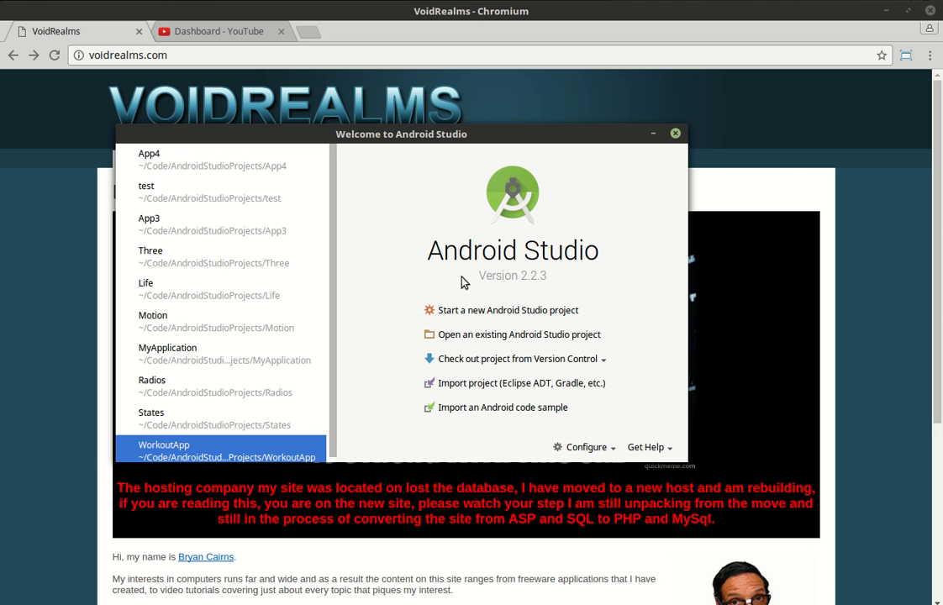
# Create the App4 project for Phone and Tablet with an Empty Activity template
pyautogui.click(508, 310)
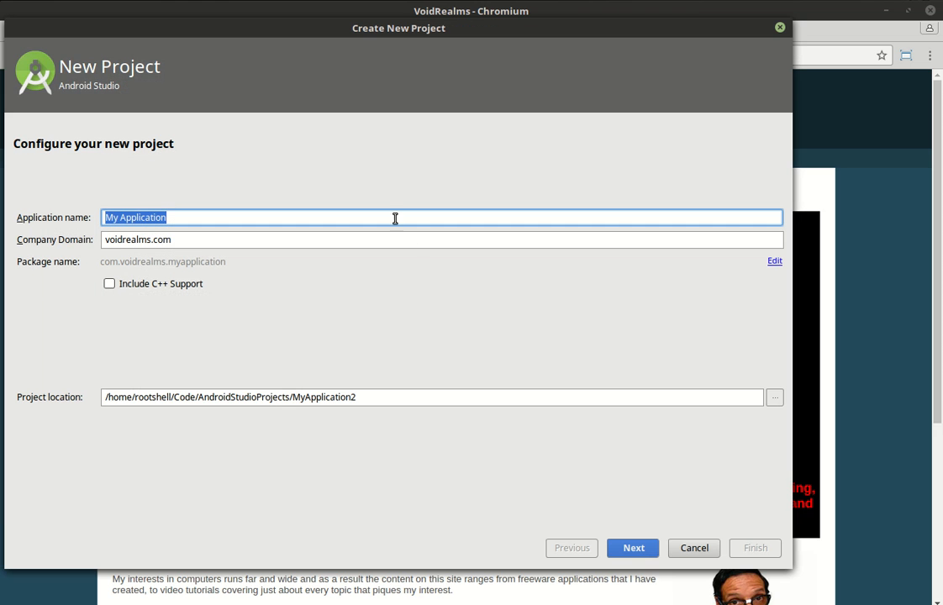
pyautogui.write('A')
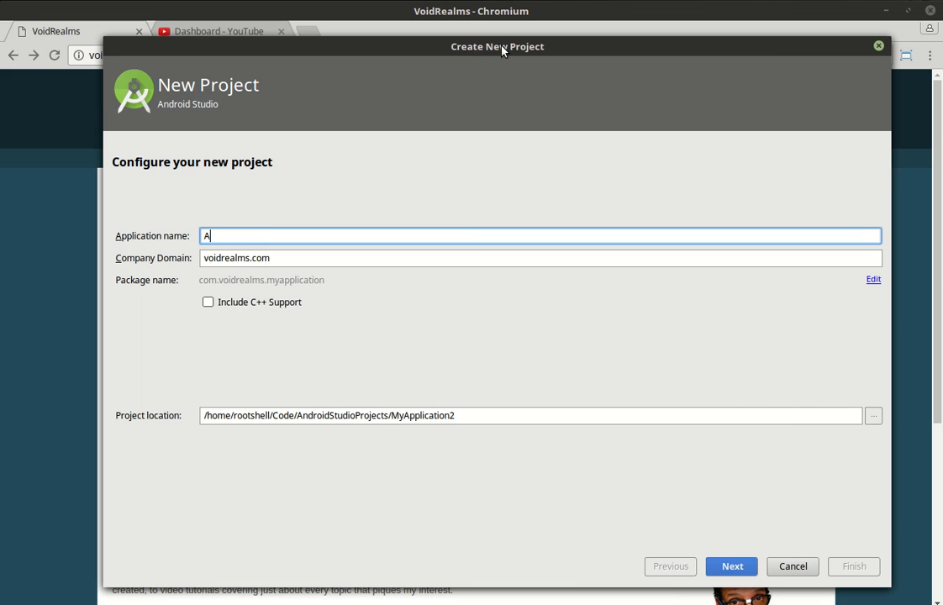
pyautogui.click(731, 566)
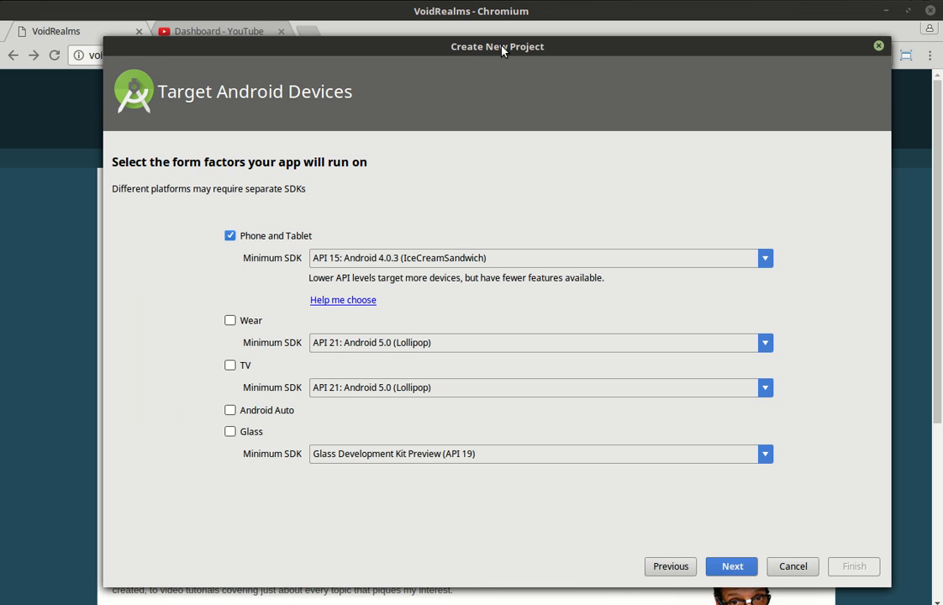
pyautogui.click(730, 565)
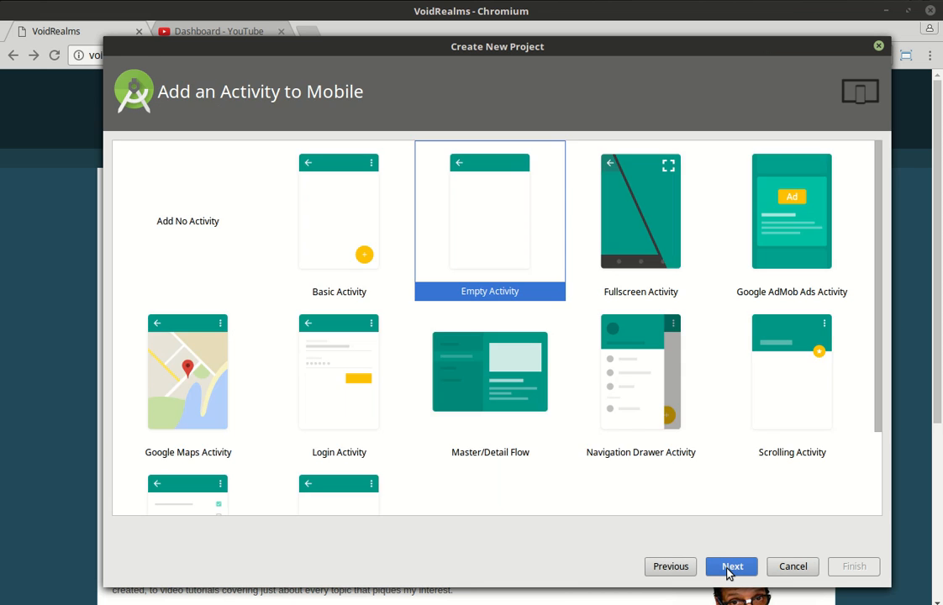
pyautogui.click(732, 565)
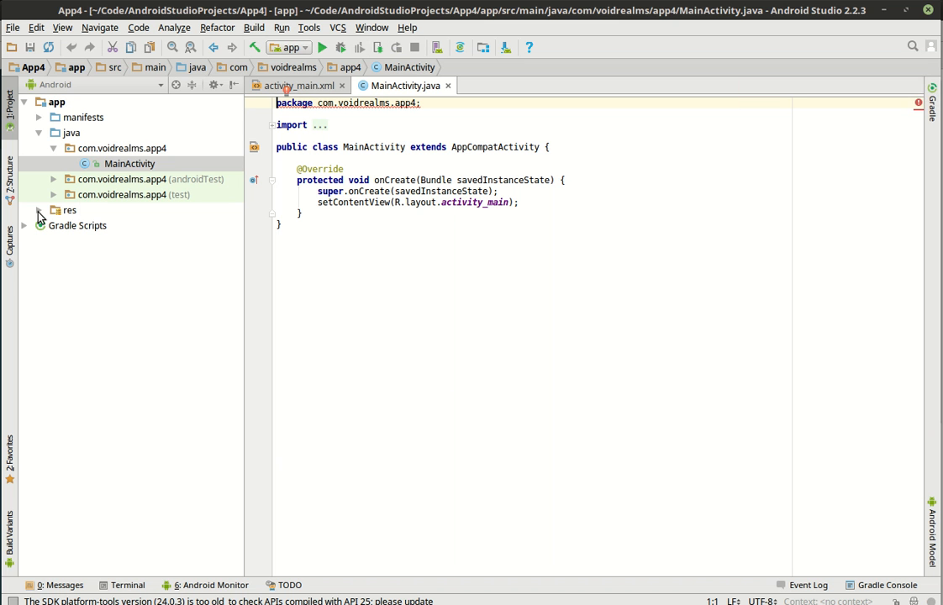
# Change the Hello World label's text to Pet Order Form in activity_main.xml
pyautogui.click(38, 209)
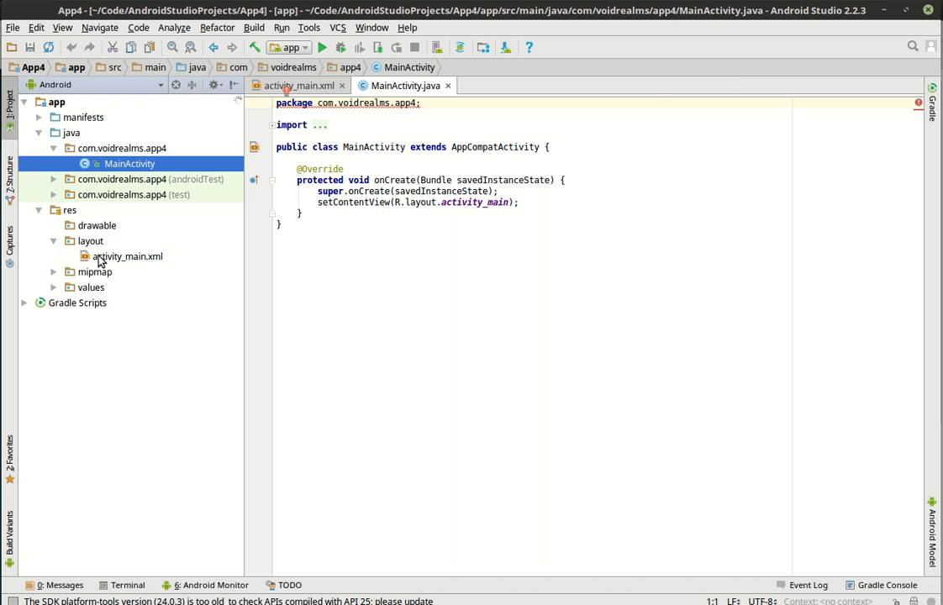
pyautogui.click(299, 84)
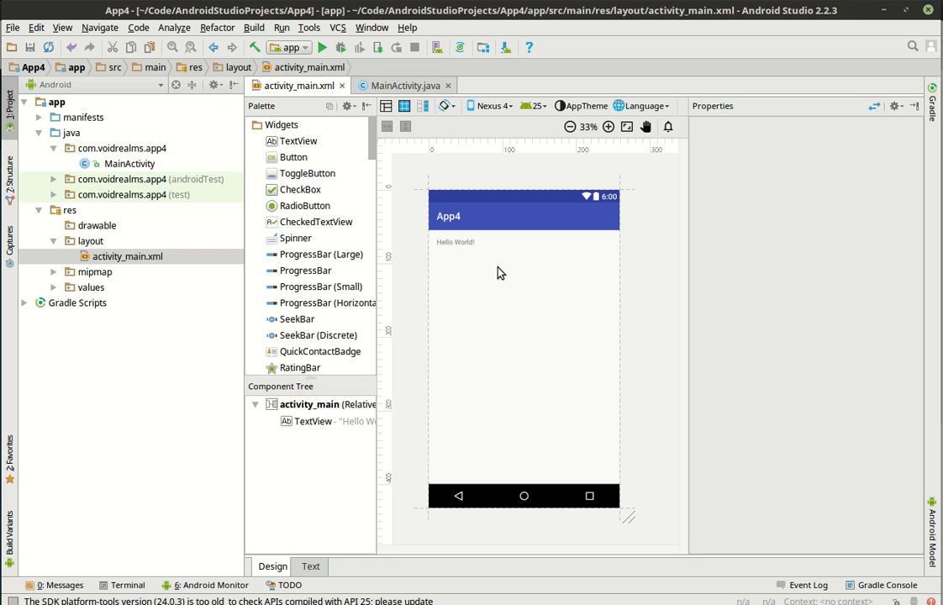
pyautogui.click(525, 353)
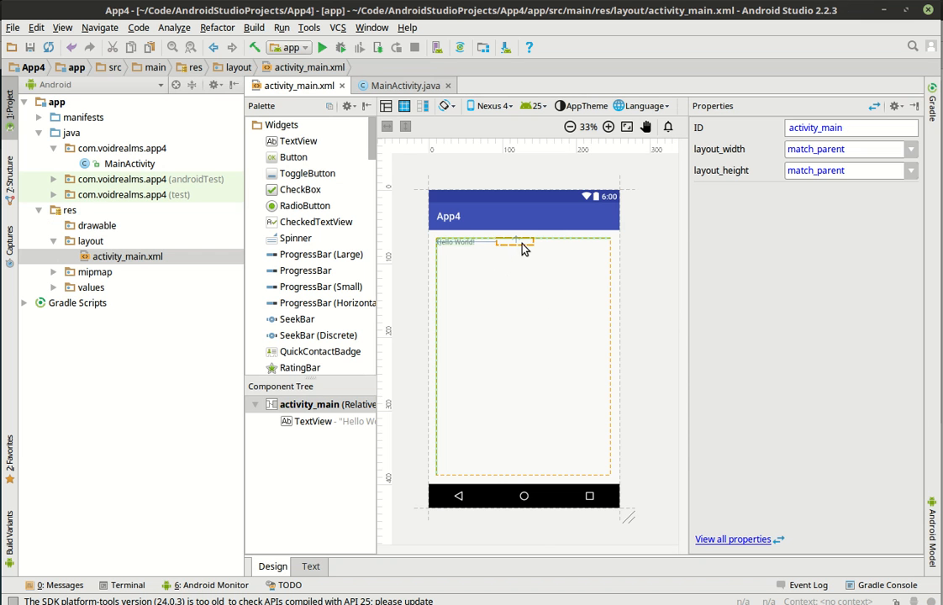
pyautogui.click(524, 242)
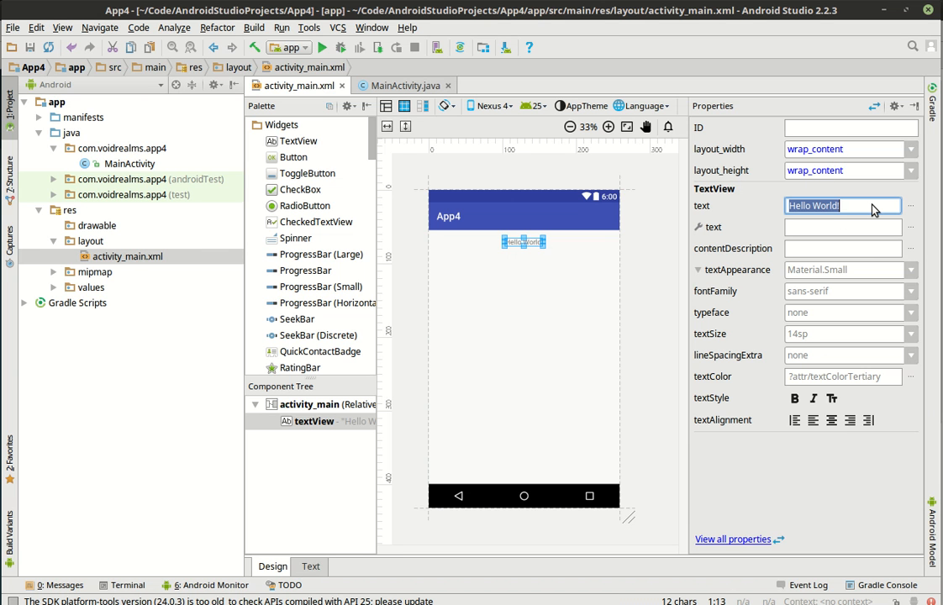
pyautogui.write('Pet')
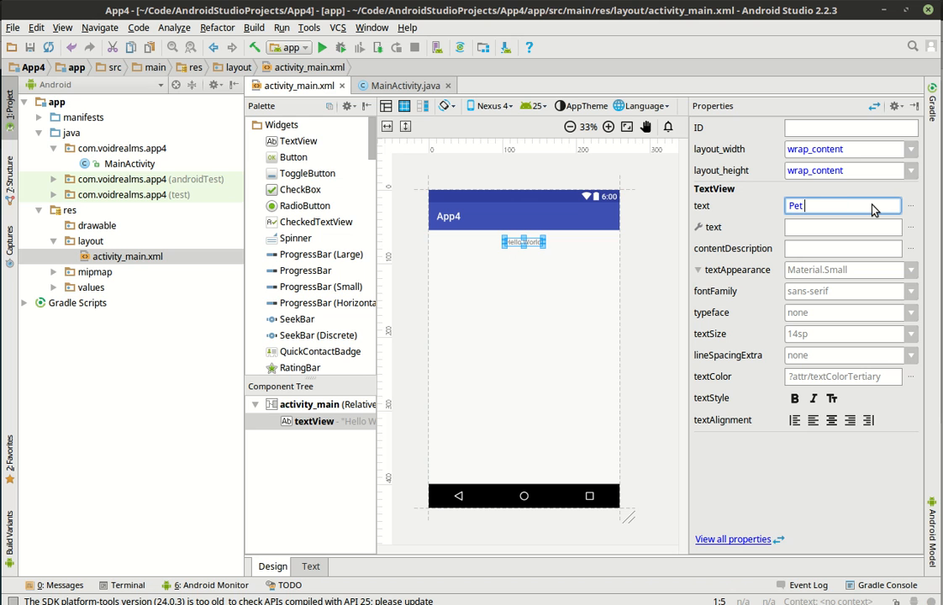
pyautogui.write('Order Form')
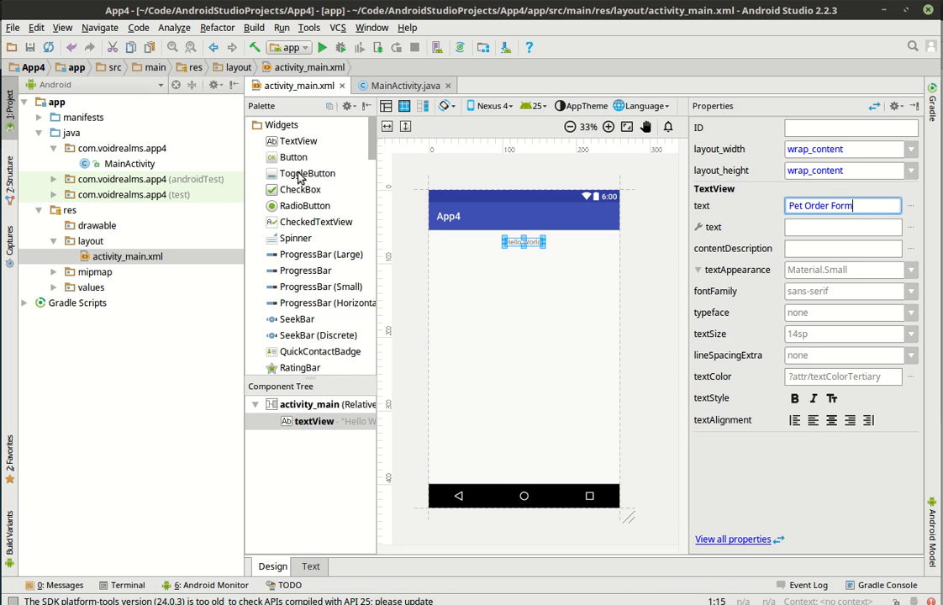
# Place a toggle button with ID btnToggle below the title label
pyautogui.moveTo(307, 173); pyautogui.dragTo(521, 269)
pyautogui.write('btn')
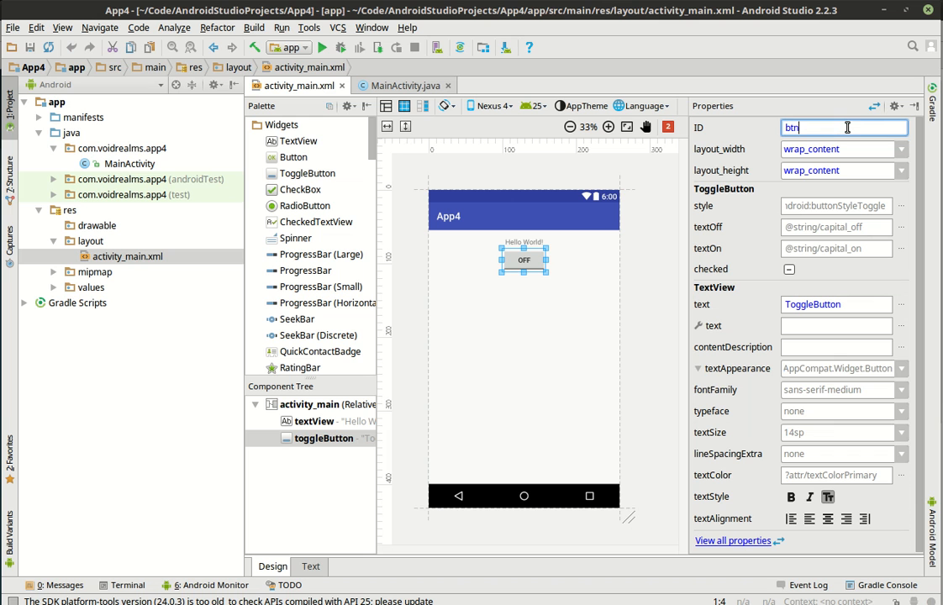
pyautogui.write('Toggle')
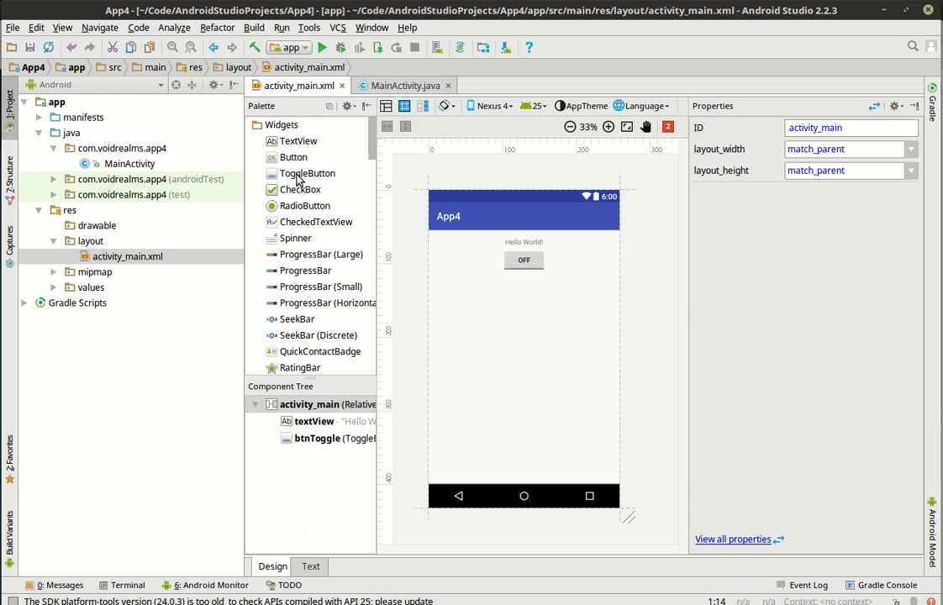
pyautogui.moveTo(303, 188)
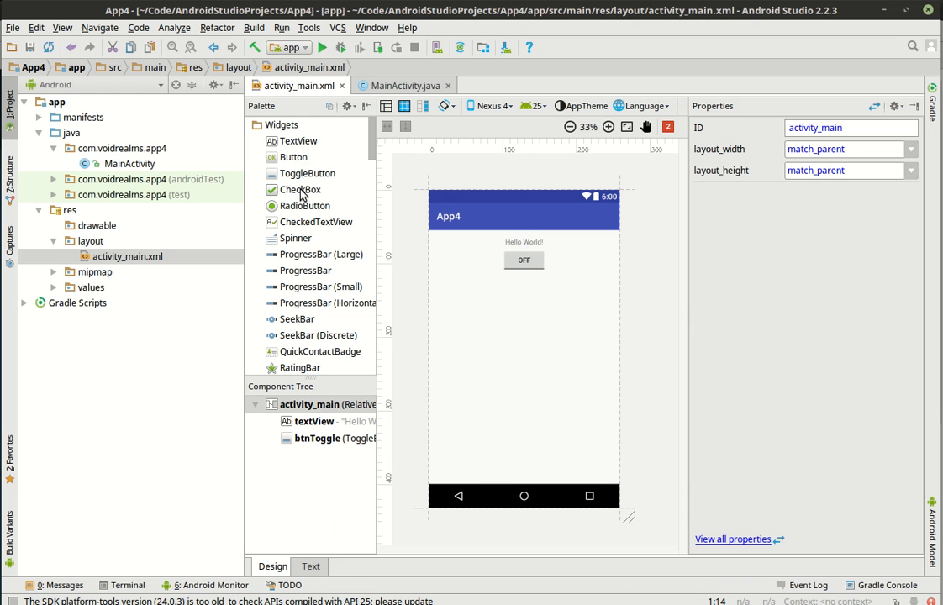
# Add a checkbox chkBox1 labelled Alive? below the toggle button
pyautogui.moveTo(299, 188); pyautogui.dragTo(524, 290)
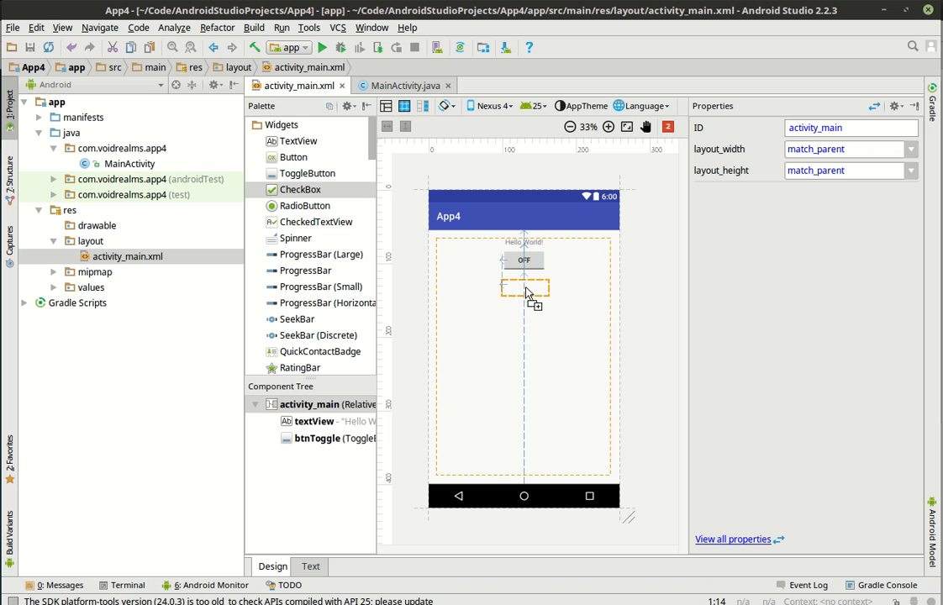
pyautogui.moveTo(299, 188); pyautogui.dragTo(525, 286)
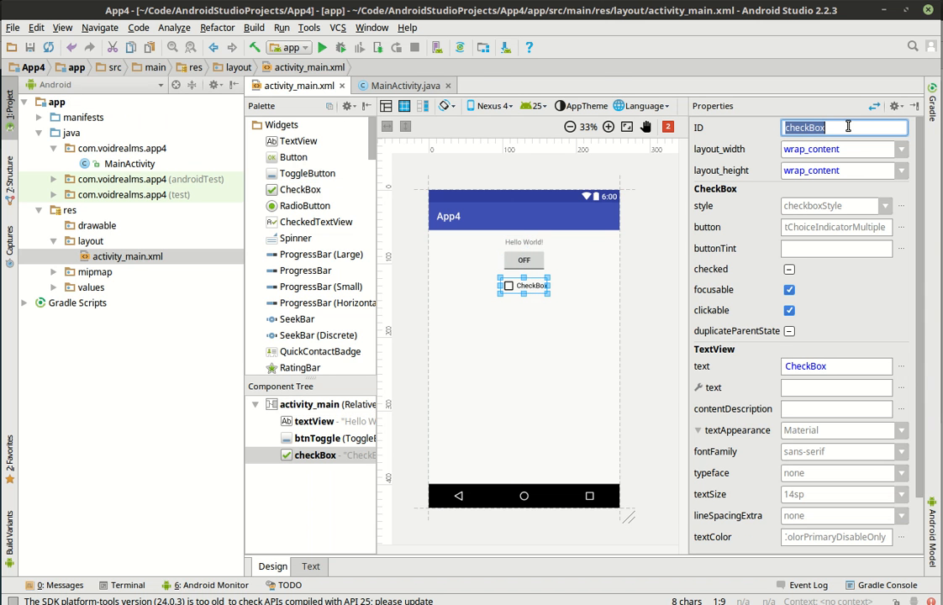
pyautogui.write('chkB')
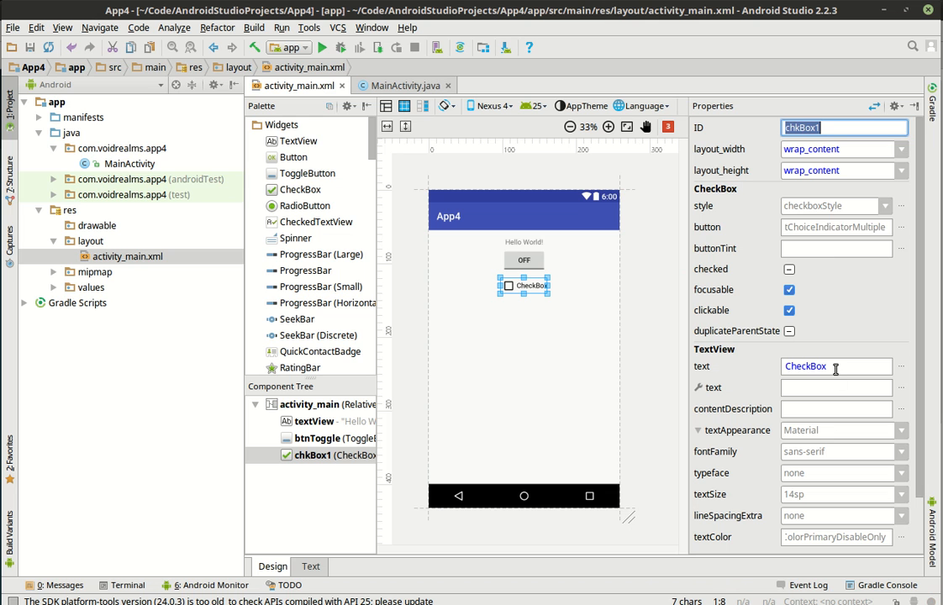
pyautogui.write('Alive?')
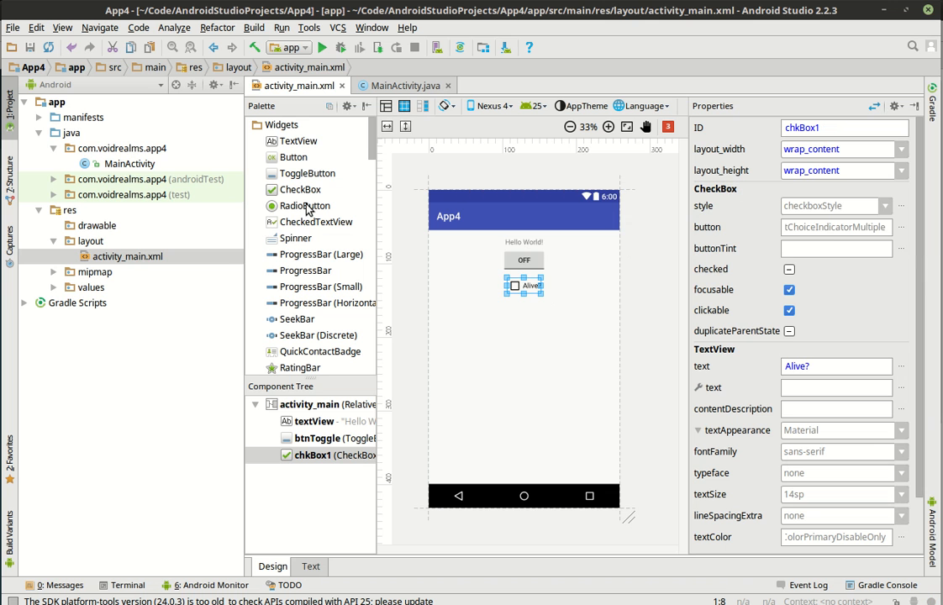
# Place two radio buttons under the Alive? checkbox and a Name text field below them
pyautogui.moveTo(299, 205); pyautogui.dragTo(523, 321)
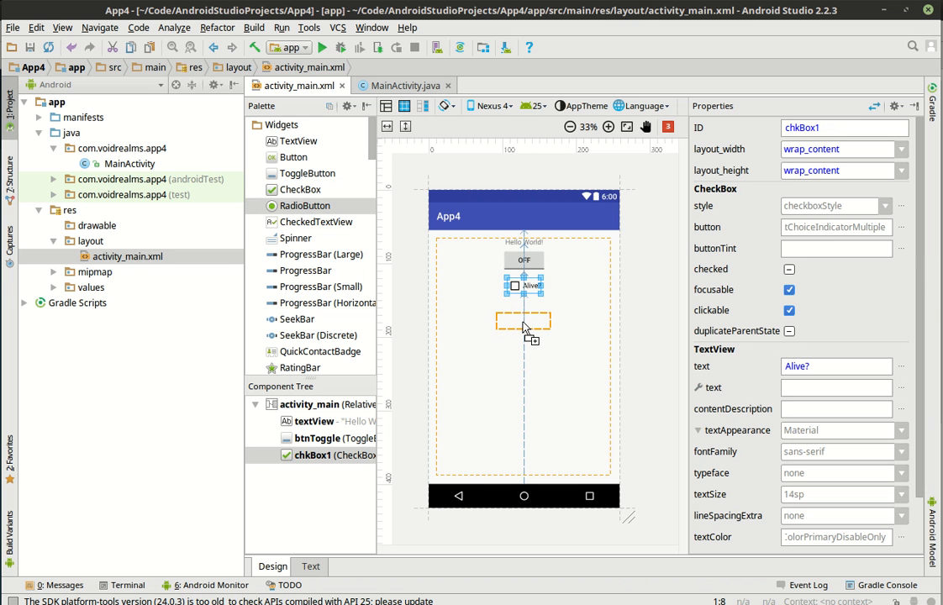
pyautogui.moveTo(305, 205); pyautogui.dragTo(525, 308)
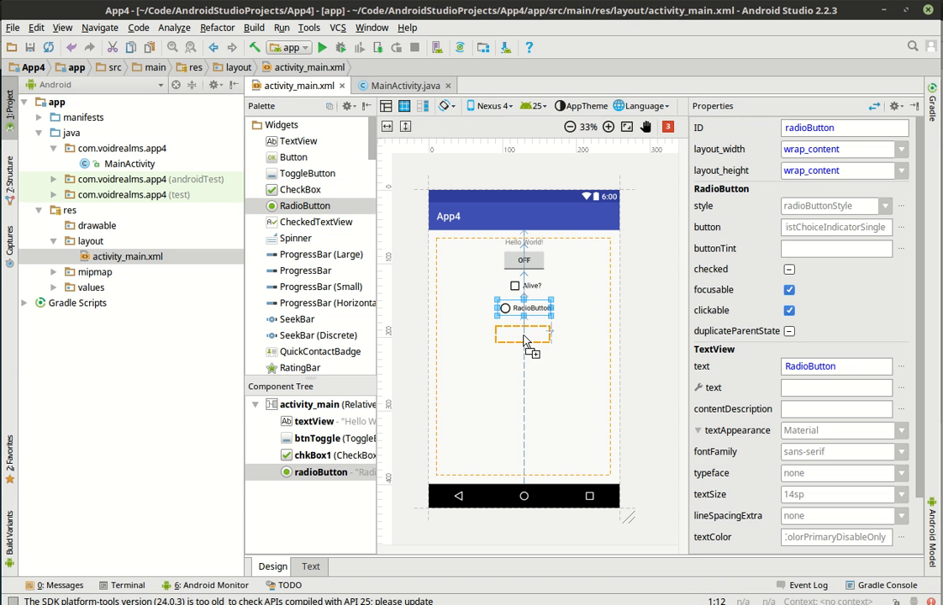
pyautogui.moveTo(305, 205); pyautogui.dragTo(524, 339)
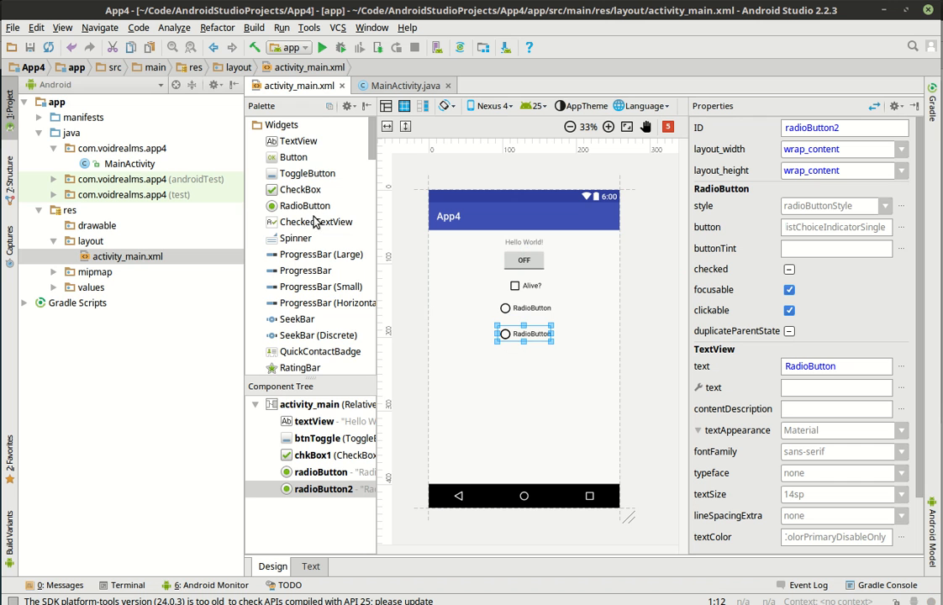
pyautogui.scroll(-3)
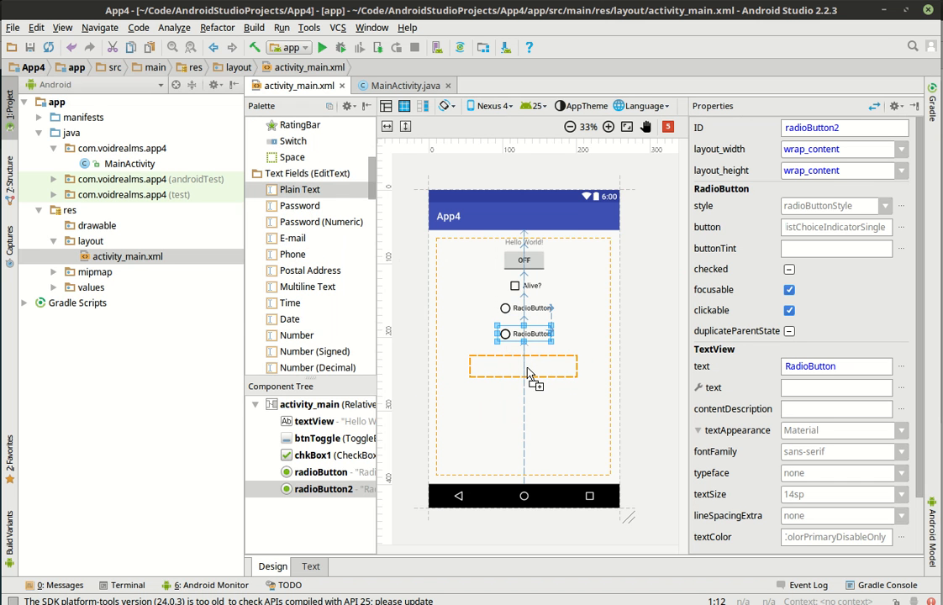
pyautogui.moveTo(299, 189); pyautogui.dragTo(523, 366)
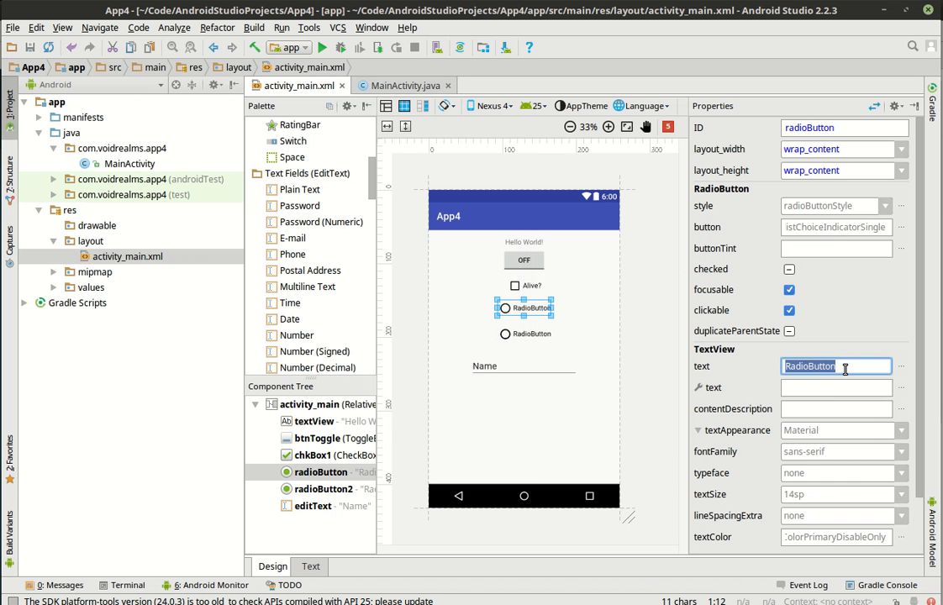
# Label the first radio button Dog and give it the ID rdoDog
pyautogui.write('Dog')
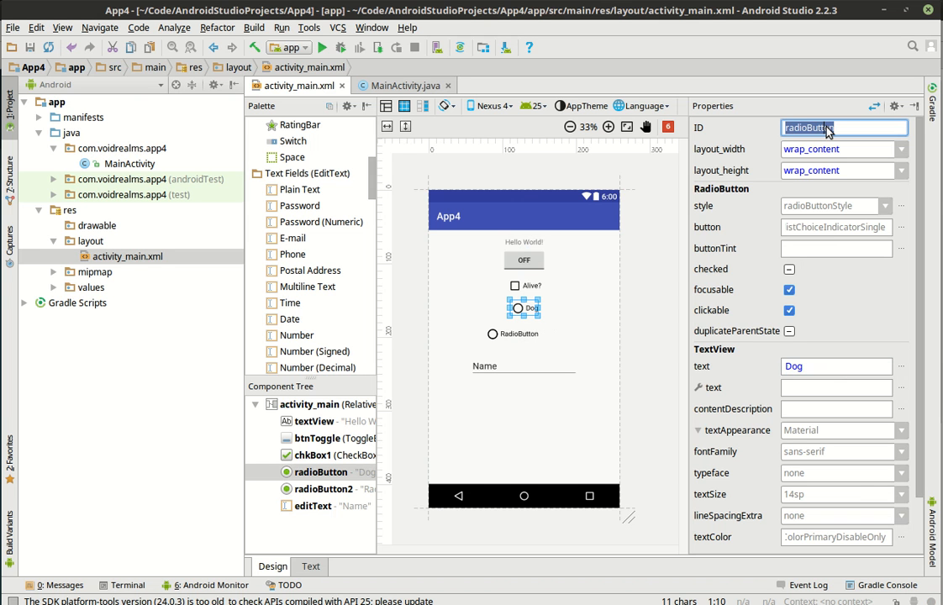
pyautogui.write('rdoDog')
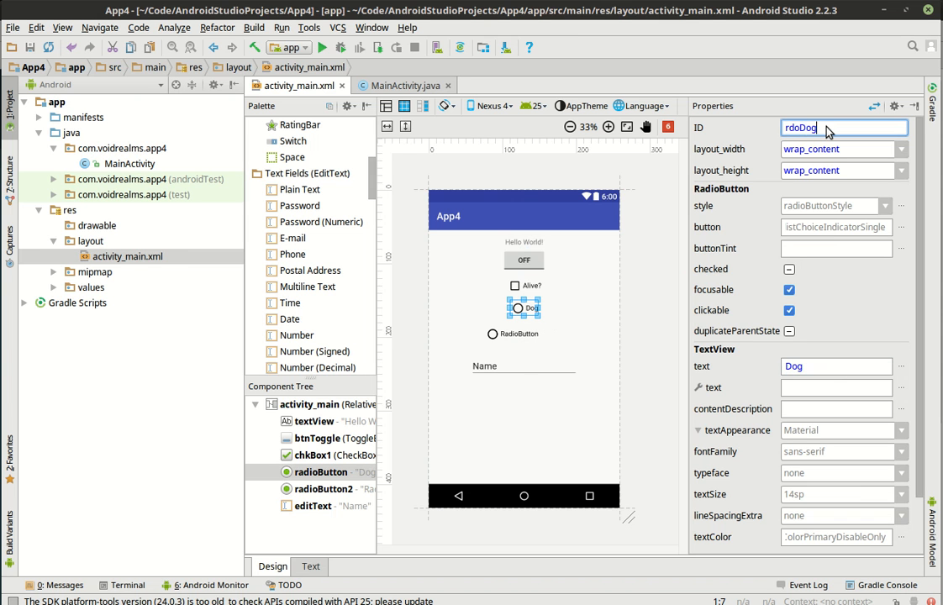
pyautogui.press('Return')
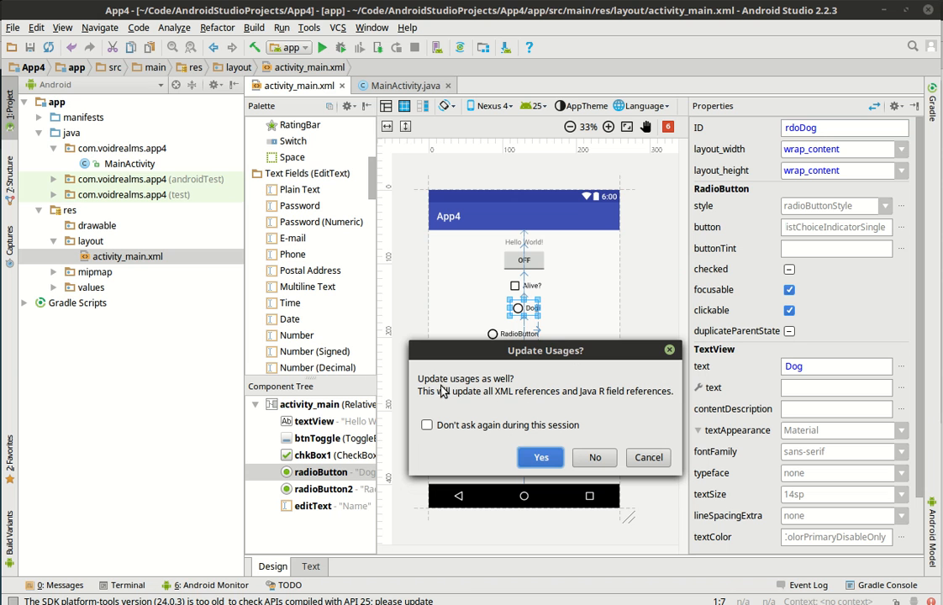
pyautogui.moveTo(595, 457)
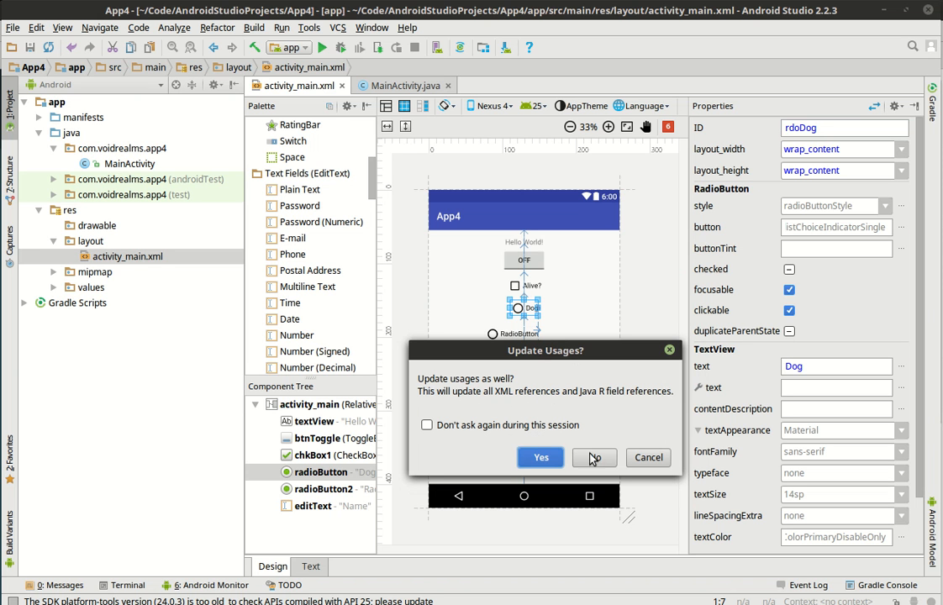
pyautogui.moveTo(541, 424)
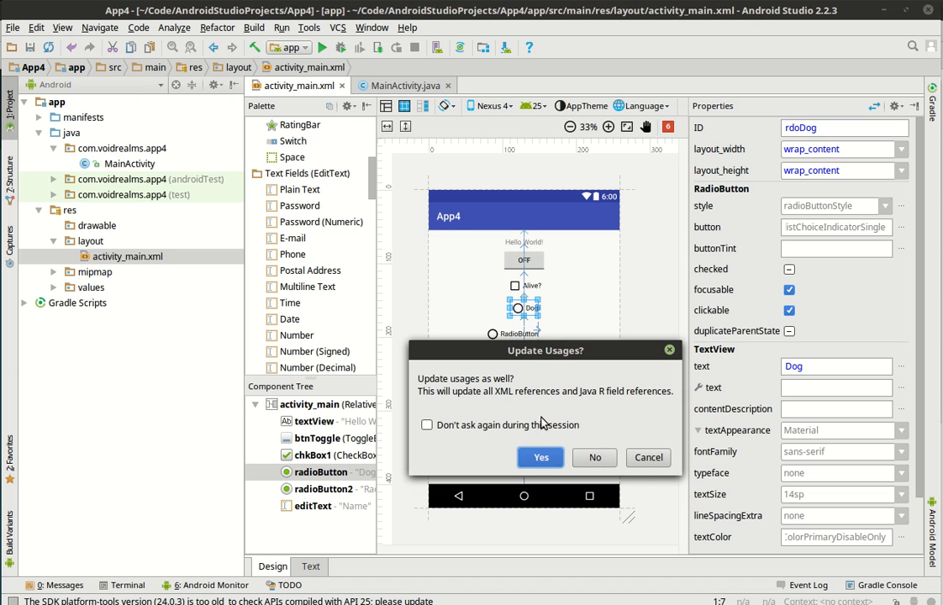
pyautogui.moveTo(542, 374)
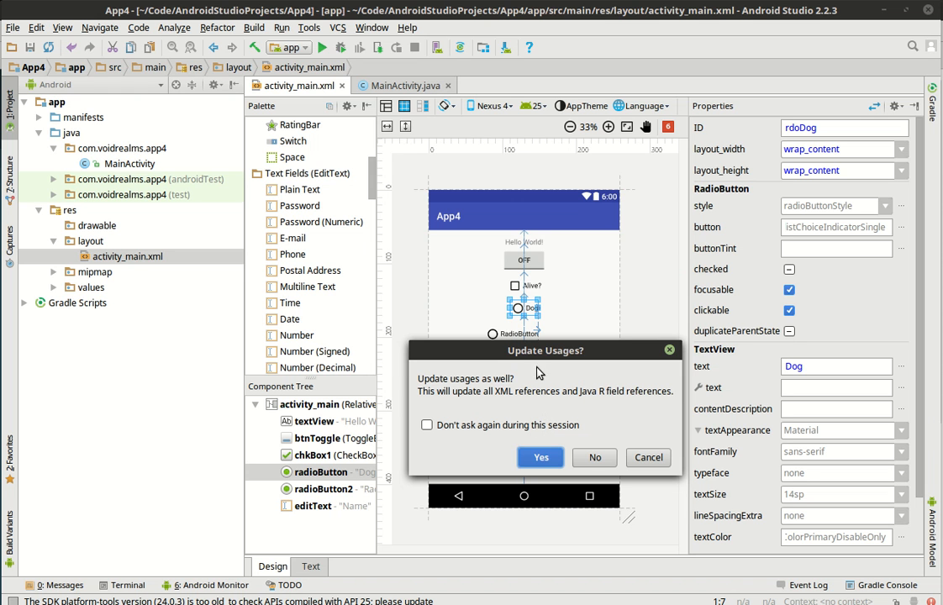
pyautogui.moveTo(529, 279)
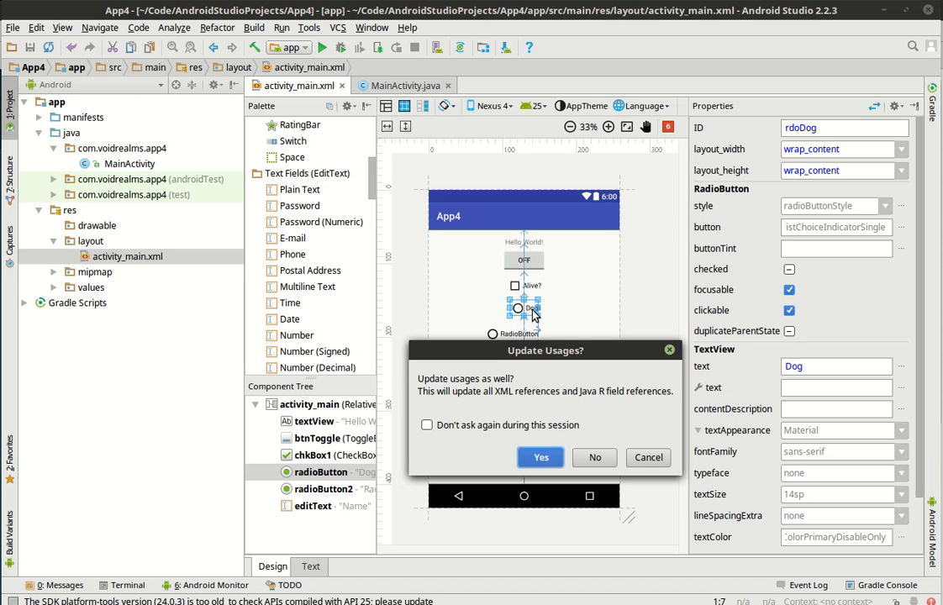
pyautogui.moveTo(541, 269)
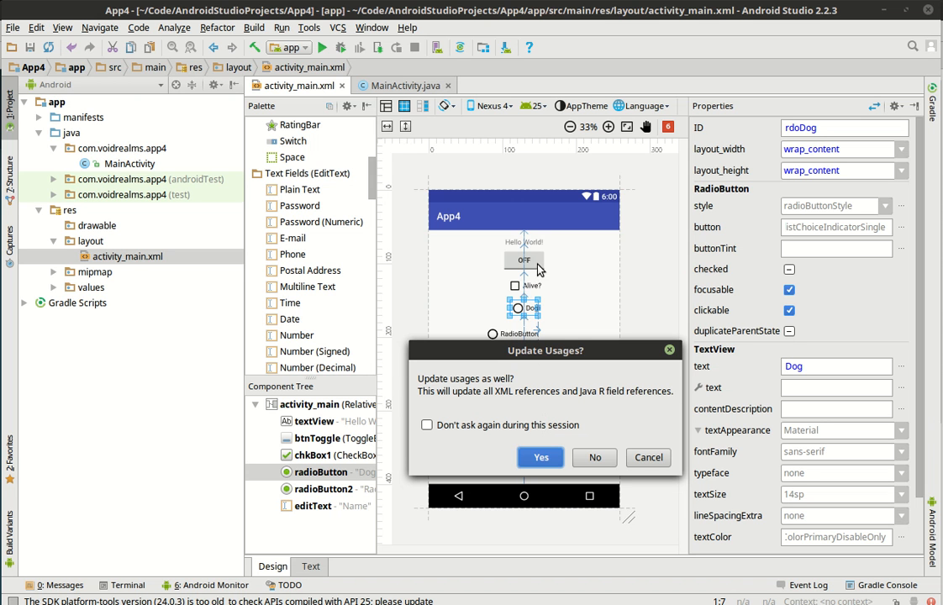
pyautogui.moveTo(549, 354)
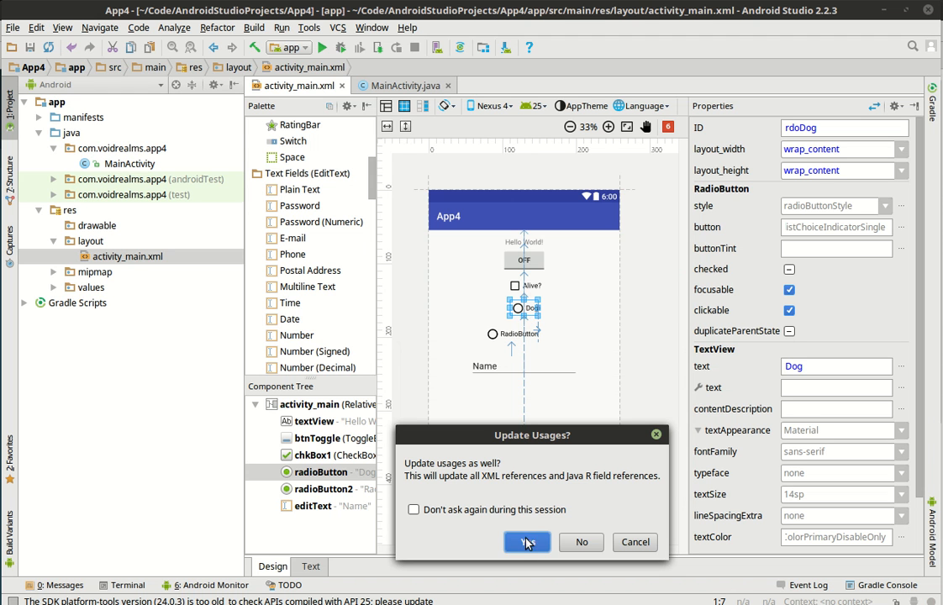
# Confirm the rdoDog rename so all usages are updated
pyautogui.click(528, 541)
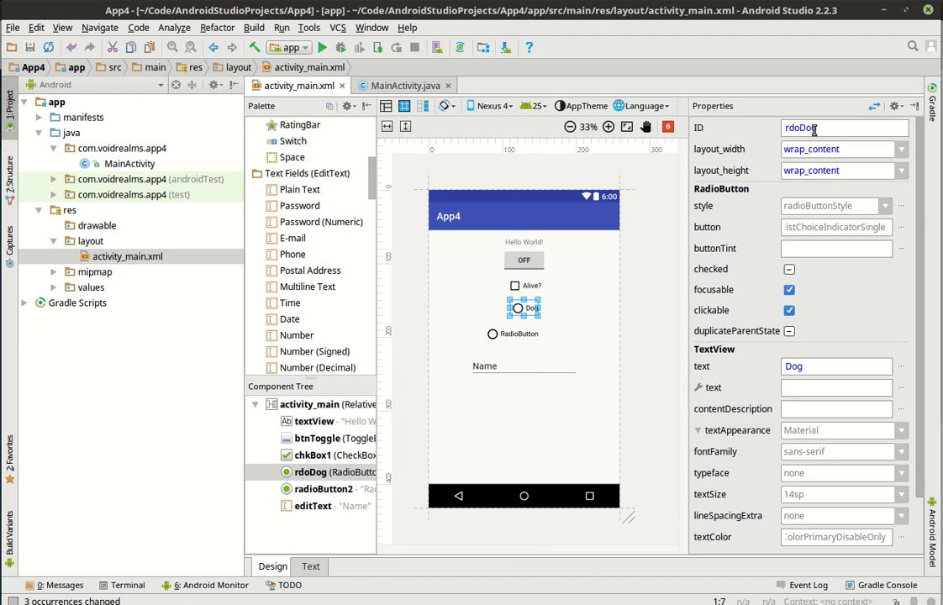
# View the layout's XML source down to the RadioButton entries referencing rdoDog
pyautogui.click(309, 565)
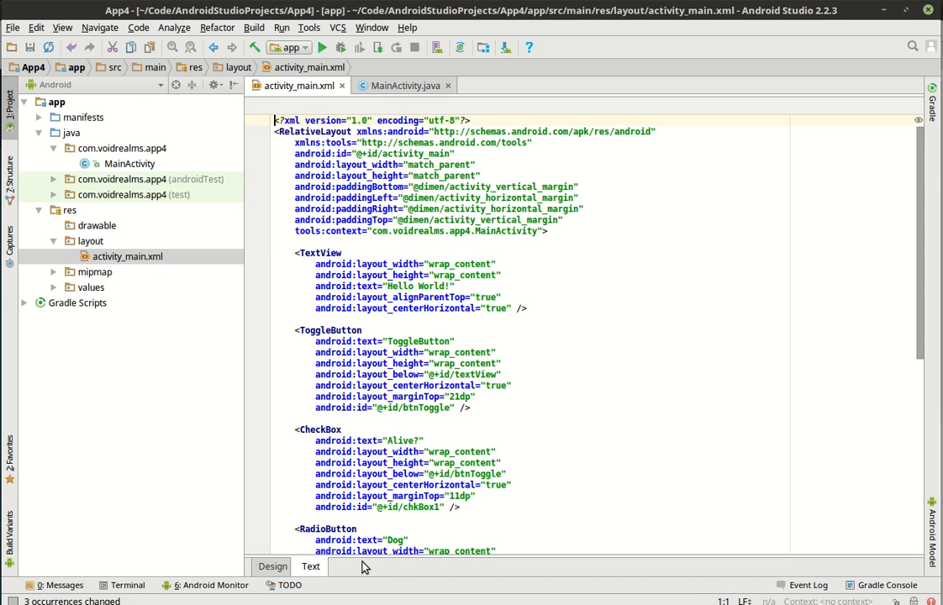
pyautogui.scroll(-3)
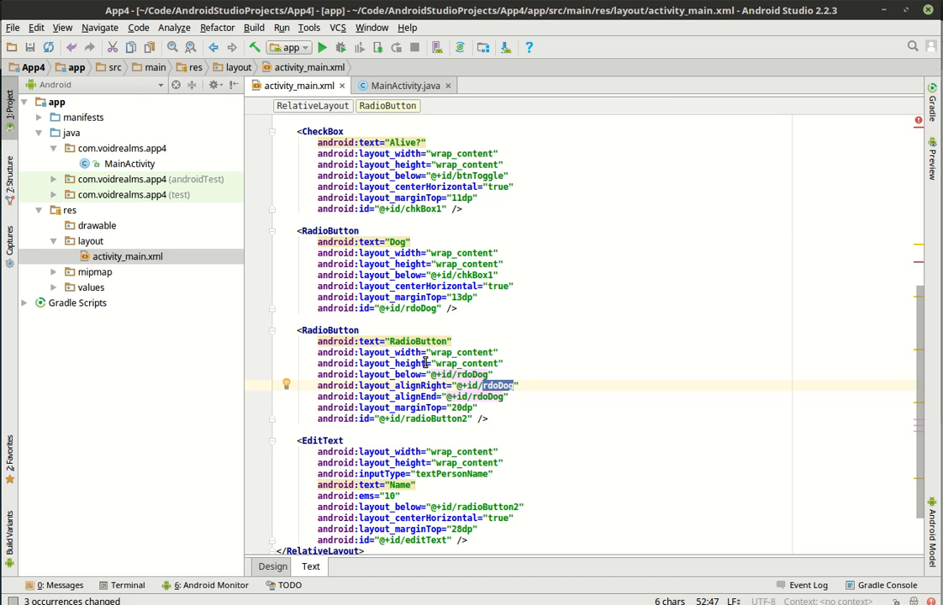
pyautogui.moveTo(464, 392)
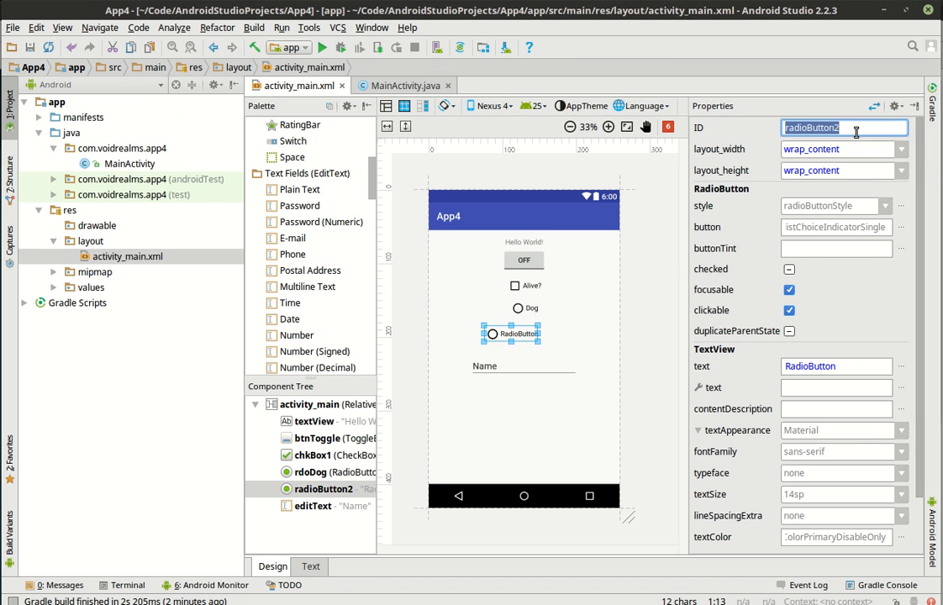
# Label the second radio button Cat with ID rdoCat, updating all references
pyautogui.click(837, 367)
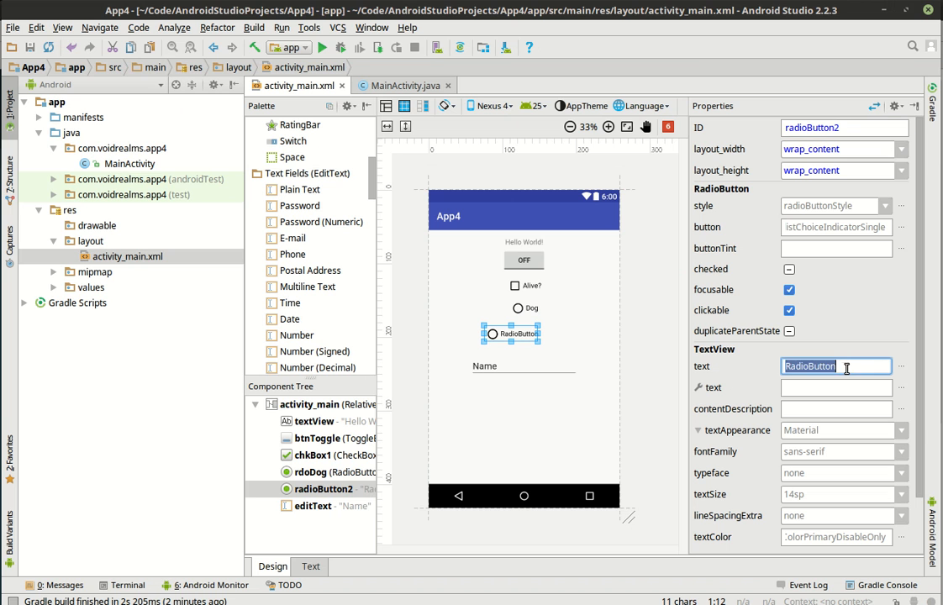
pyautogui.write('Cat')
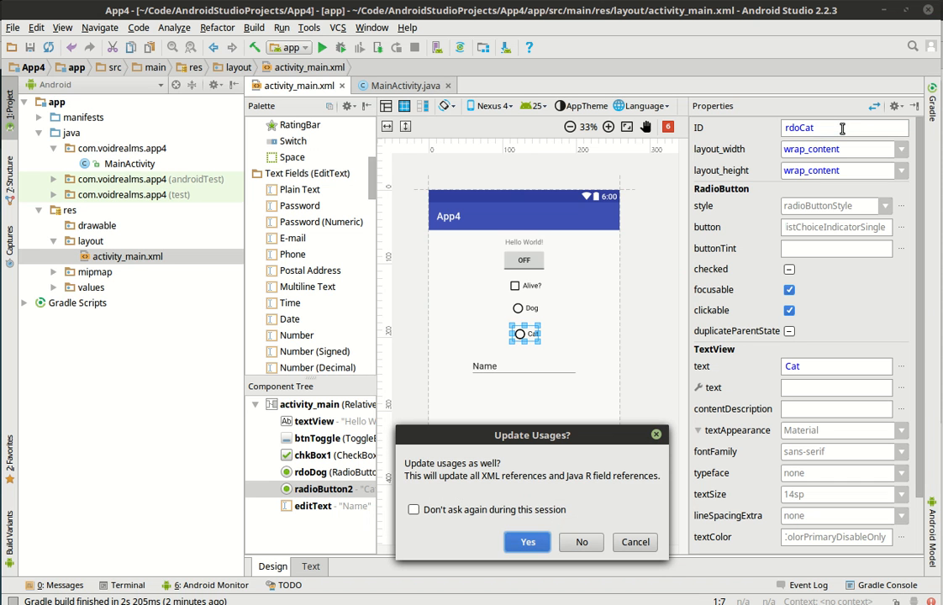
pyautogui.click(528, 541)
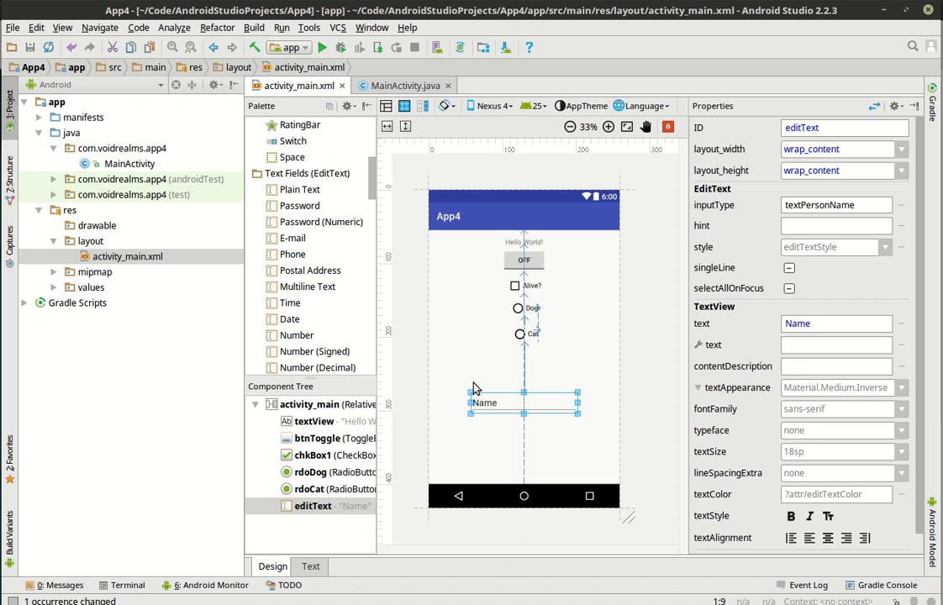
# Add a third radio button labelled Fish with ID rdoFish
pyautogui.scroll(3)
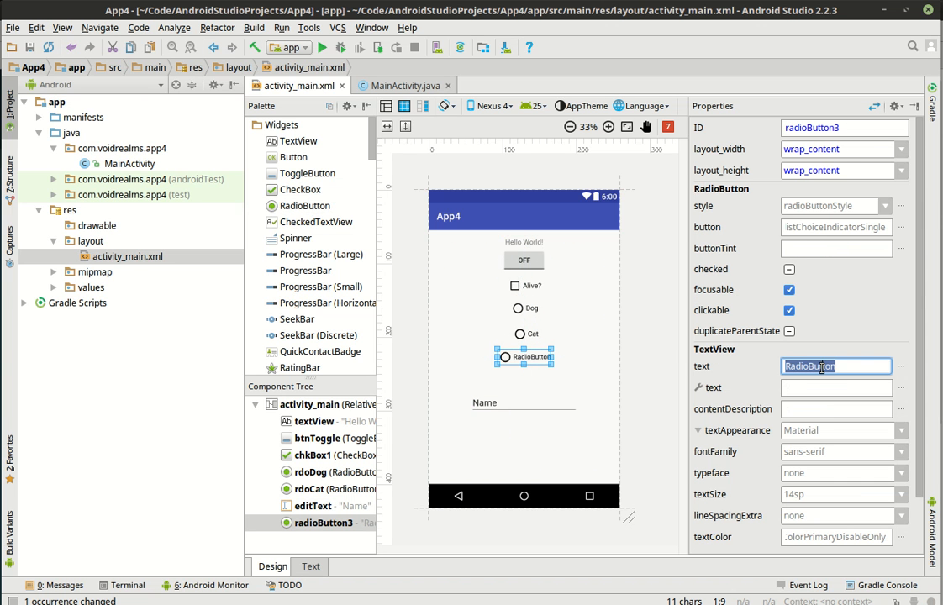
pyautogui.write('Fish')
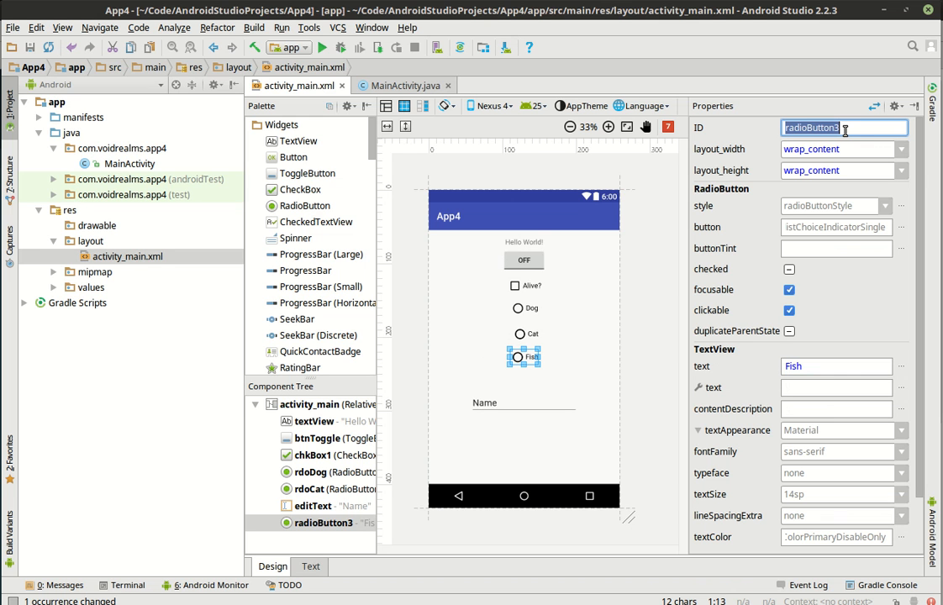
pyautogui.write('rdoFish')
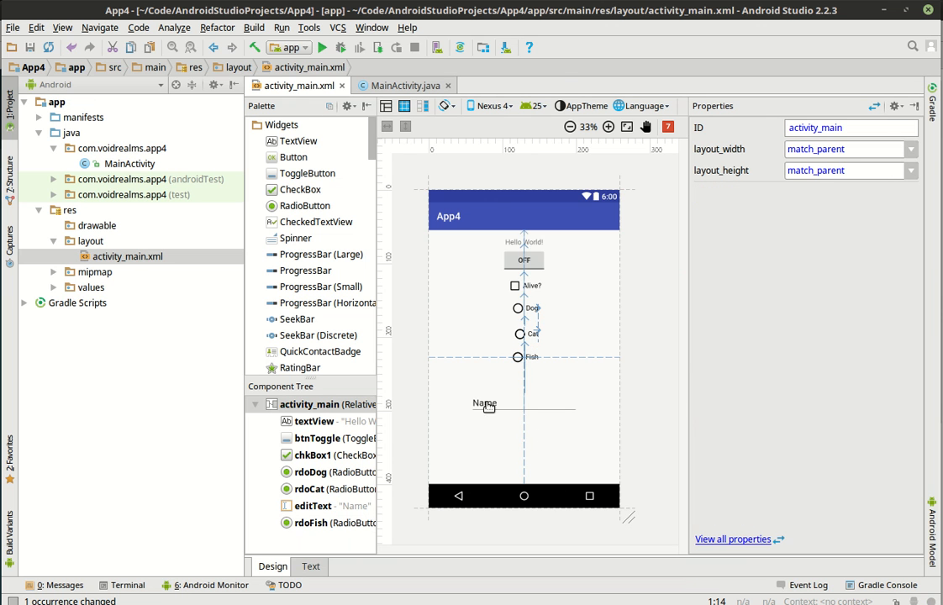
pyautogui.scroll(-3)
pyautogui.write('Or')
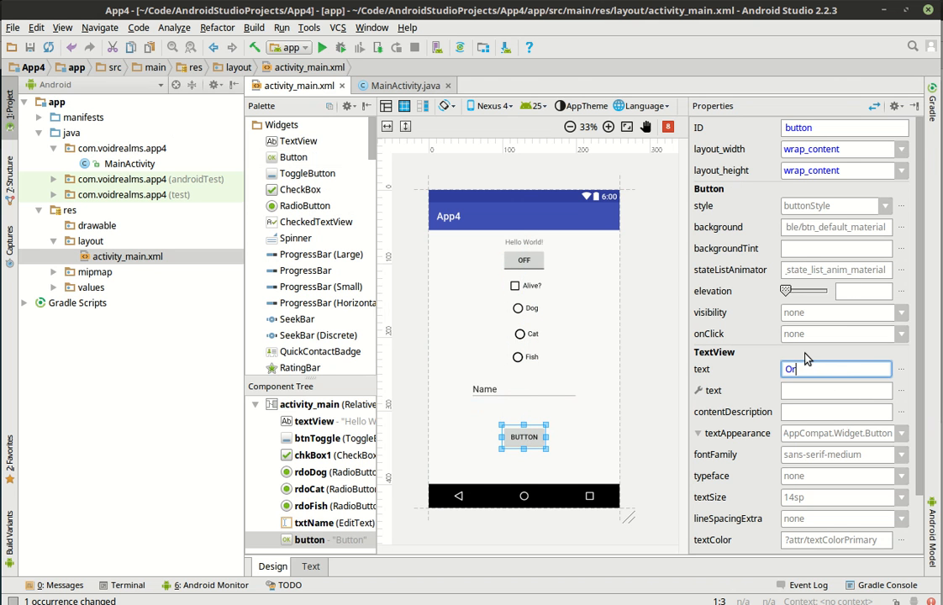
# Label the new button Order with ID btnOrder below the Name field
pyautogui.write('der')
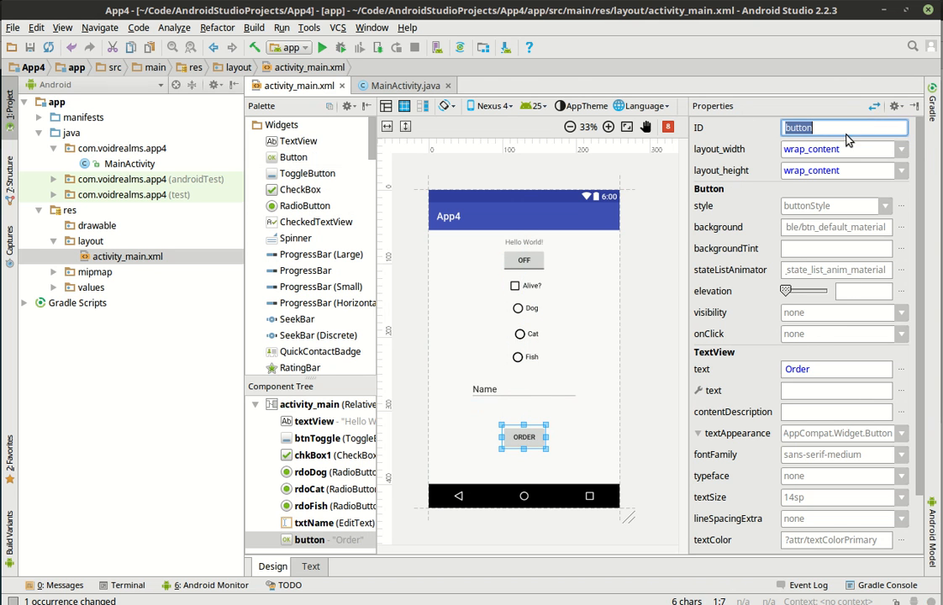
pyautogui.write('btnOrder')
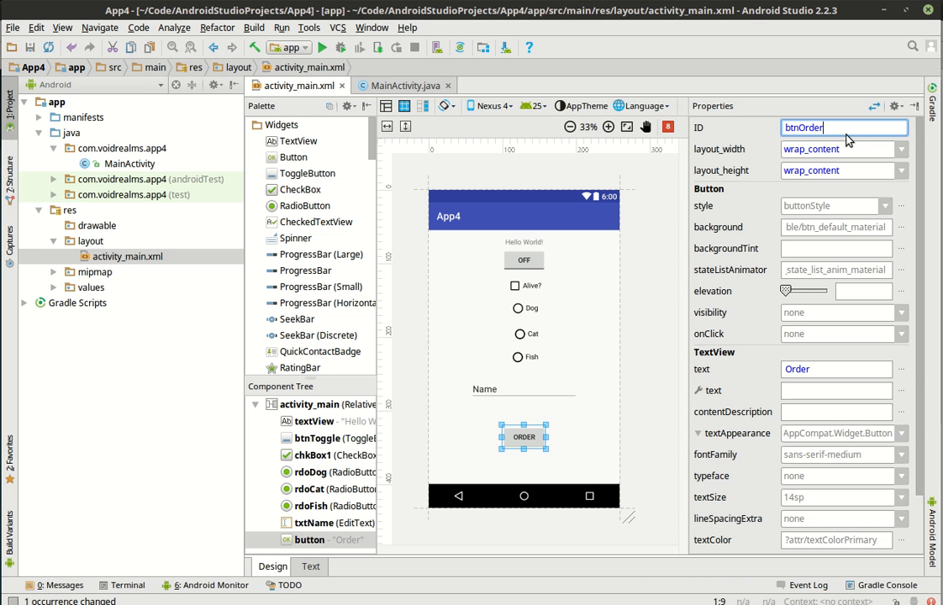
pyautogui.click(471, 454)
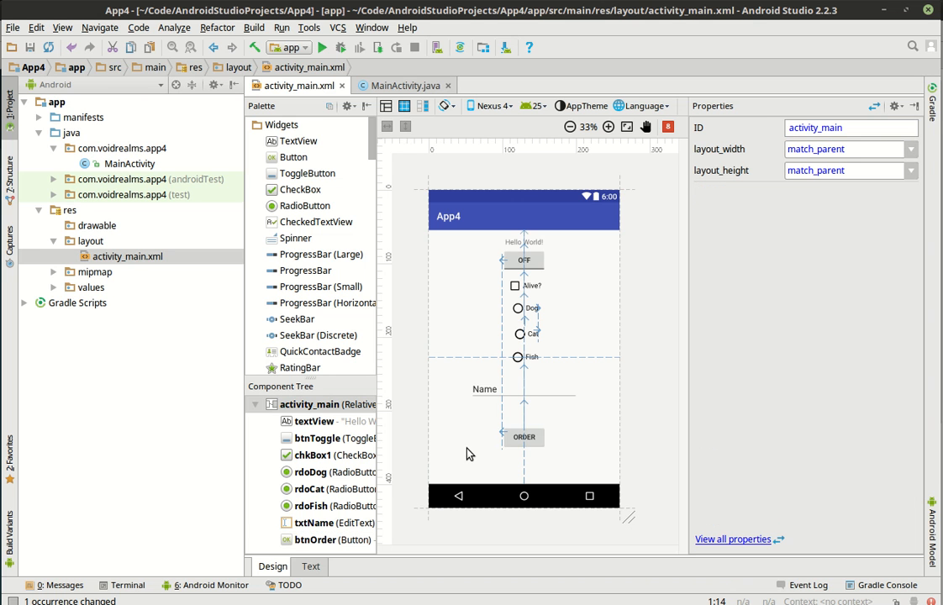
pyautogui.click(518, 333)
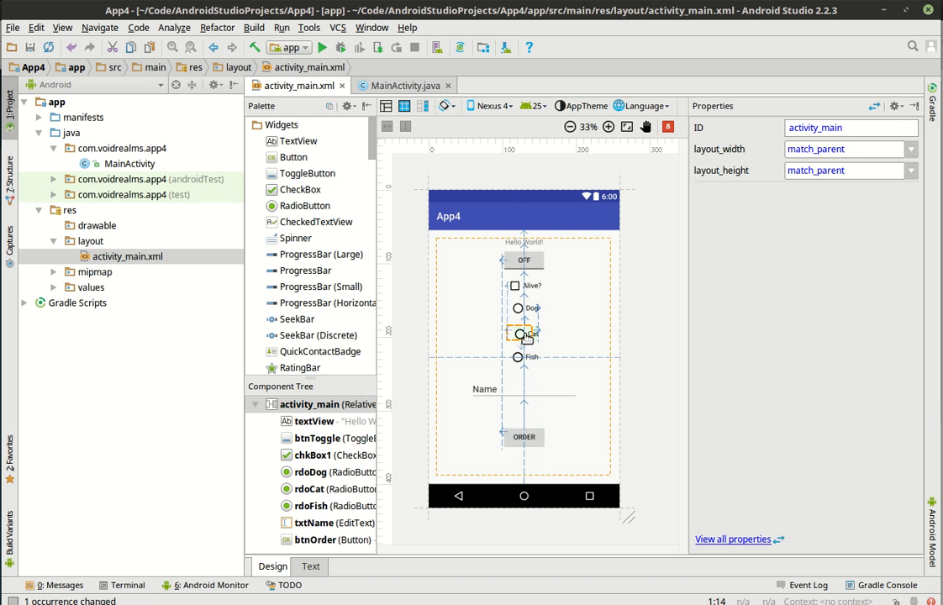
pyautogui.click(518, 333)
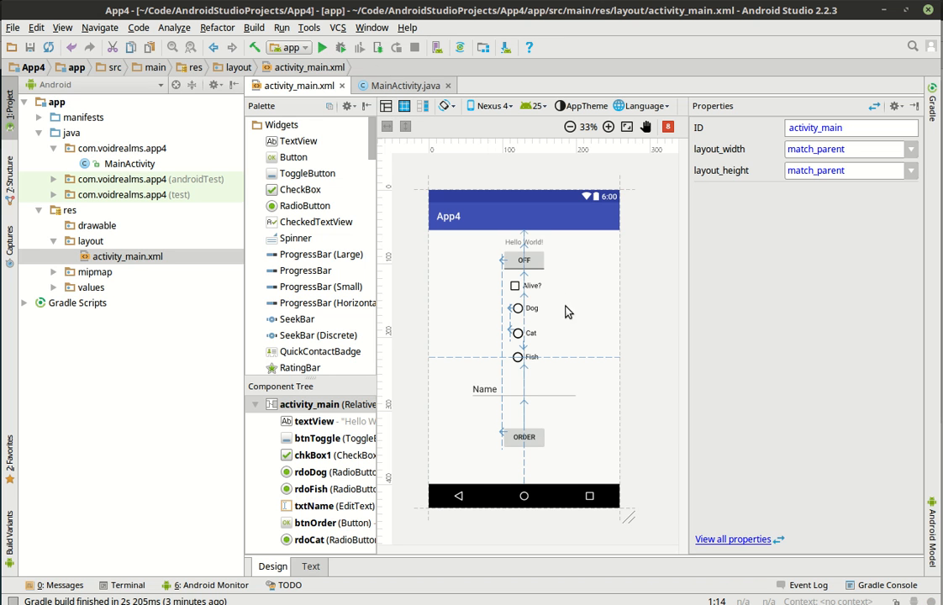
pyautogui.moveTo(502, 409)
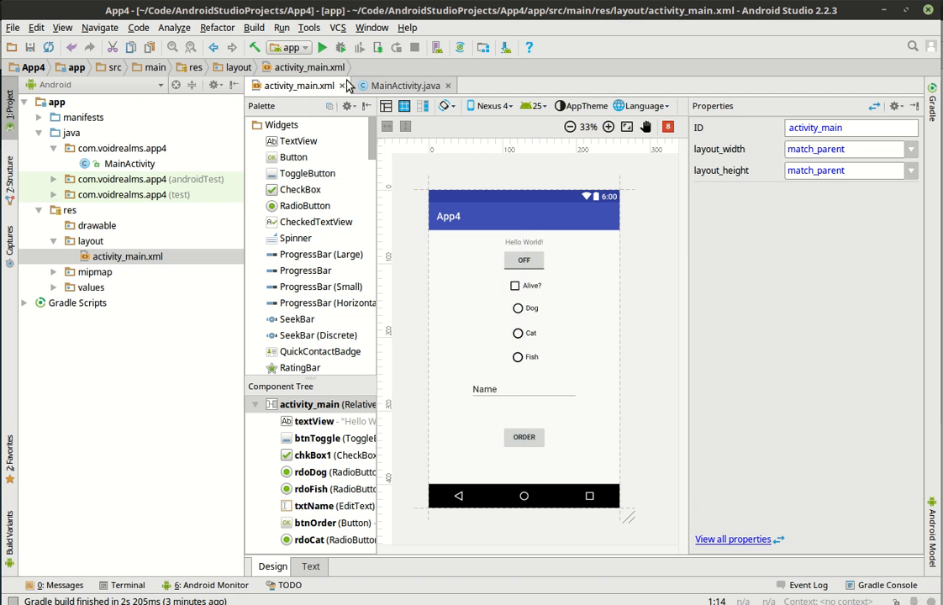
# Run App4 in the emulator and try the store toggle and Alive? checkbox
pyautogui.click(323, 47)
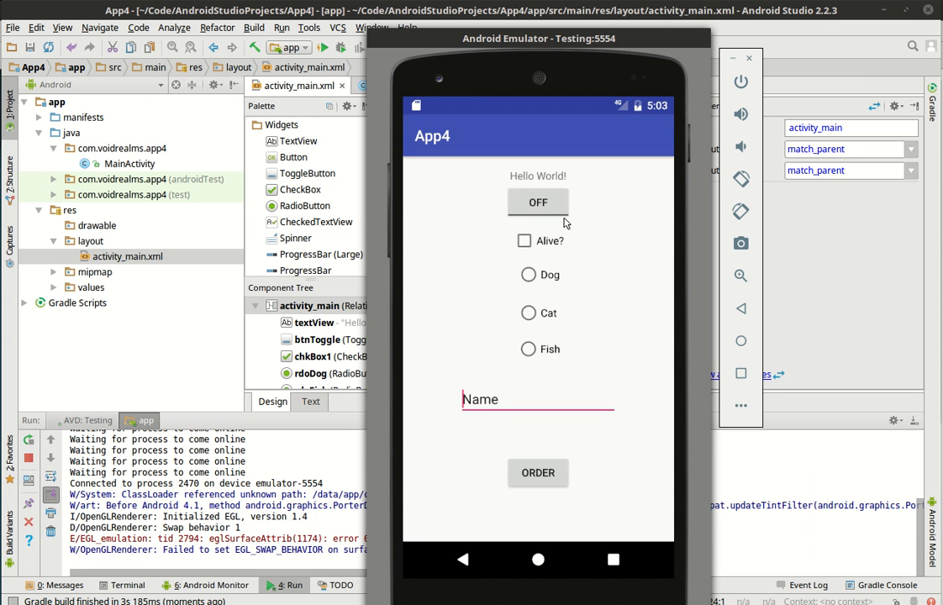
pyautogui.click(538, 202)
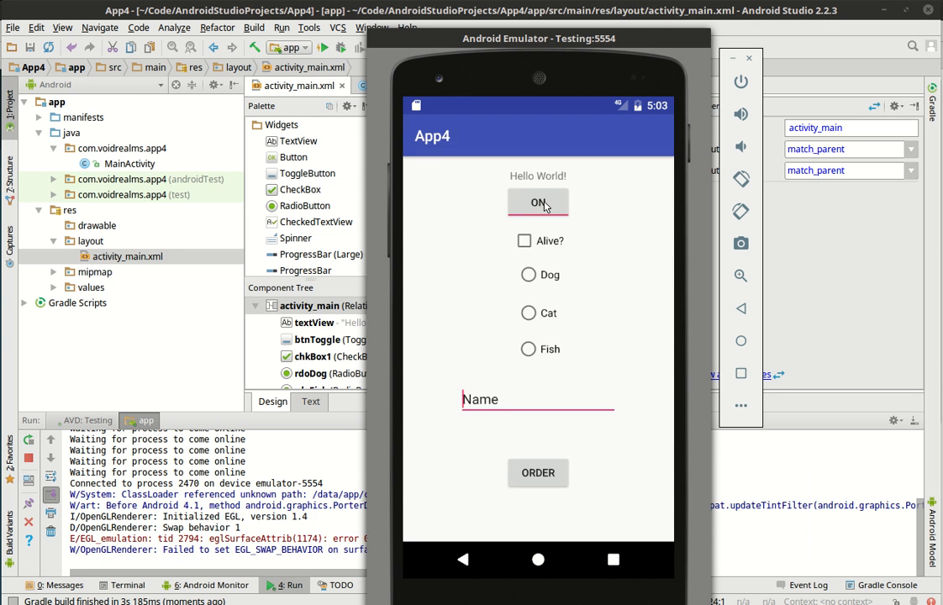
pyautogui.click(538, 202)
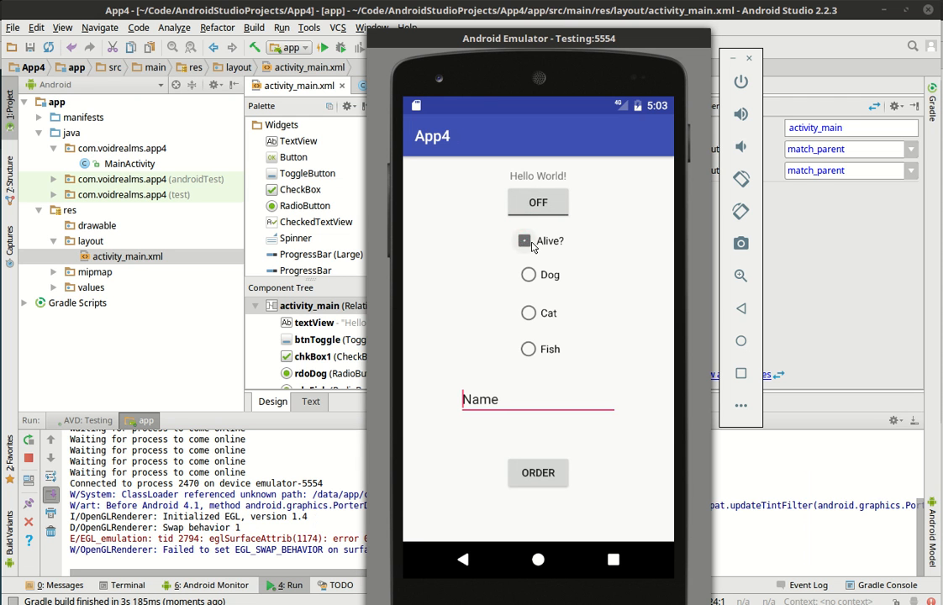
pyautogui.click(525, 242)
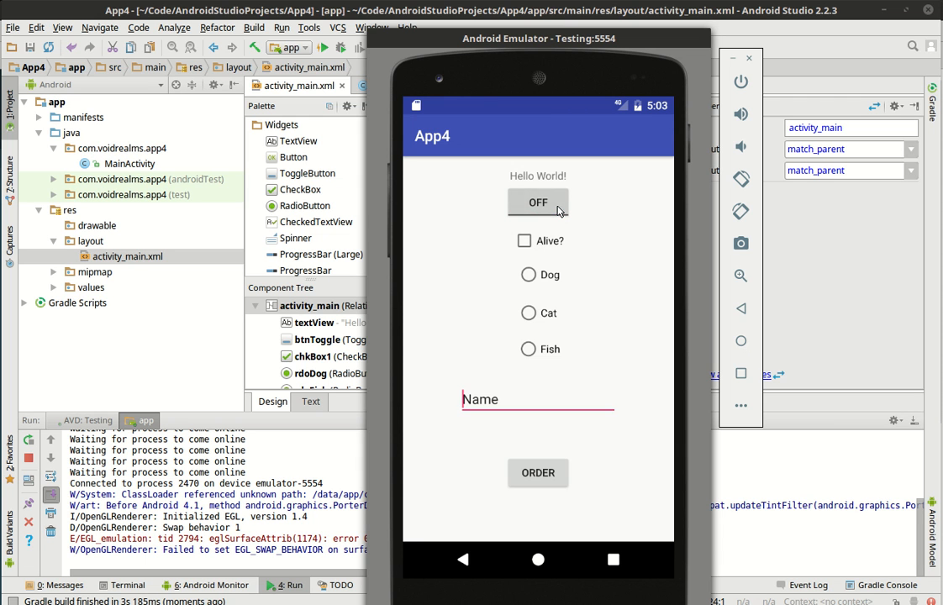
pyautogui.moveTo(561, 212)
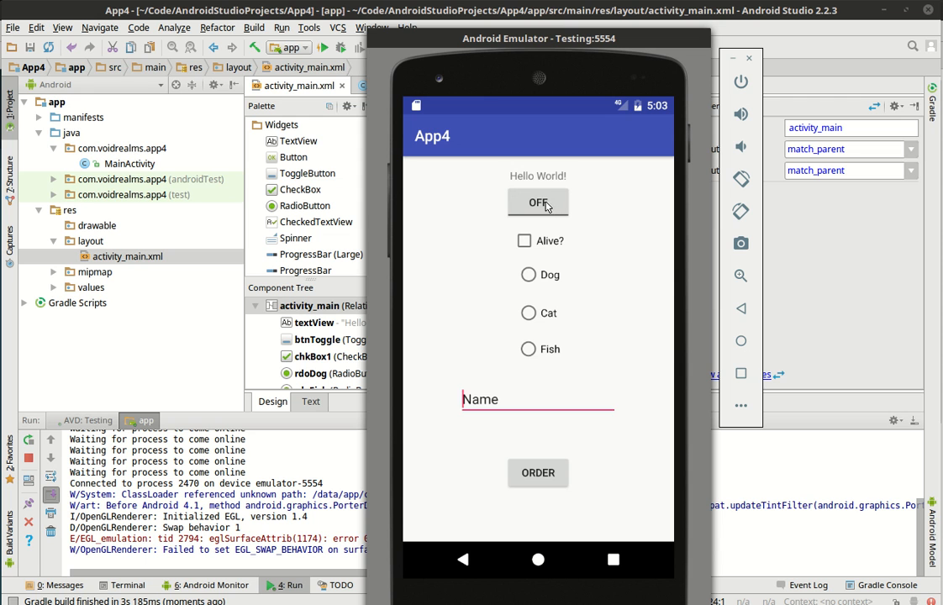
pyautogui.moveTo(535, 244)
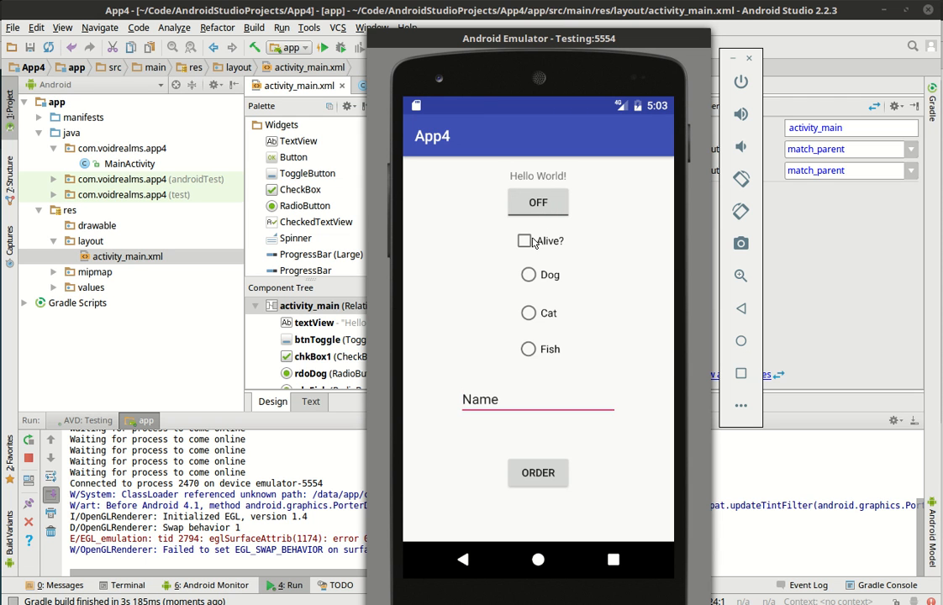
pyautogui.moveTo(538, 474)
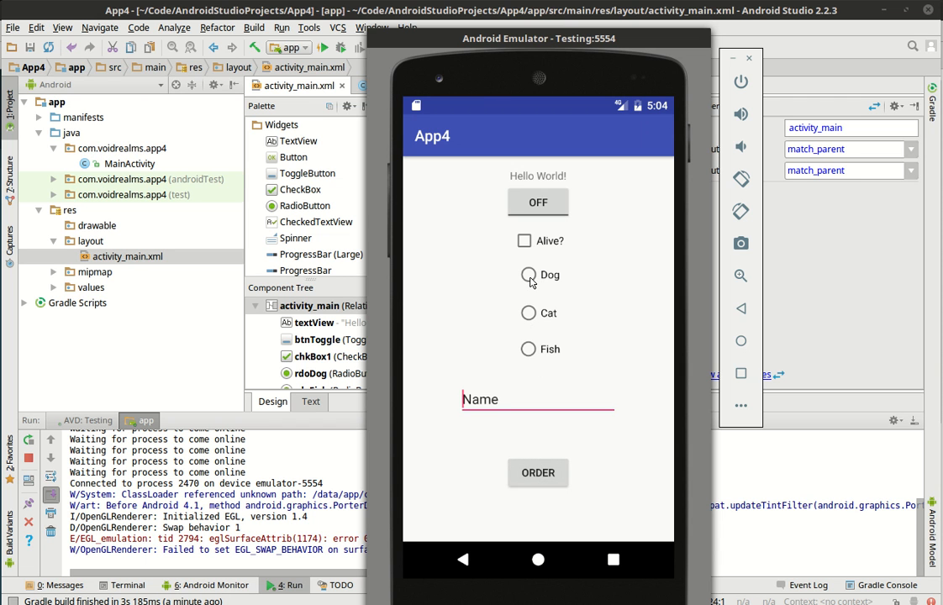
# Select Dog and Cat together, then submit with the ORDER button
pyautogui.click(528, 276)
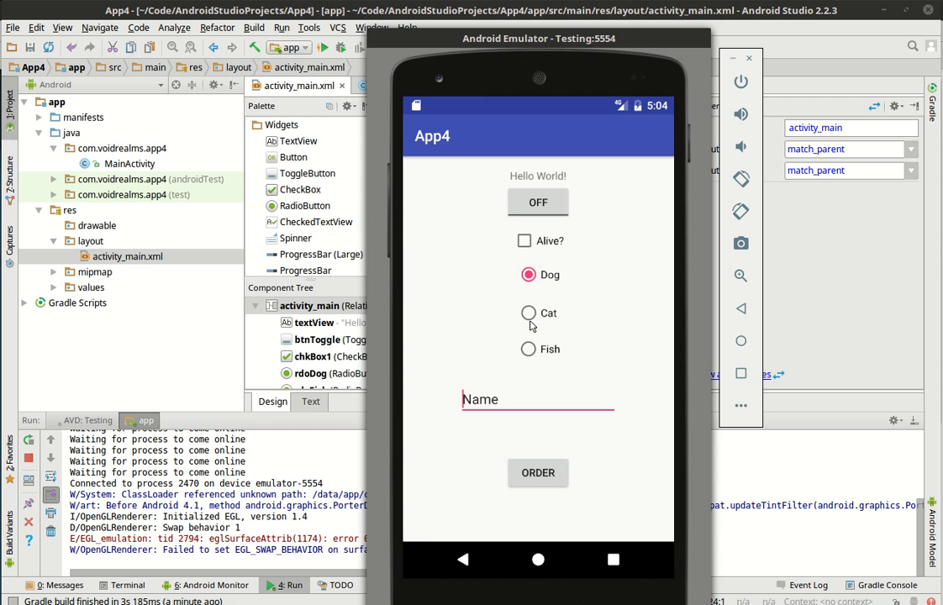
pyautogui.click(528, 313)
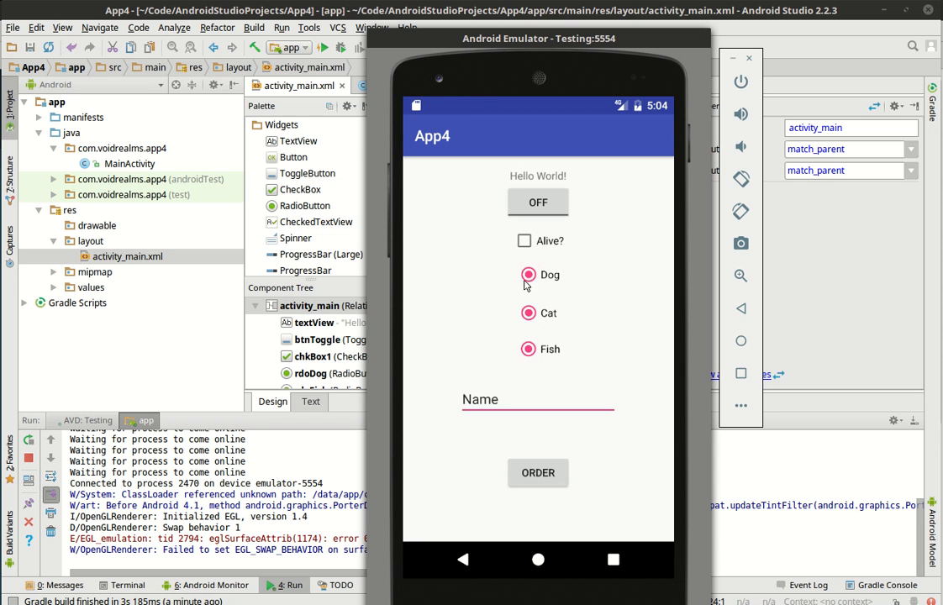
pyautogui.moveTo(538, 293)
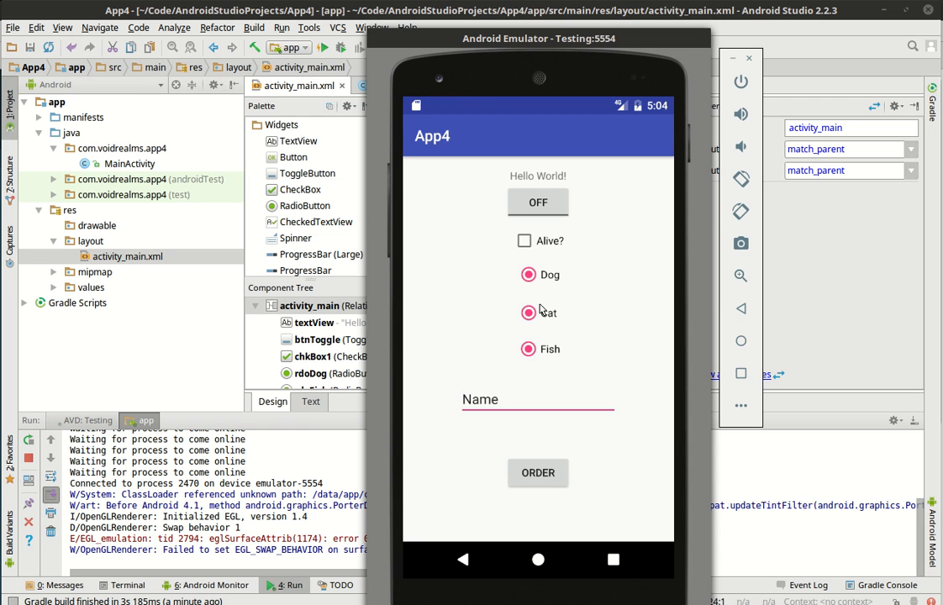
pyautogui.click(481, 400)
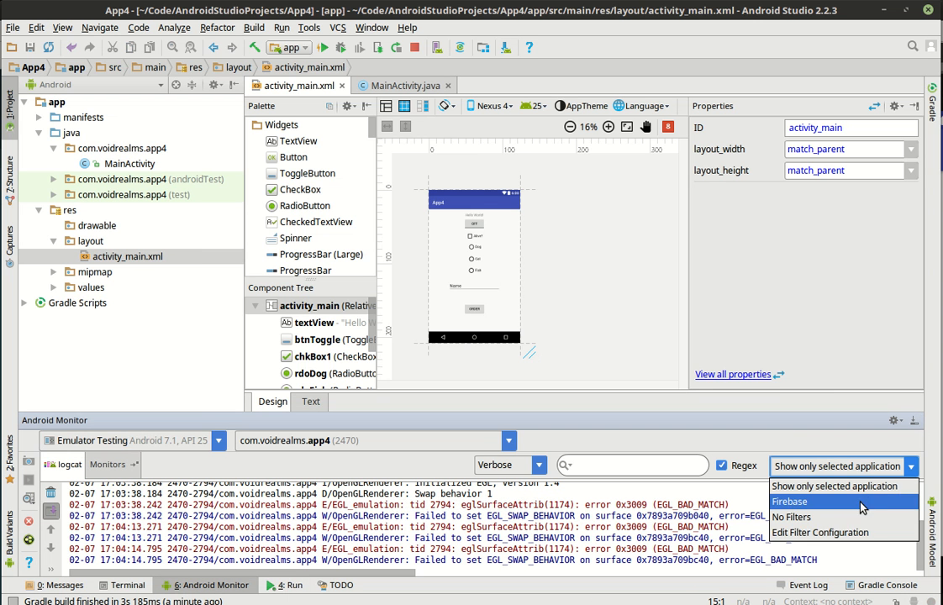
# Create a logcat filter named filter for tag voidrealms.com and close the log output
pyautogui.click(821, 531)
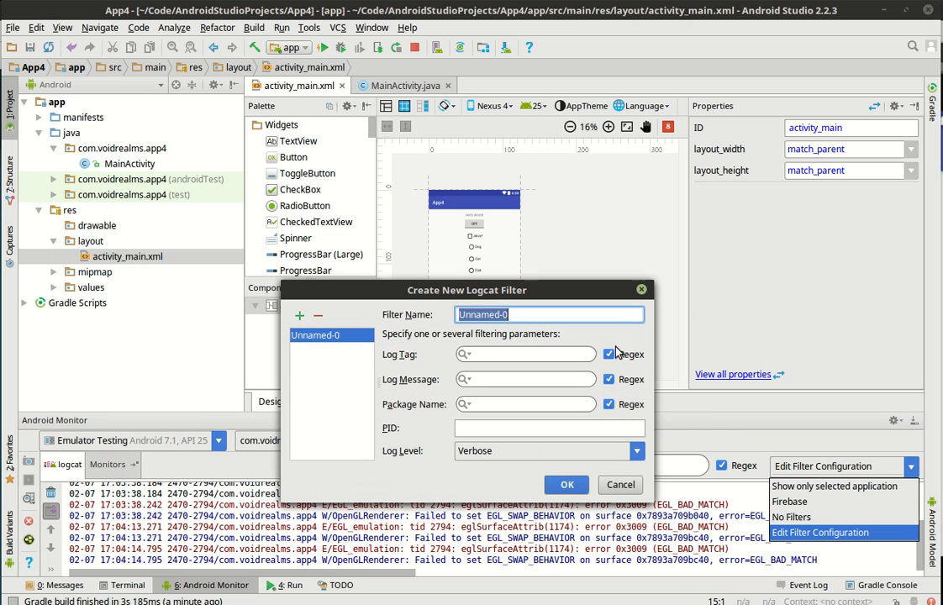
pyautogui.write('filter')
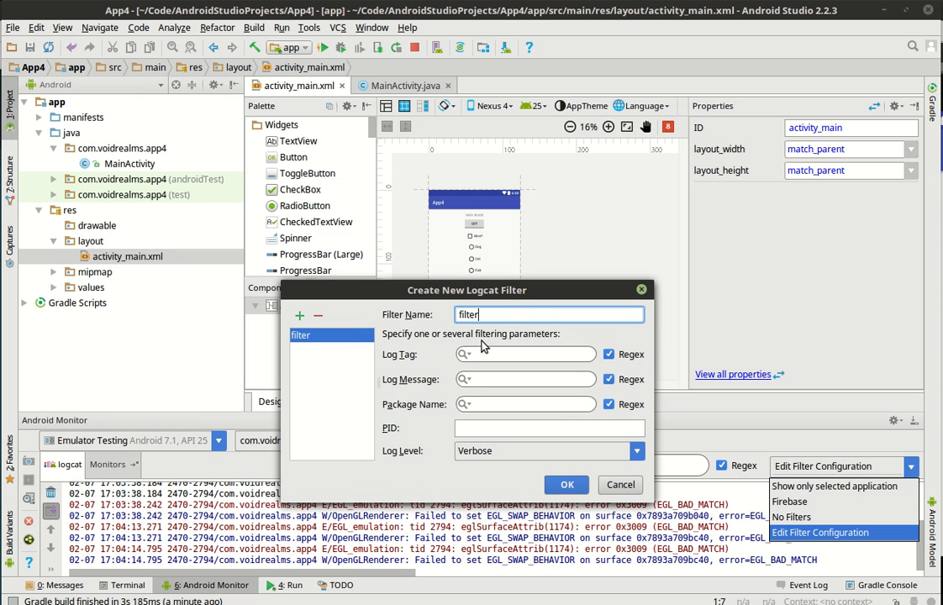
pyautogui.write('voidrealms.com')
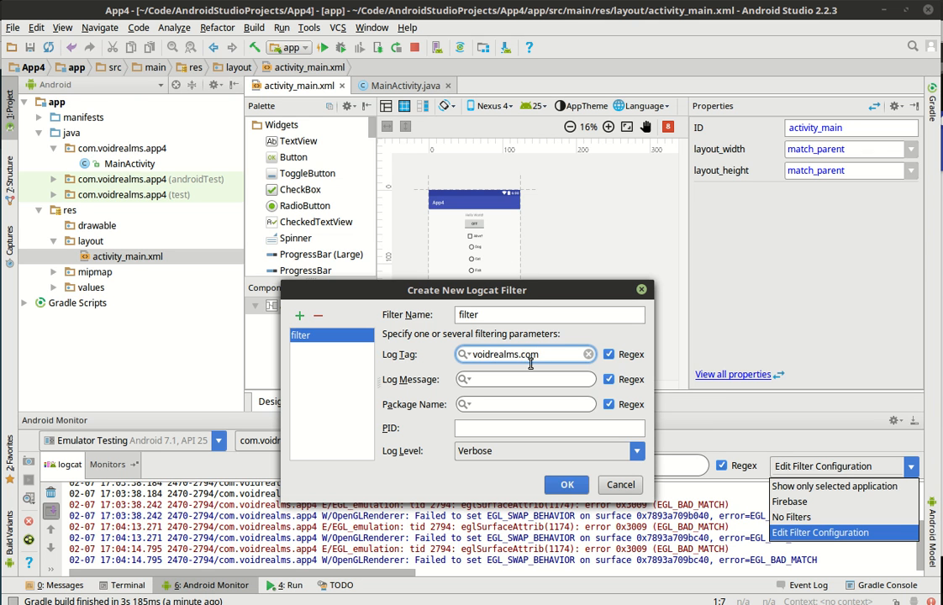
pyautogui.click(566, 484)
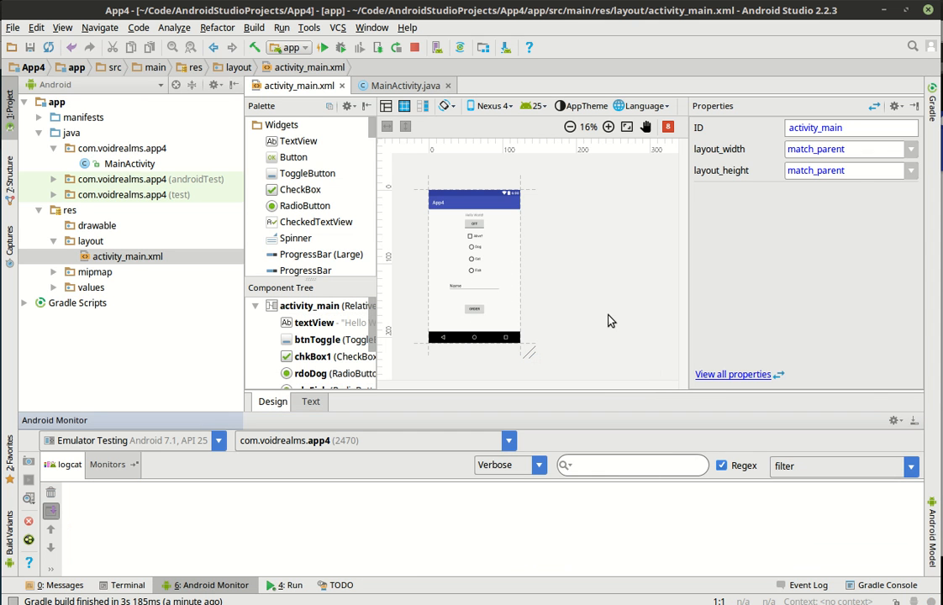
pyautogui.click(609, 128)
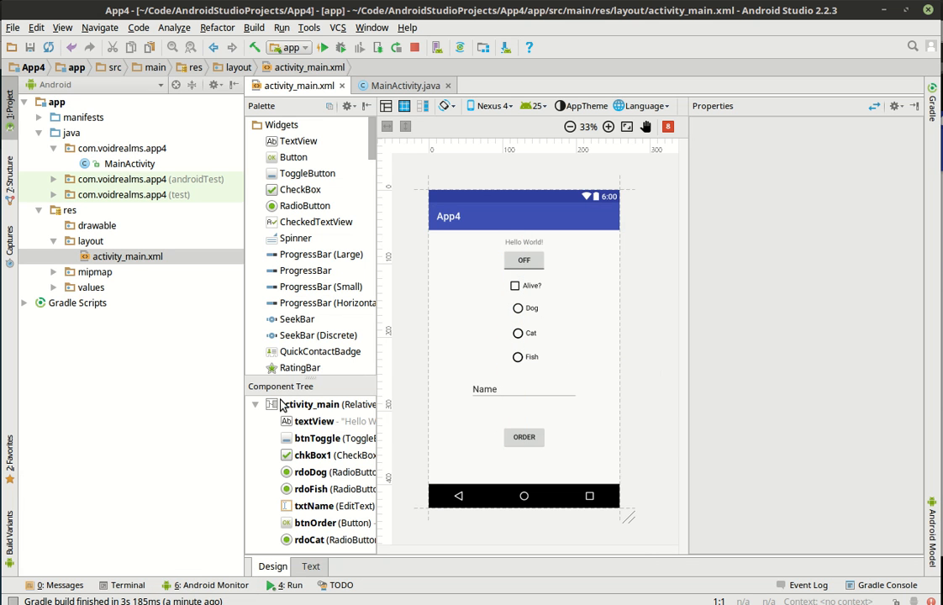
pyautogui.moveTo(444, 350)
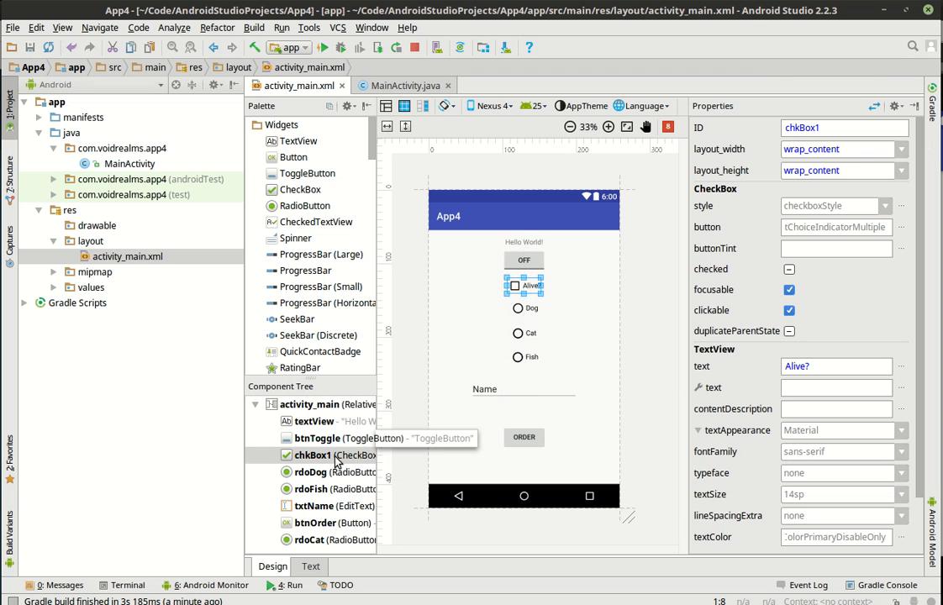
pyautogui.click(309, 471)
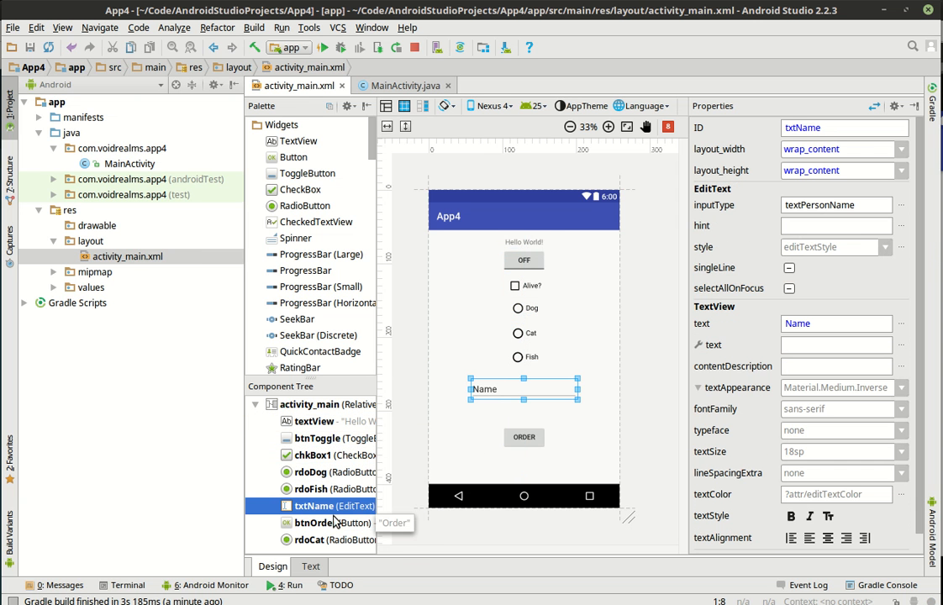
pyautogui.click(316, 523)
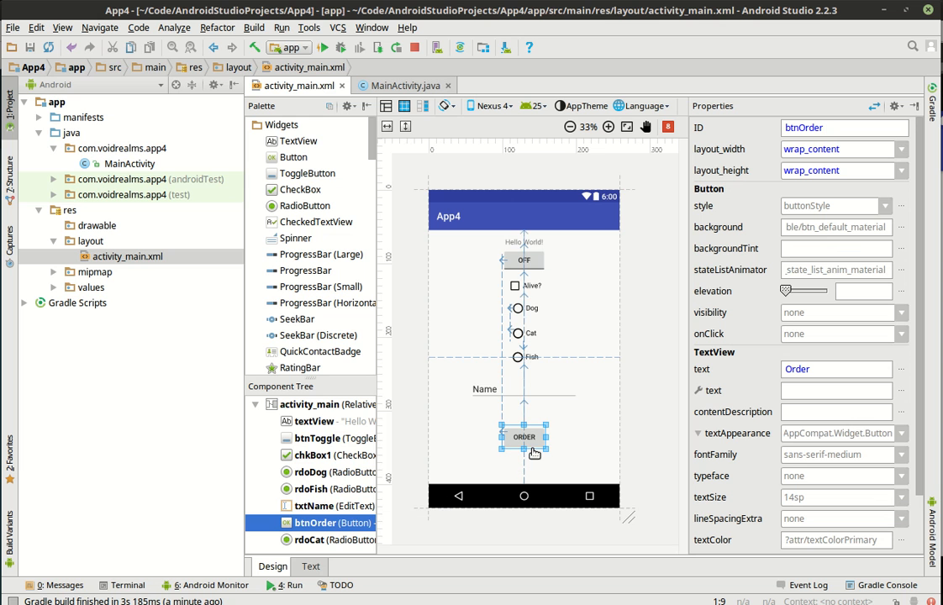
pyautogui.moveTo(515, 386)
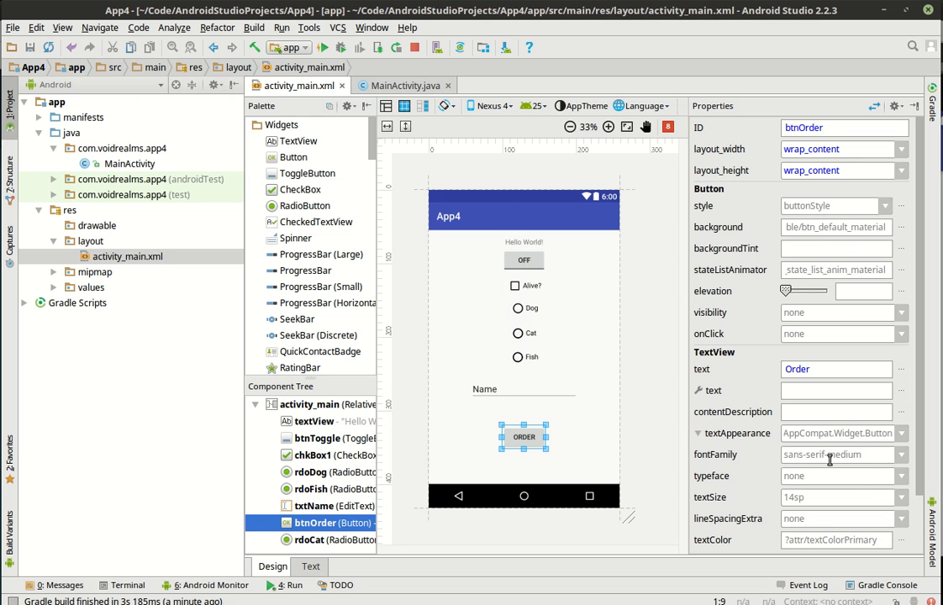
pyautogui.scroll(-3)
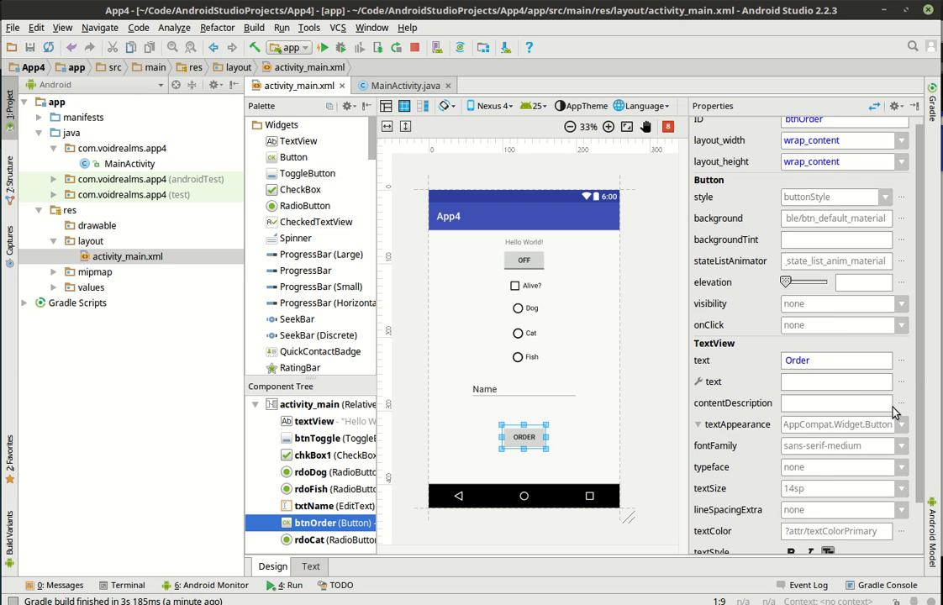
pyautogui.scroll(-3)
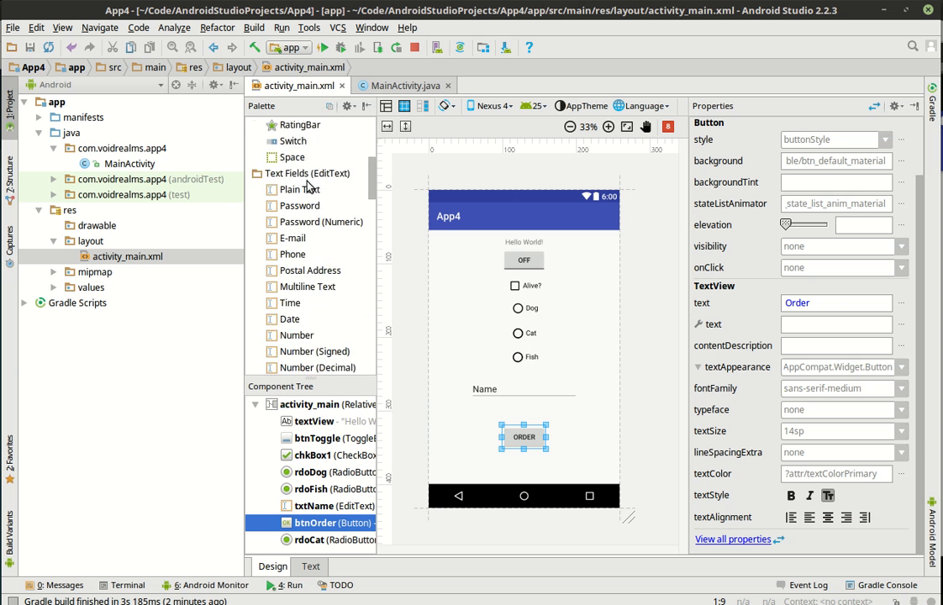
# Move rdoCat, rdoFish and rdoDog into the new RadioGroup and select the group
pyautogui.scroll(3)
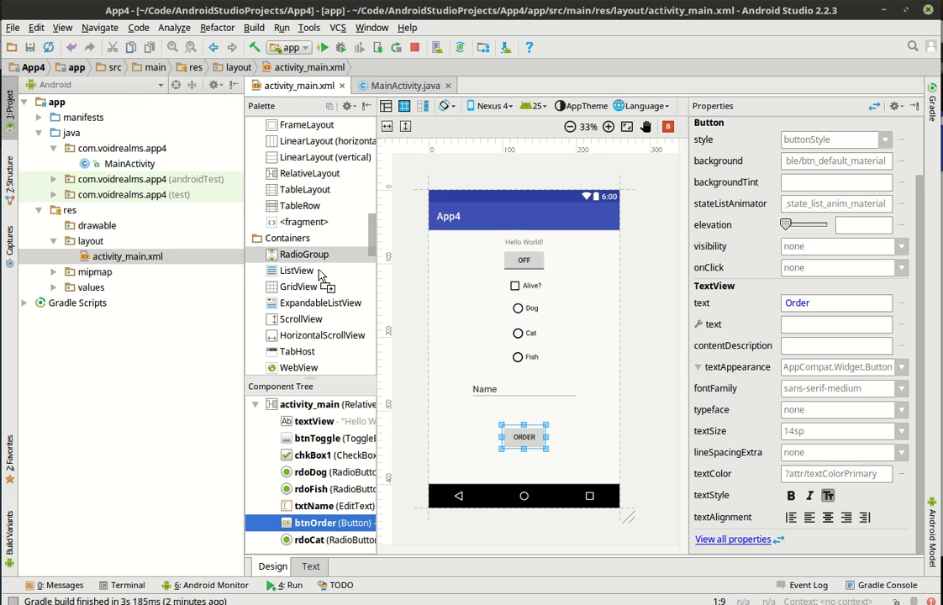
pyautogui.scroll(-3)
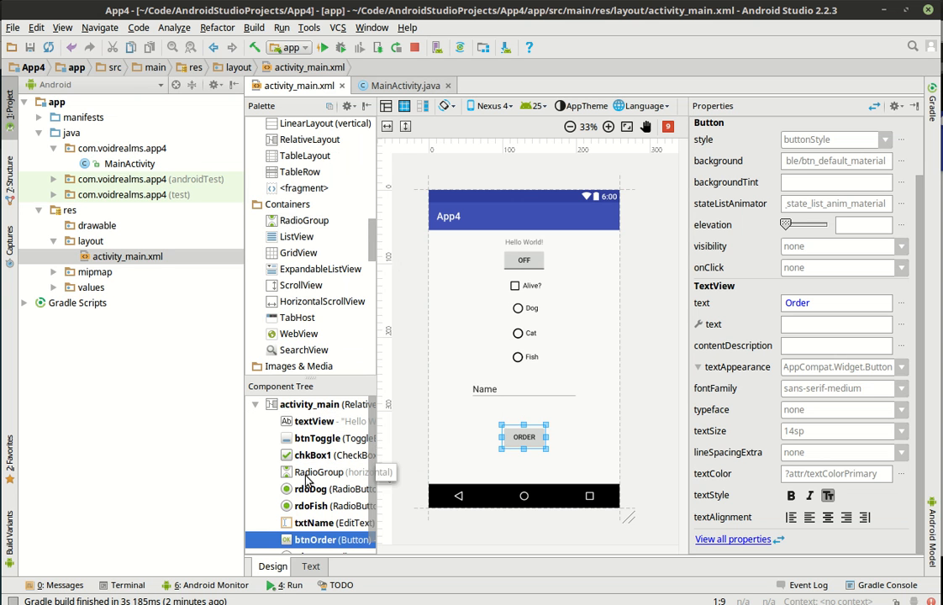
pyautogui.moveTo(311, 489)
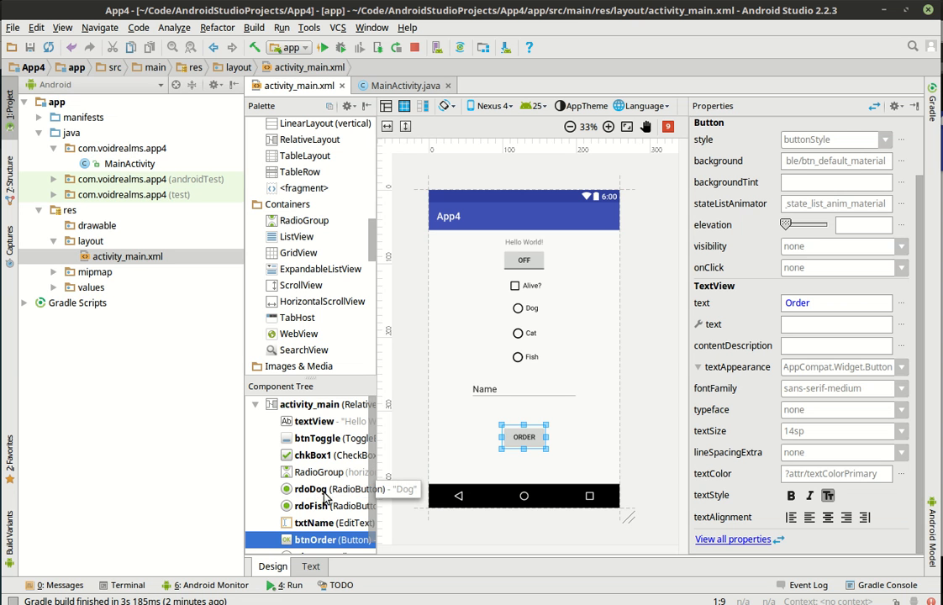
pyautogui.click(310, 489)
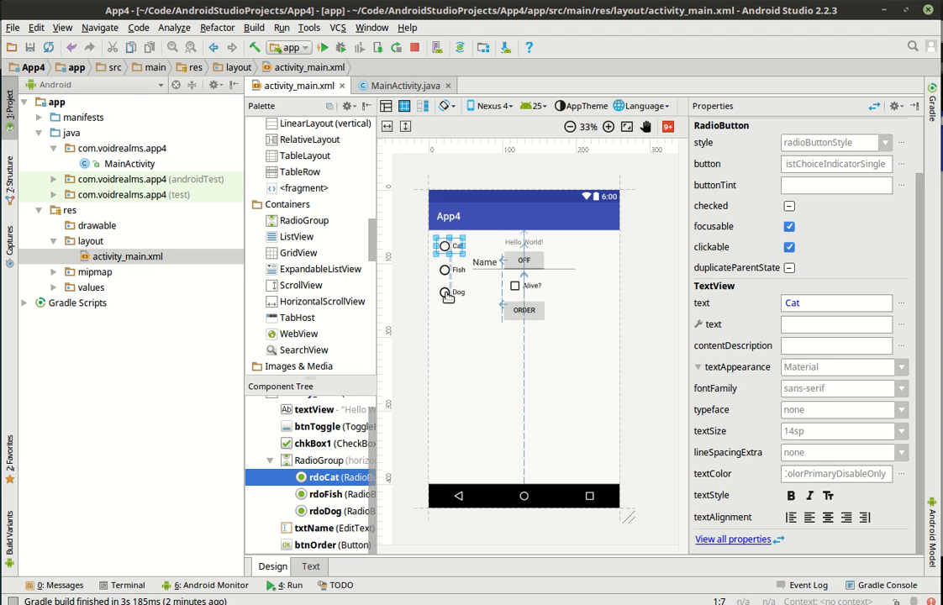
pyautogui.moveTo(458, 306)
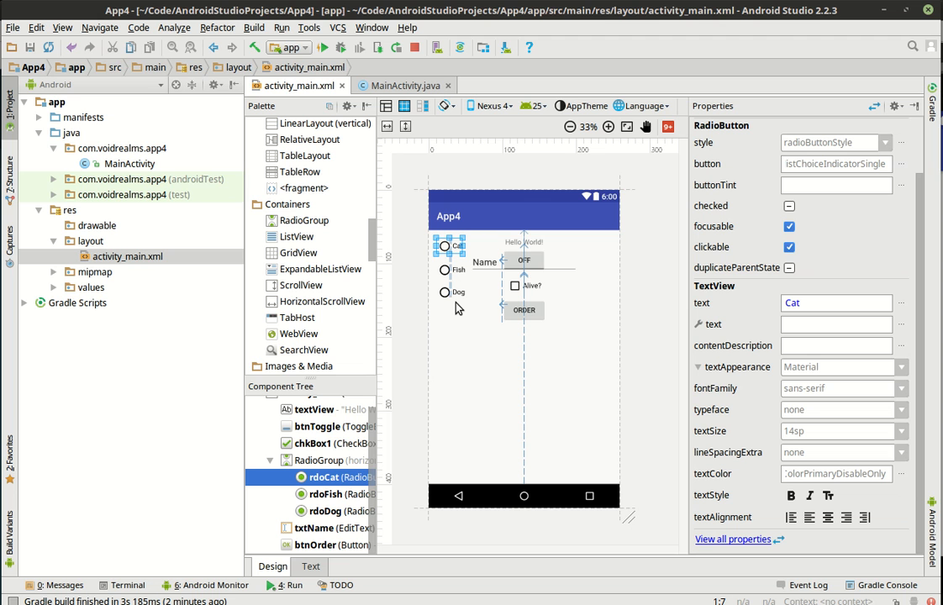
pyautogui.moveTo(468, 392)
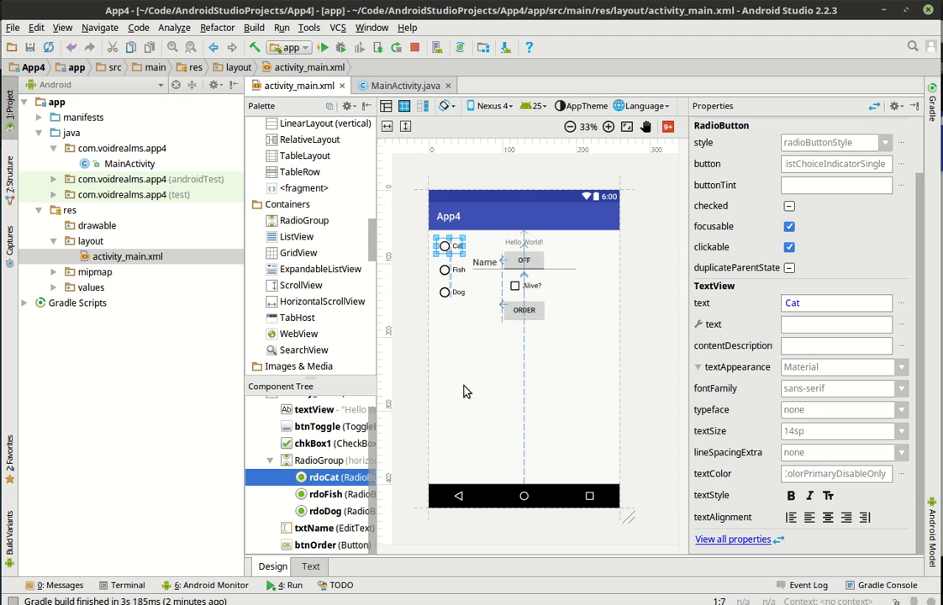
pyautogui.moveTo(501, 282)
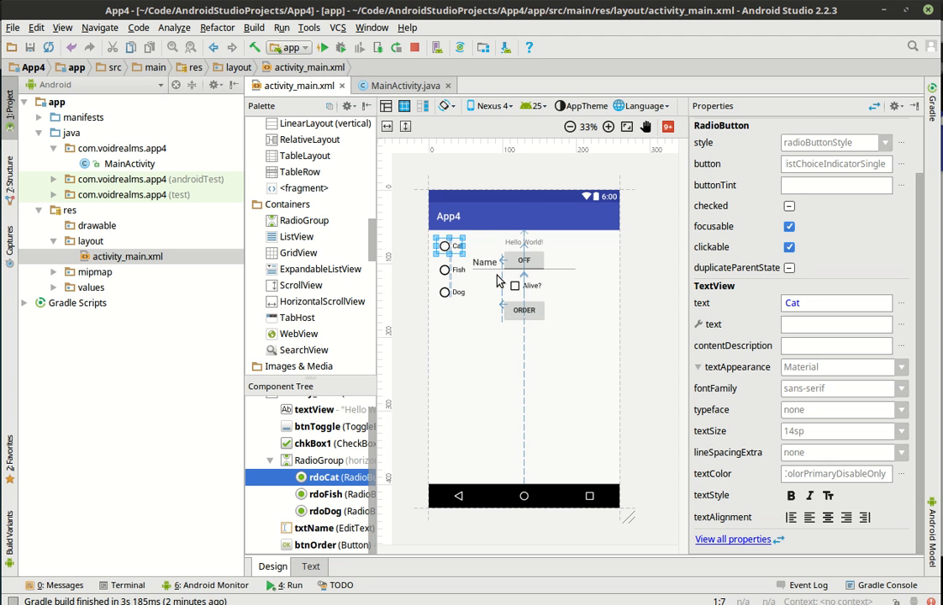
pyautogui.click(320, 460)
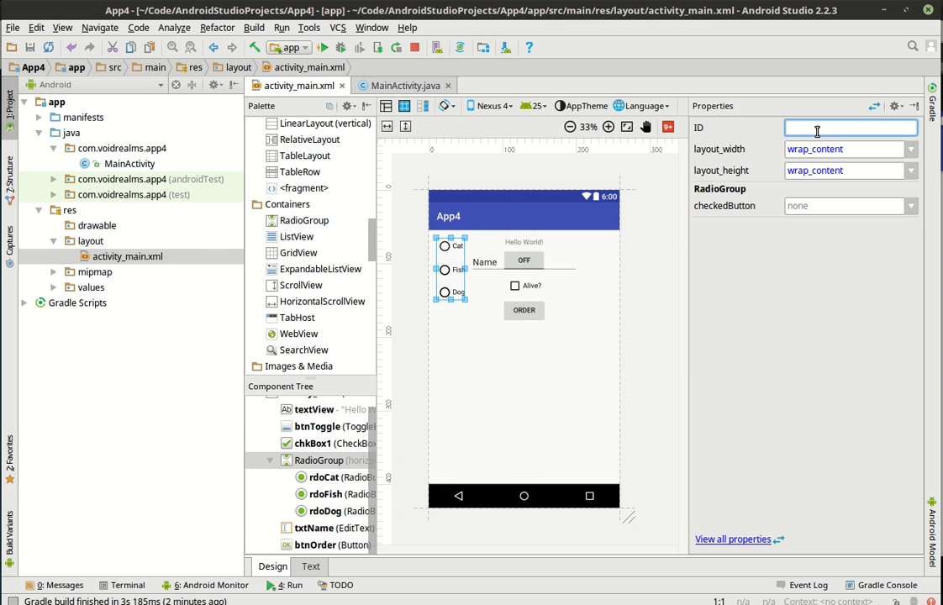
# Give the RadioGroup the ID radios, then select btnOrder and radios in the Component Tree
pyautogui.write('radios')
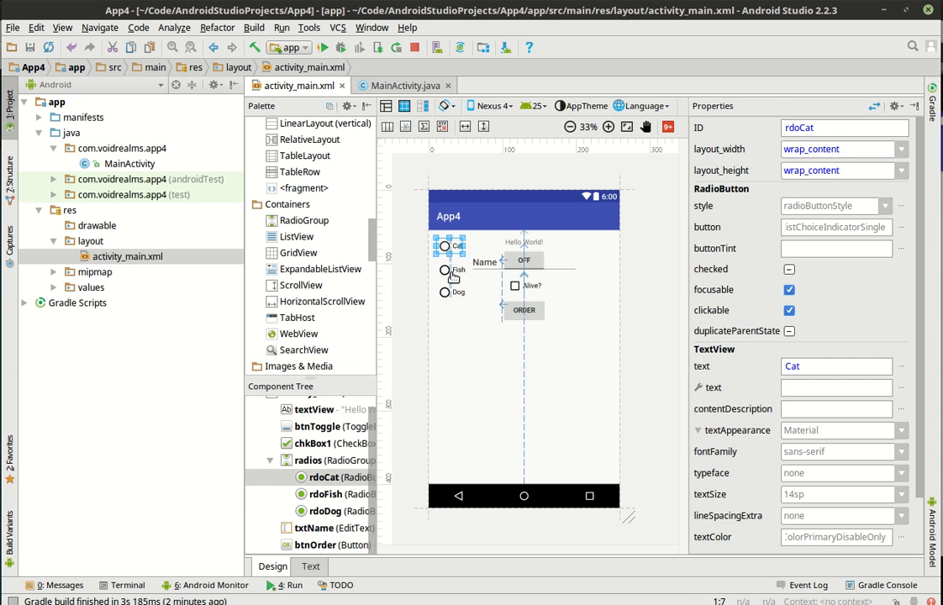
pyautogui.click(310, 460)
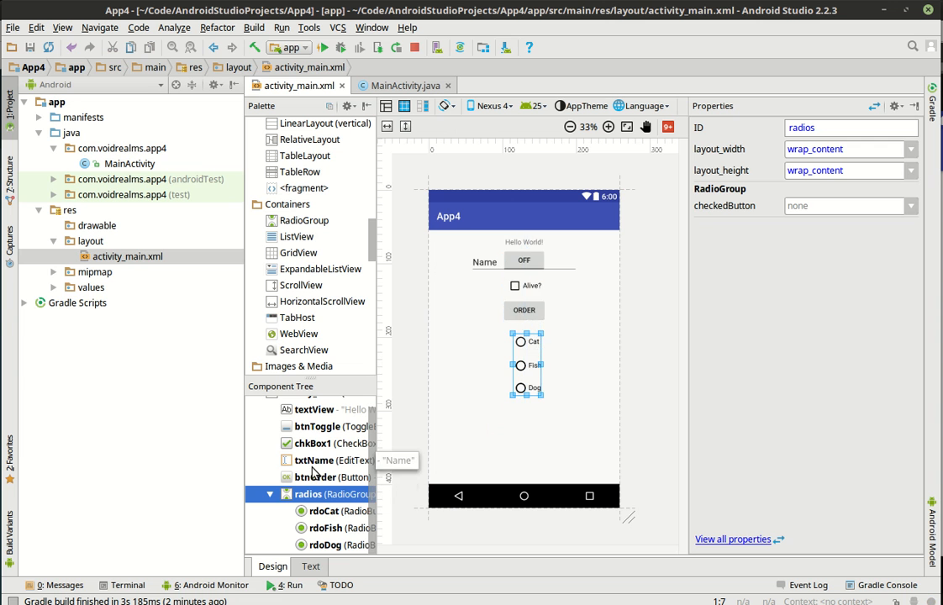
pyautogui.moveTo(340, 477)
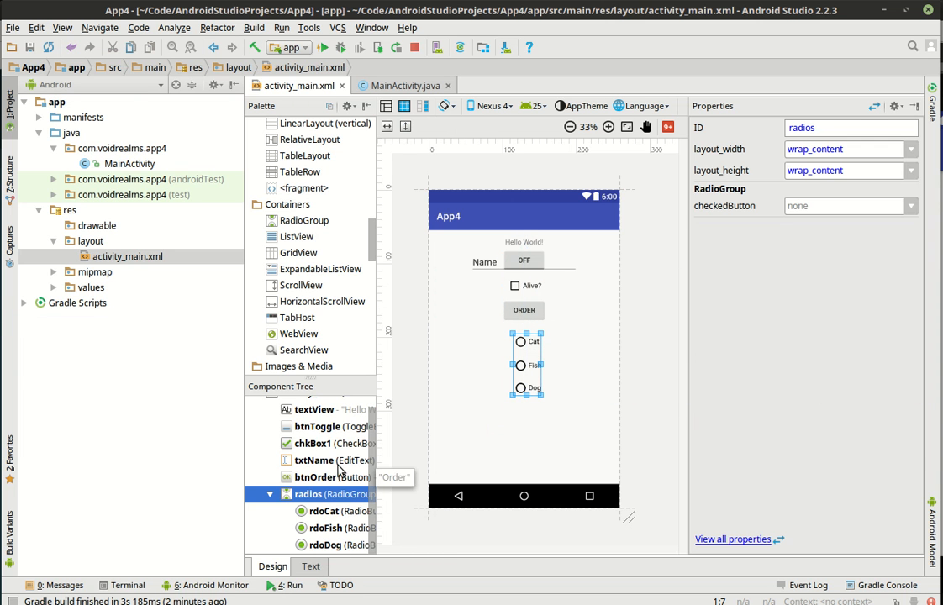
pyautogui.click(316, 478)
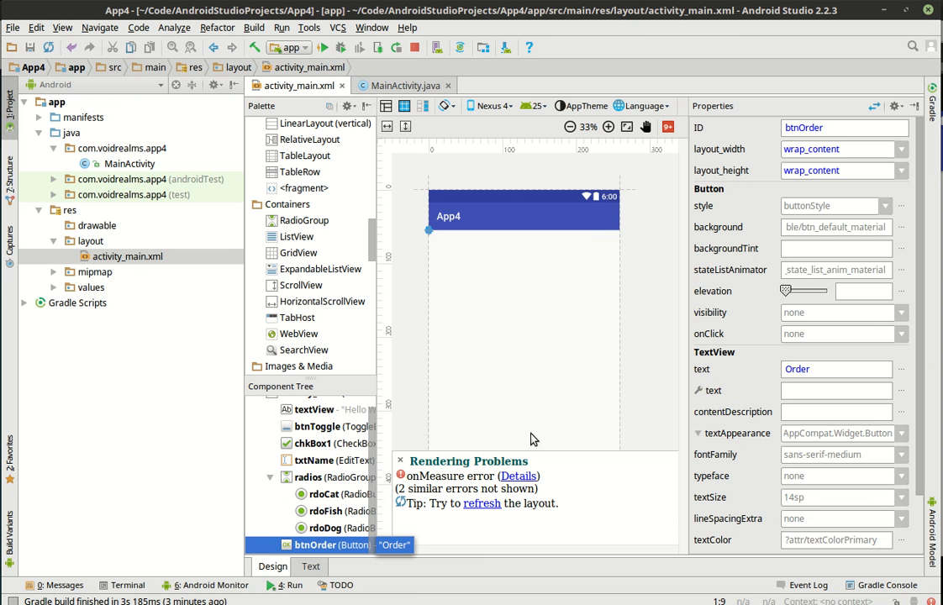
pyautogui.moveTo(491, 504)
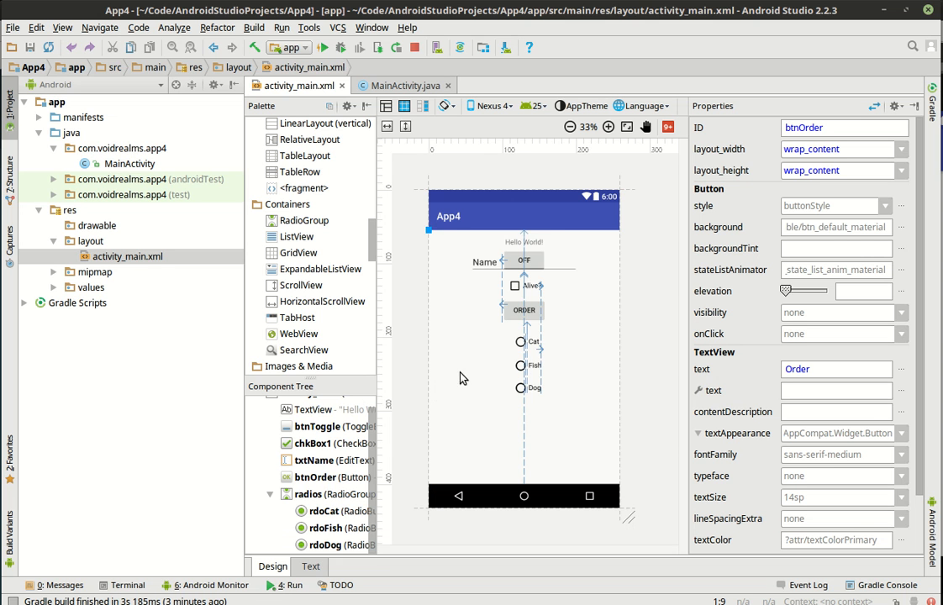
pyautogui.click(308, 494)
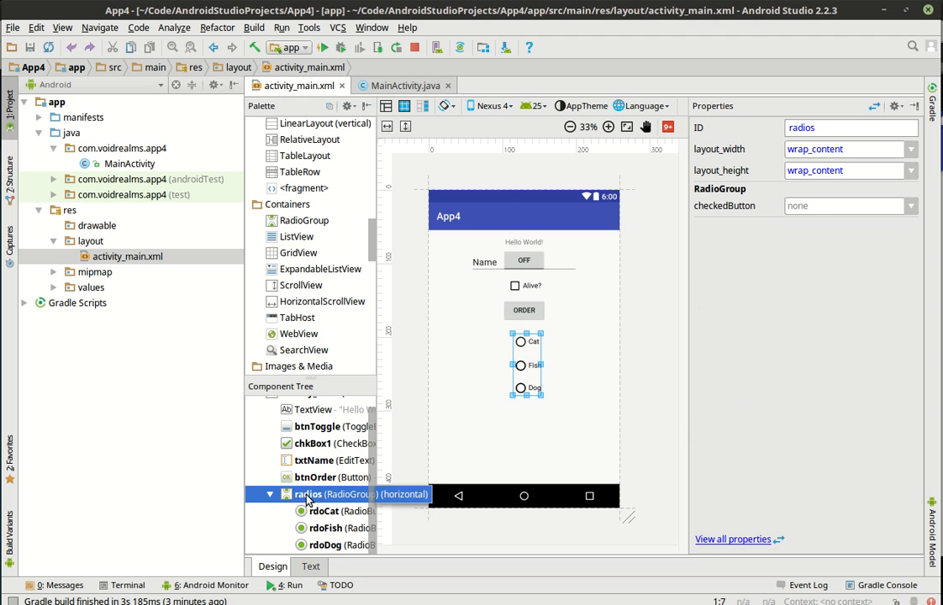
pyautogui.scroll(3)
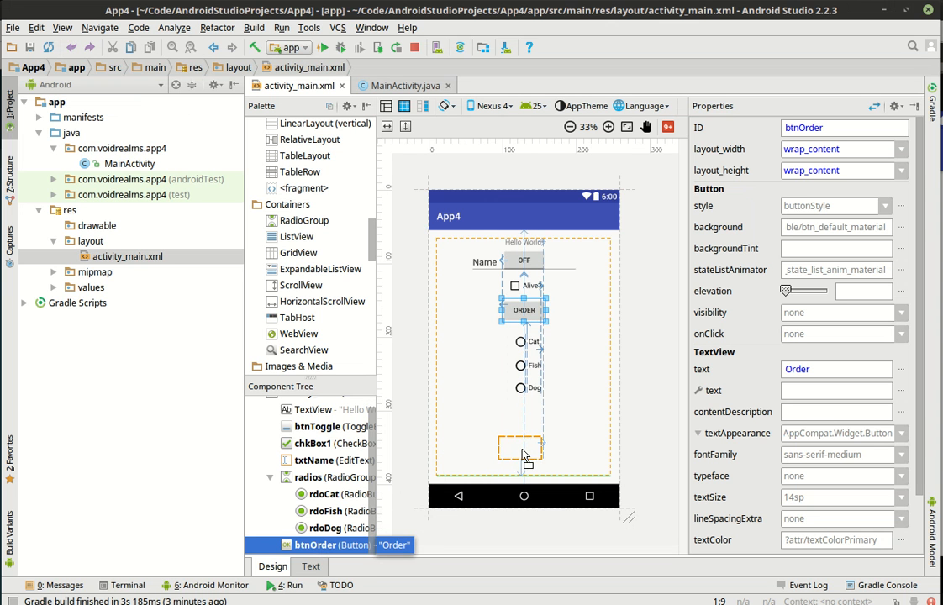
# Drag the Order button below the pet options and switch to the layout's XML source
pyautogui.moveTo(524, 310); pyautogui.dragTo(458, 448)
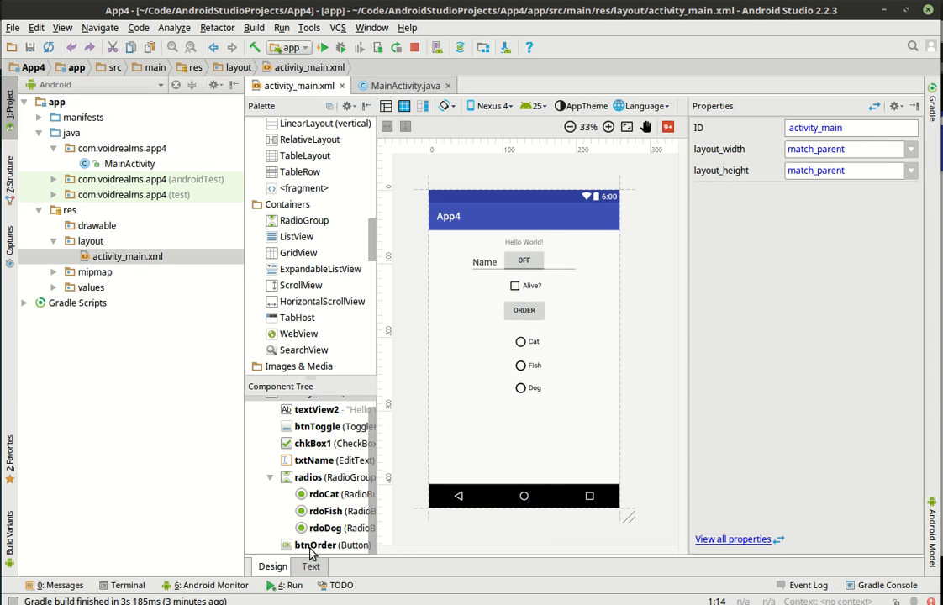
pyautogui.click(316, 545)
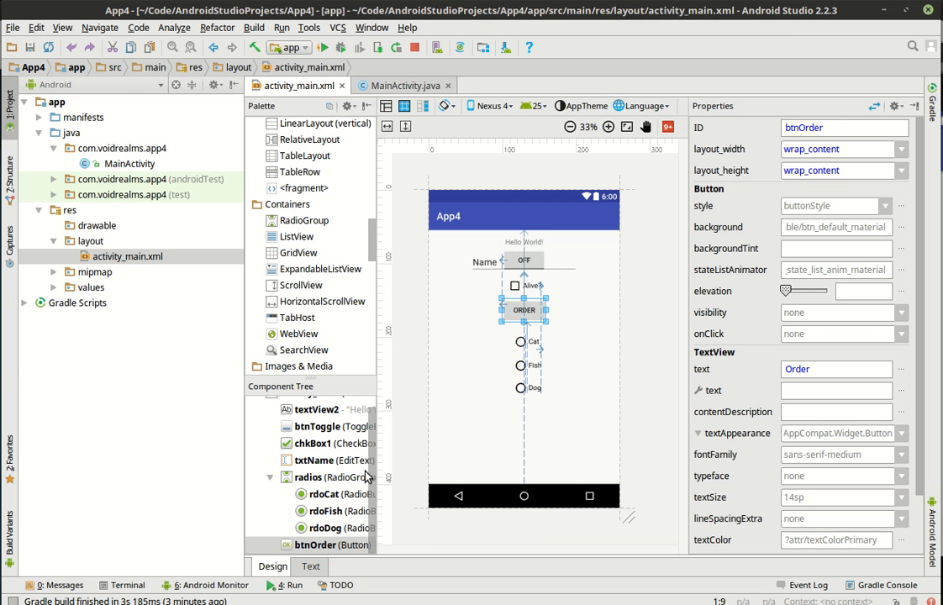
pyautogui.click(308, 477)
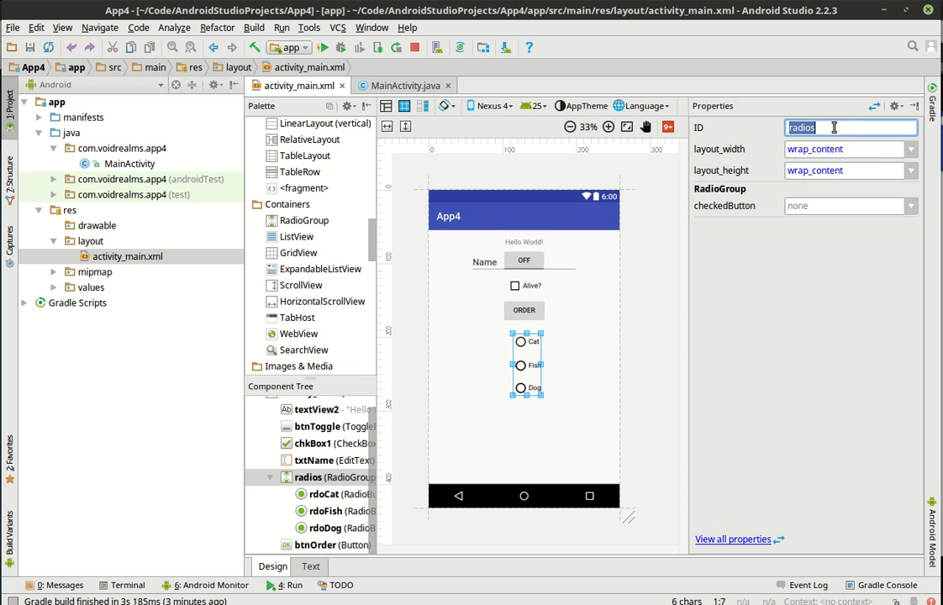
pyautogui.click(316, 545)
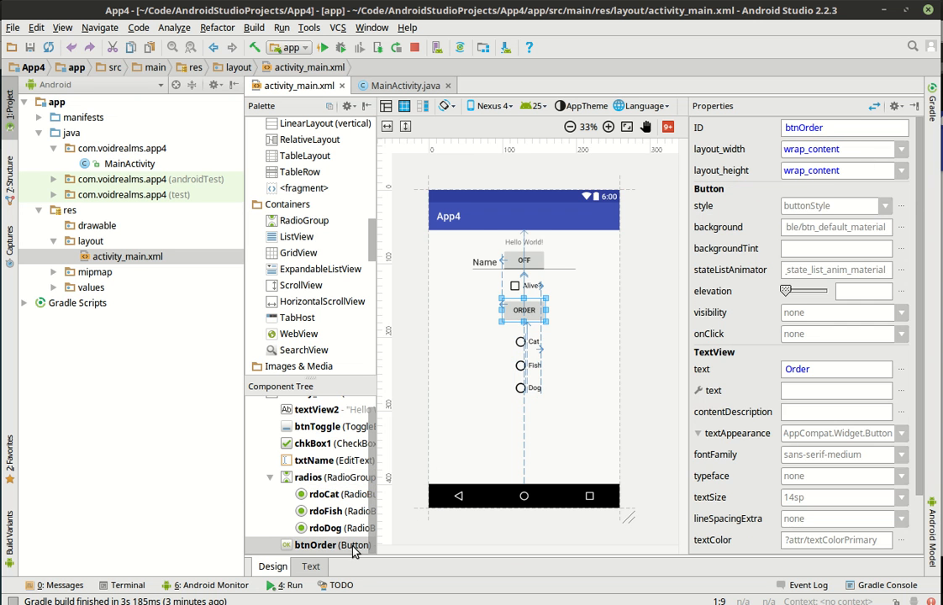
pyautogui.click(309, 565)
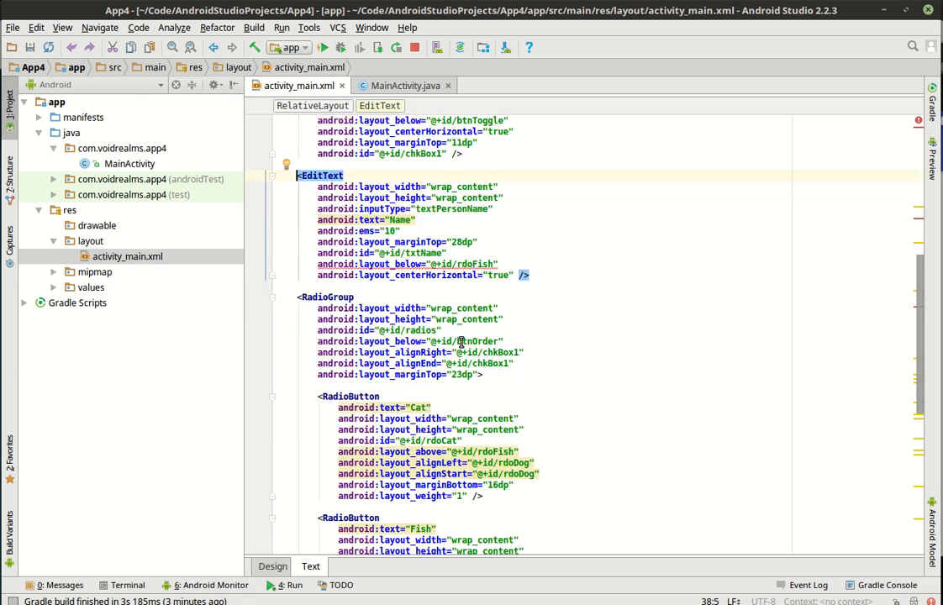
# Align the Order button to @+id/radios in XML and drag it near the layout bottom
pyautogui.scroll(-3)
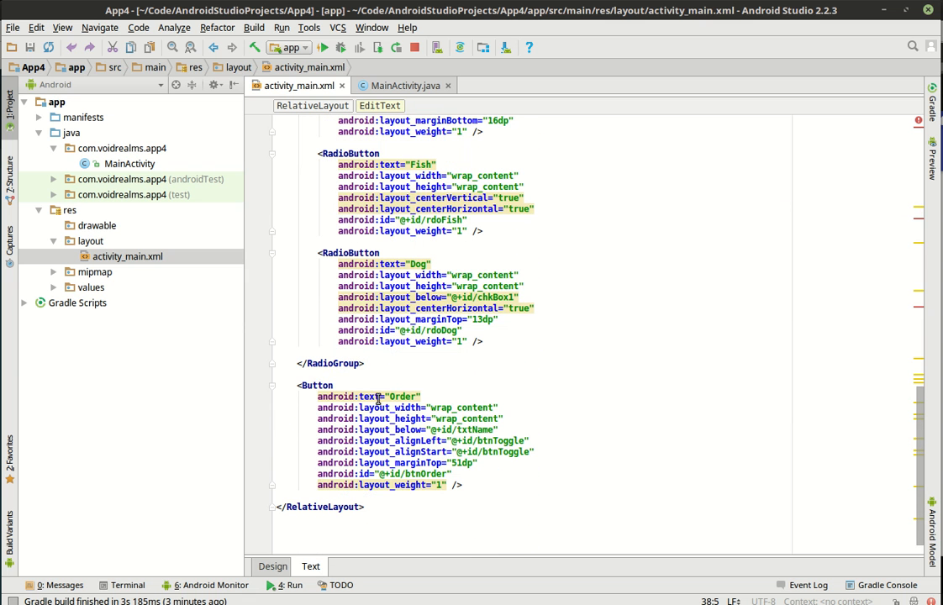
pyautogui.moveTo(406, 462)
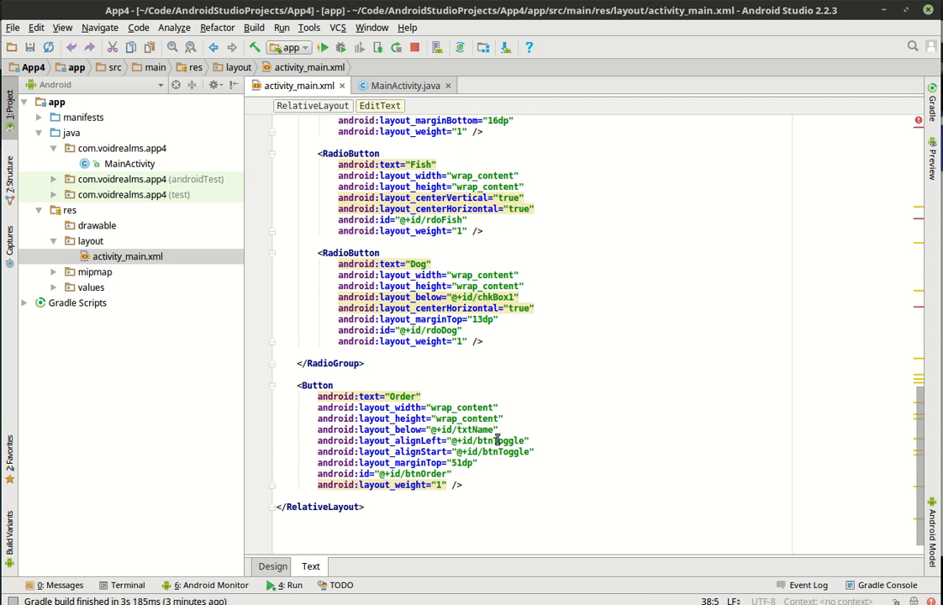
pyautogui.doubleClick(501, 440)
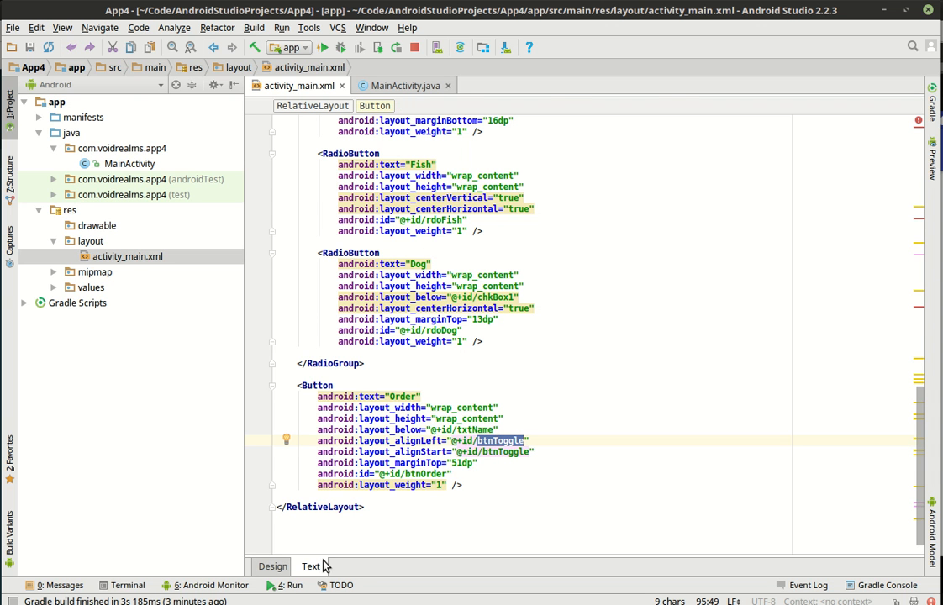
pyautogui.click(272, 565)
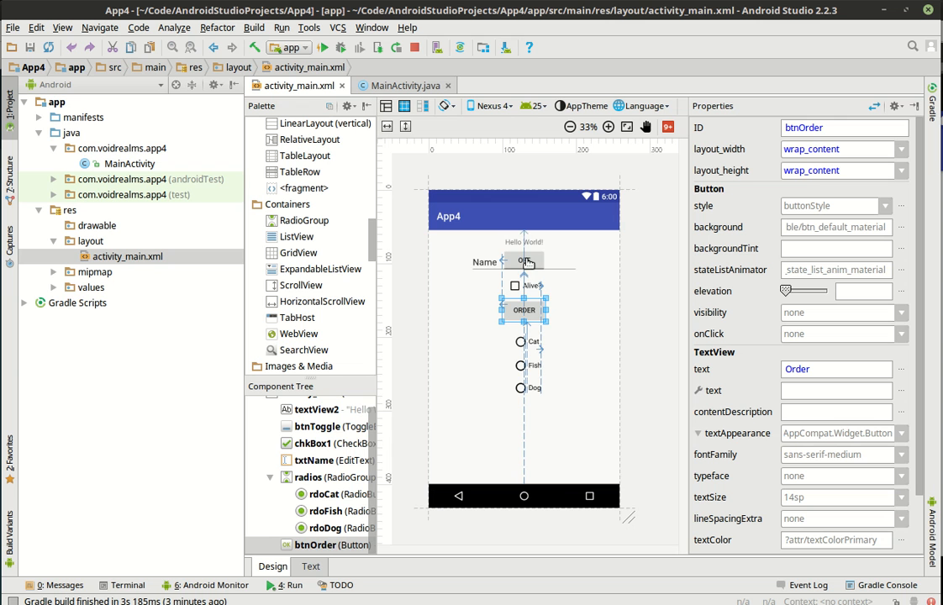
pyautogui.click(310, 565)
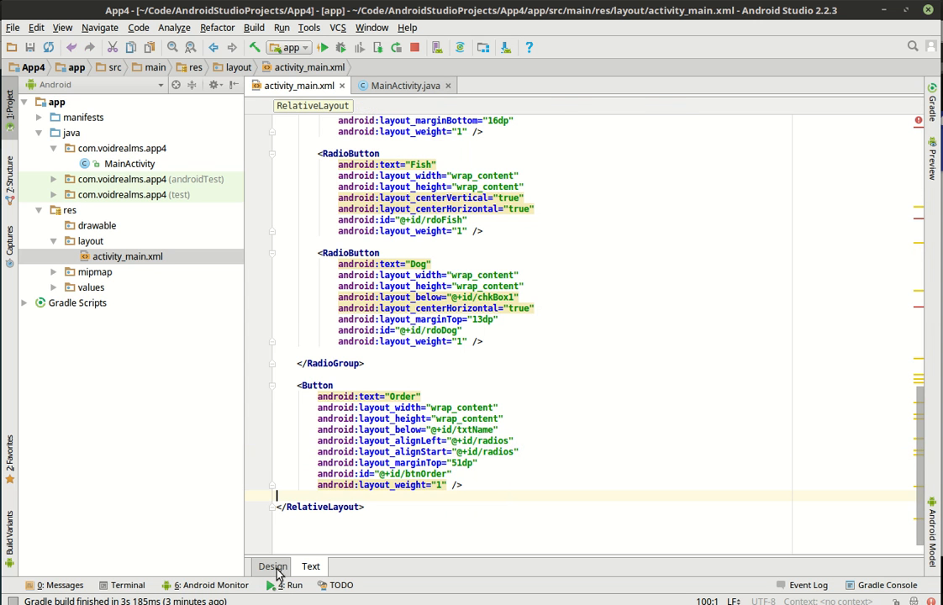
pyautogui.click(272, 565)
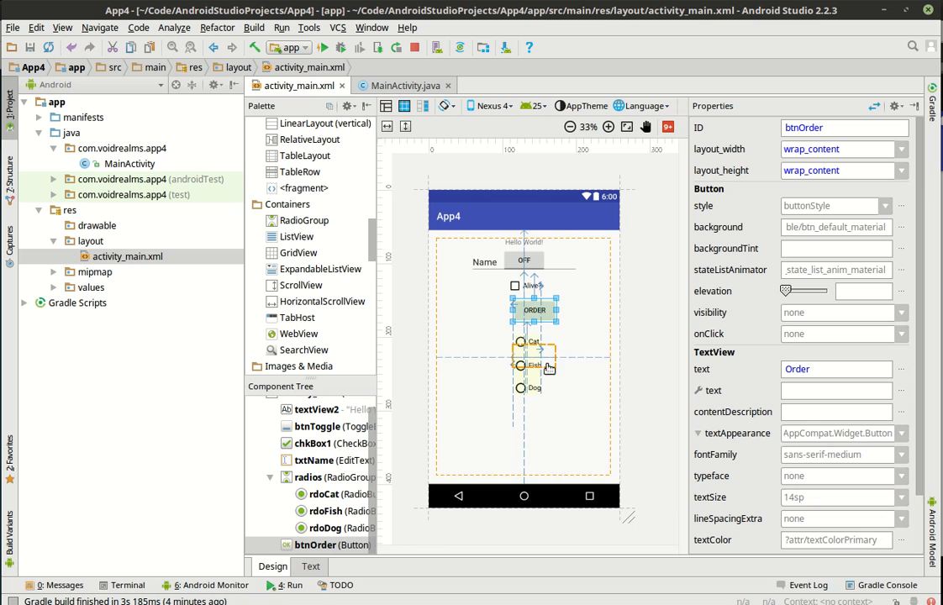
pyautogui.moveTo(535, 310); pyautogui.dragTo(534, 427)
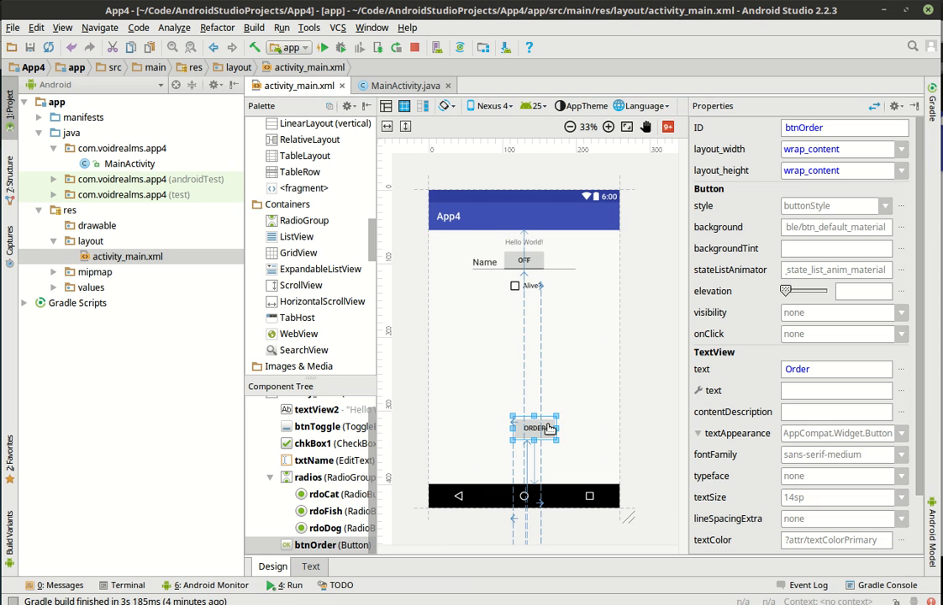
pyautogui.moveTo(572, 362)
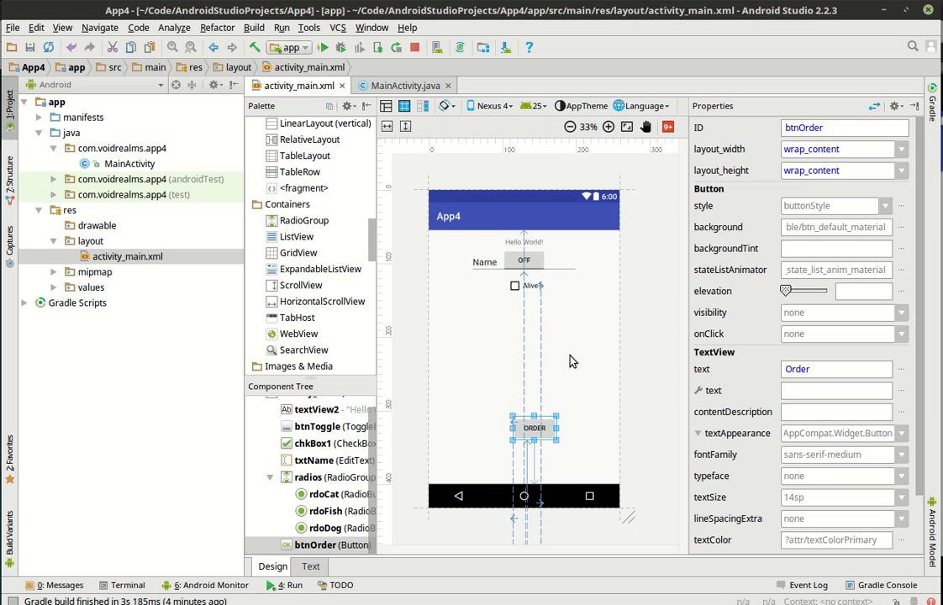
# Review the Button's alignParentBottom and marginBottom XML, then return to the Design preview
pyautogui.click(310, 565)
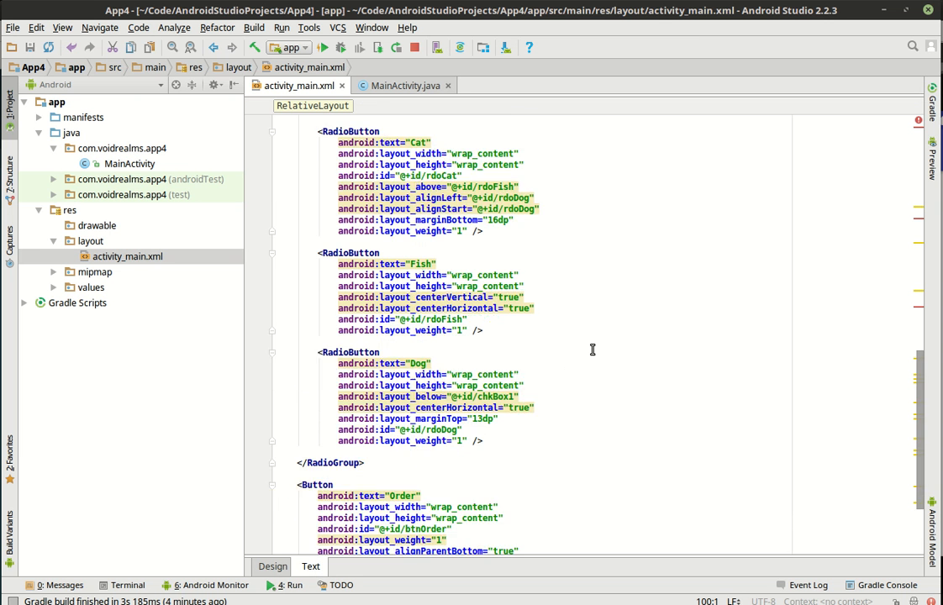
pyautogui.scroll(3)
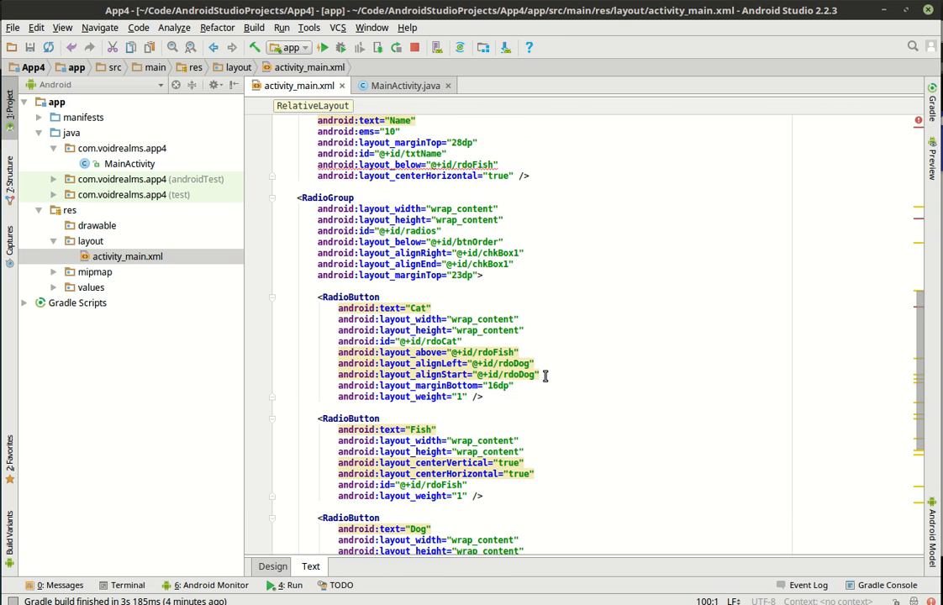
pyautogui.scroll(3)
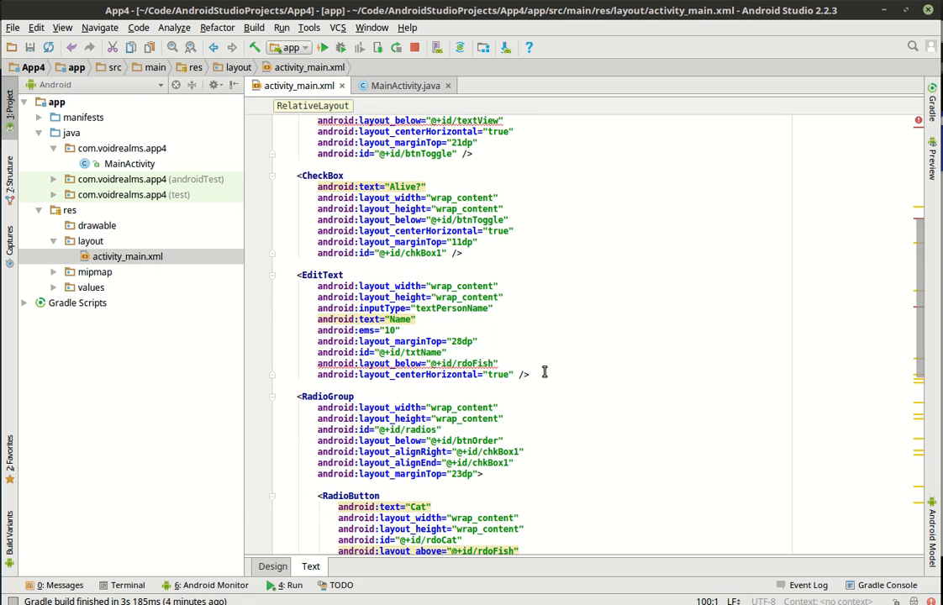
pyautogui.scroll(3)
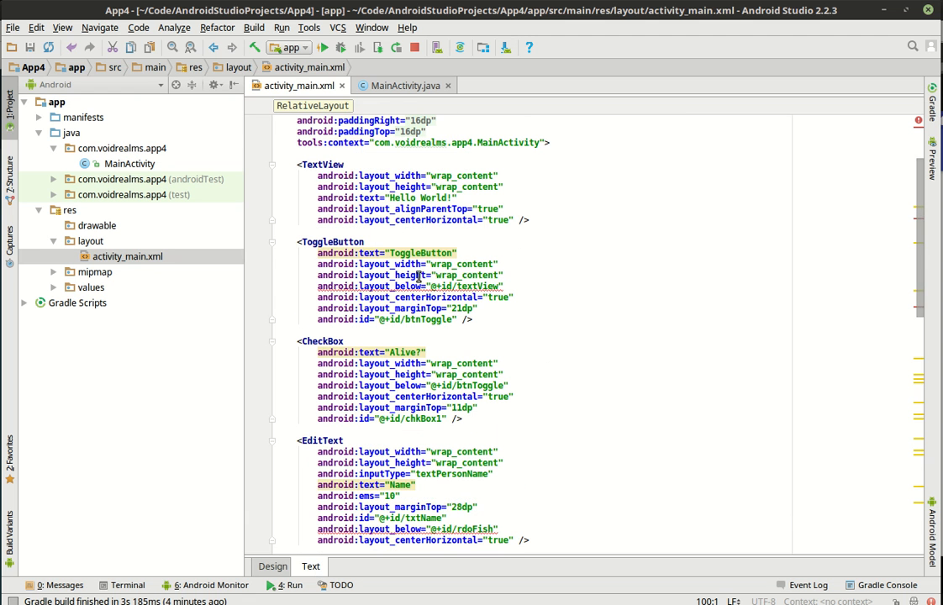
pyautogui.scroll(-3)
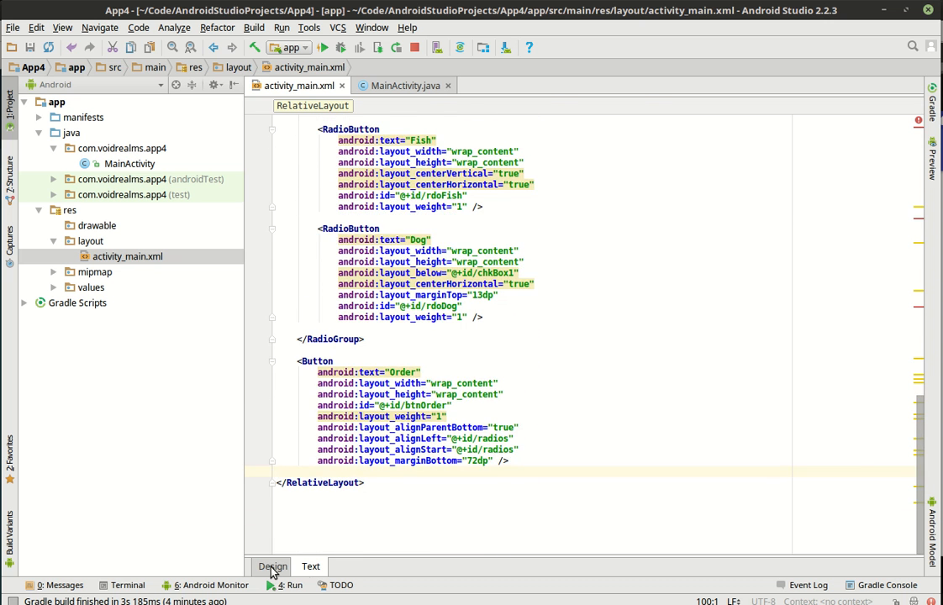
pyautogui.click(272, 565)
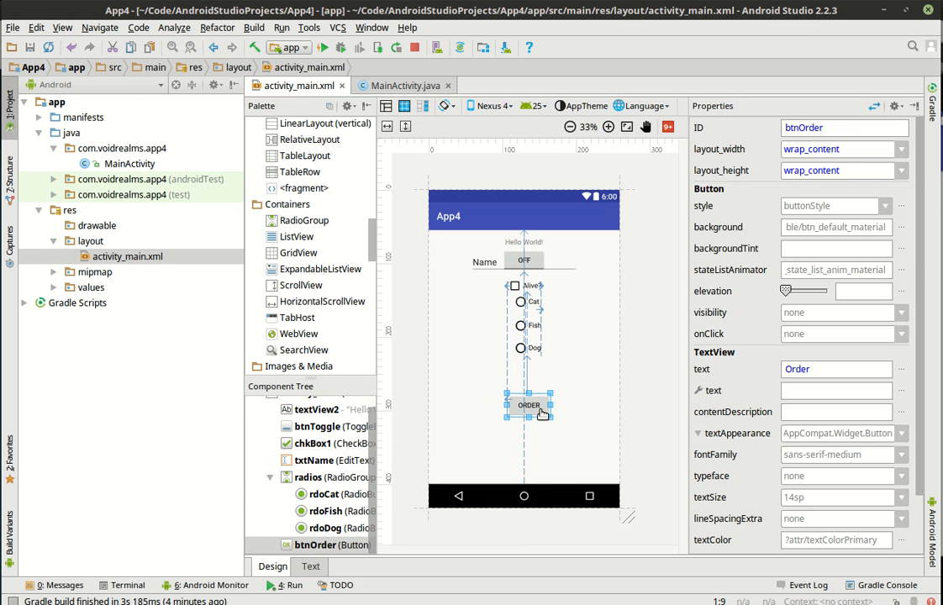
# Drag the txtName EditText down to sit just above the Order button
pyautogui.click(488, 437)
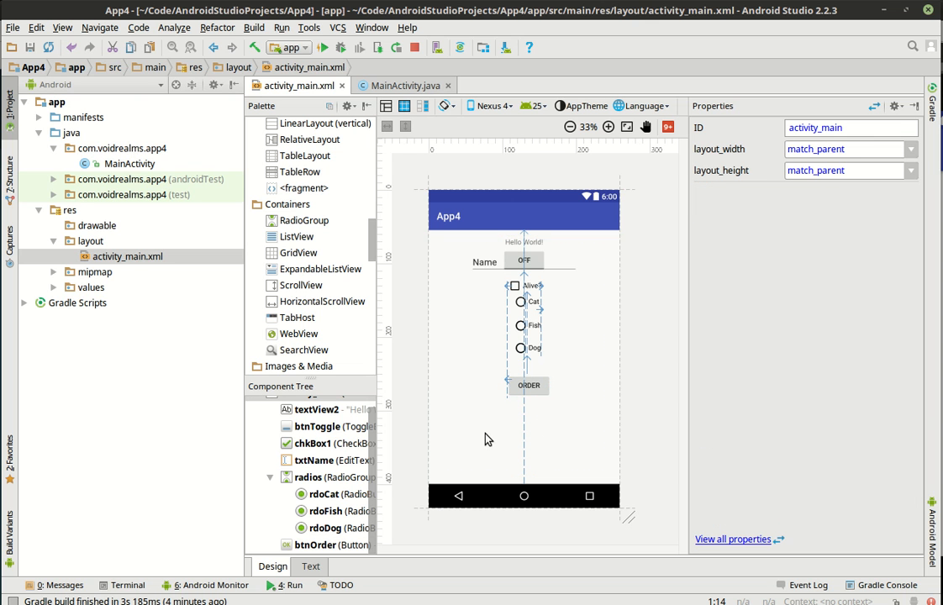
pyautogui.moveTo(491, 277)
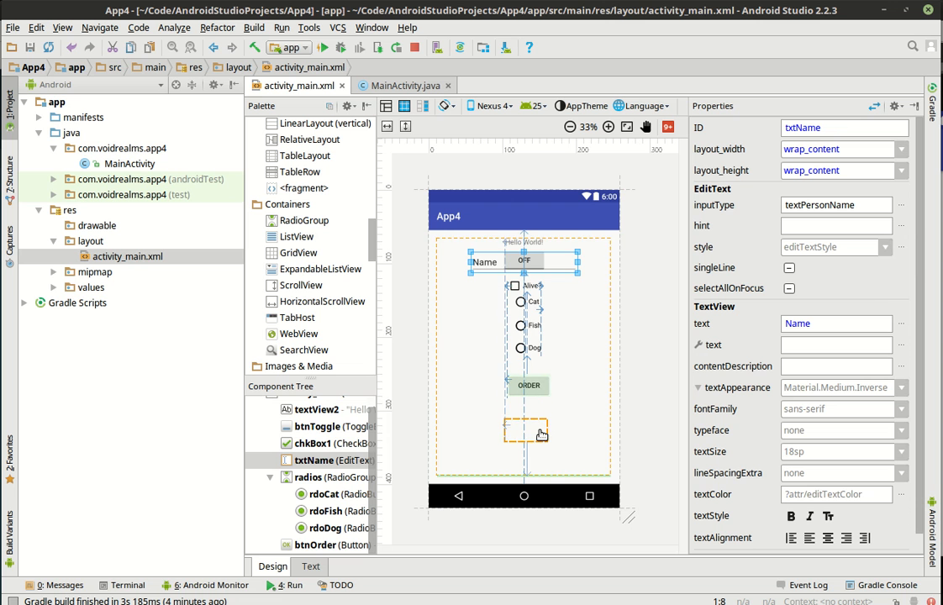
pyautogui.click(525, 429)
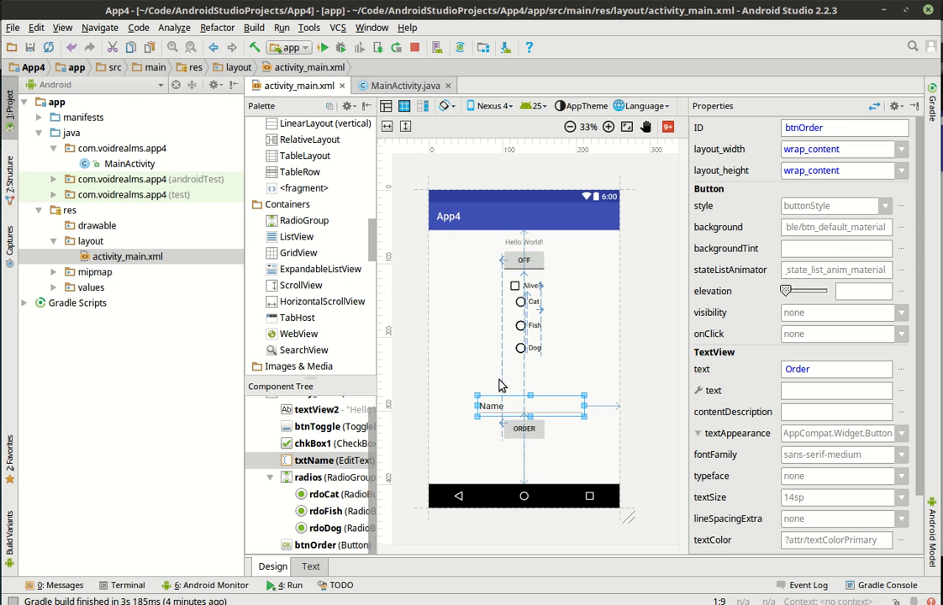
pyautogui.click(491, 405)
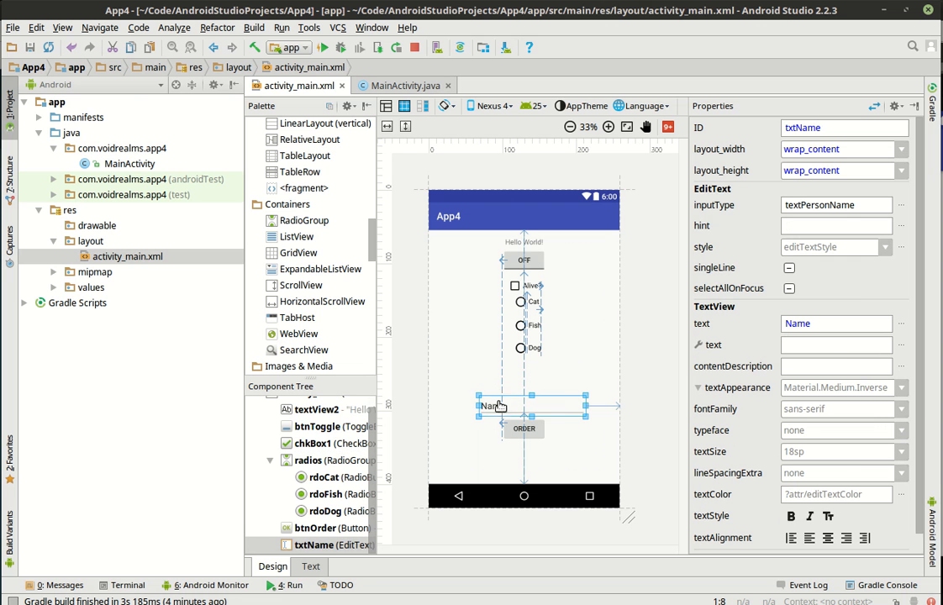
pyautogui.moveTo(491, 405); pyautogui.dragTo(491, 387)
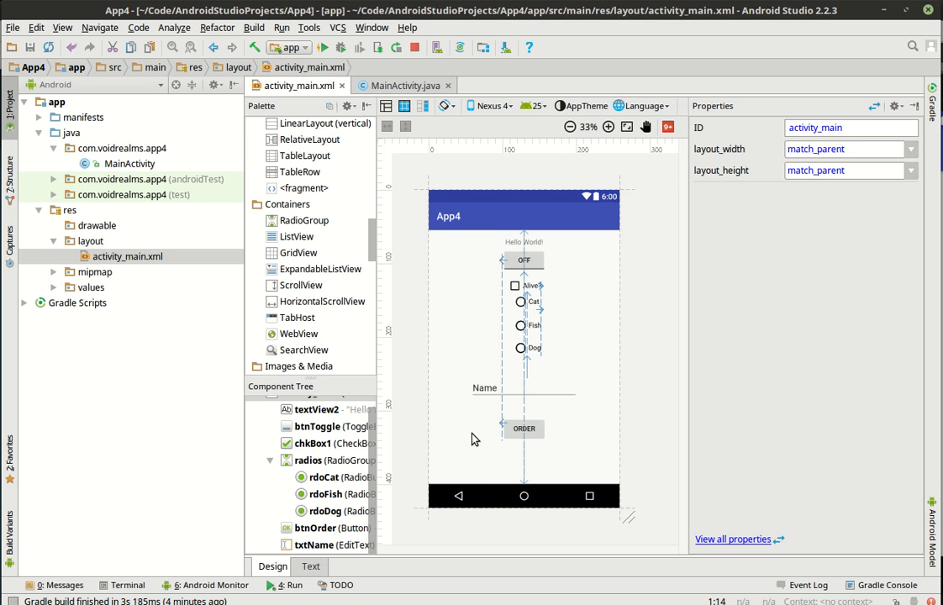
pyautogui.click(309, 567)
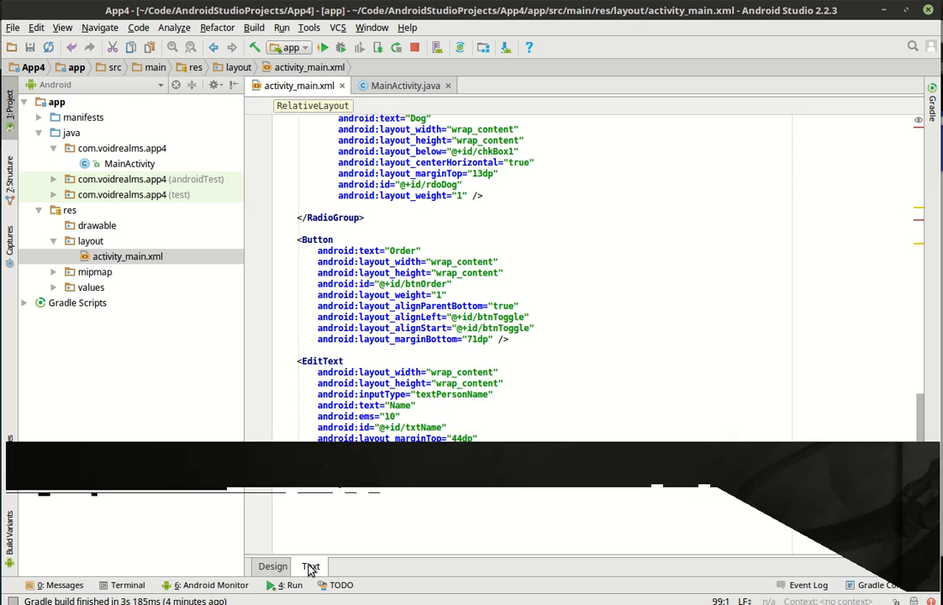
pyautogui.scroll(3)
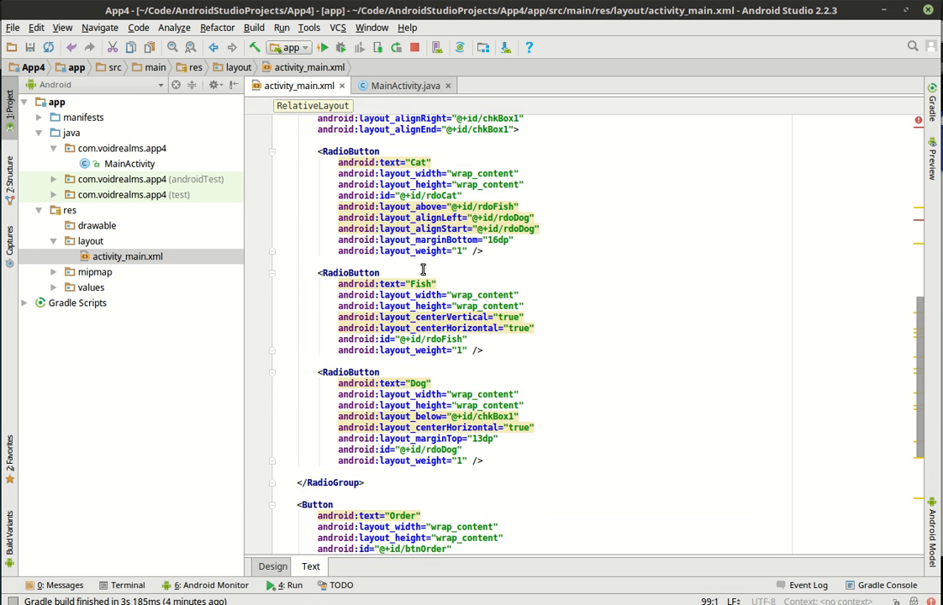
pyautogui.scroll(3)
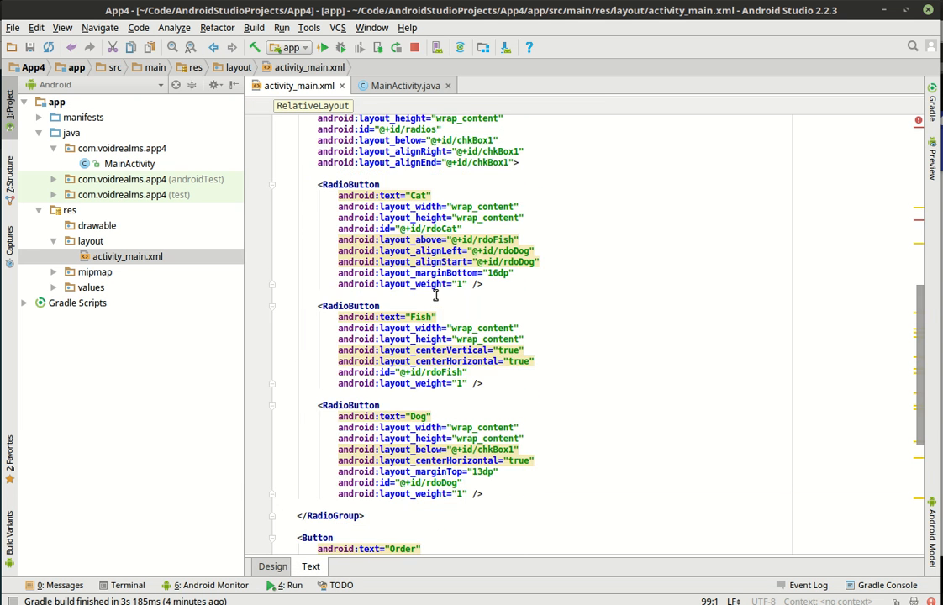
pyautogui.scroll(3)
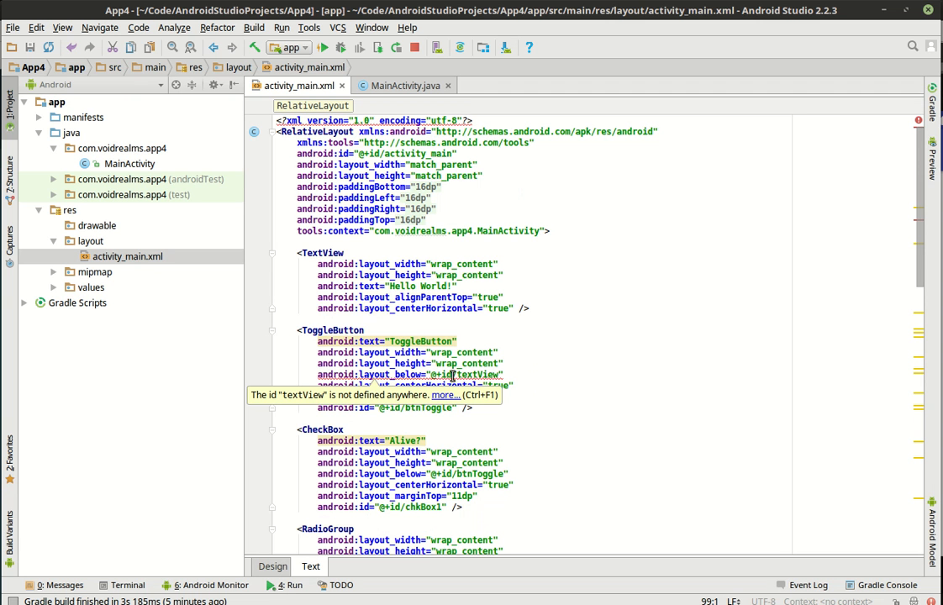
pyautogui.scroll(-3)
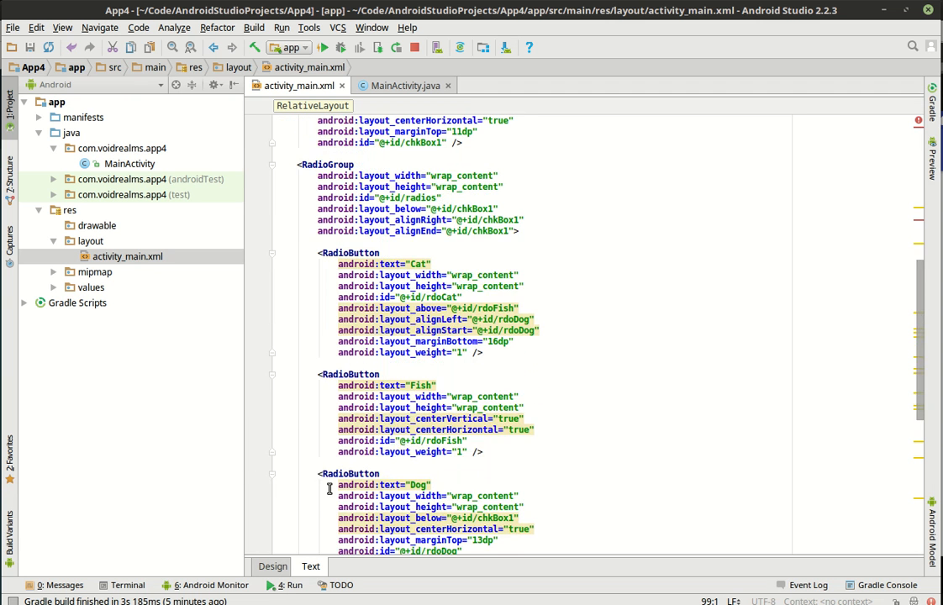
pyautogui.click(273, 565)
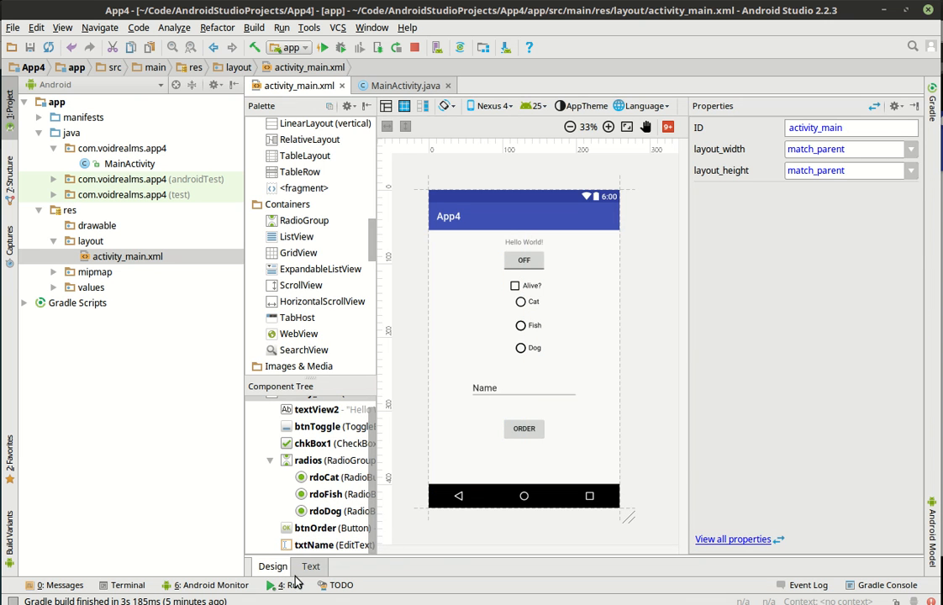
pyautogui.click(310, 565)
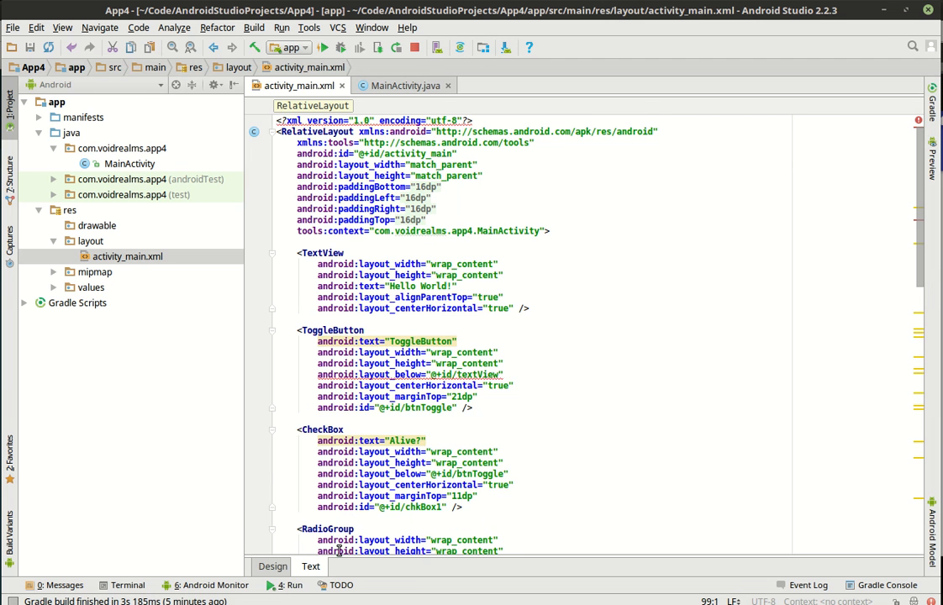
pyautogui.click(272, 565)
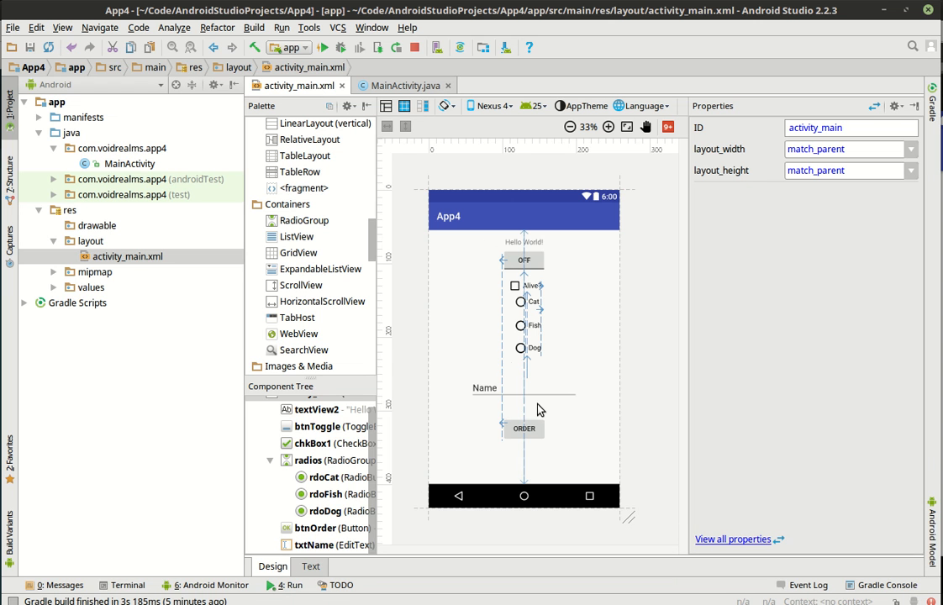
pyautogui.moveTo(294, 457)
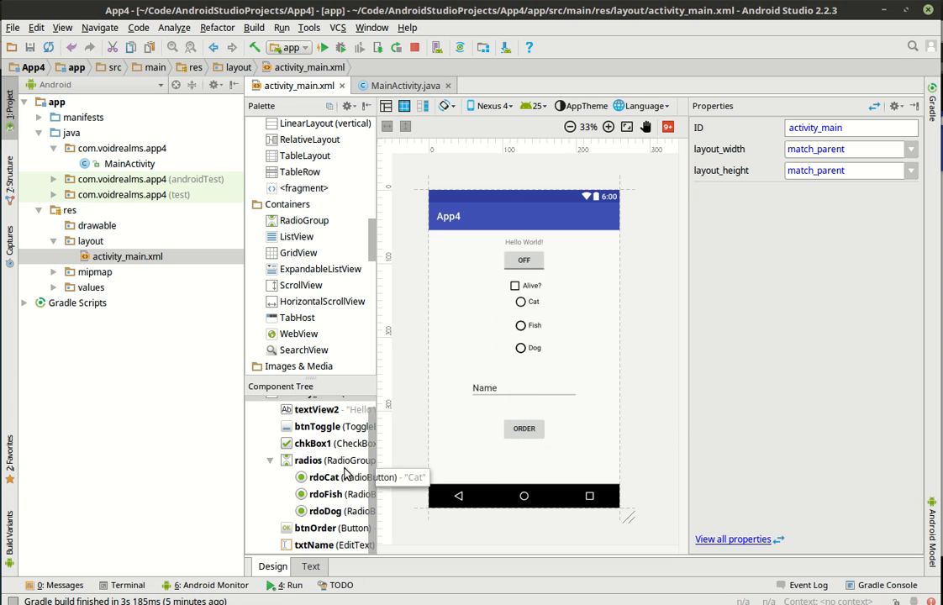
# Select the radio group and root layout, glance at the XML, and return to the Design preview
pyautogui.click(308, 461)
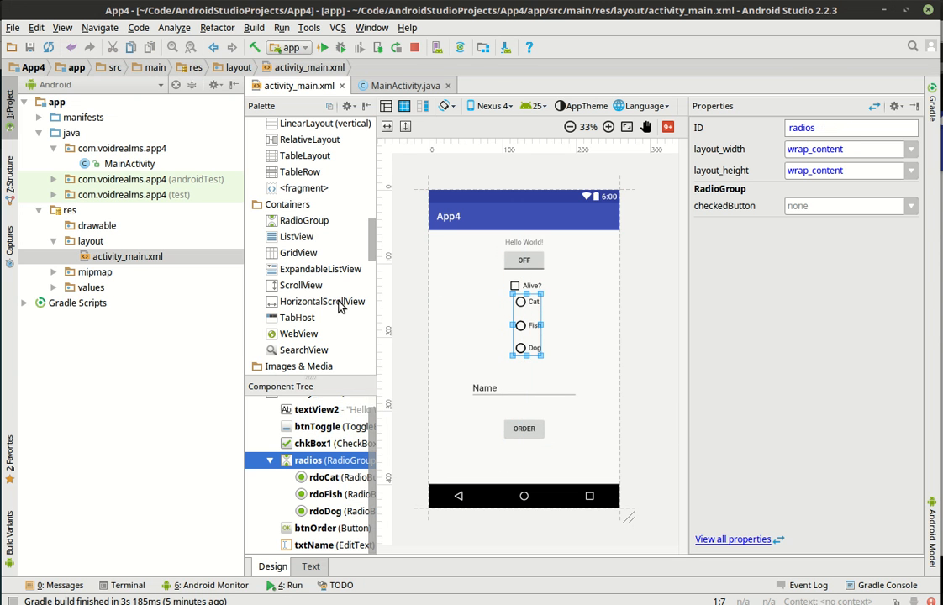
pyautogui.scroll(-3)
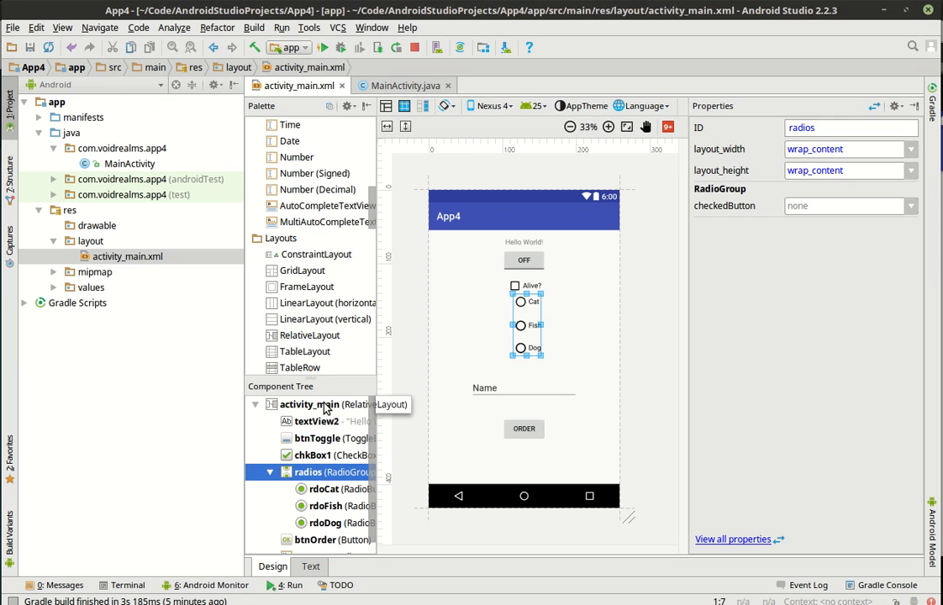
pyautogui.click(309, 403)
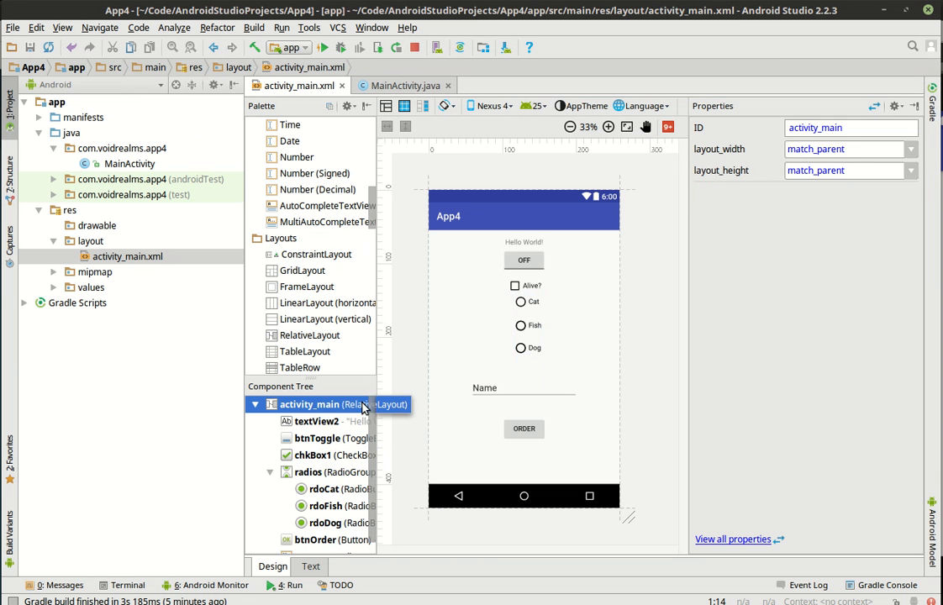
pyautogui.click(310, 565)
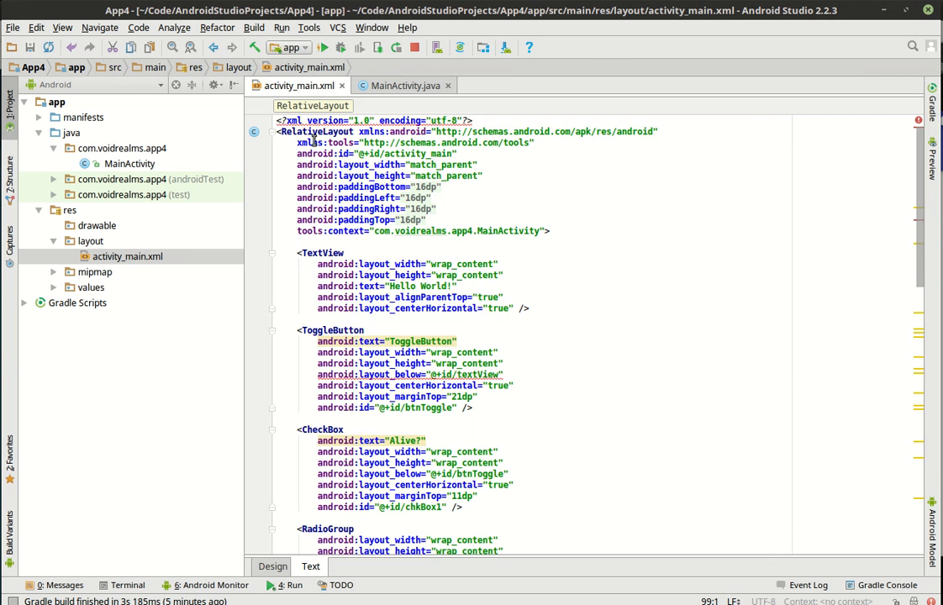
pyautogui.doubleClick(316, 131)
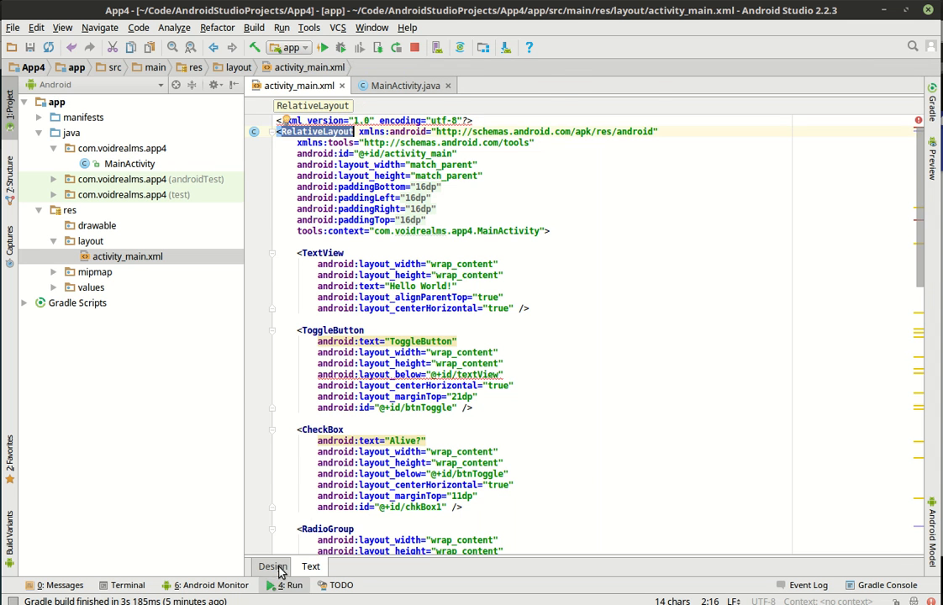
pyautogui.click(273, 565)
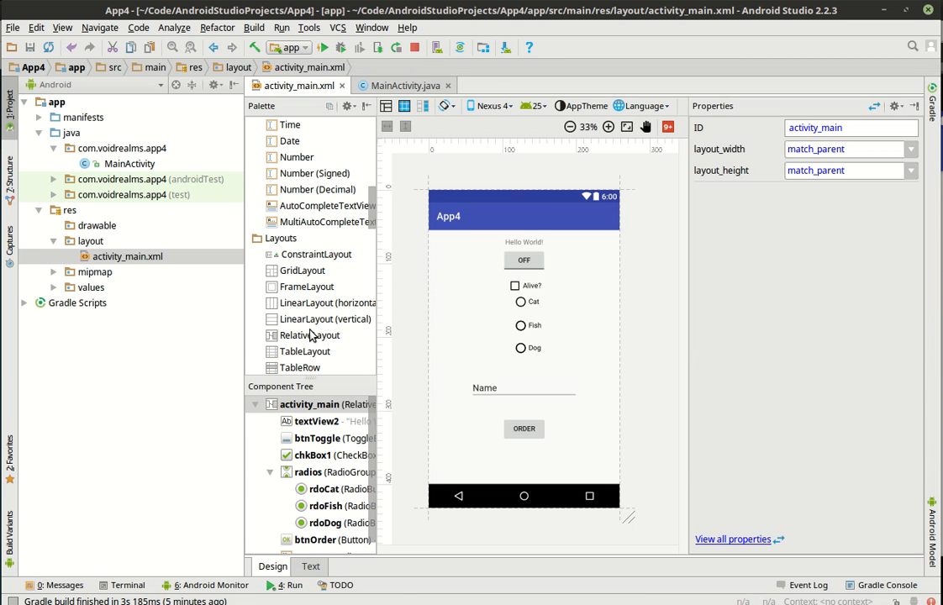
pyautogui.moveTo(414, 341)
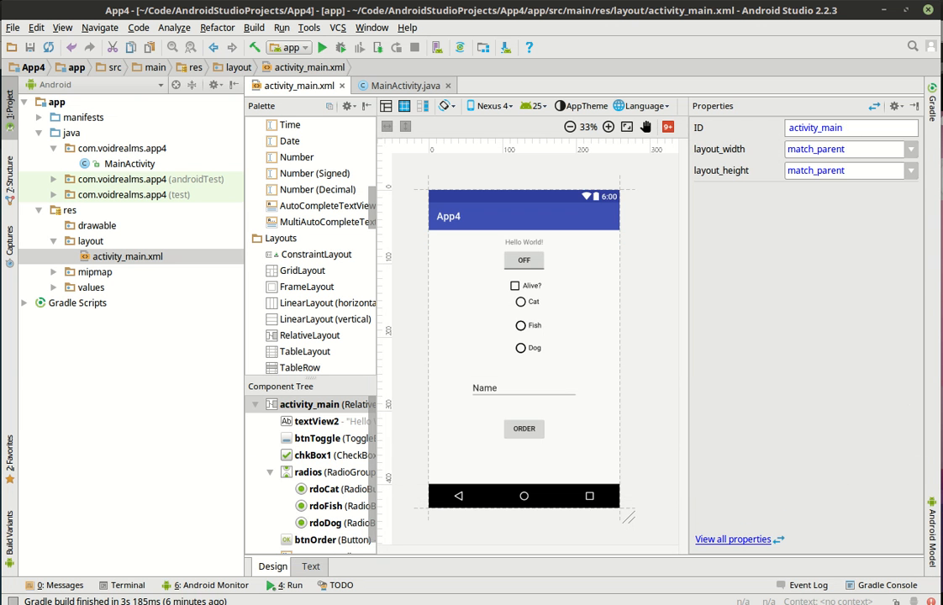
pyautogui.click(323, 47)
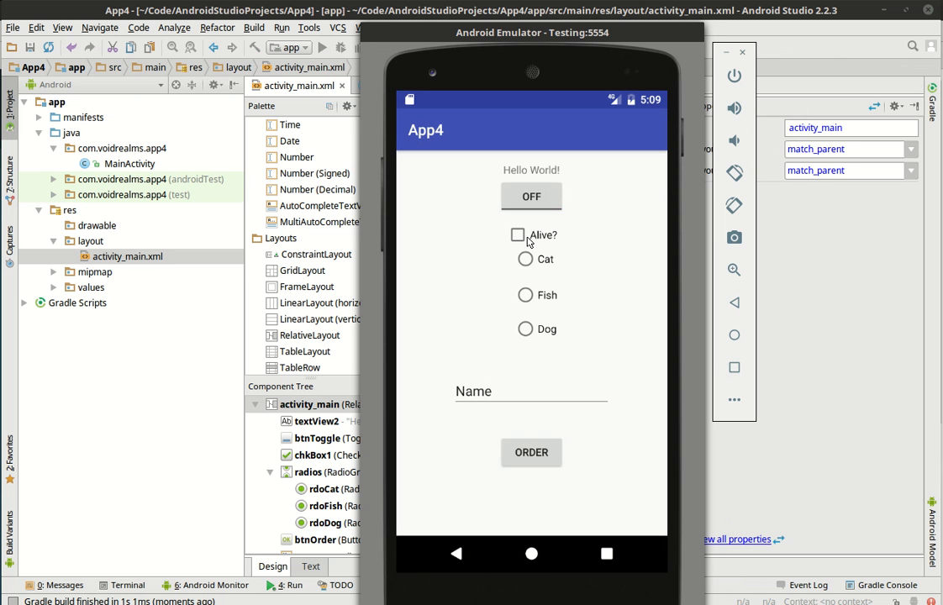
pyautogui.click(525, 296)
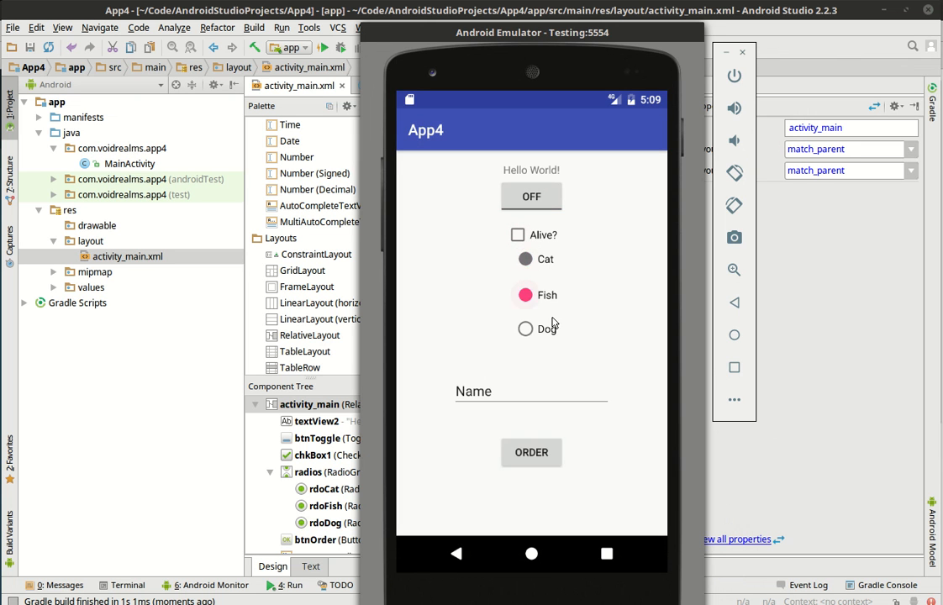
pyautogui.click(525, 259)
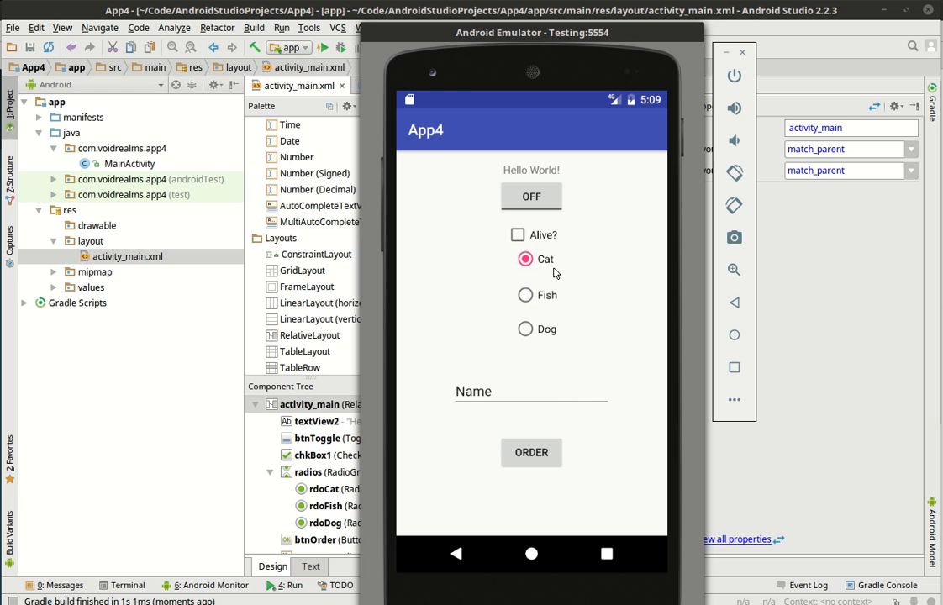
pyautogui.moveTo(538, 362)
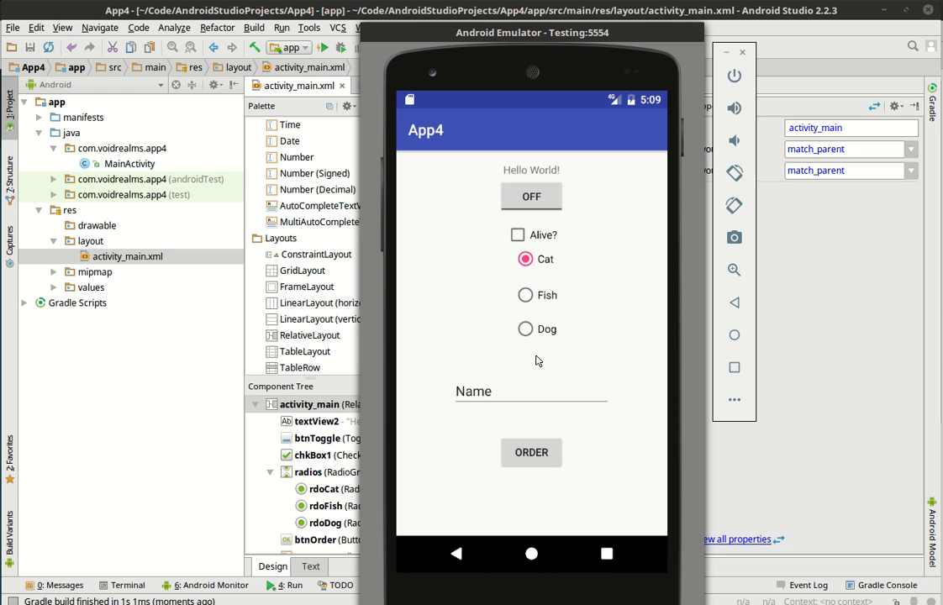
pyautogui.moveTo(549, 350)
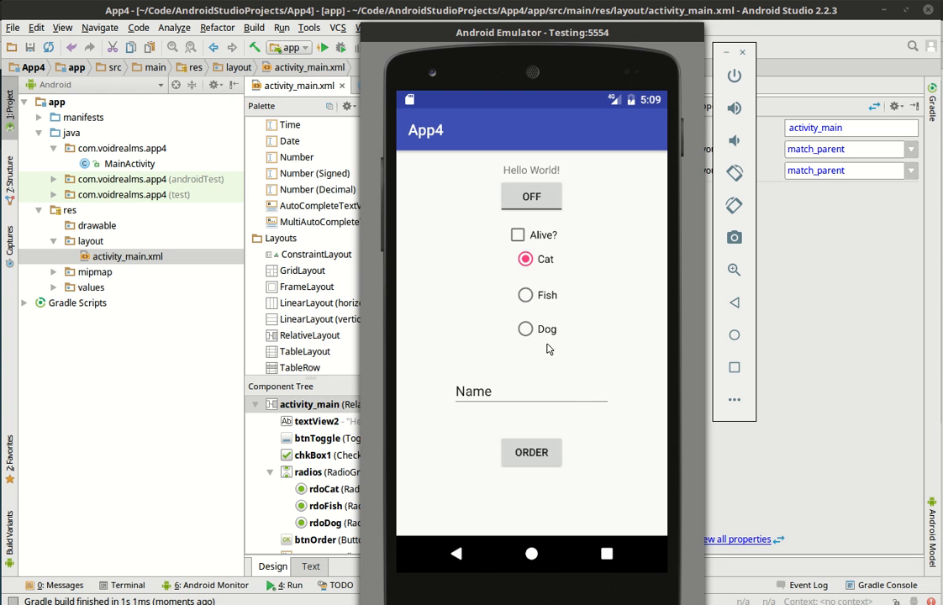
pyautogui.moveTo(655, 121)
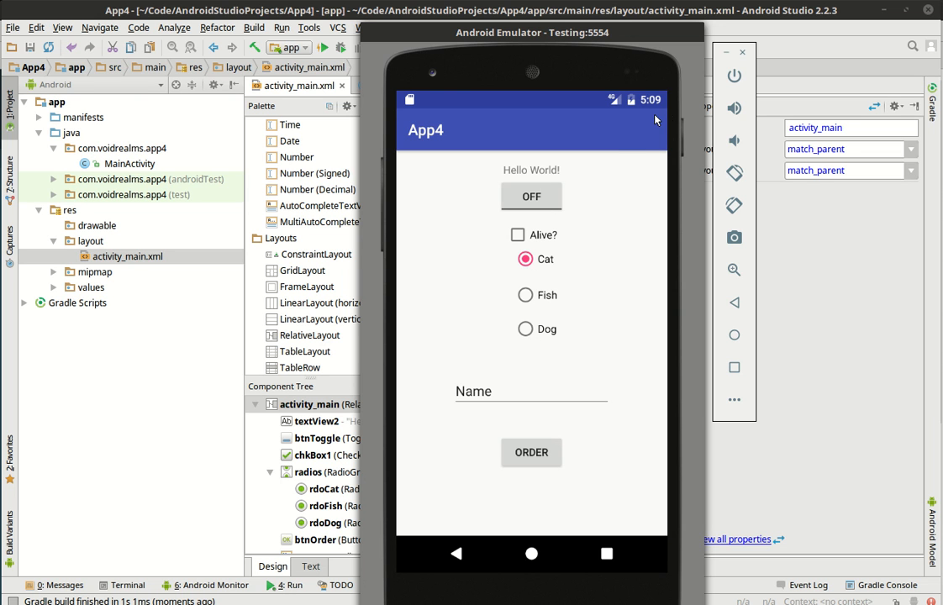
pyautogui.moveTo(531, 176)
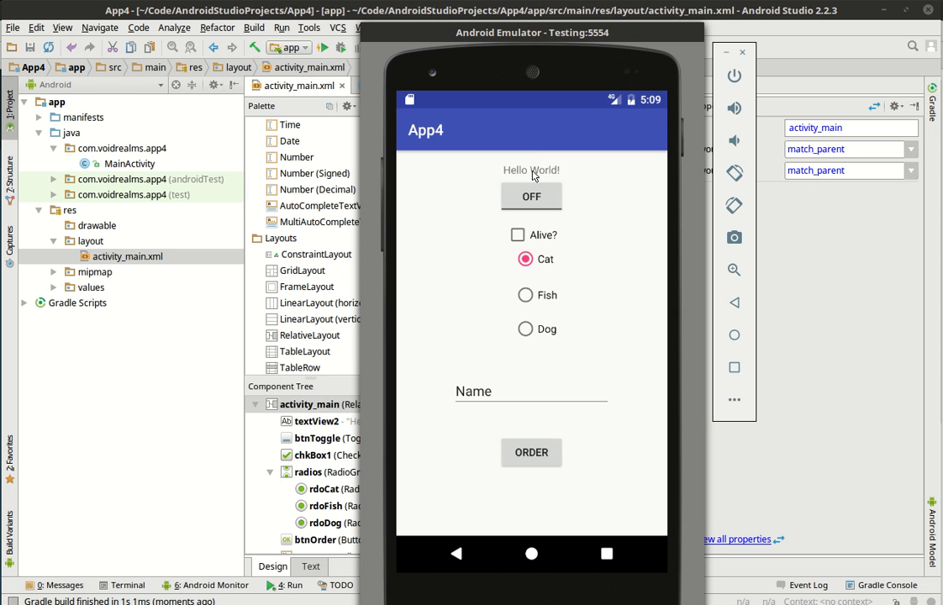
pyautogui.moveTo(568, 429)
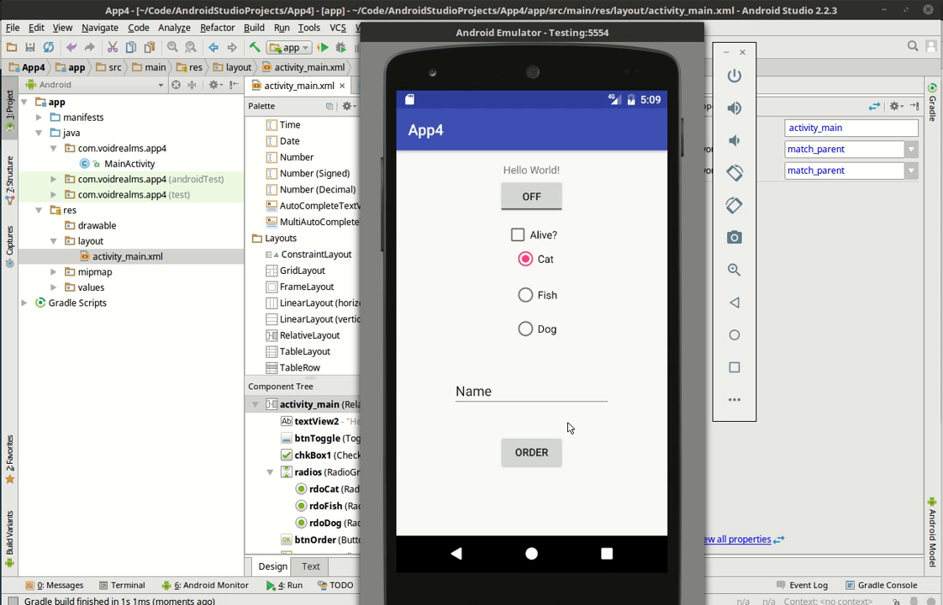
pyautogui.moveTo(612, 37)
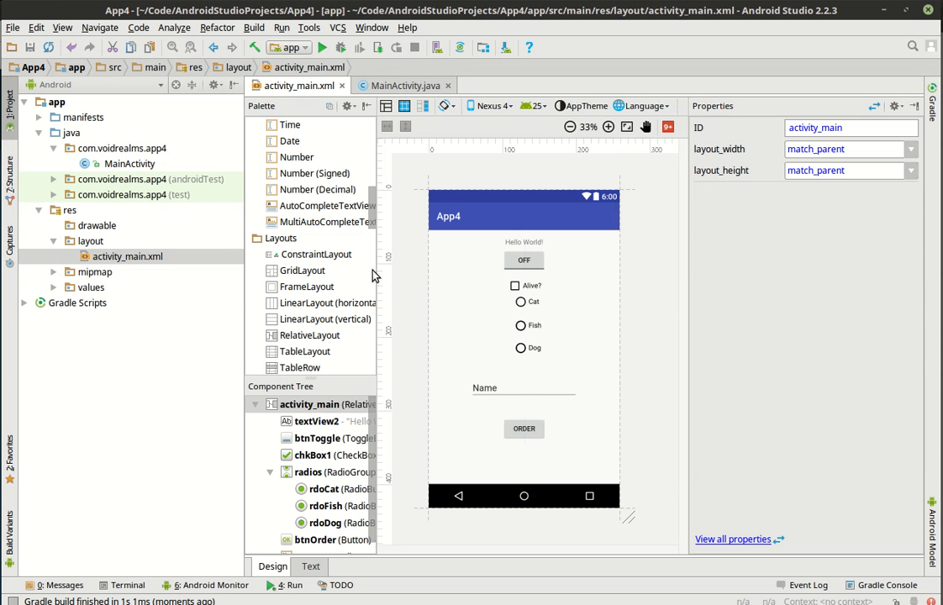
# Set the Hello World! TextView text to Pet Order Form and switch to MainActivity.java
pyautogui.click(525, 242)
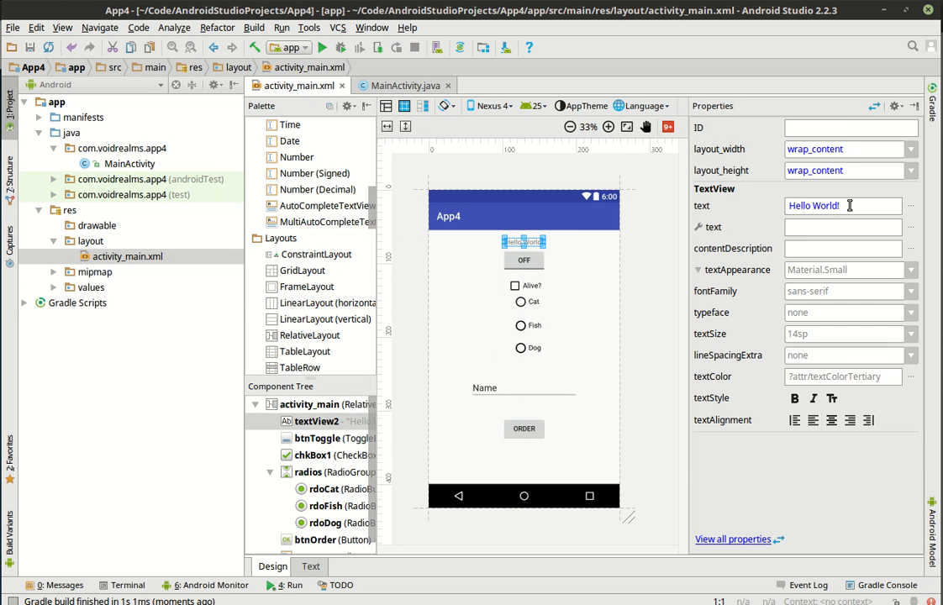
pyautogui.write('P')
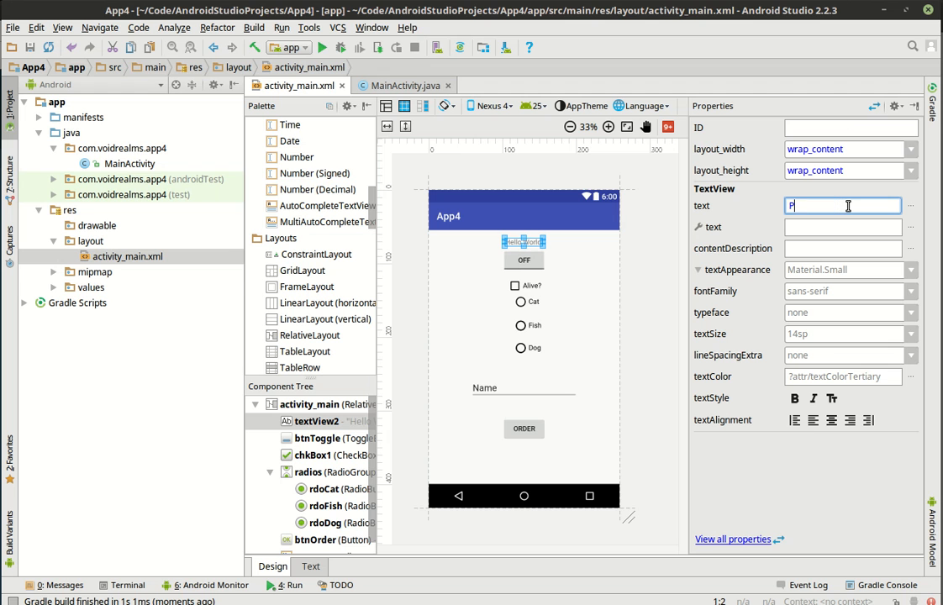
pyautogui.write('Pet Order Form')
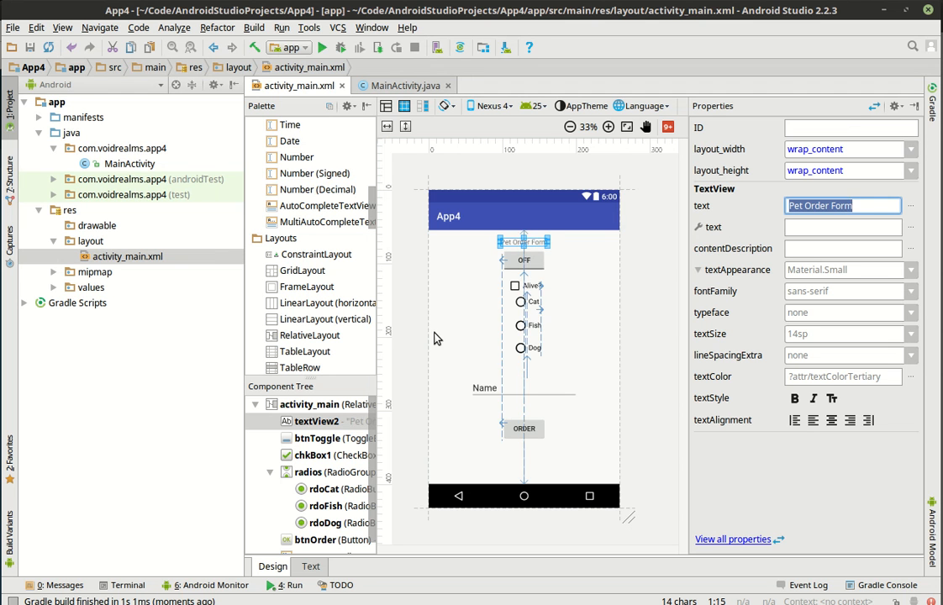
pyautogui.click(308, 404)
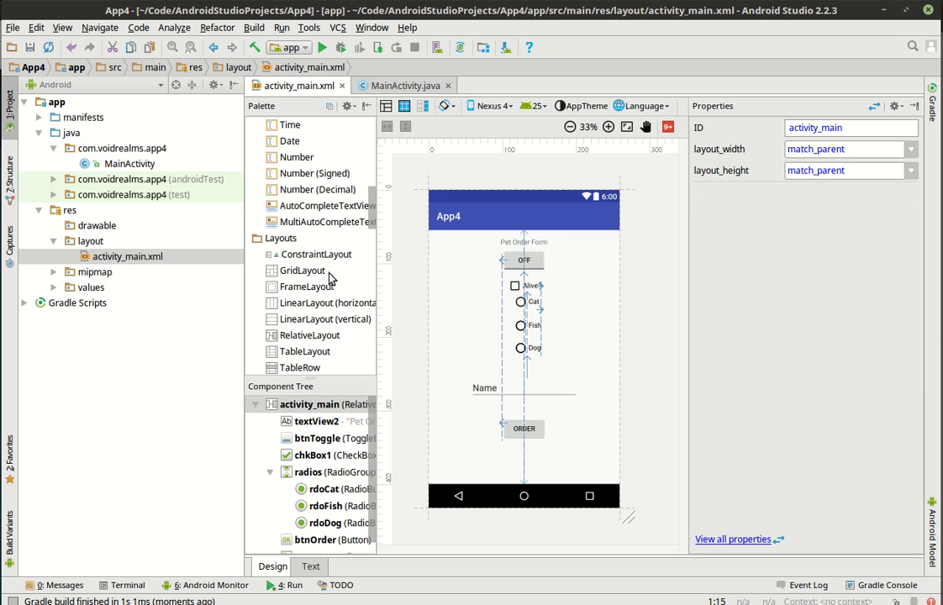
pyautogui.click(405, 85)
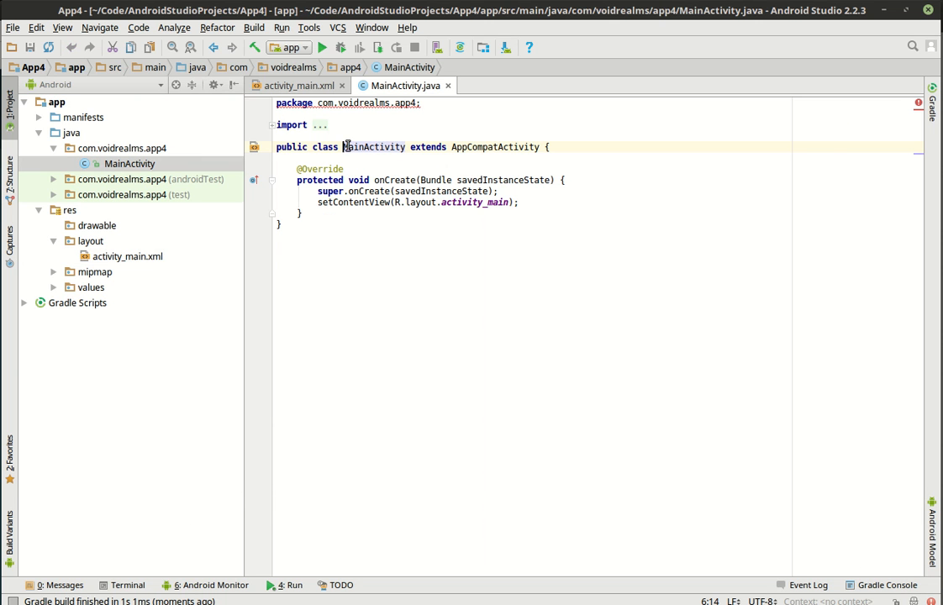
# Declare private static String tag = "voidrealms.com"; at the top of MainActivity
pyautogui.press('Return')
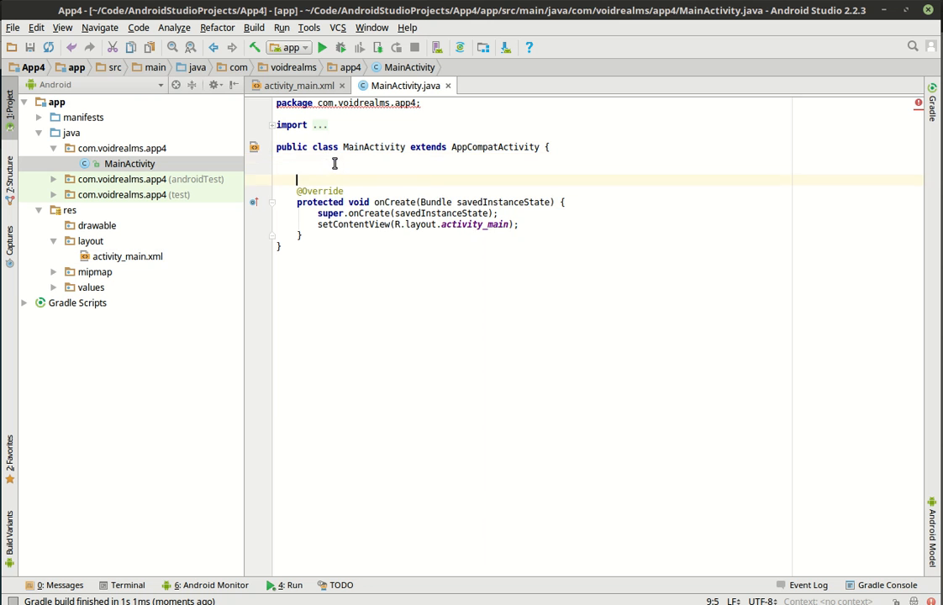
pyautogui.write('private static')
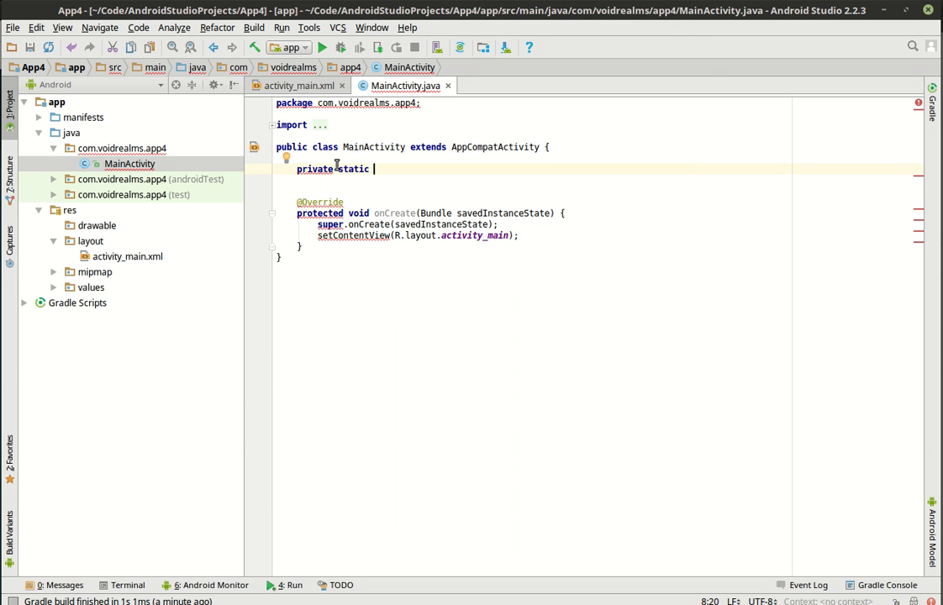
pyautogui.write('String')
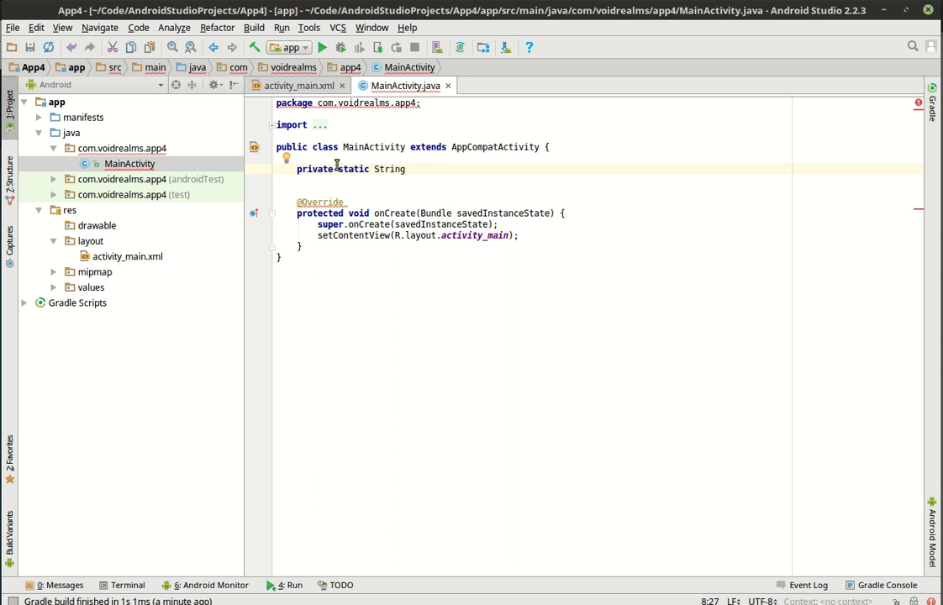
pyautogui.write('tag')
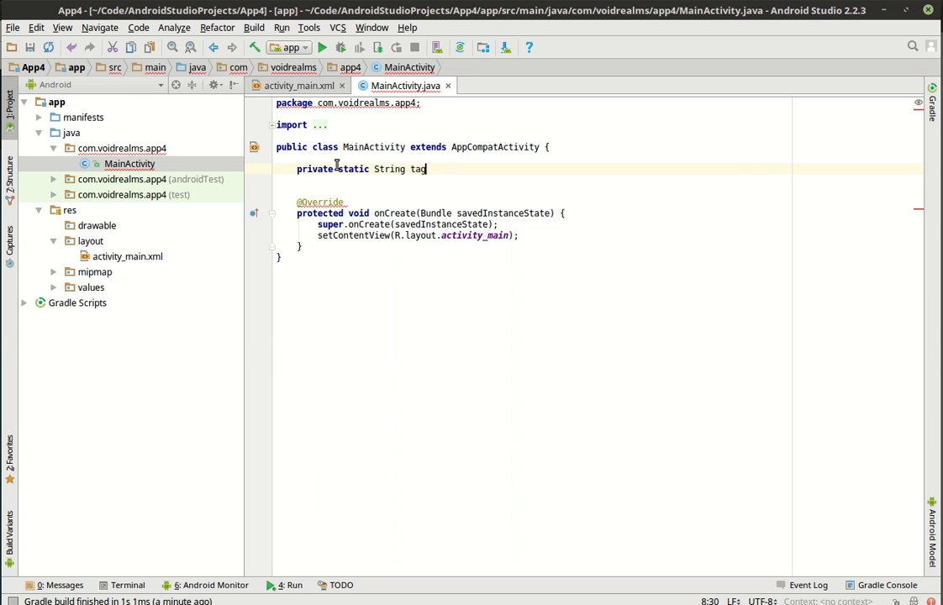
pyautogui.write(';')
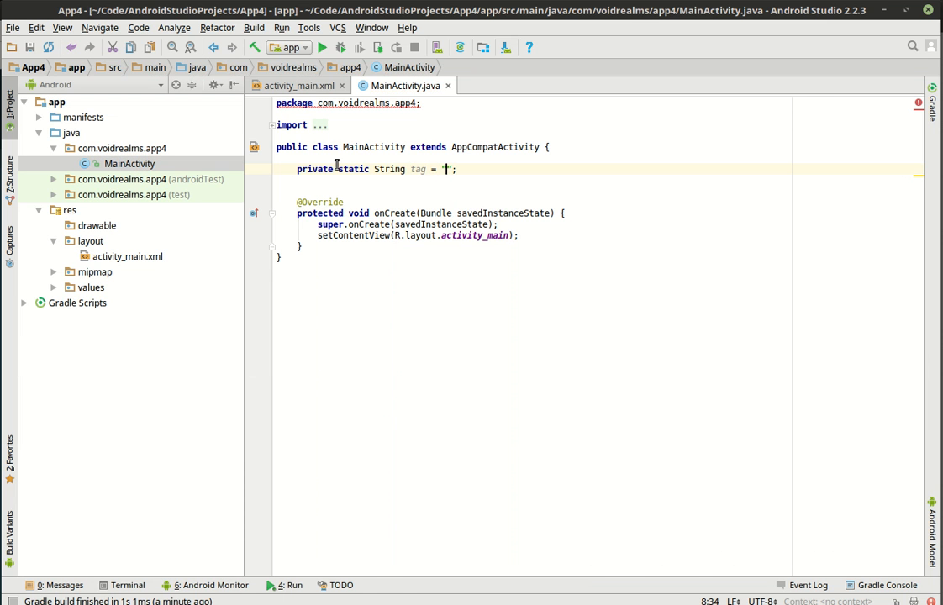
pyautogui.write('voidrealms.')
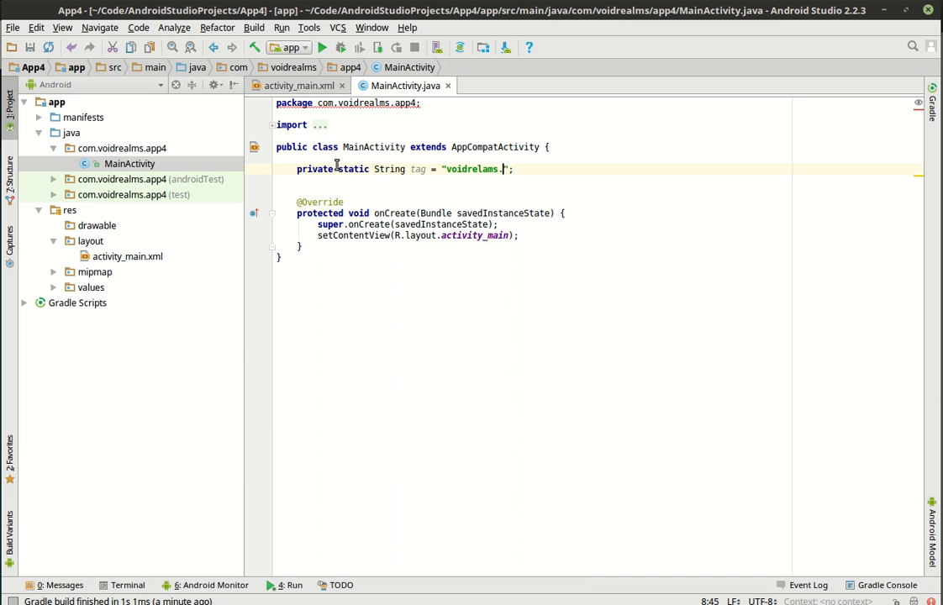
pyautogui.write('c')
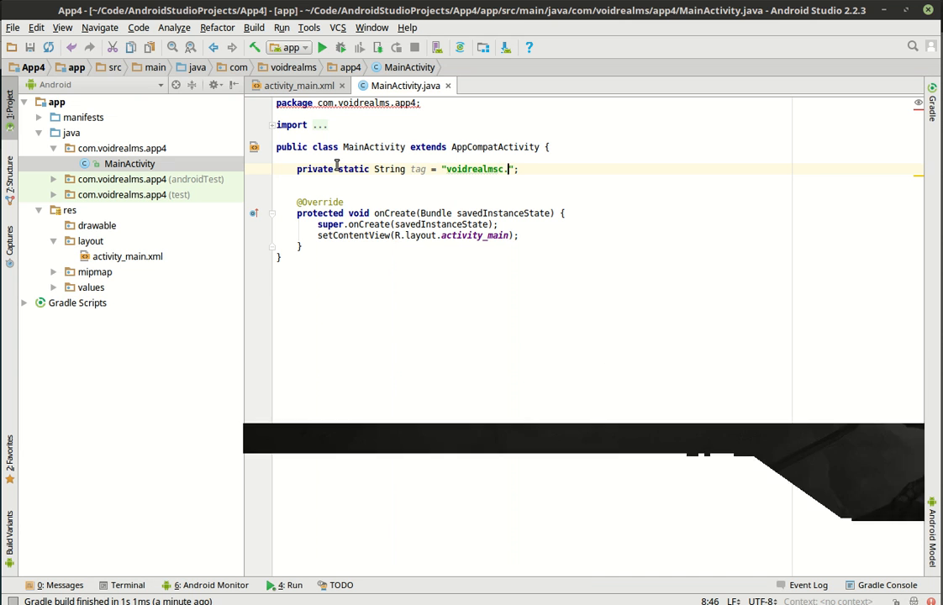
pyautogui.write('om')
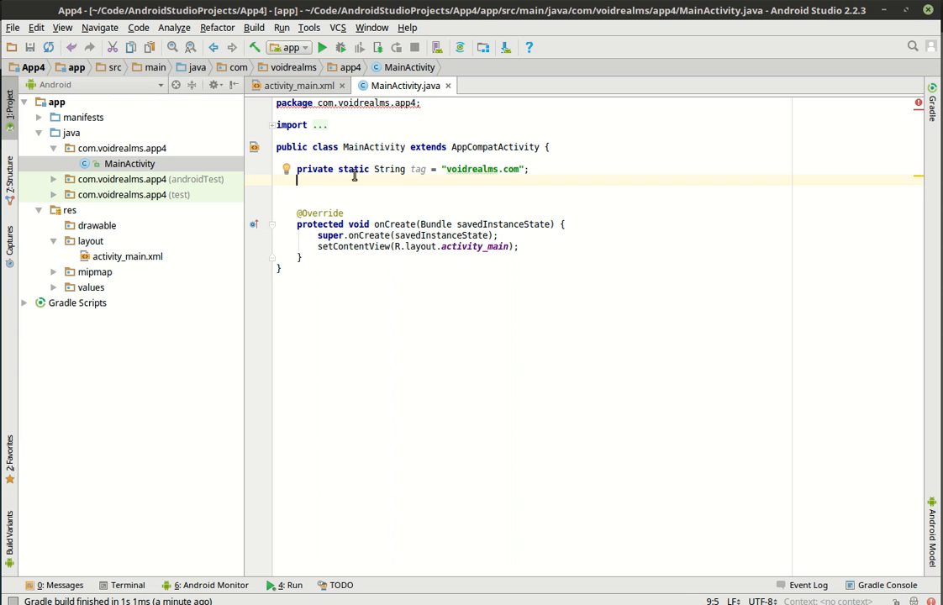
# Declare a private static Button btnOrder field below tag and select its static keyword
pyautogui.doubleClick(417, 168)
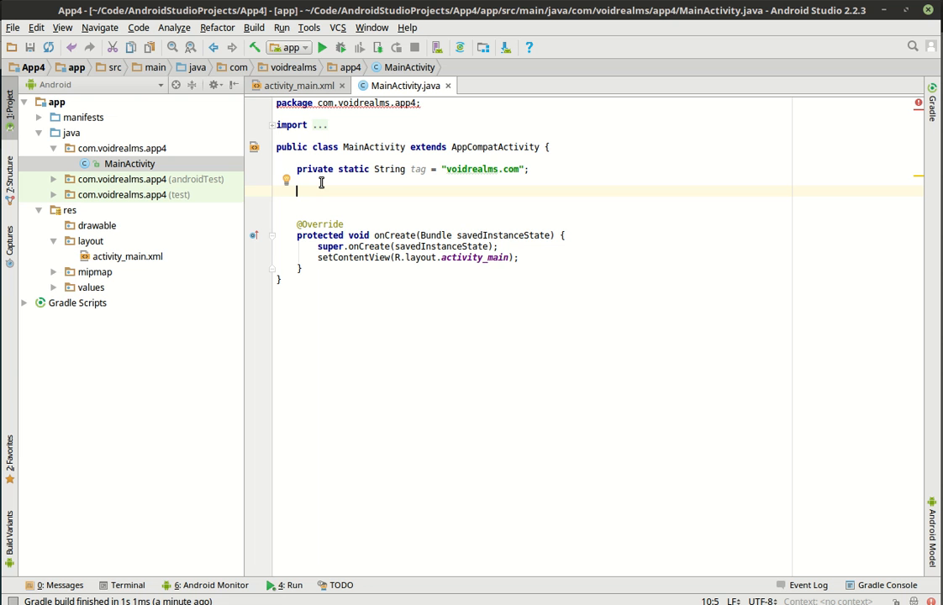
pyautogui.write('private')
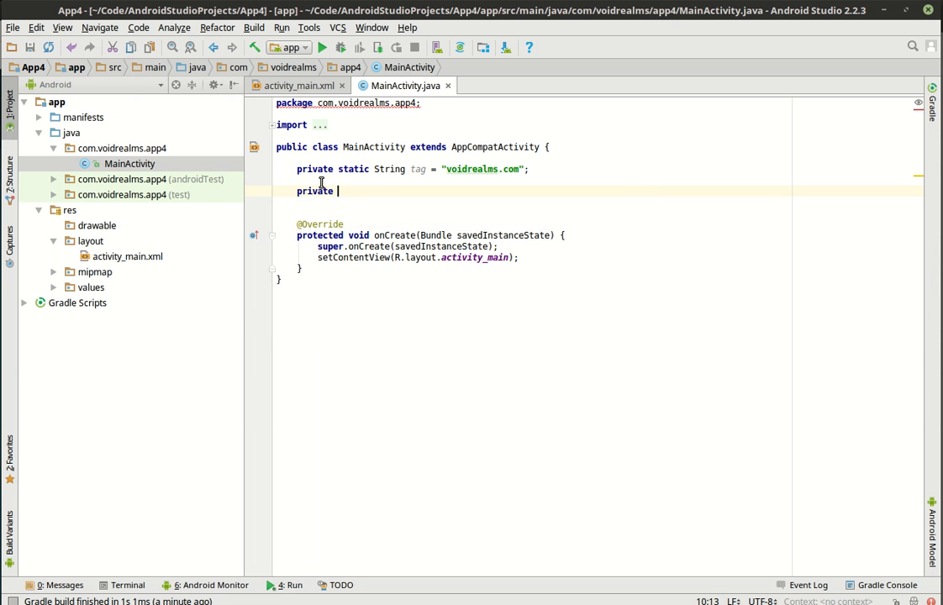
pyautogui.write('static')
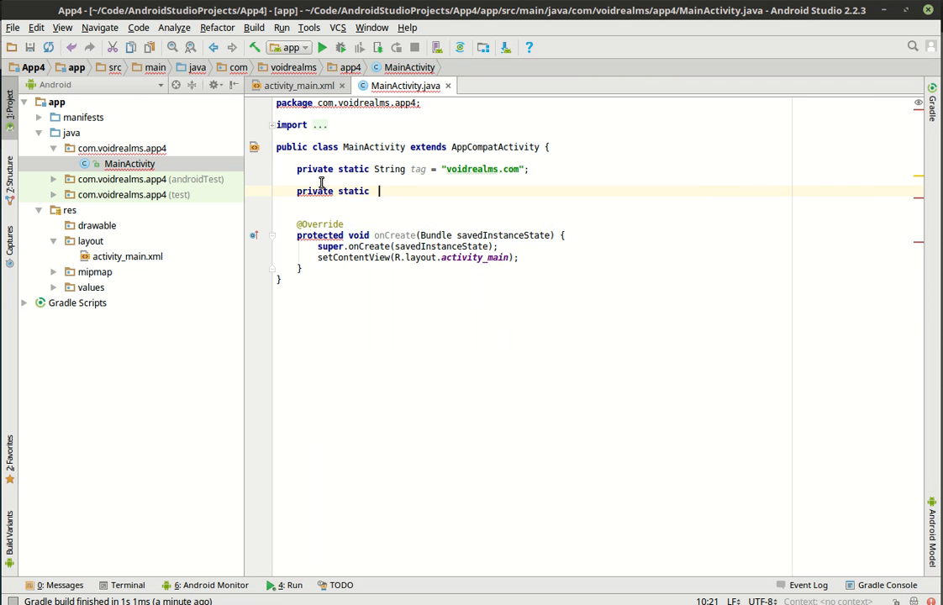
pyautogui.write('Button')
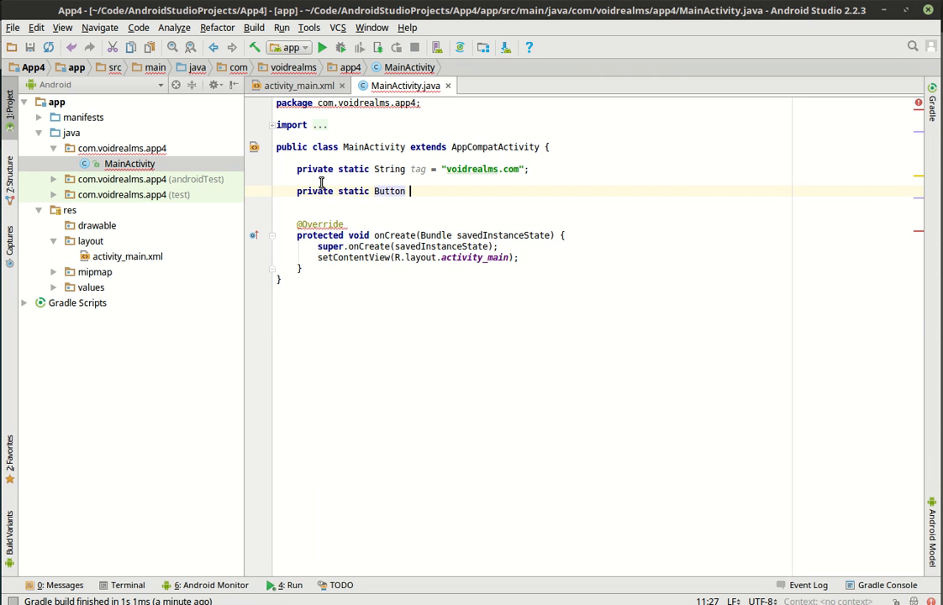
pyautogui.write('btnOn')
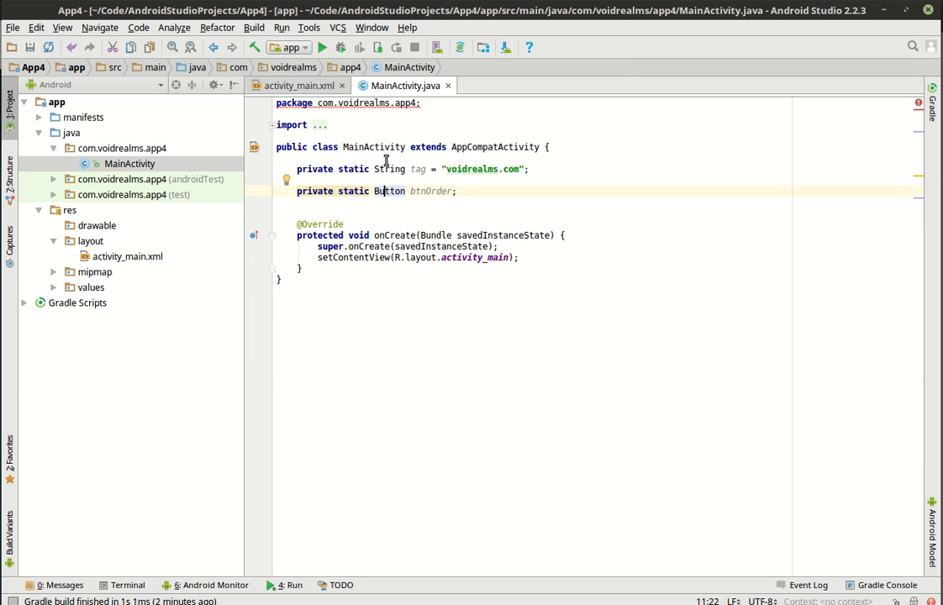
pyautogui.doubleClick(353, 192)
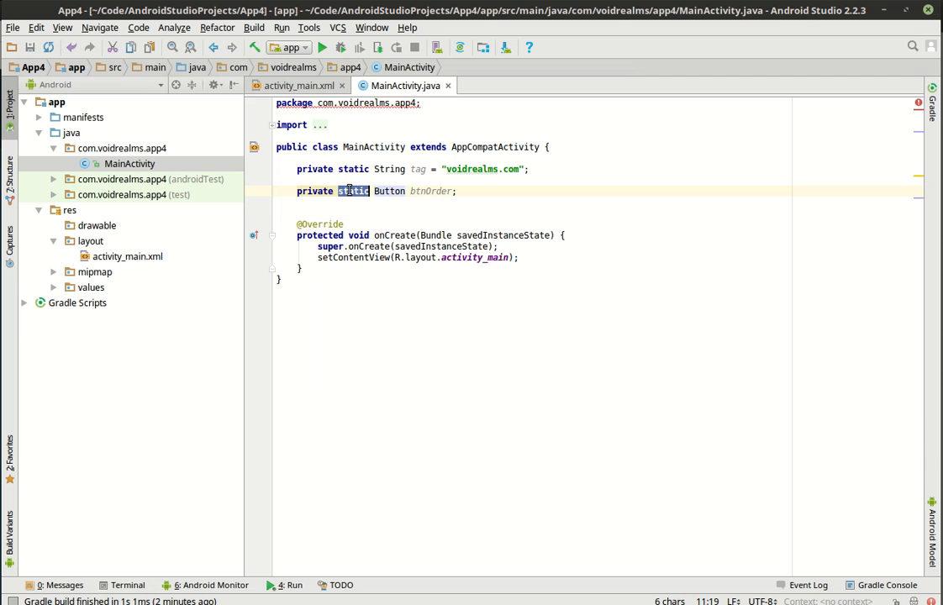
pyautogui.moveTo(353, 192)
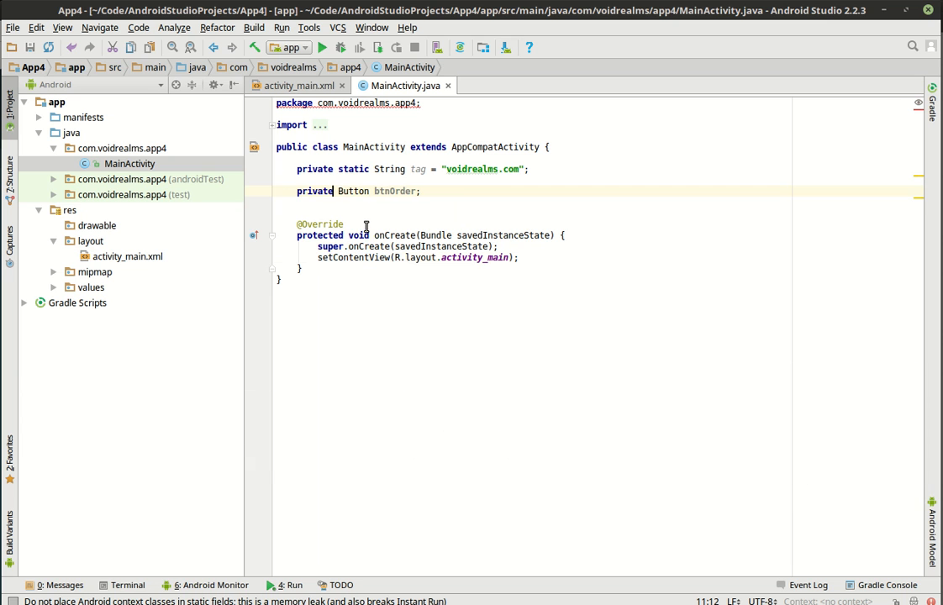
# Declare private fields ToggleButton btnToggle and CheckBox chkBox1 below btnOrder
pyautogui.doubleClick(395, 191)
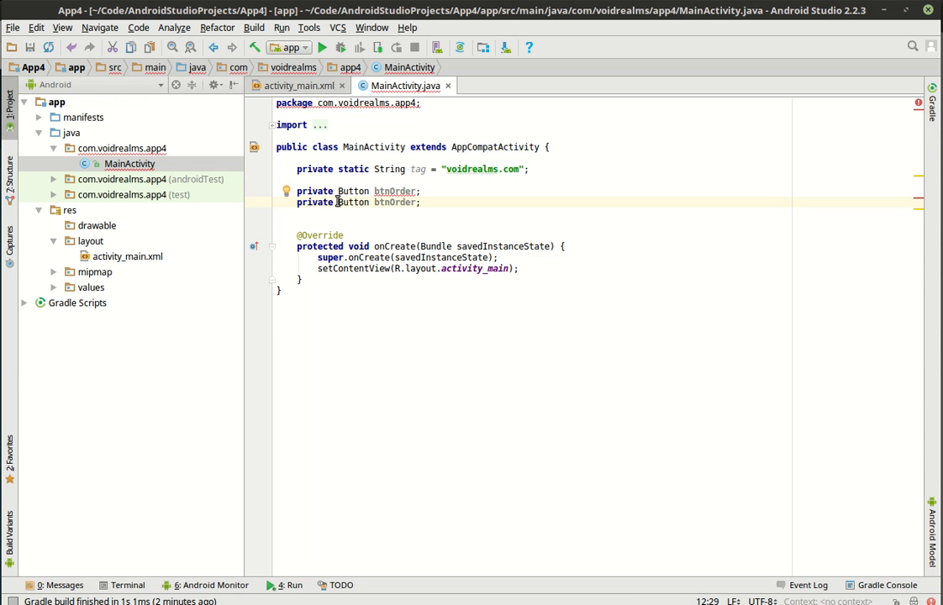
pyautogui.write('ToggleButton')
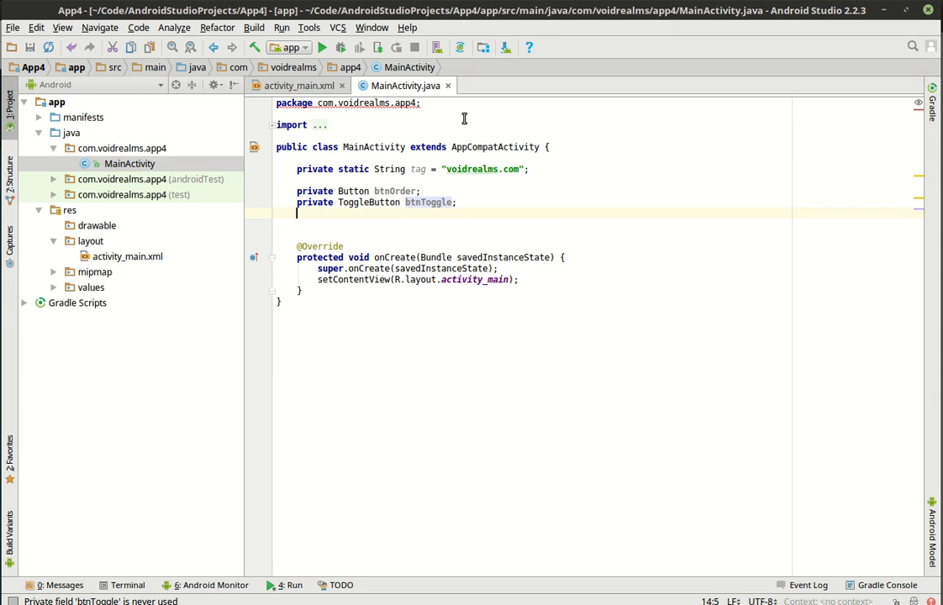
pyautogui.write('private')
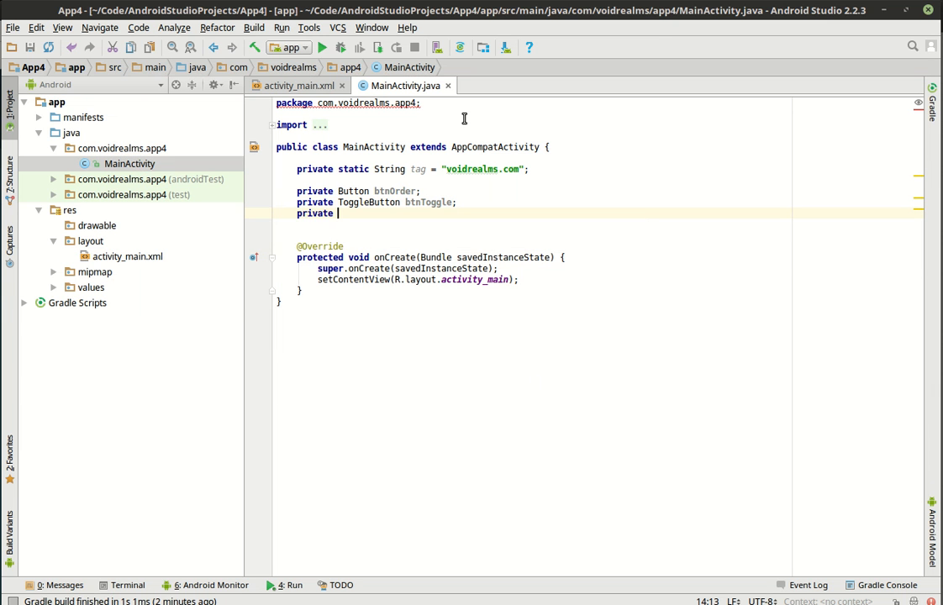
pyautogui.write('Che')
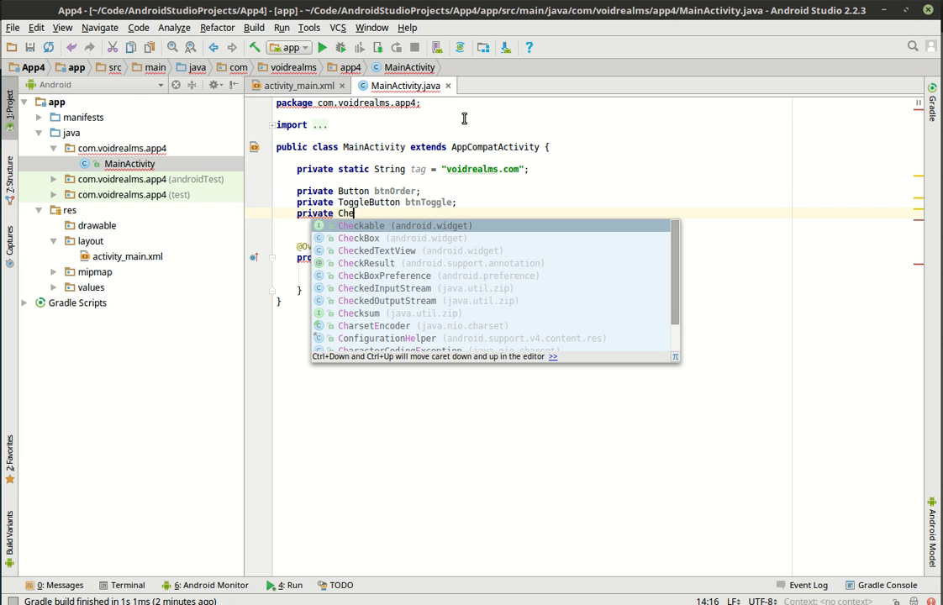
pyautogui.press('BackSpace')
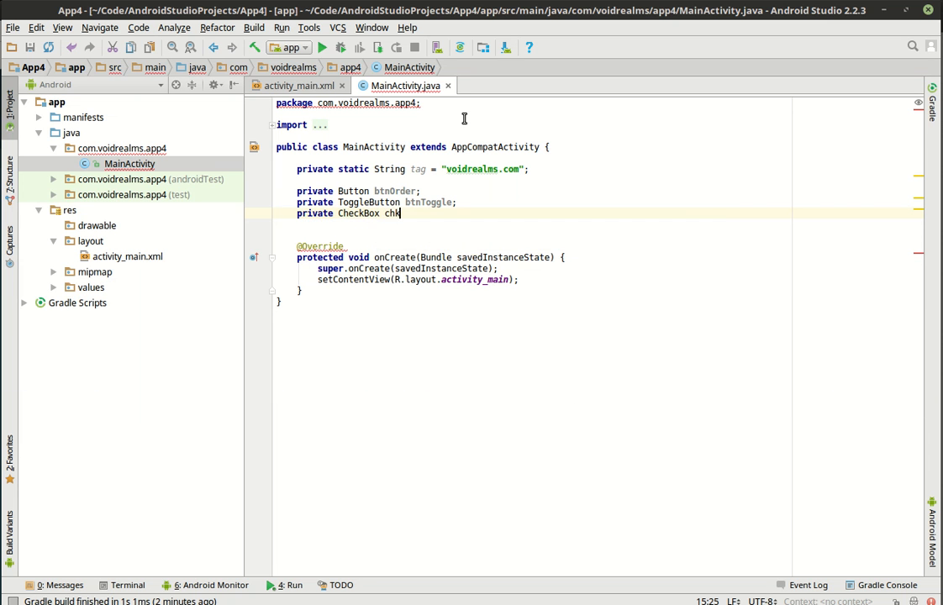
pyautogui.write('Box1;')
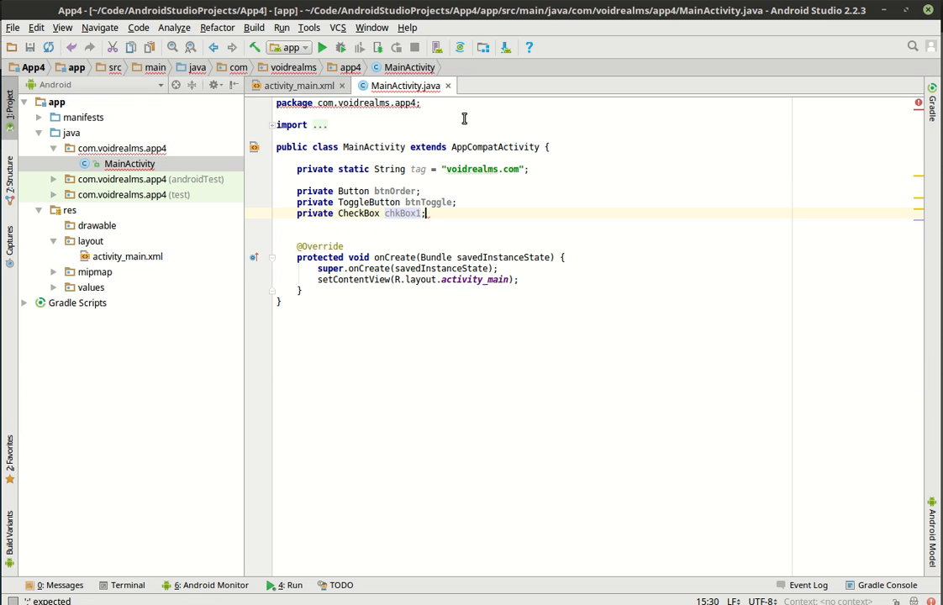
# Declare private RadioButton fields rdoDog, rdoCat and rdoFish
pyautogui.write('private')
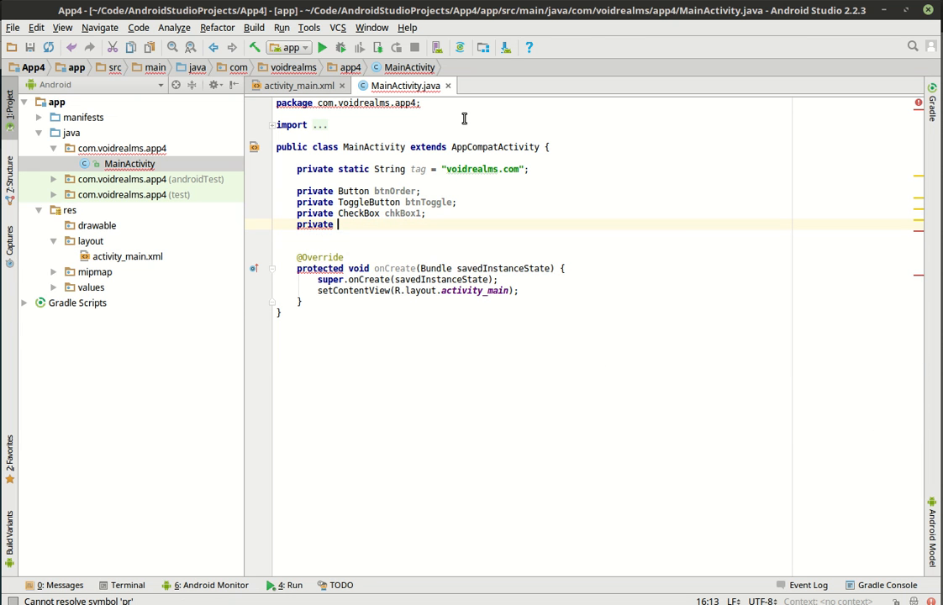
pyautogui.write('RadioButton')
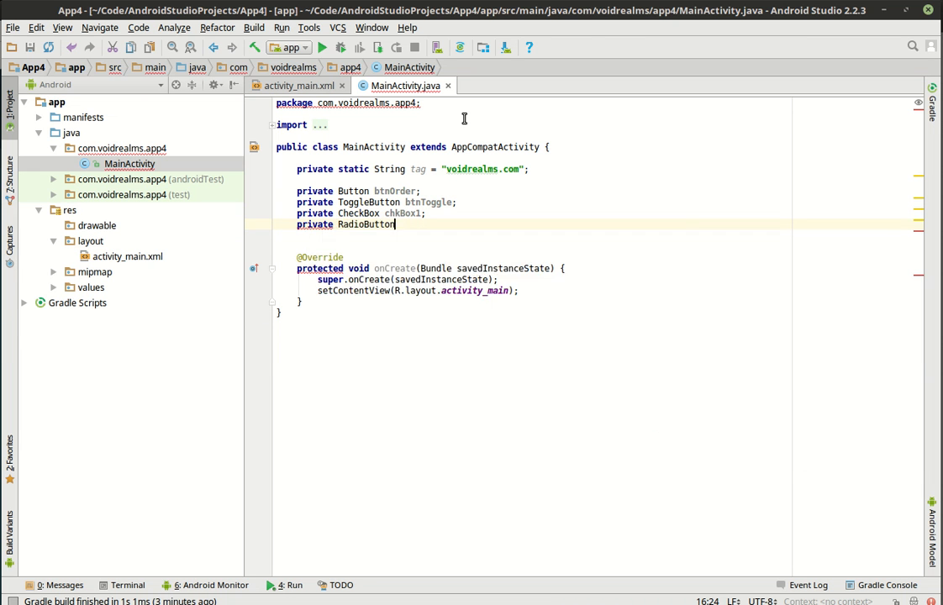
pyautogui.write('rdo')
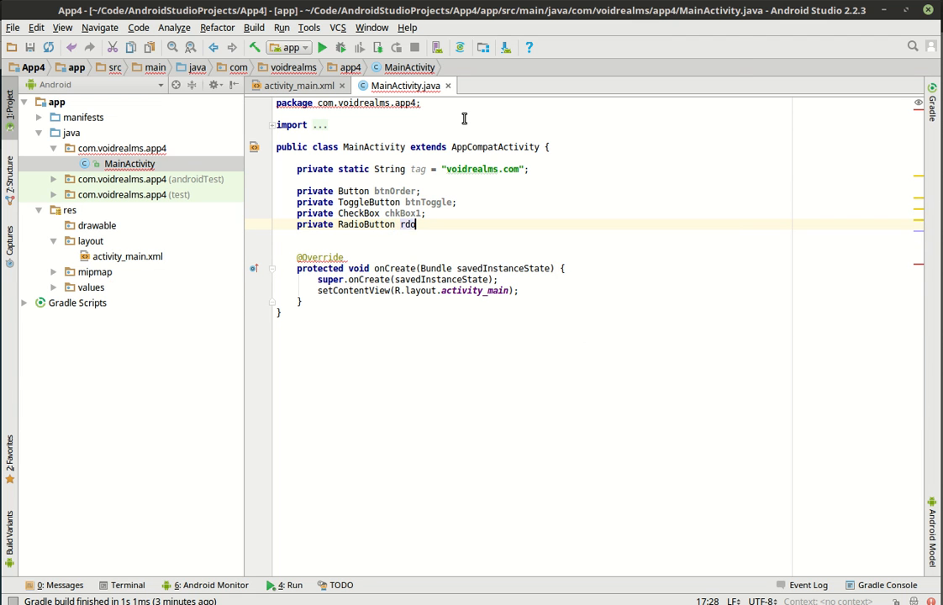
pyautogui.write('oDog;')
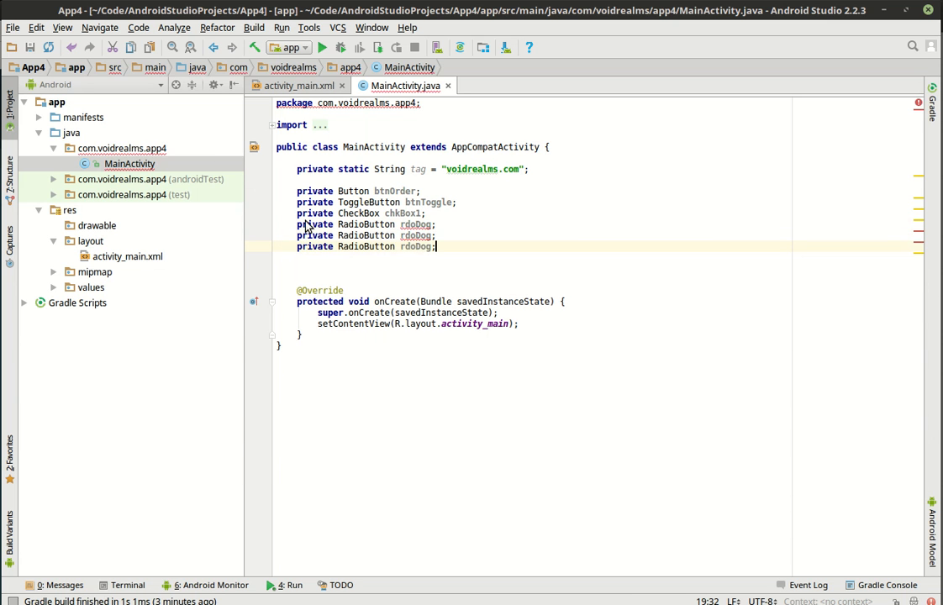
pyautogui.doubleClick(416, 236)
pyautogui.write('Cat')
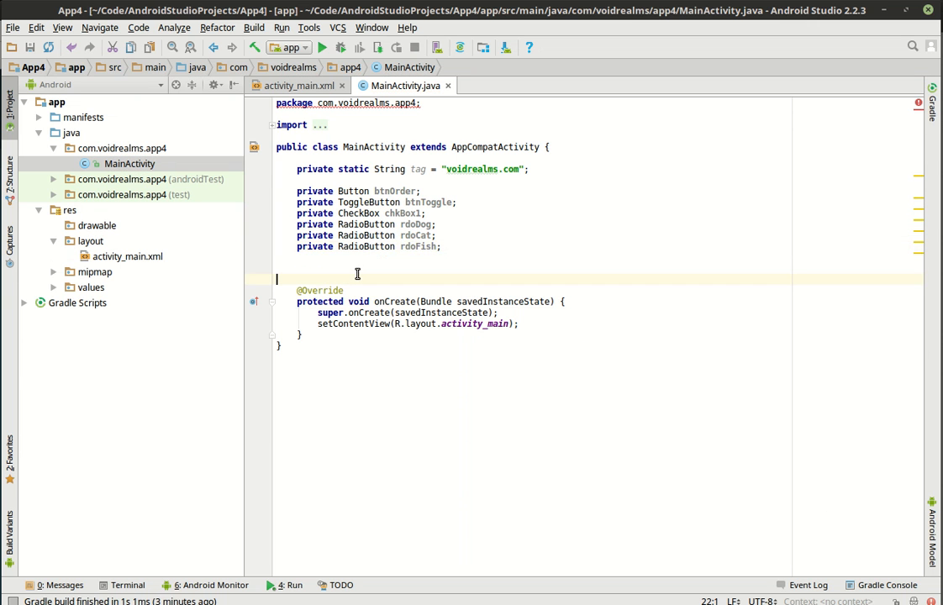
# Check widget ids in activity_main.xml, then declare private EditText txtName and begin assigning btnOrder
pyautogui.click(292, 85)
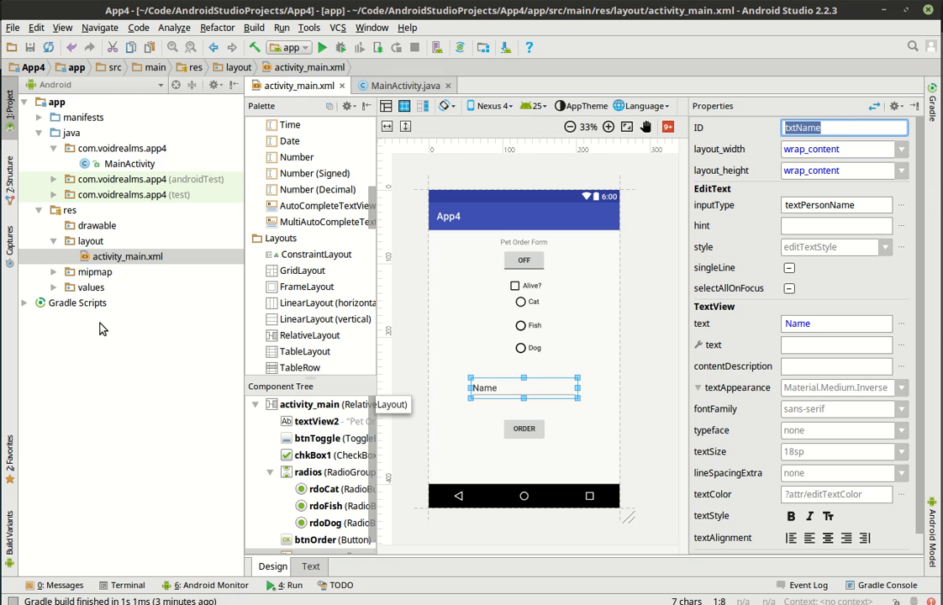
pyautogui.click(403, 84)
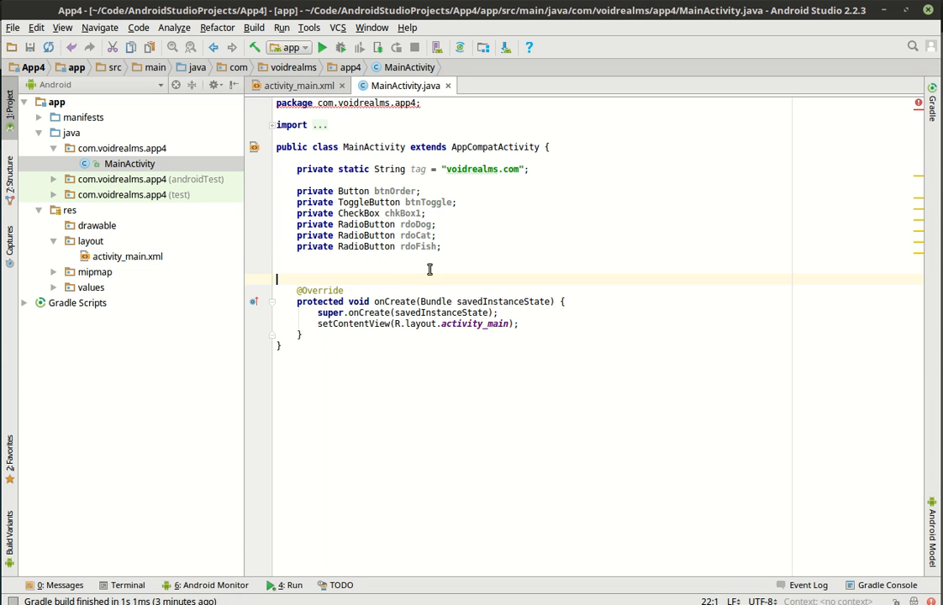
pyautogui.click(393, 246)
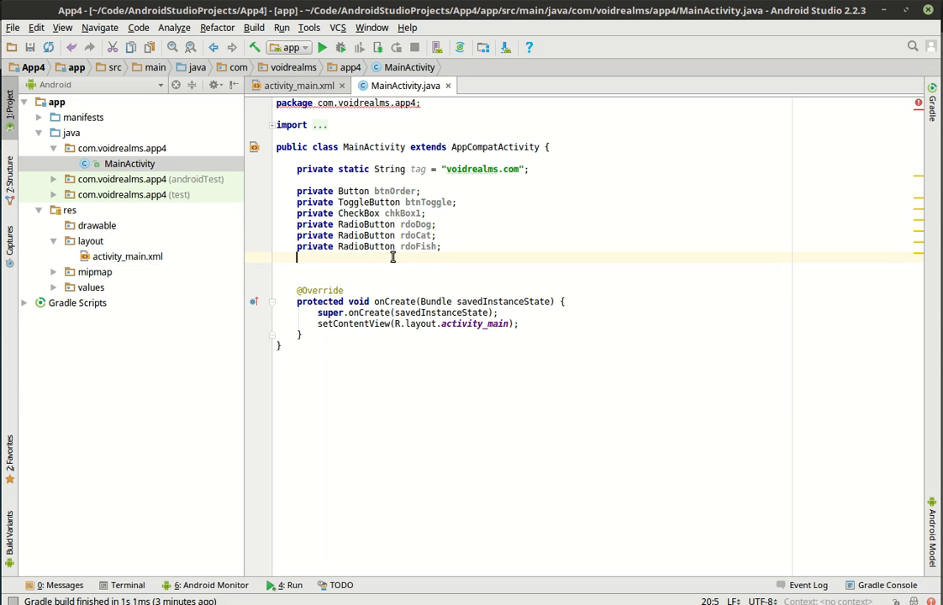
pyautogui.write('private')
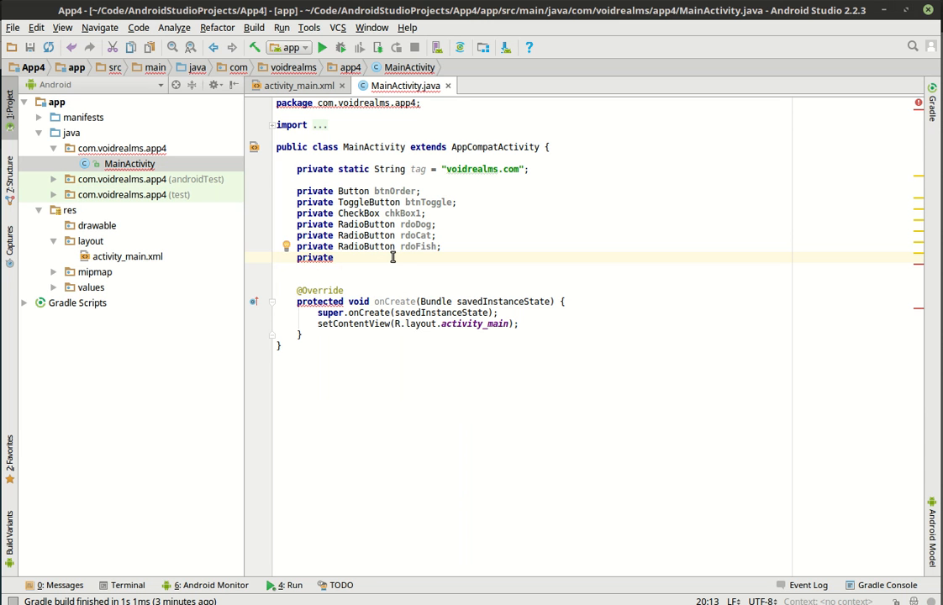
pyautogui.write('EditText txtName;')
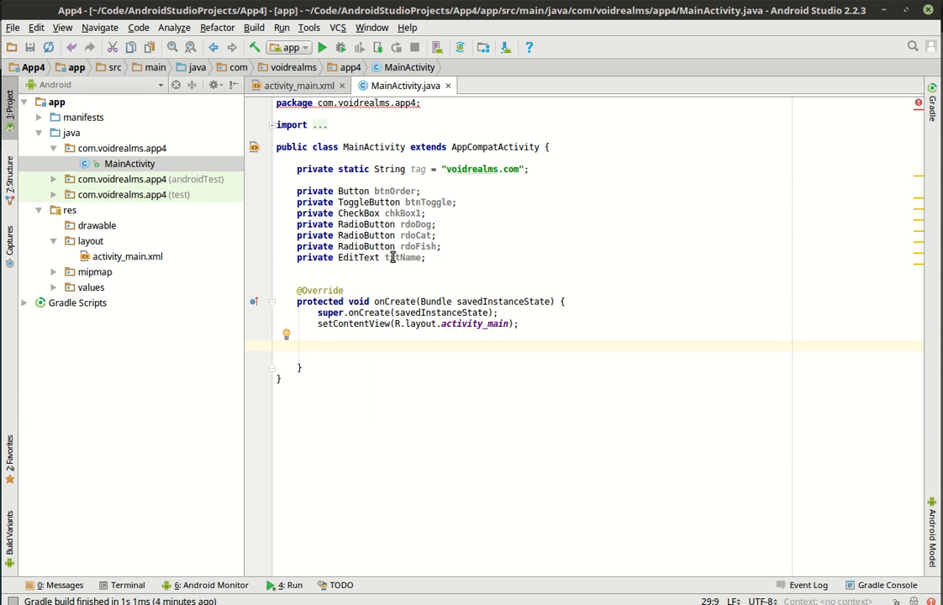
pyautogui.write('btnOrder = fi')
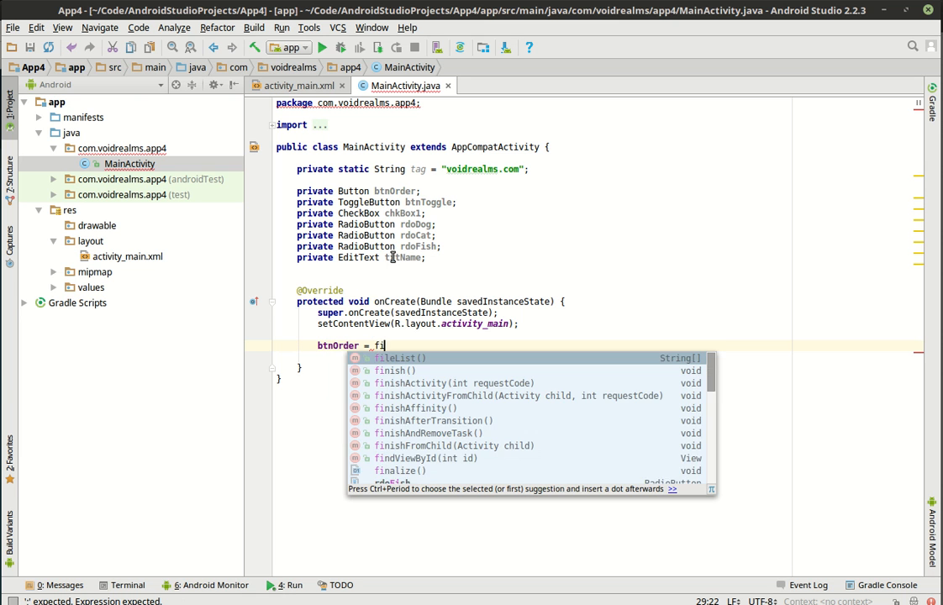
# Assign btnOrder, btnToggle and chkBox1 via findViewById with Button, ToggleButton and CheckBox casts
pyautogui.write('(BUt')
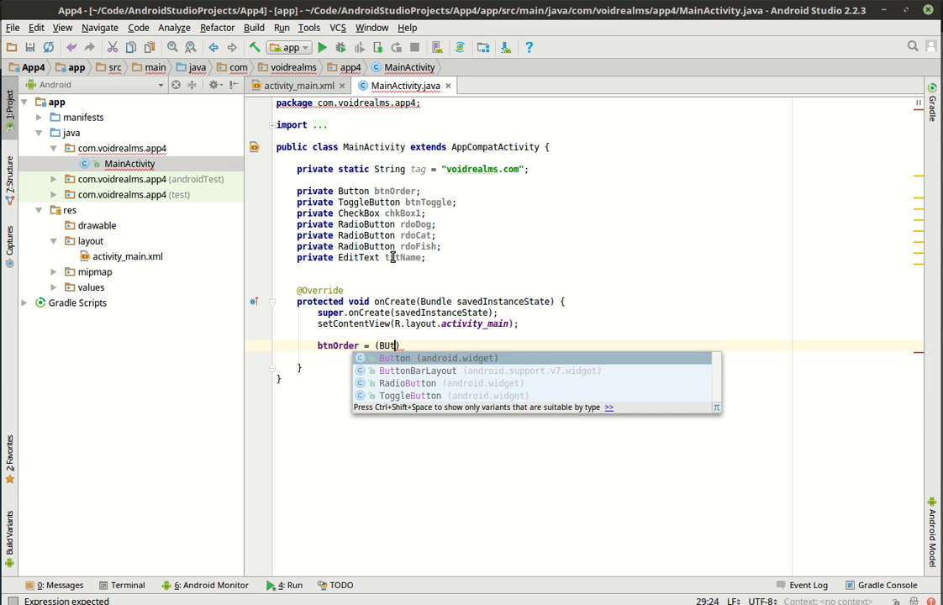
pyautogui.write('Button)findViewById(R.id.btnOrder);')
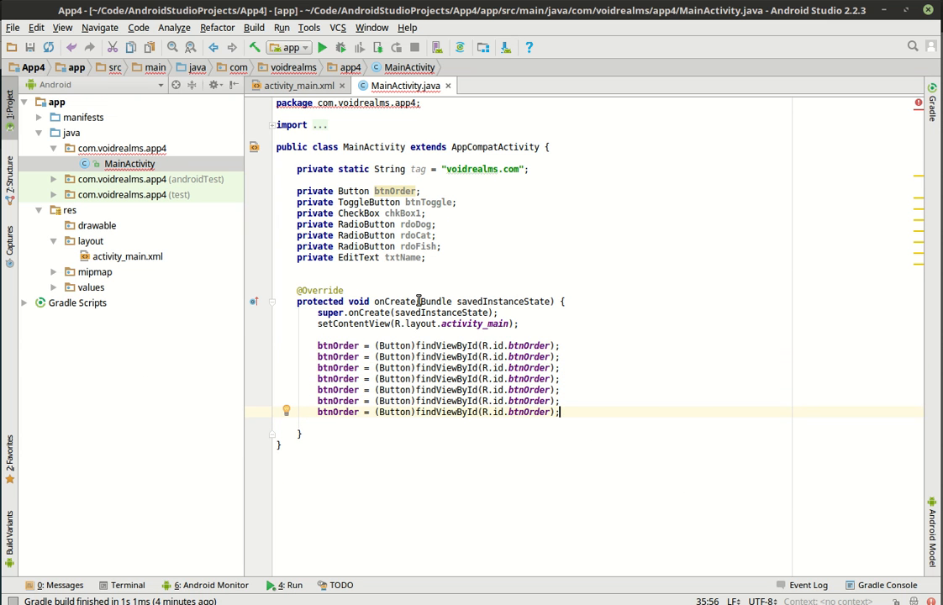
pyautogui.doubleClick(427, 202)
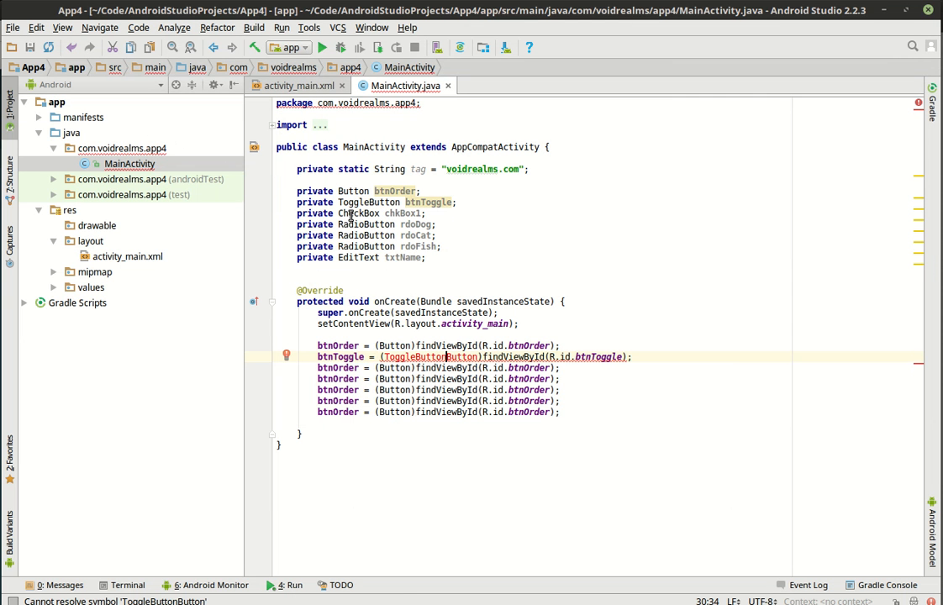
pyautogui.doubleClick(400, 212)
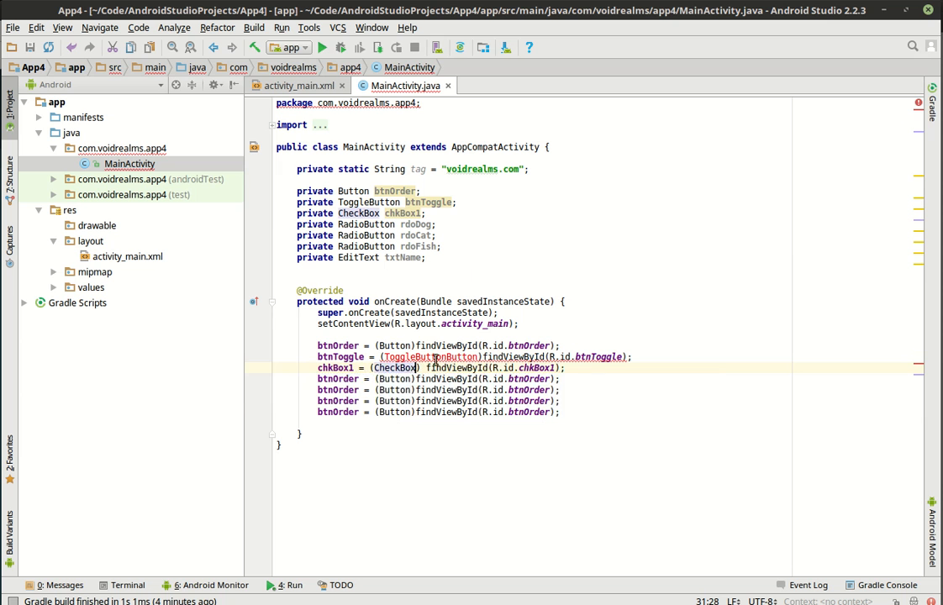
# Assign rdoDog, rdoCat, rdoFish and txtName via findViewById with RadioButton and EditText casts
pyautogui.doubleClick(461, 357)
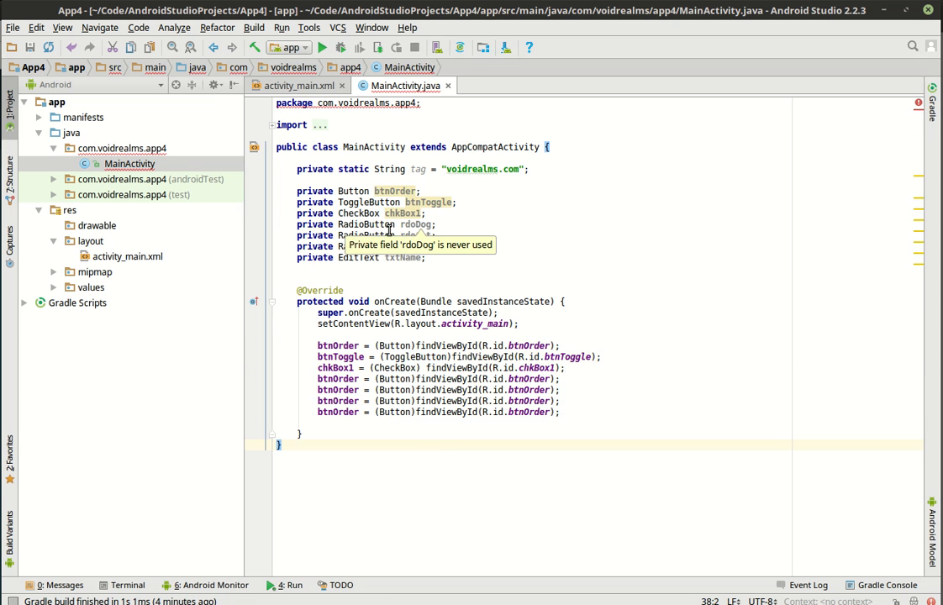
pyautogui.doubleClick(367, 226)
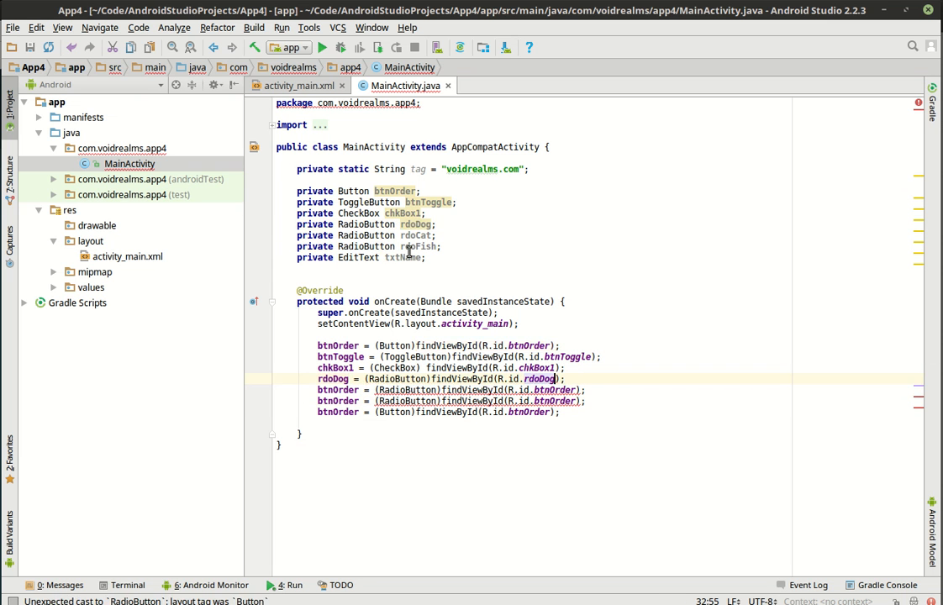
pyautogui.doubleClick(414, 236)
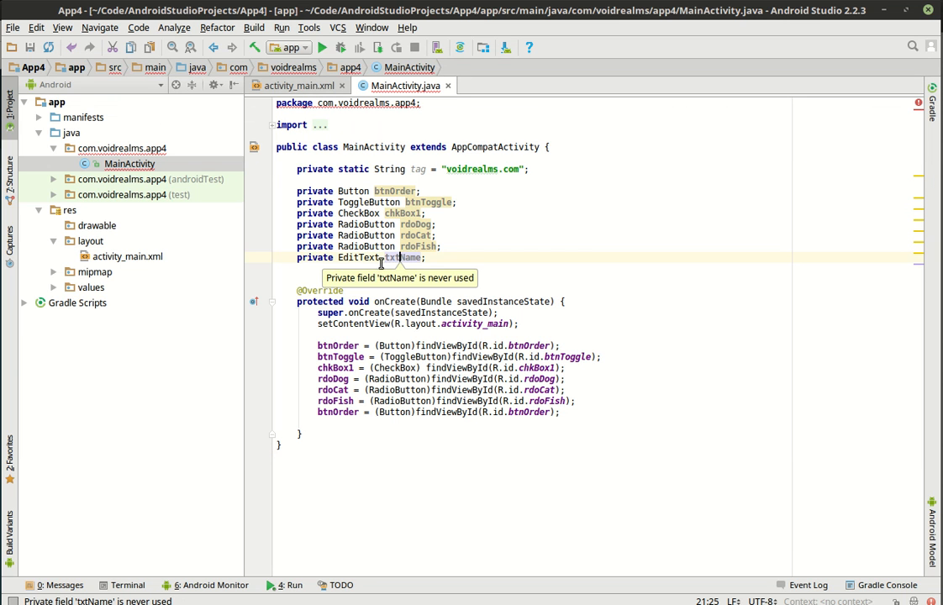
pyautogui.doubleClick(402, 258)
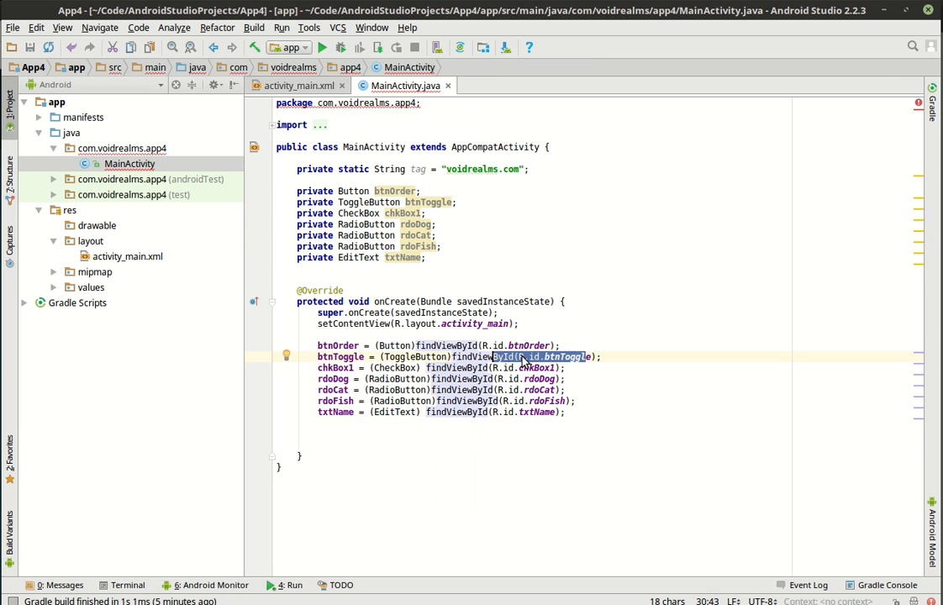
pyautogui.moveTo(481, 461)
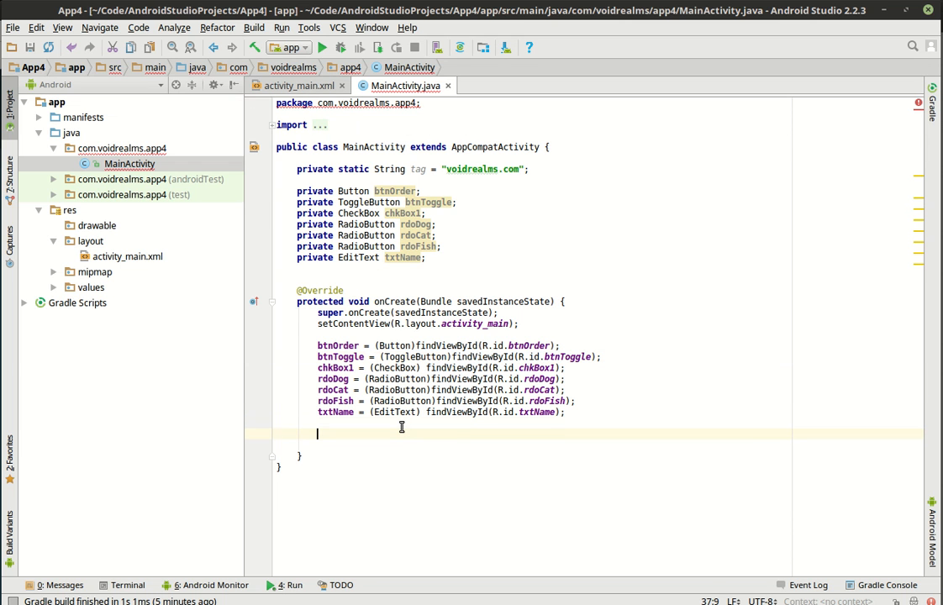
# Attach empty View.OnClickListener handlers with onClick stubs to btnOrder and btnToggle
pyautogui.write('btnOrder.setOnClickListener();')
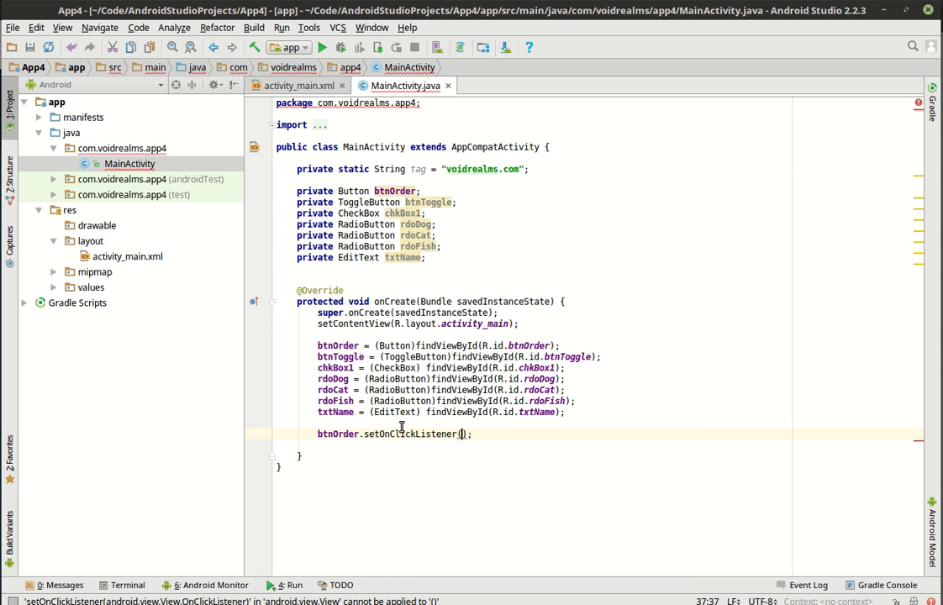
pyautogui.write('new View.OnClickListener(')
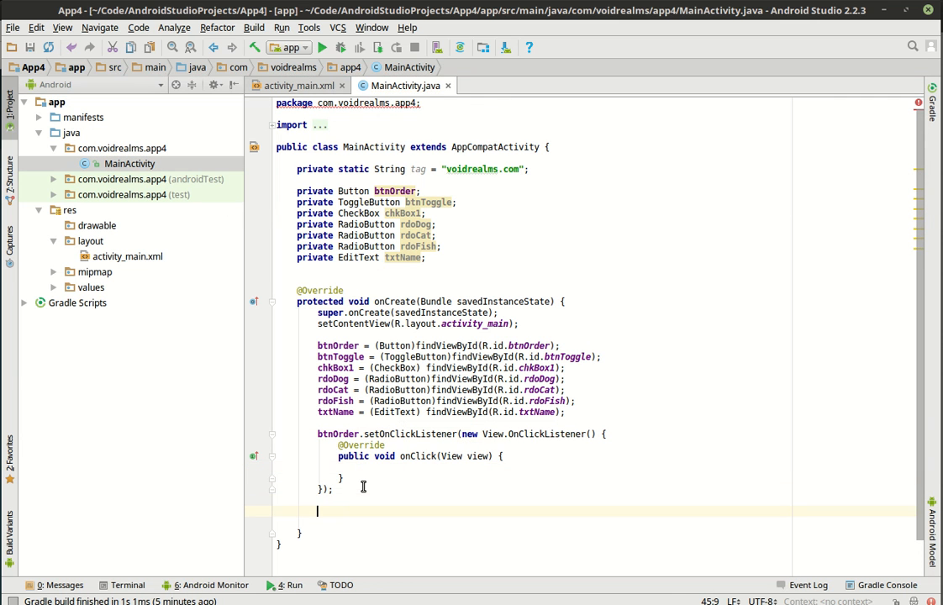
pyautogui.write('btnToggle')
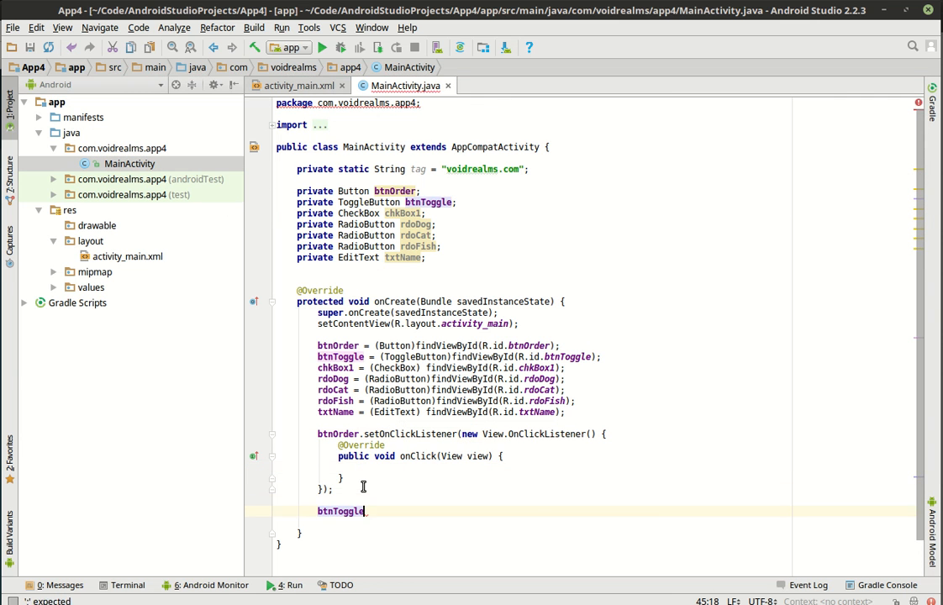
pyautogui.write('.setOnClickListener(new View.OnClickListener() {')
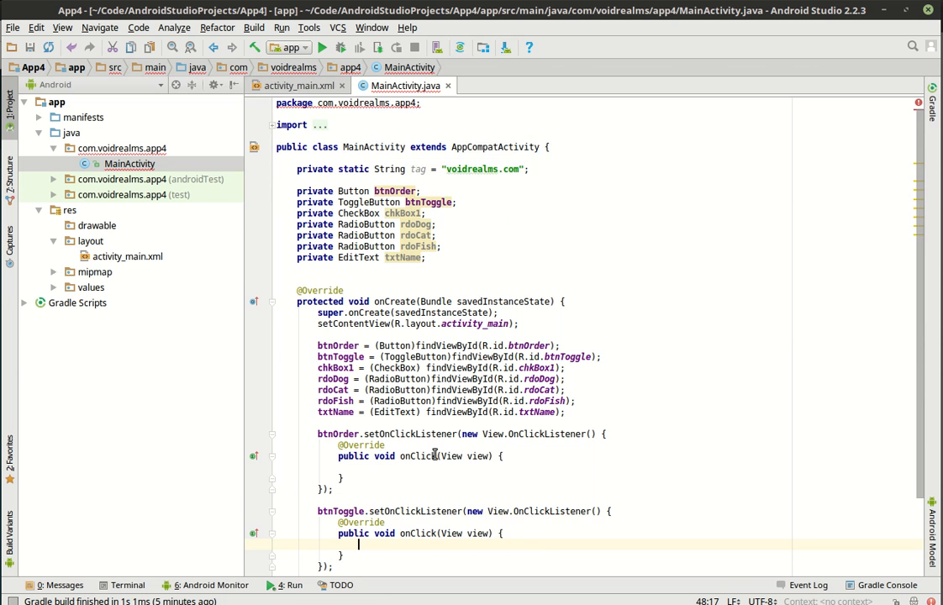
pyautogui.scroll(-3)
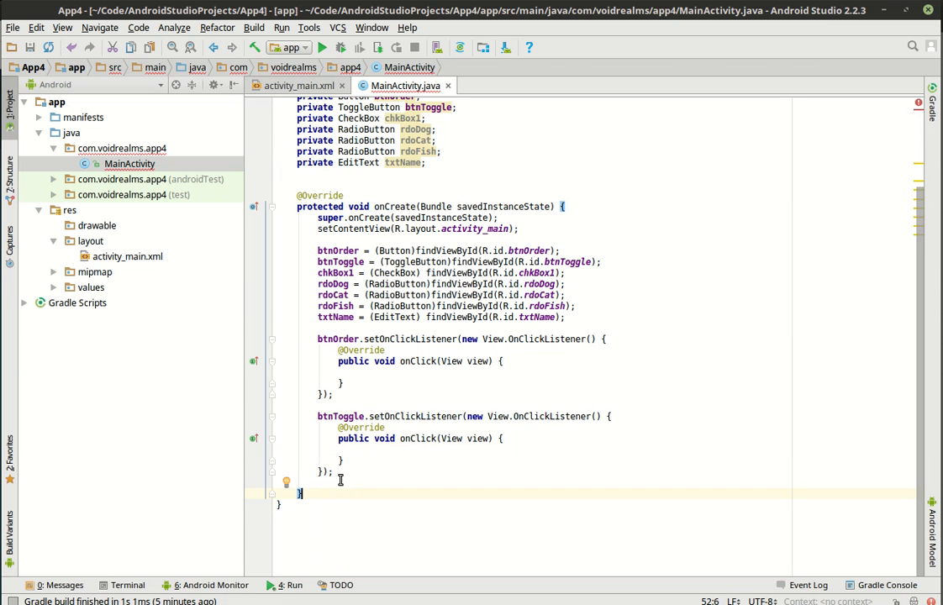
# Add empty private void doToggle(), duplicate it and rename the copy doOrder()
pyautogui.write('voi')
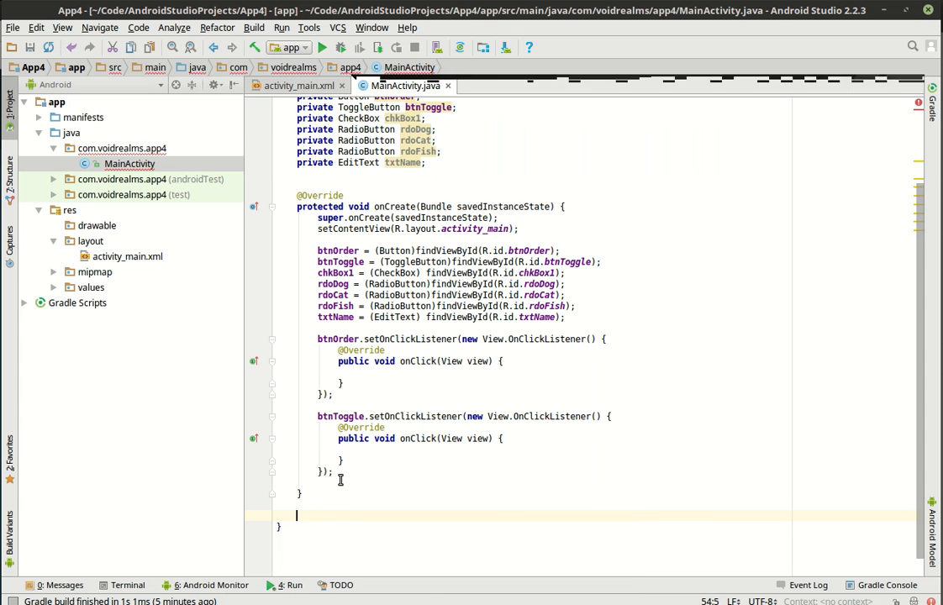
pyautogui.write('privtae void')
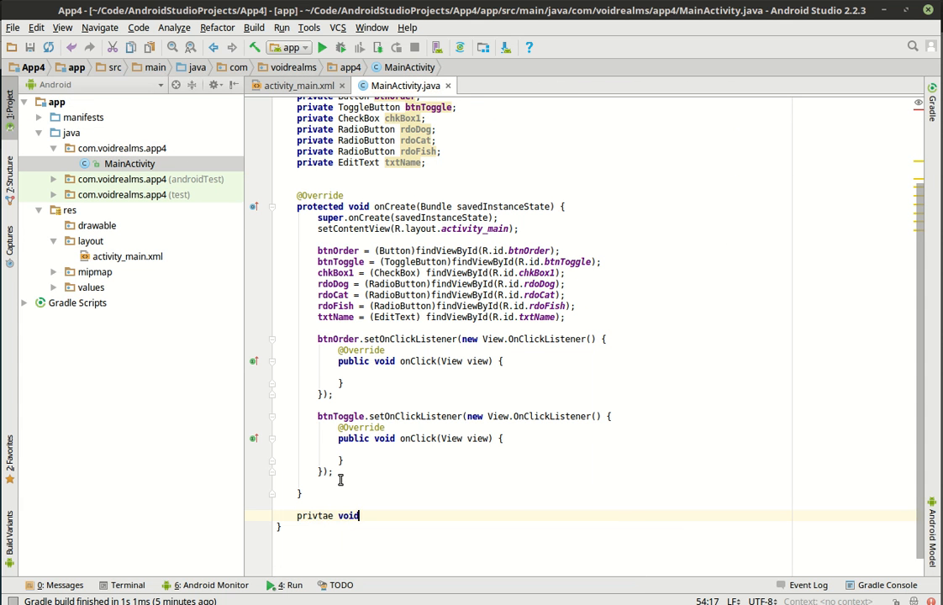
pyautogui.write('_dop')
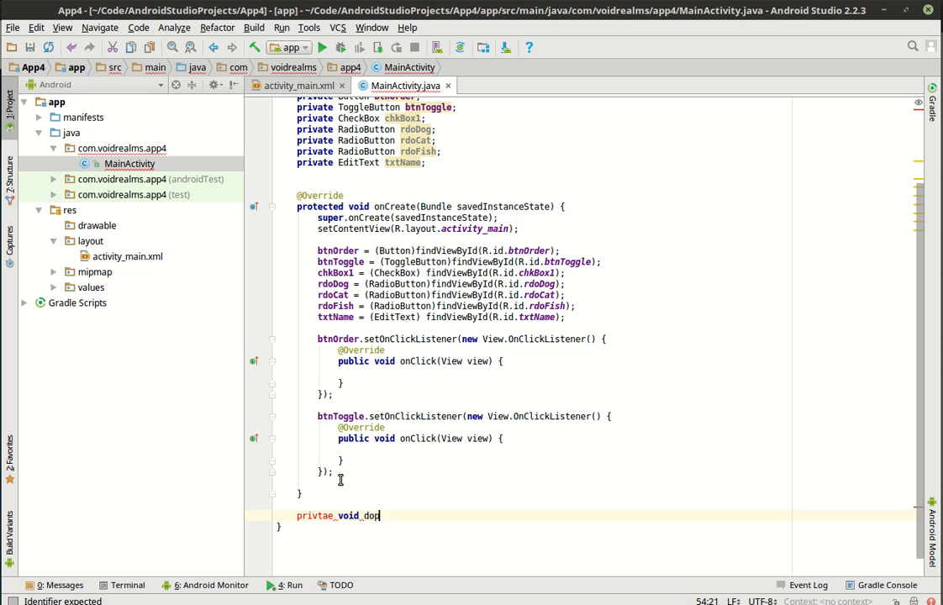
pyautogui.write('Toggl')
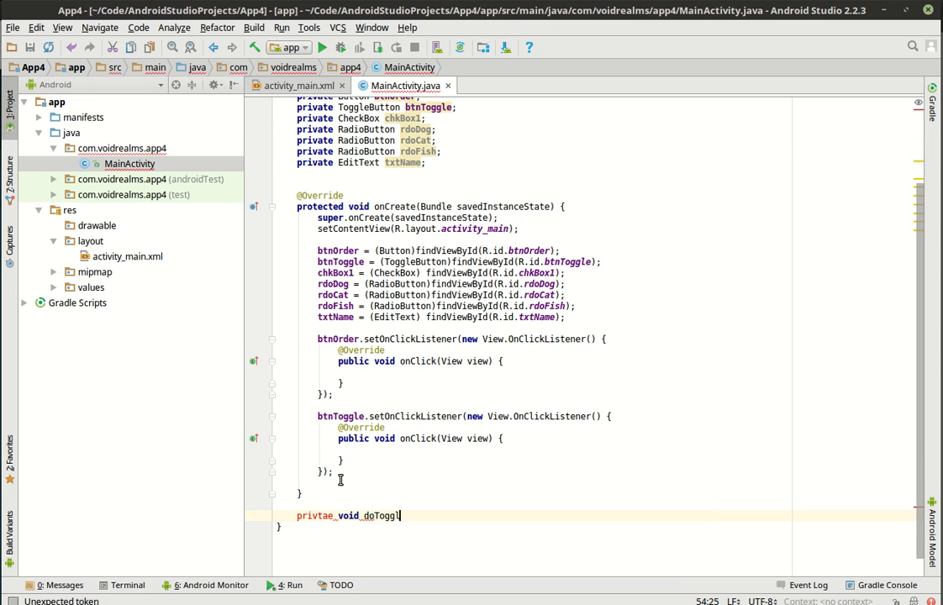
pyautogui.write('()')
pyautogui.write('{')
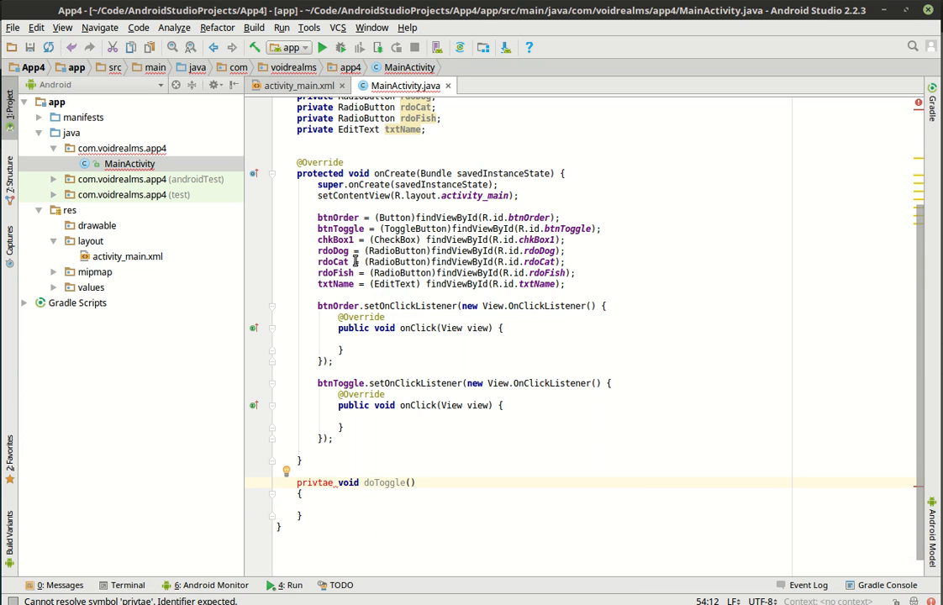
pyautogui.moveTo(327, 483)
pyautogui.write('a')
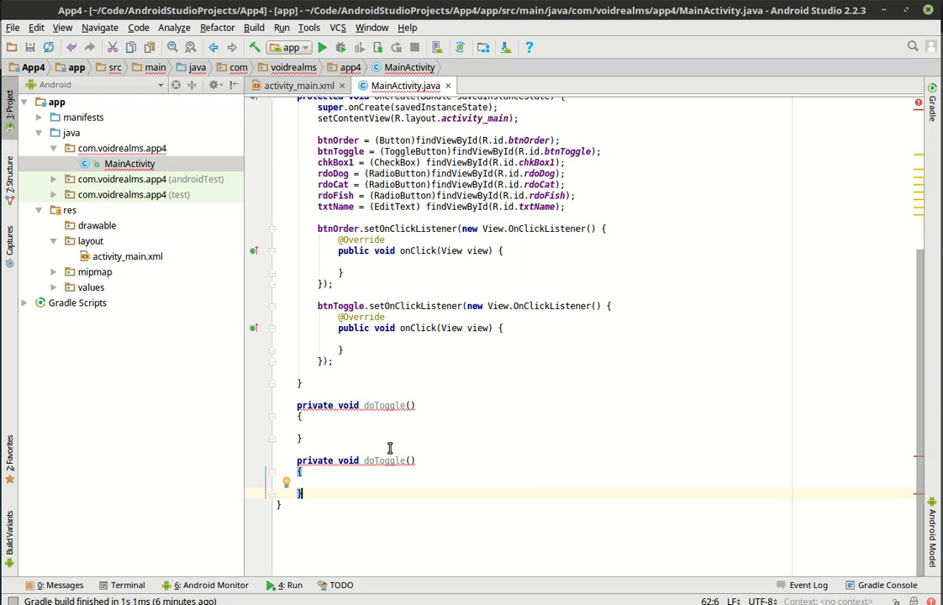
pyautogui.doubleClick(384, 460)
pyautogui.write('Order')
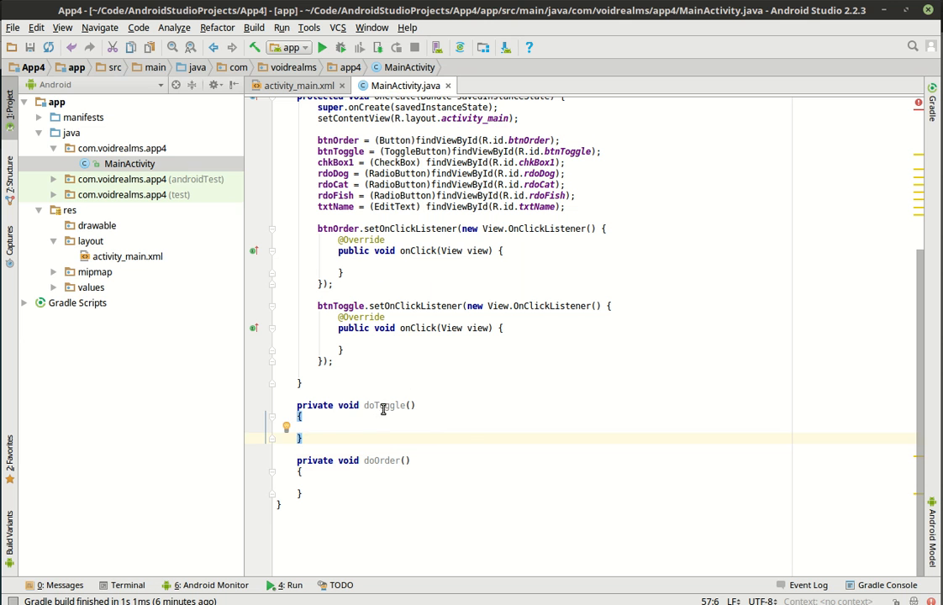
pyautogui.doubleClick(383, 405)
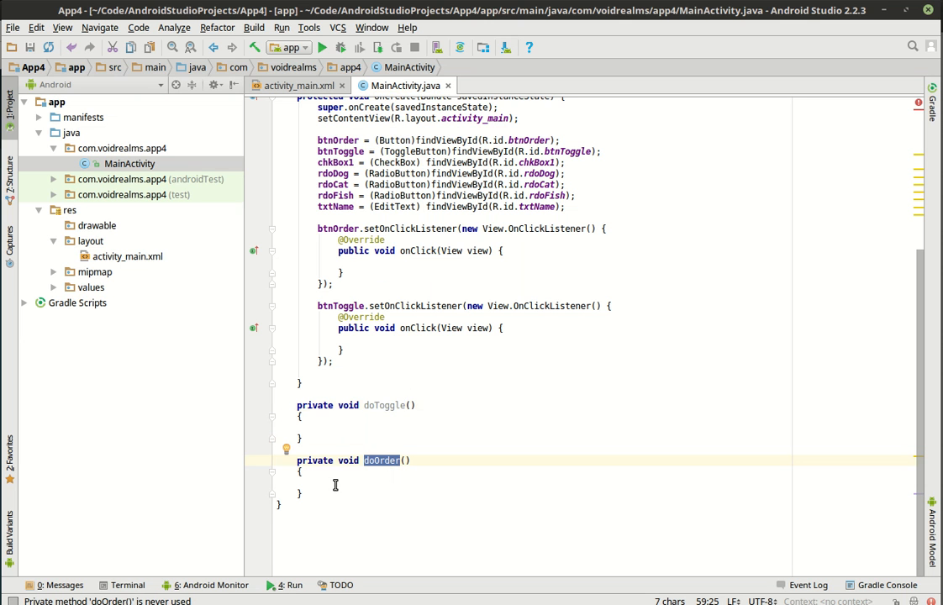
# Make doOrder log "Beginning order" with Log.d under the tag
pyautogui.write('Log.d(tag')
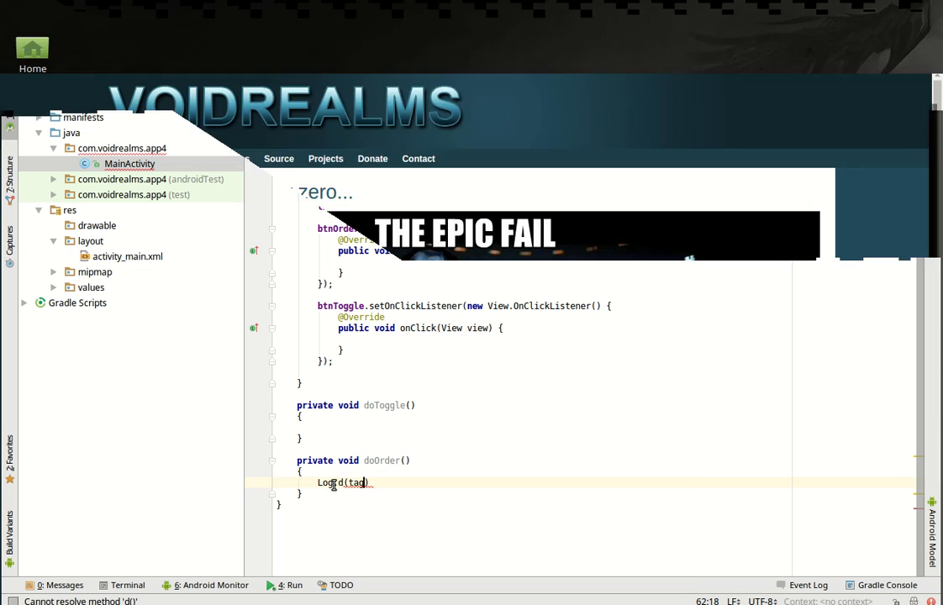
pyautogui.write(',"Bei"')
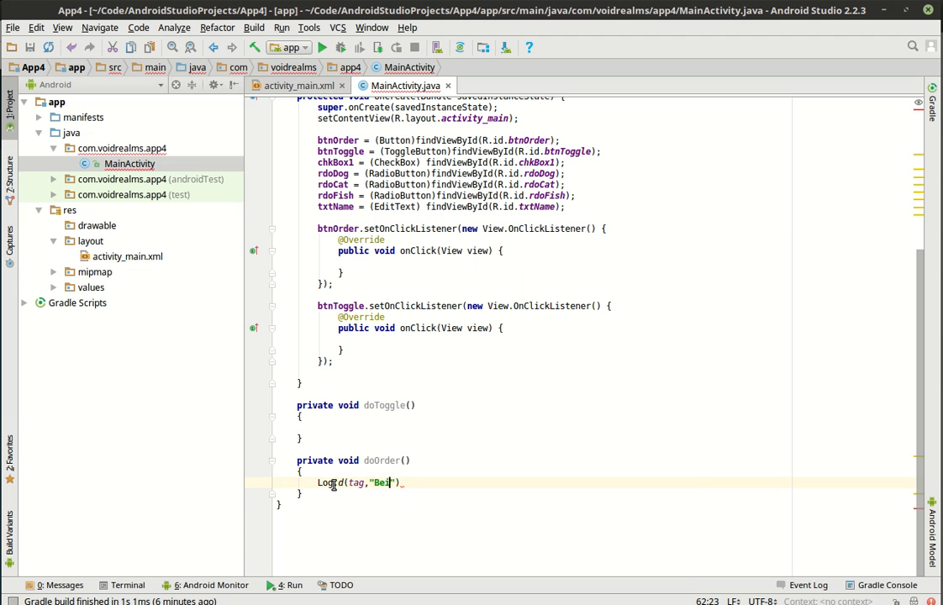
pyautogui.write('Beginning')
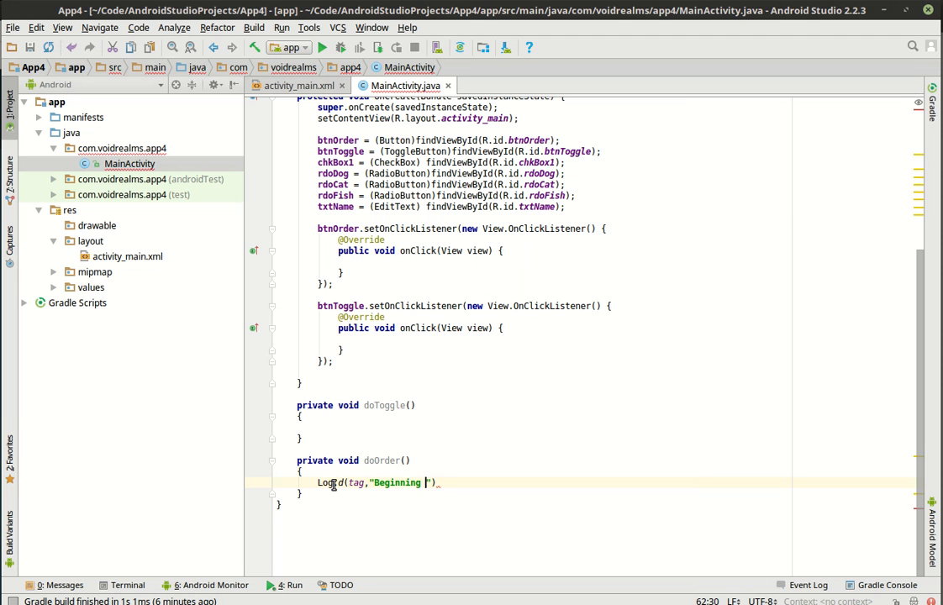
pyautogui.write('order')
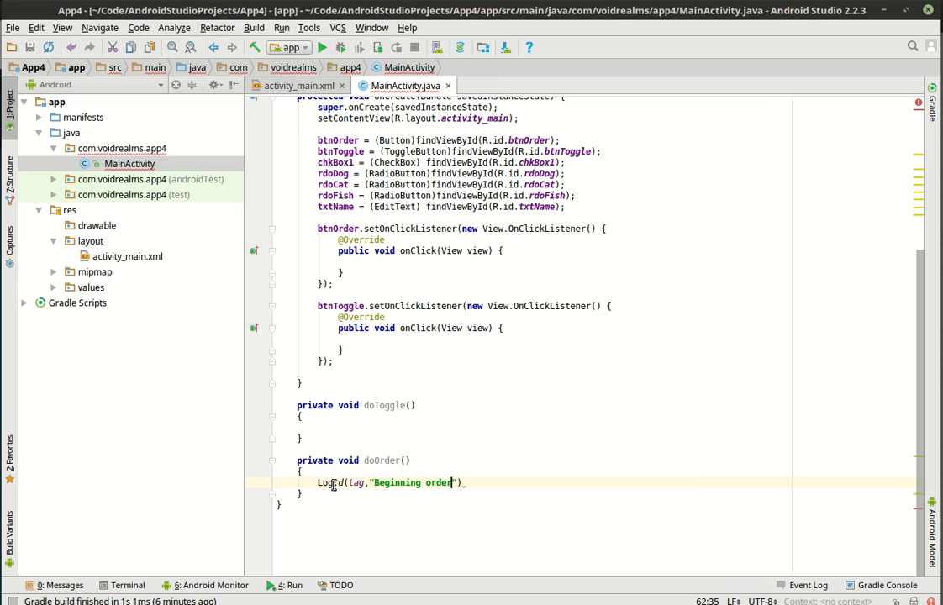
pyautogui.write(';')
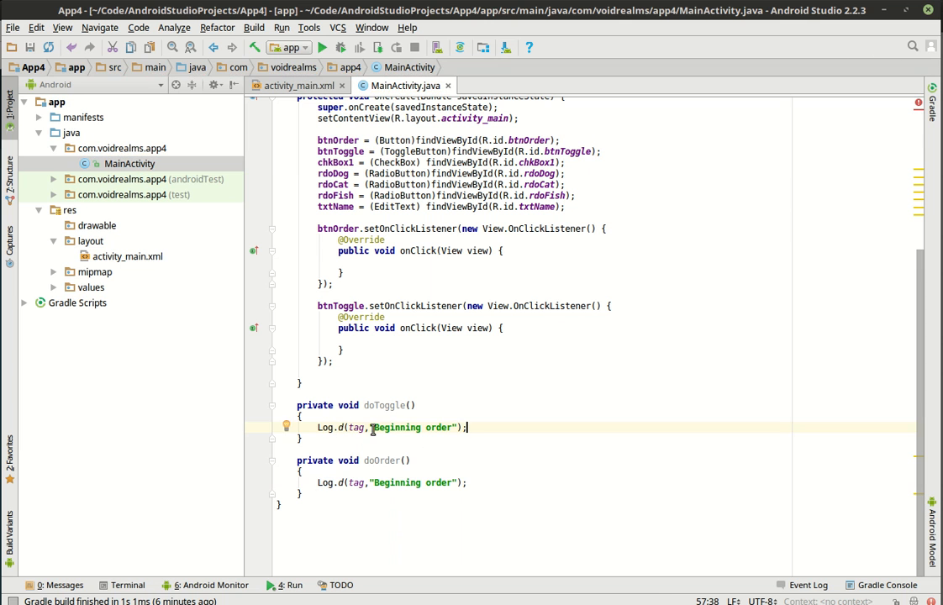
# Make doToggle log btnToggle.getText().toString() instead of the copied message
pyautogui.doubleClick(412, 428)
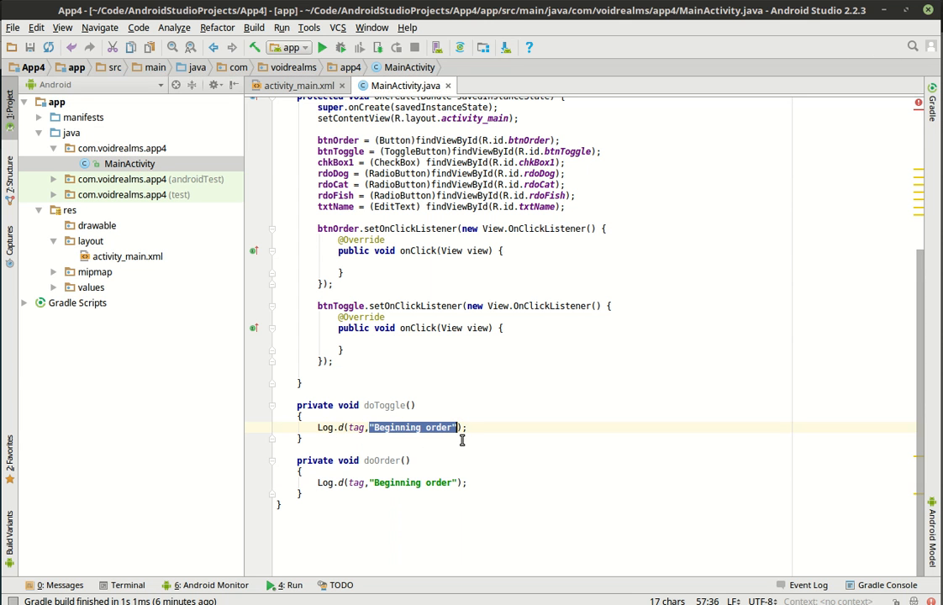
pyautogui.press('Delete')
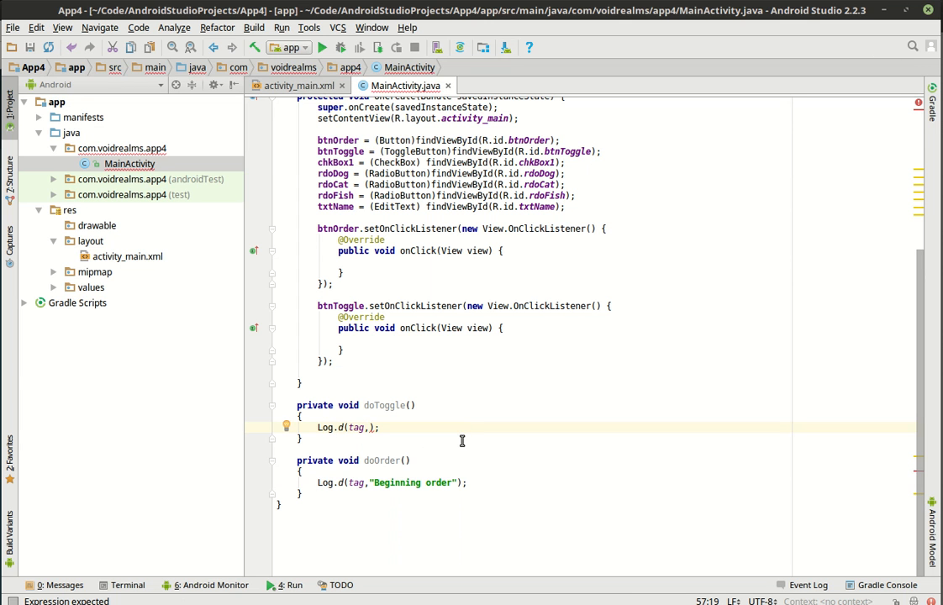
pyautogui.write('btnToggle.')
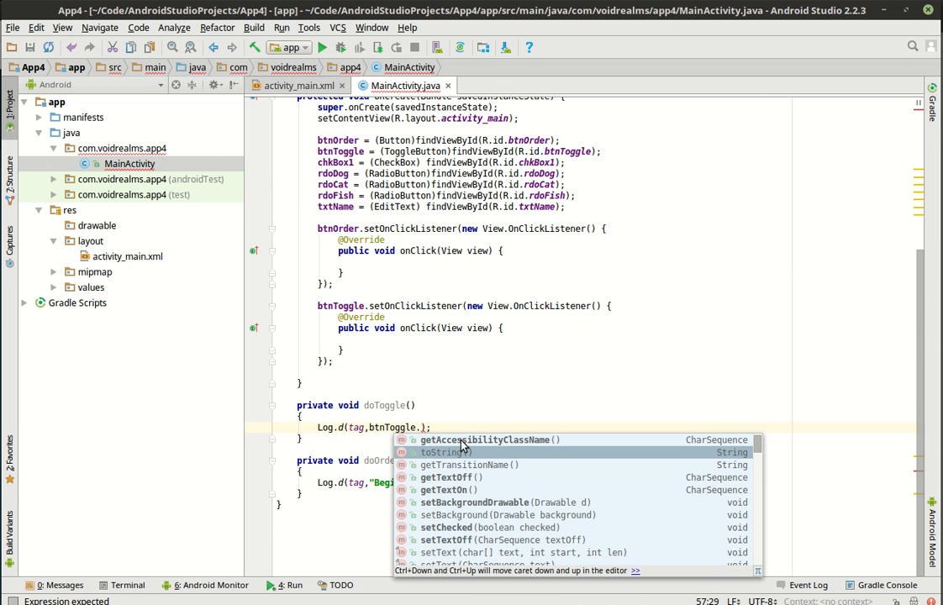
pyautogui.write('get')
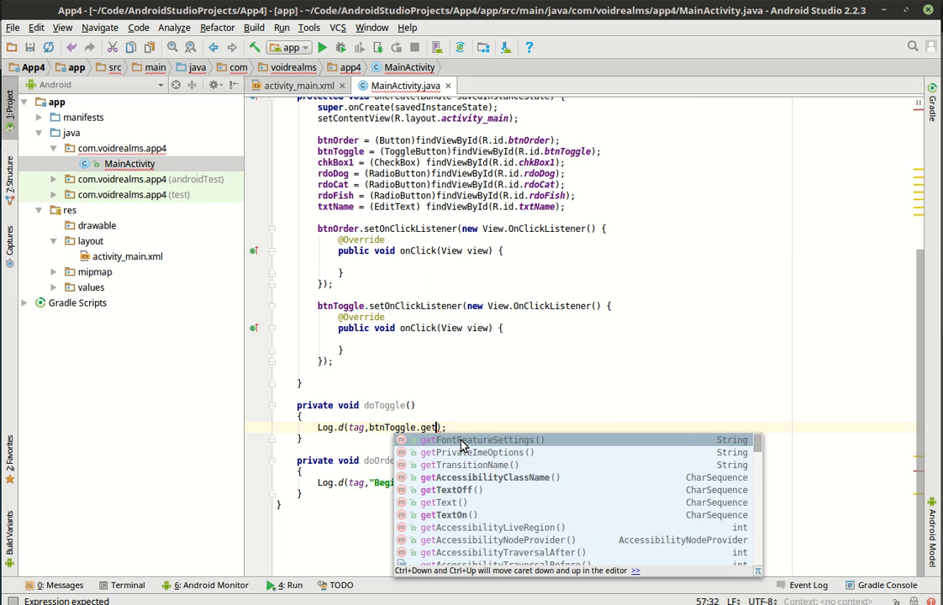
pyautogui.write('Te')
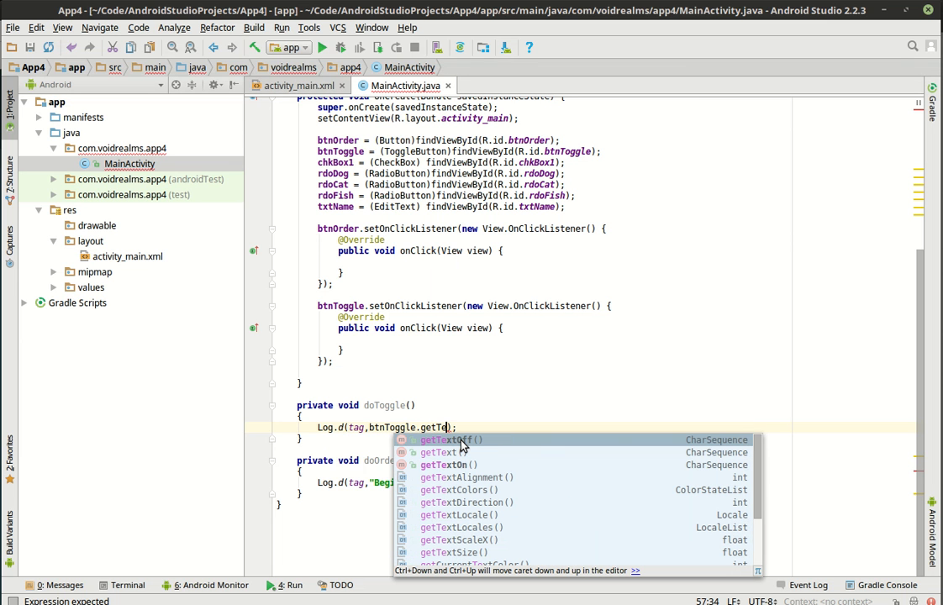
pyautogui.click(437, 441)
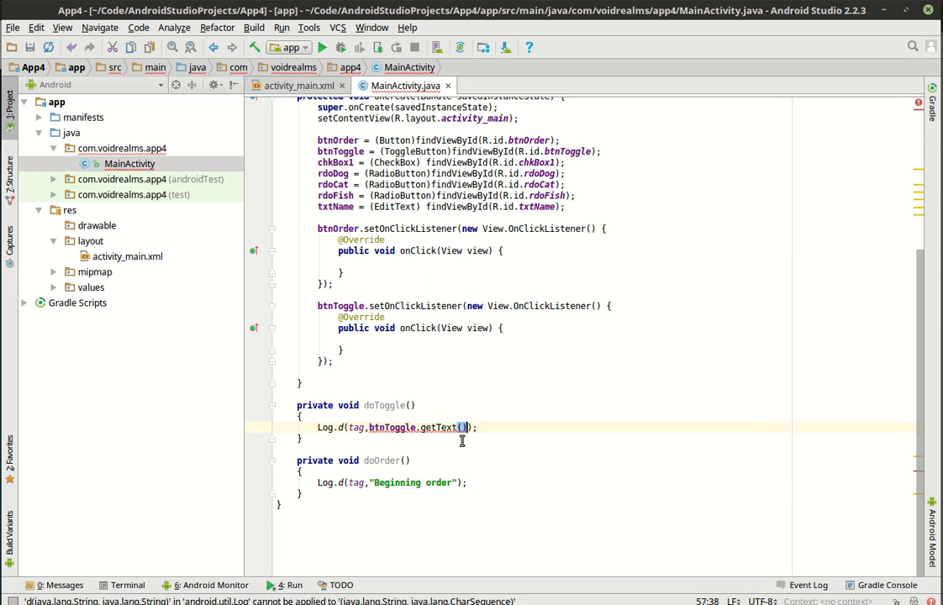
pyautogui.write('.t')
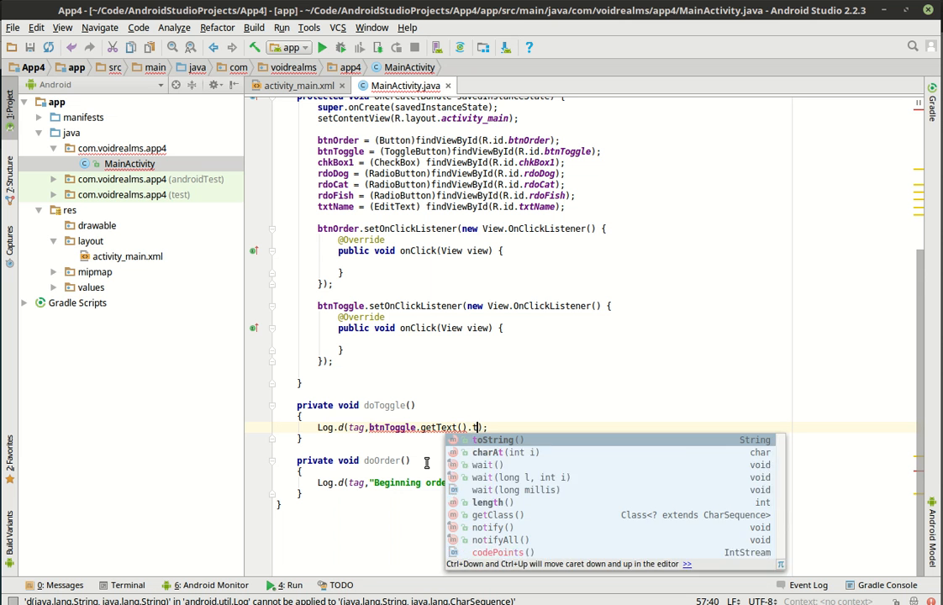
pyautogui.click(491, 441)
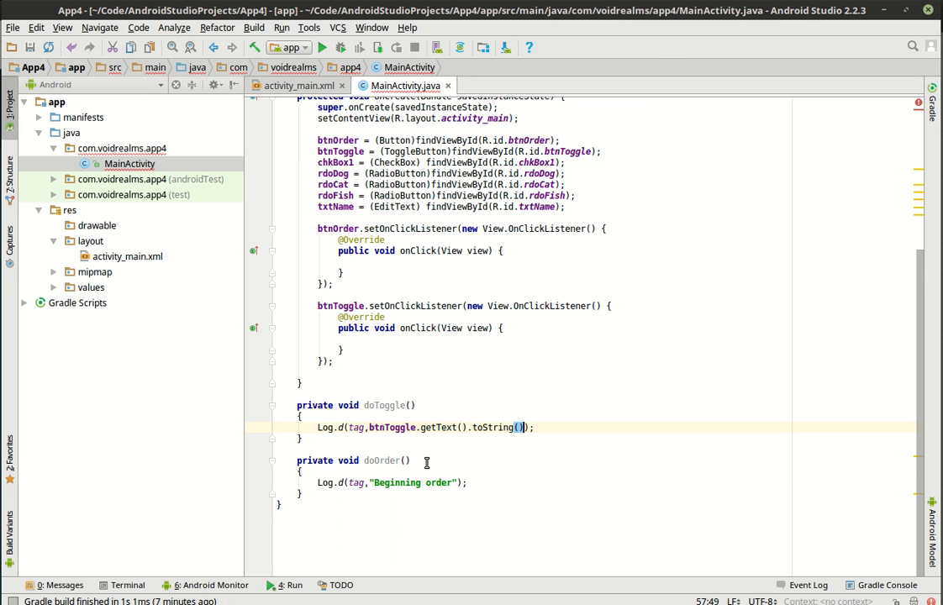
pyautogui.scroll(3)
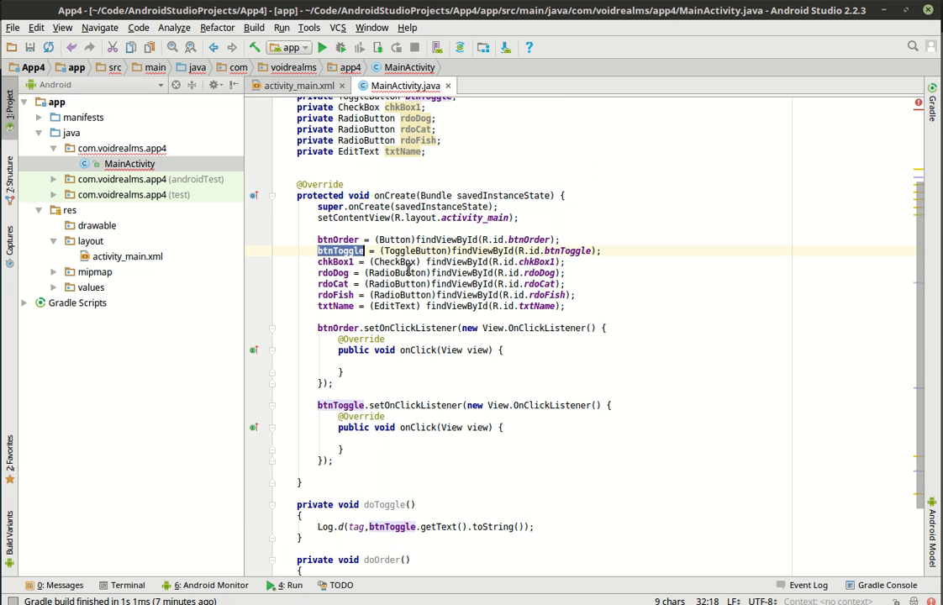
# Set btnToggle's on text to "Store is open" with setTextOn in onCreate
pyautogui.click(276, 316)
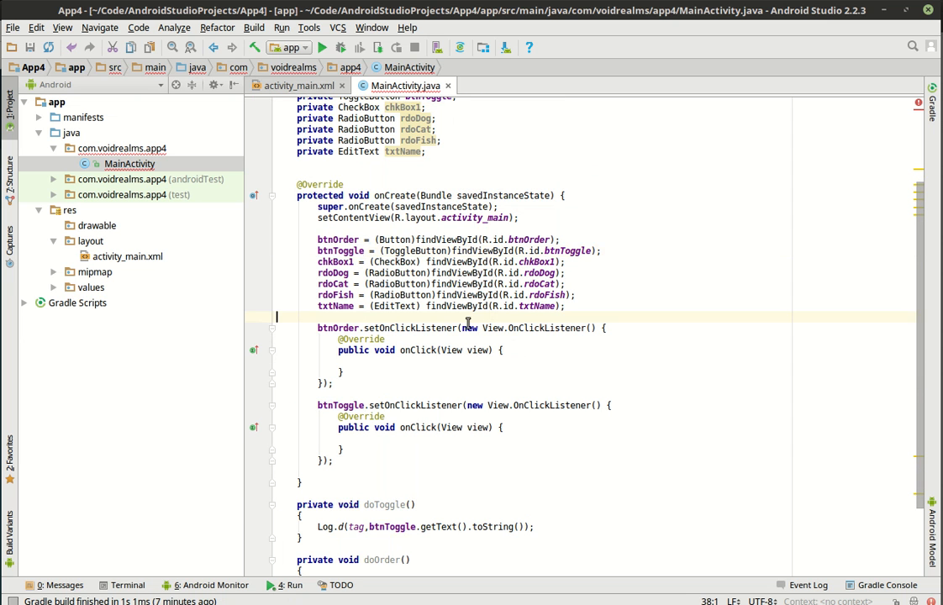
pyautogui.write('btnToggle')
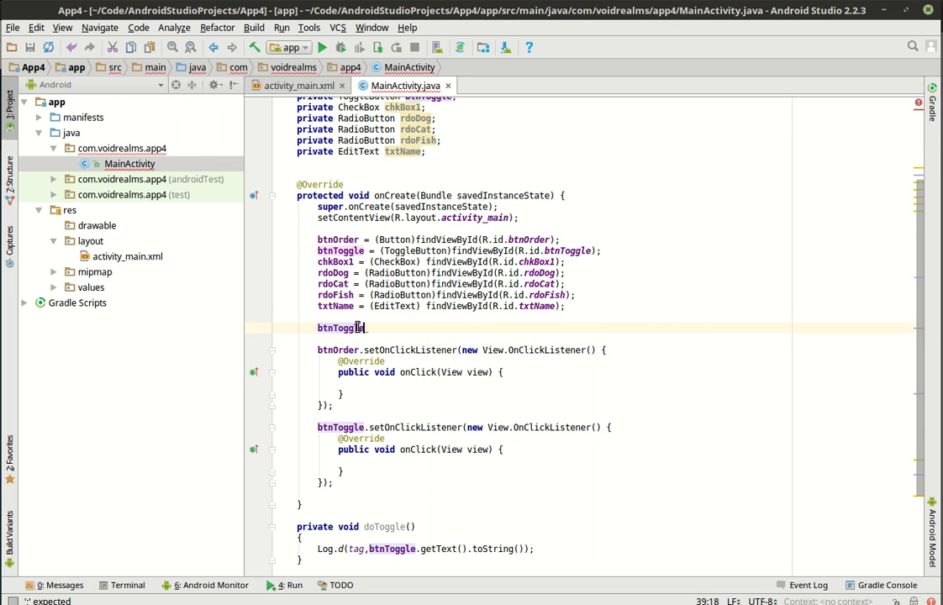
pyautogui.write('.set')
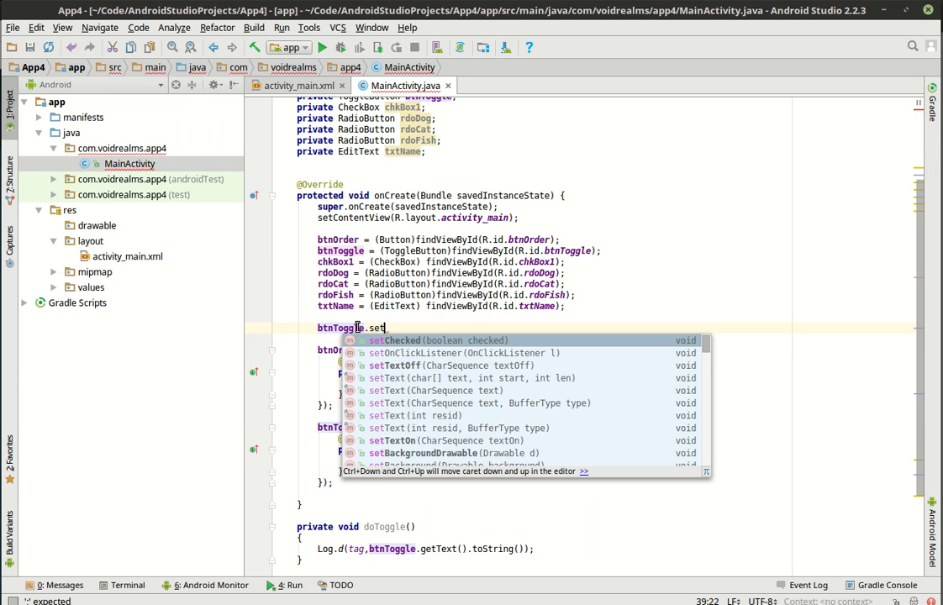
pyautogui.write('On')
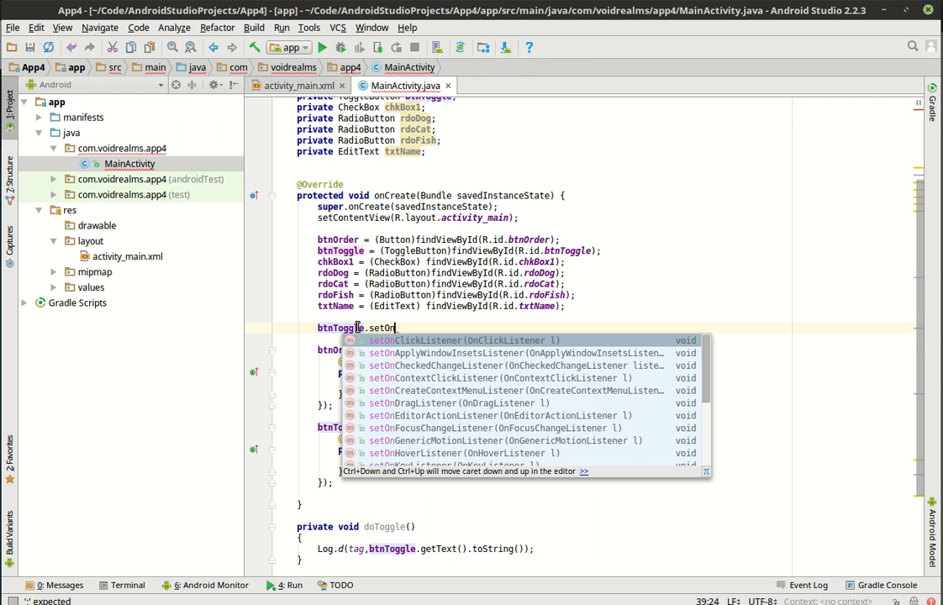
pyautogui.press('BackSpace')
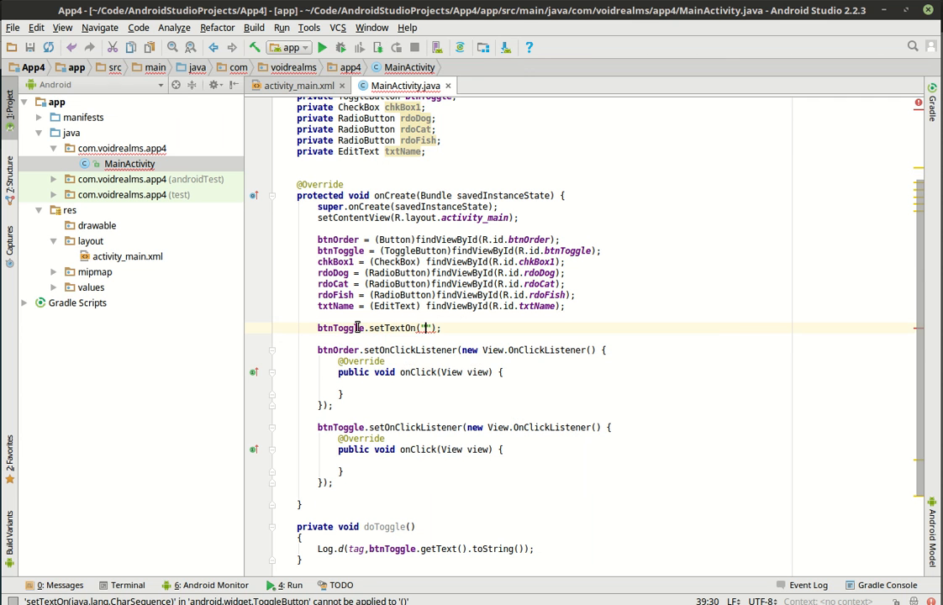
pyautogui.write('Store is')
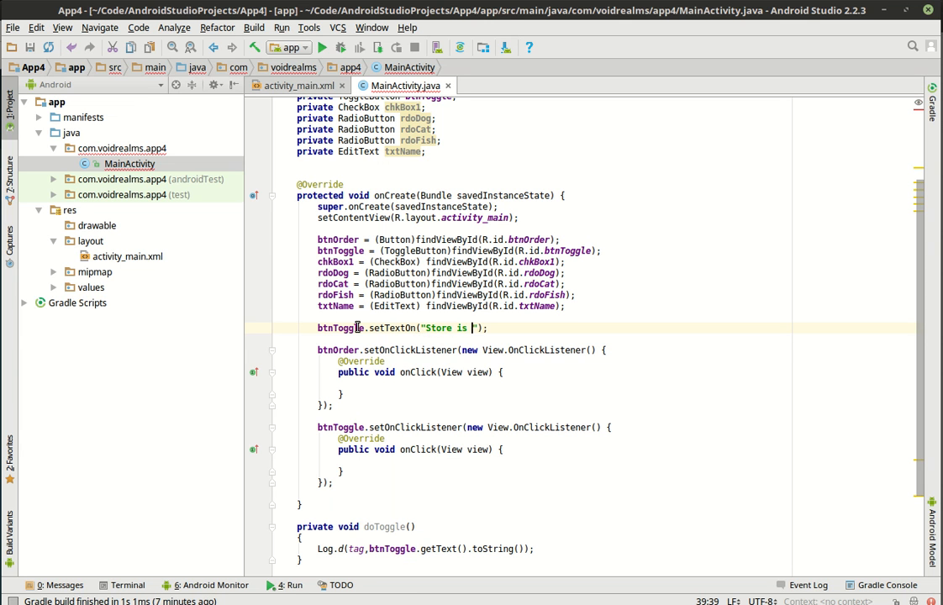
pyautogui.write('open')
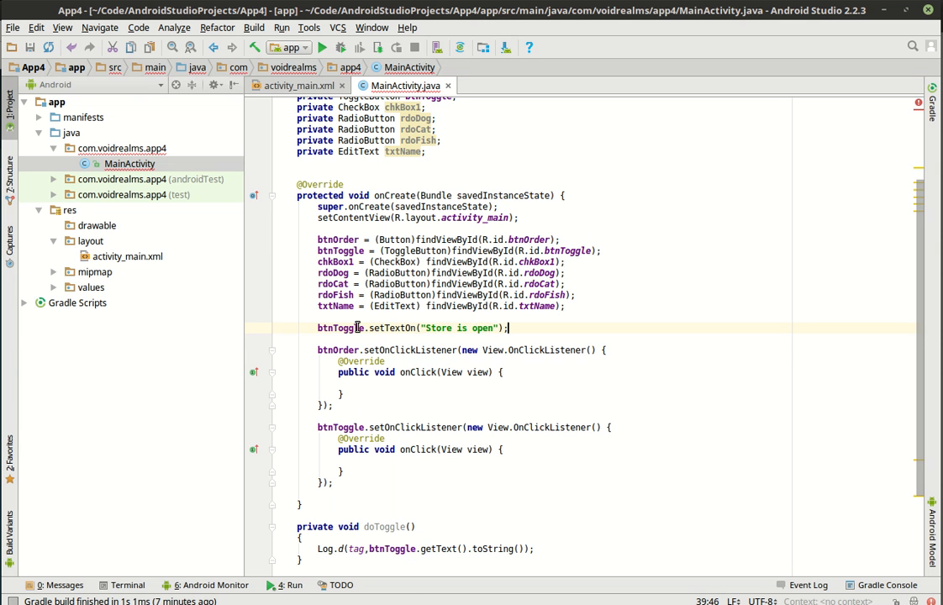
# Set btnToggle's off text to "Store is closed" with setTextOff
pyautogui.write('btnToggle')
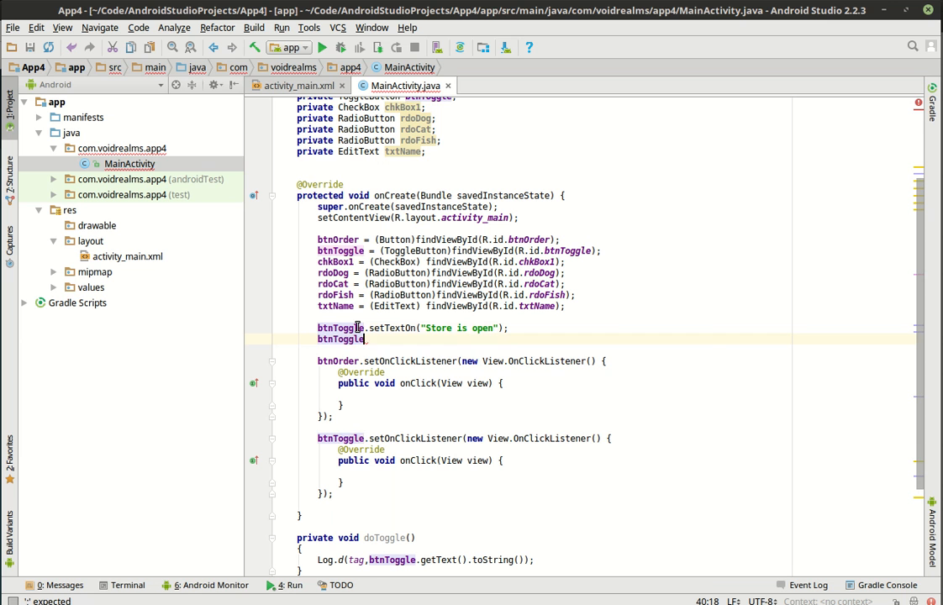
pyautogui.write('.set')
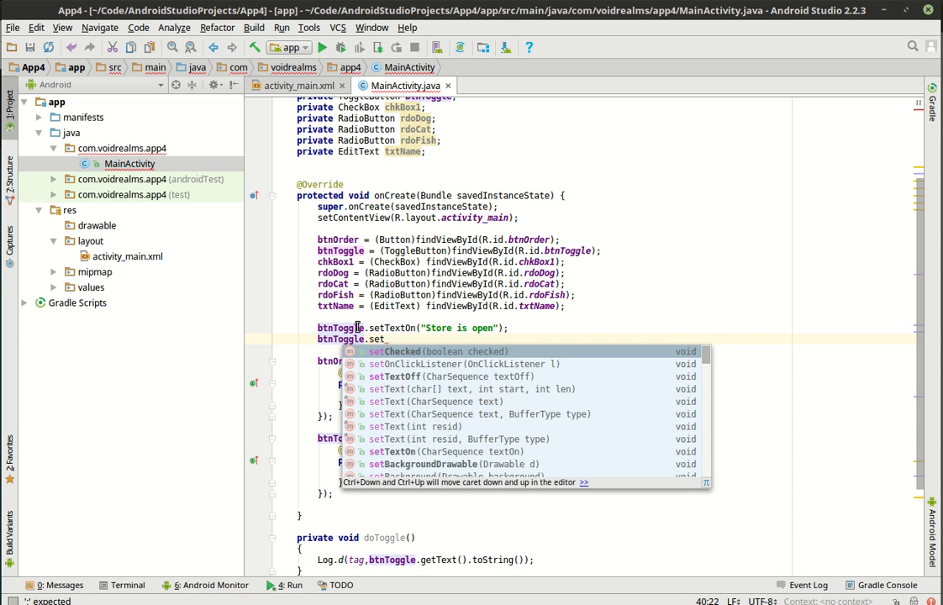
pyautogui.write('TextOff("Store is ");')
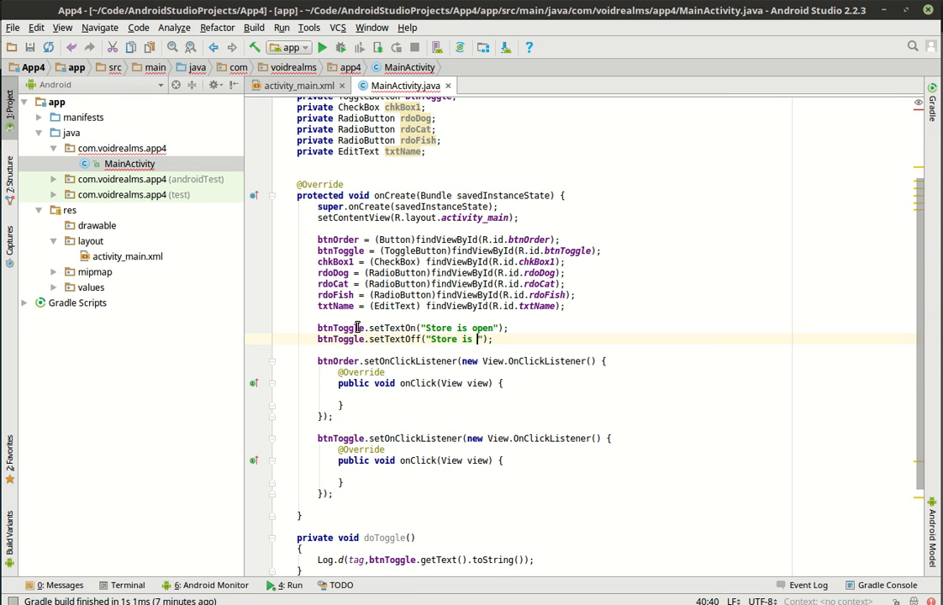
pyautogui.write('clos')
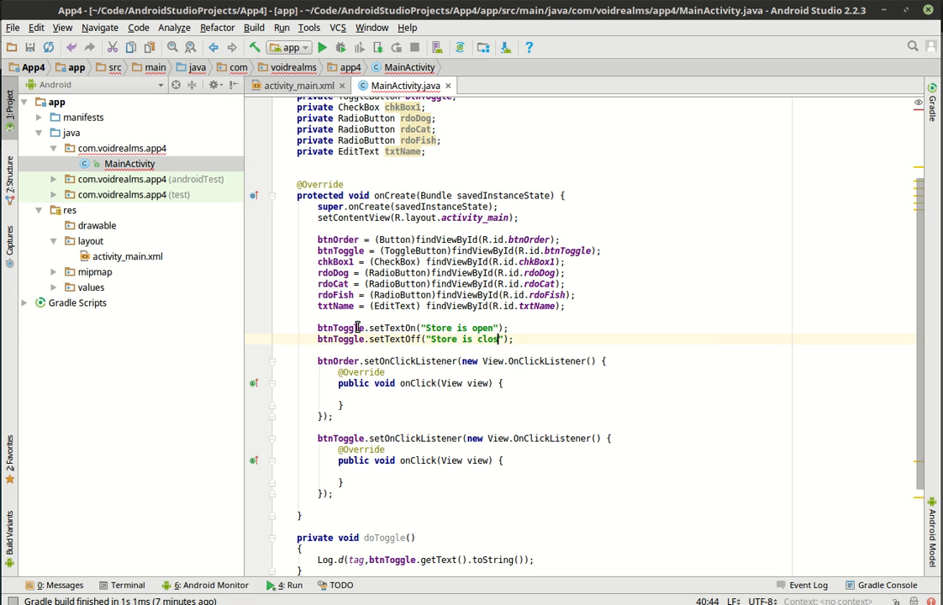
pyautogui.write('ed')
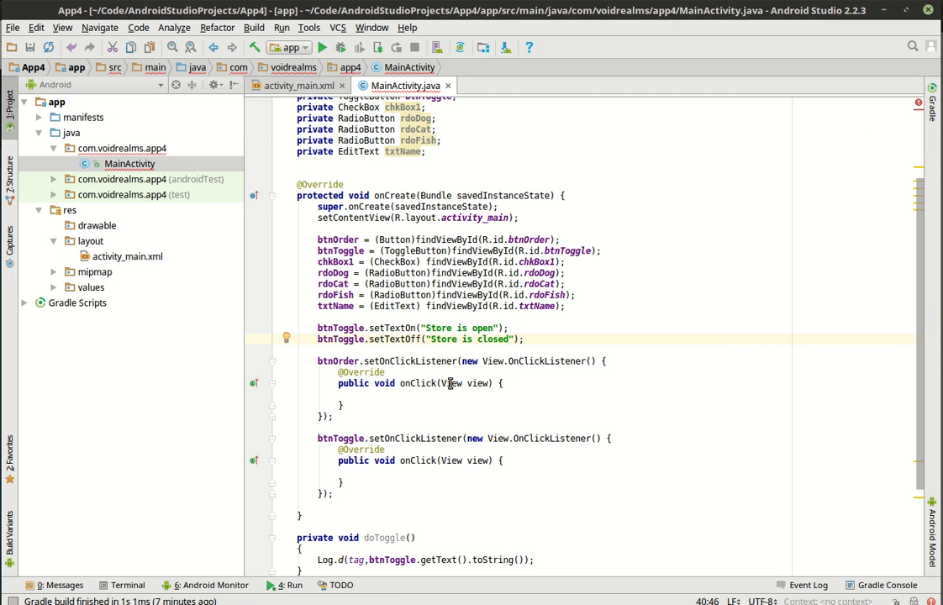
pyautogui.scroll(-3)
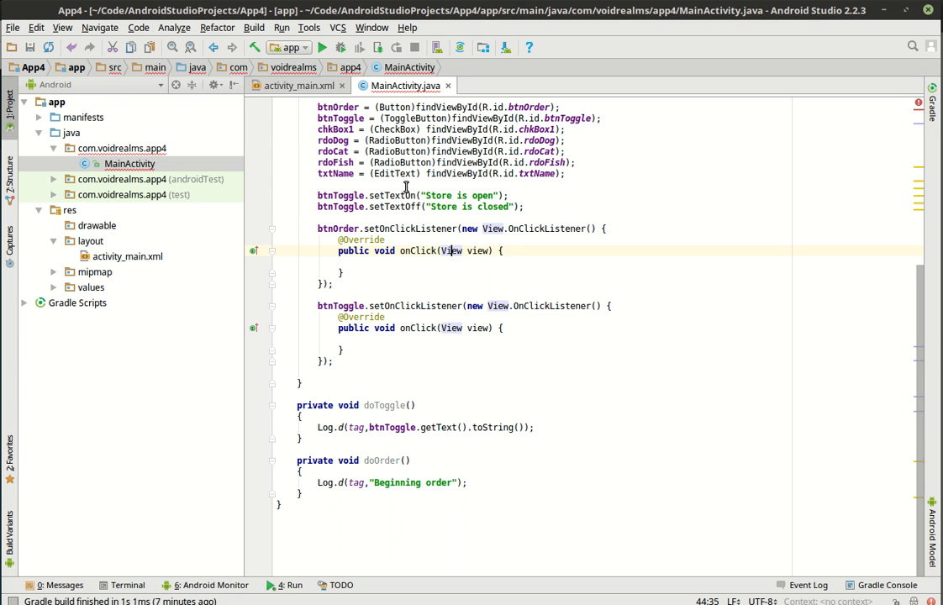
pyautogui.moveTo(375, 416)
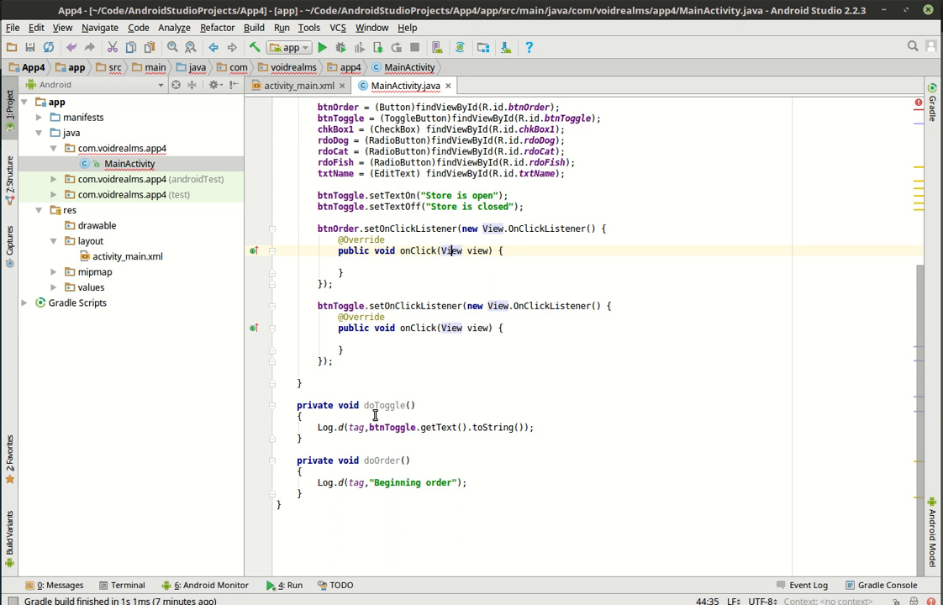
# Run App4 to bring up the Select Deployment Target dialog
pyautogui.doubleClick(383, 406)
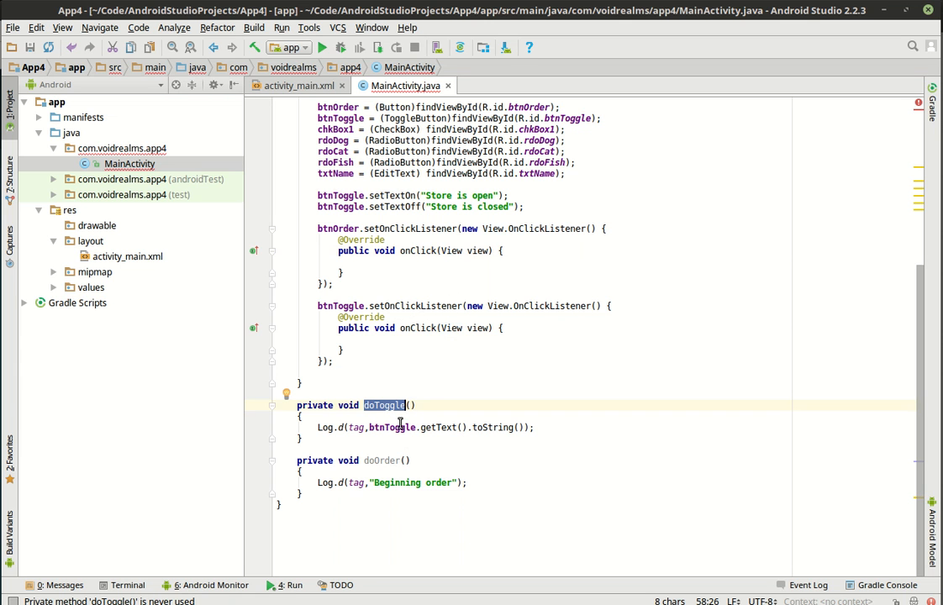
pyautogui.moveTo(414, 320)
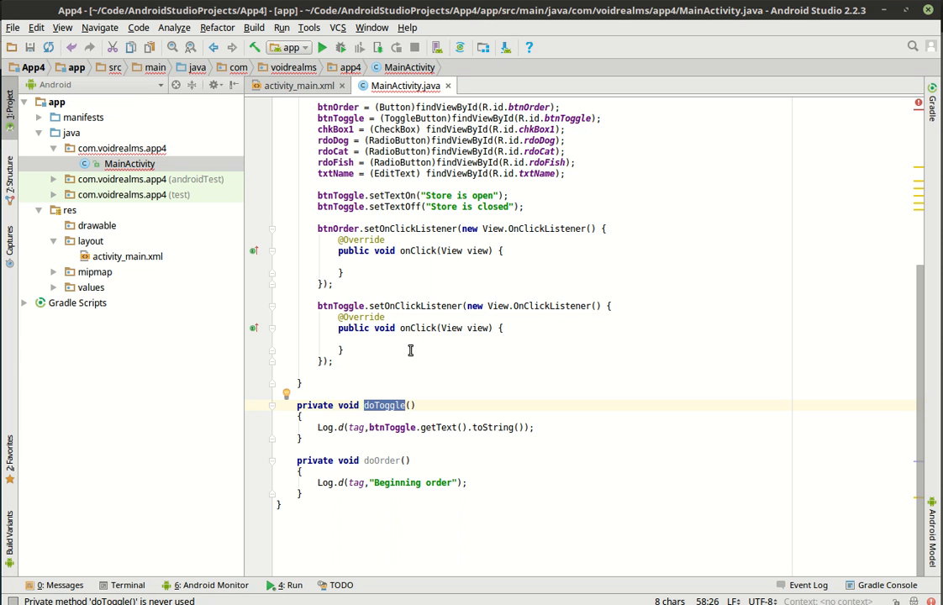
pyautogui.moveTo(478, 431)
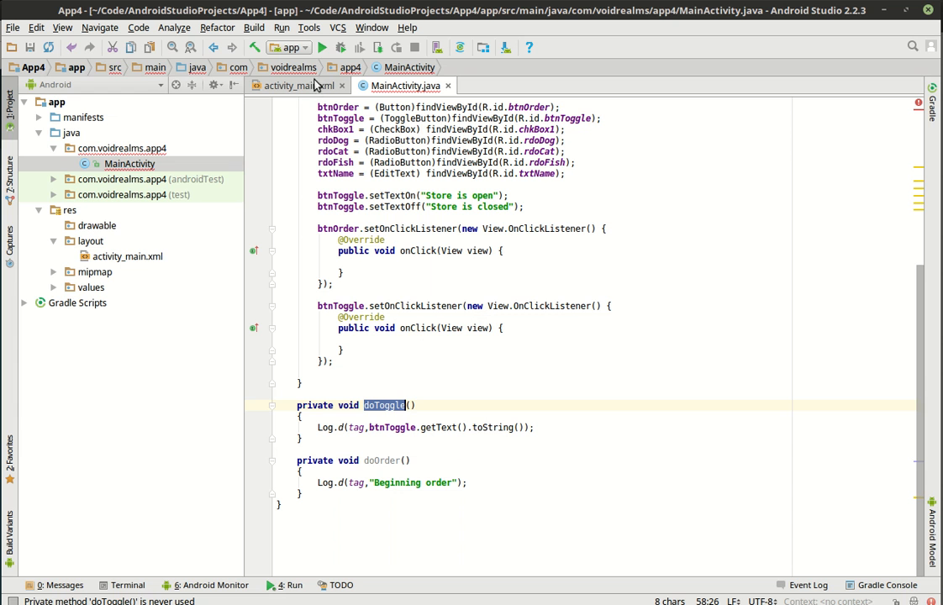
pyautogui.click(323, 47)
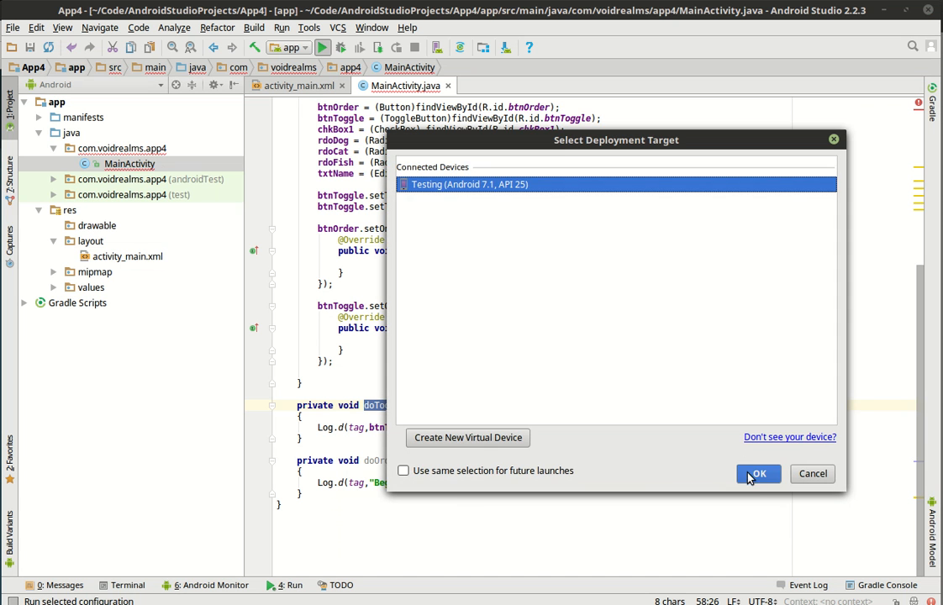
# Deploy to the Testing emulator and show logcat in Android Monitor filtered to voidrealms.com
pyautogui.click(757, 474)
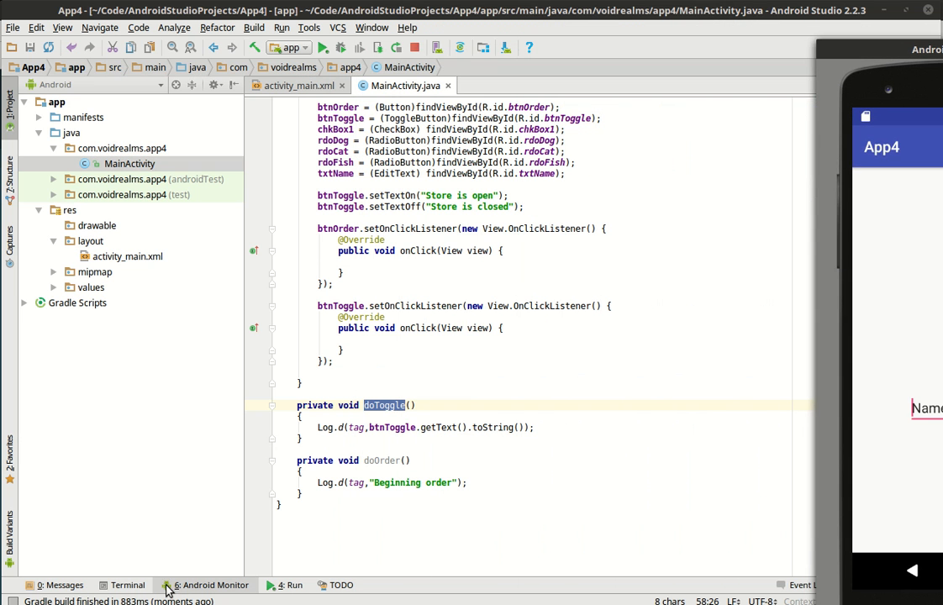
pyautogui.click(209, 586)
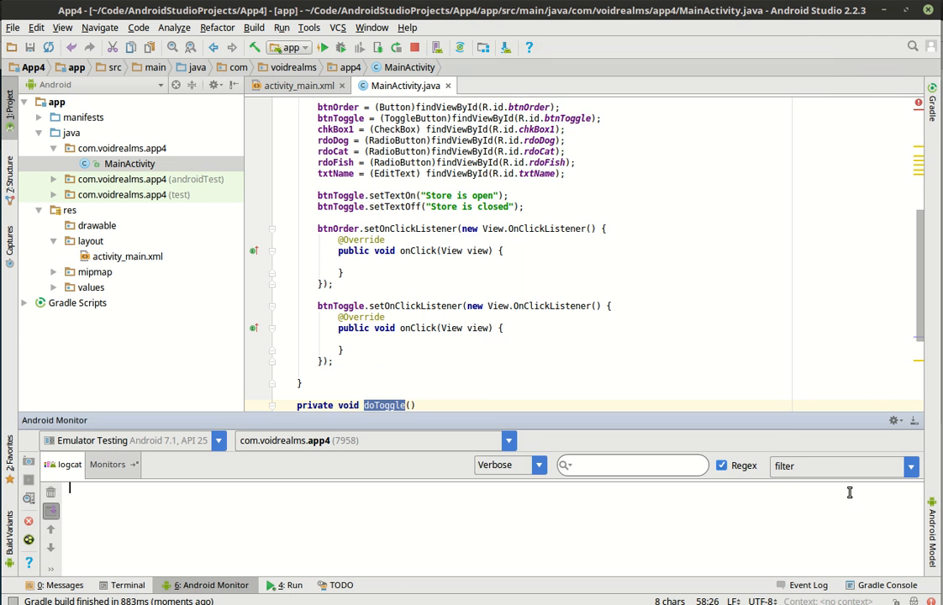
pyautogui.click(912, 466)
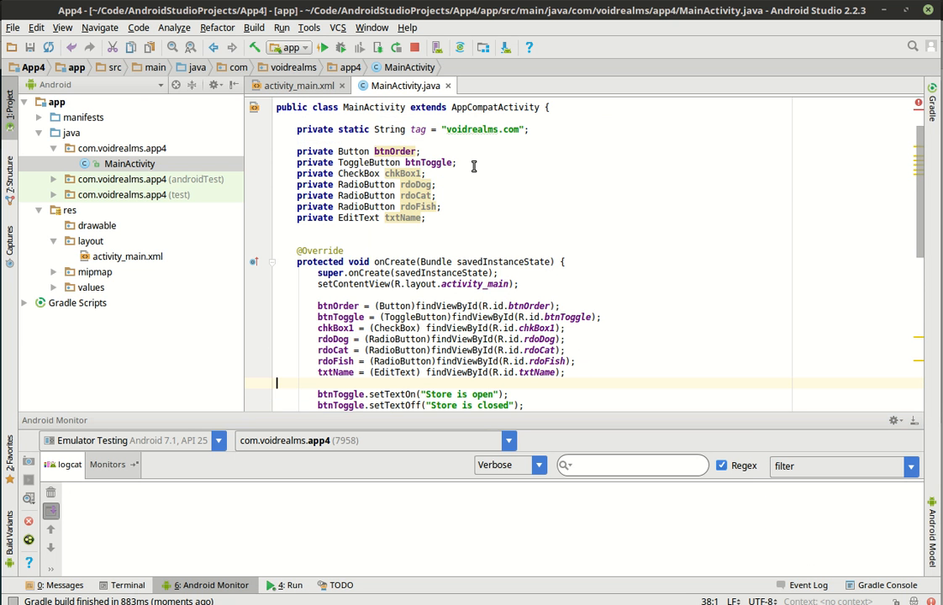
pyautogui.doubleClick(451, 129)
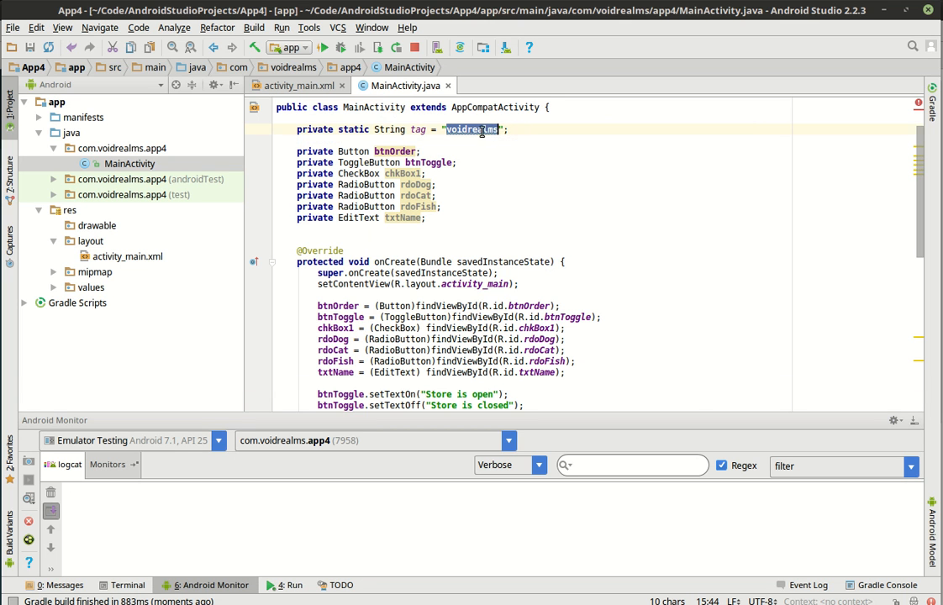
pyautogui.click(912, 465)
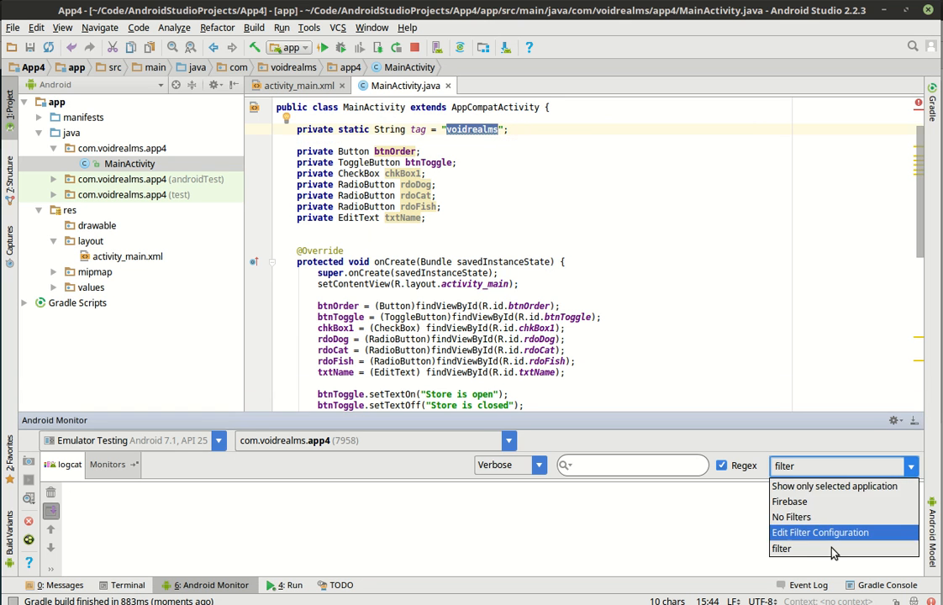
pyautogui.moveTo(844, 518)
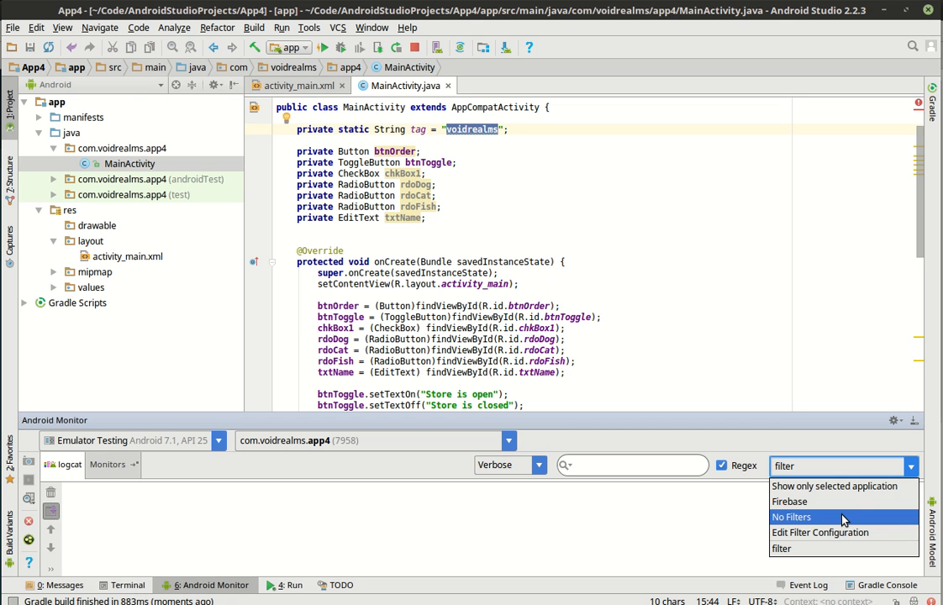
pyautogui.click(821, 532)
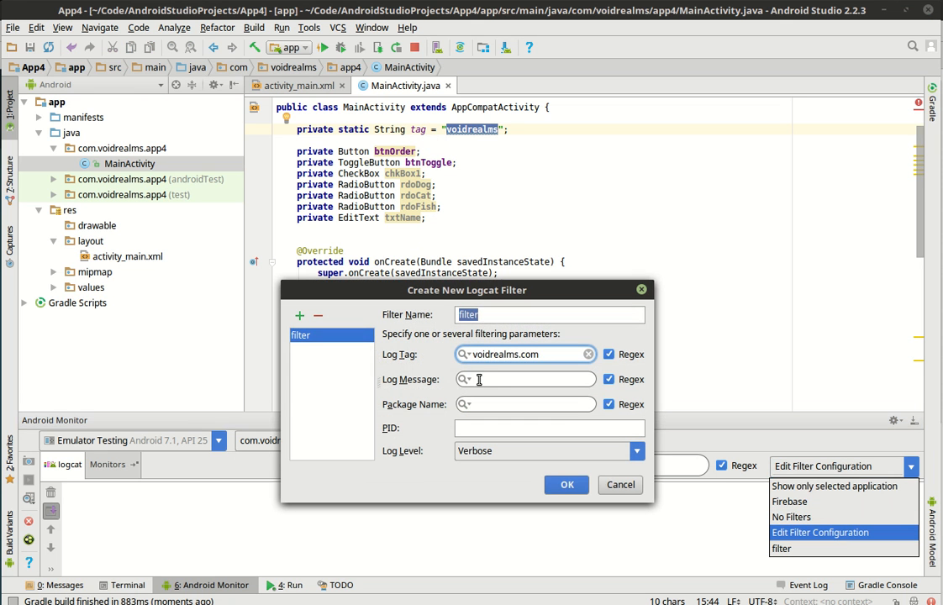
pyautogui.click(567, 484)
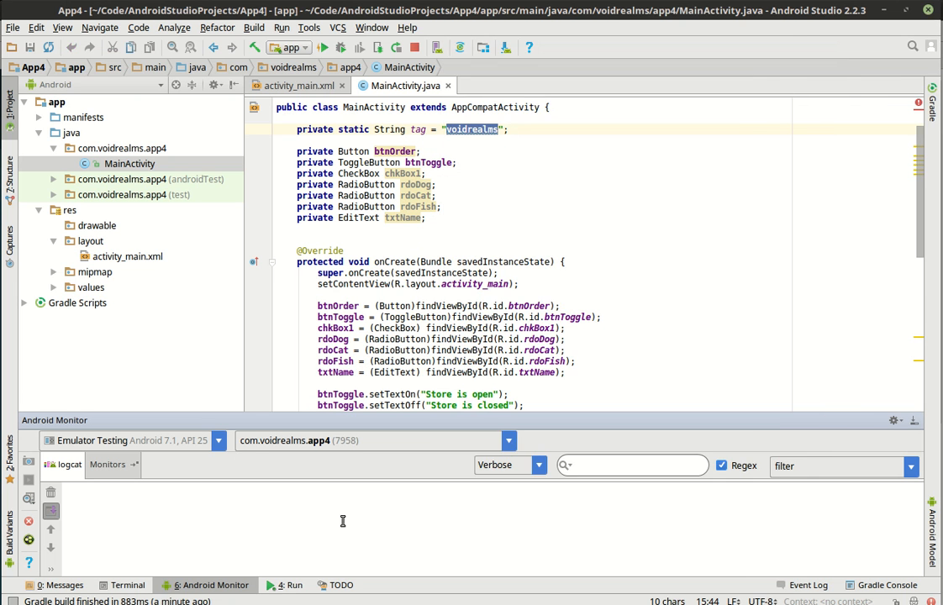
pyautogui.click(218, 441)
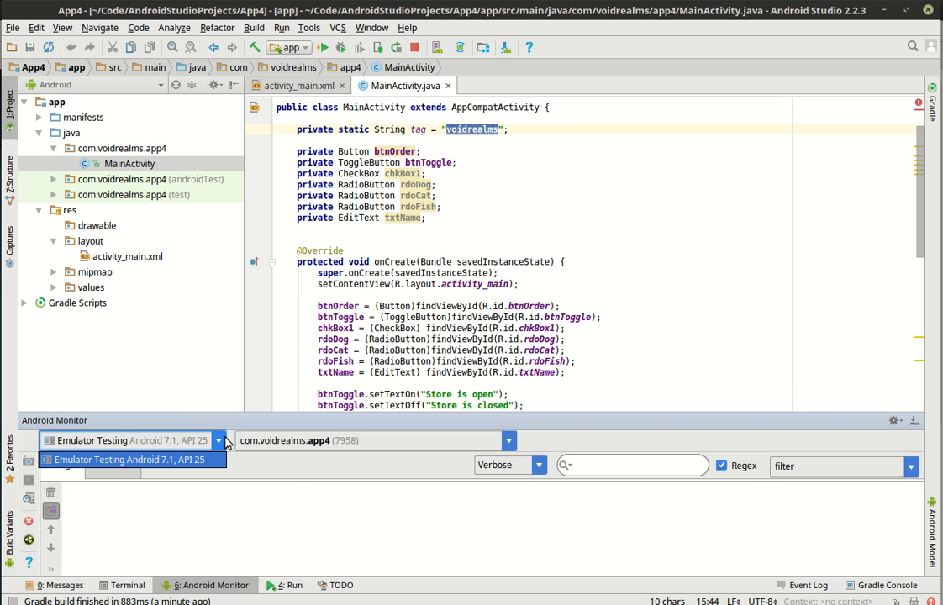
pyautogui.click(108, 464)
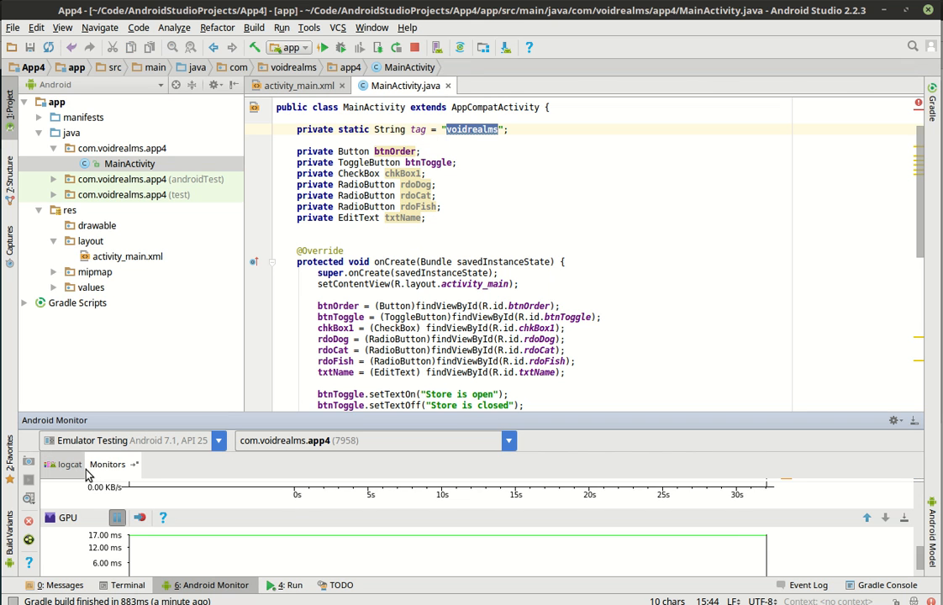
pyautogui.click(64, 464)
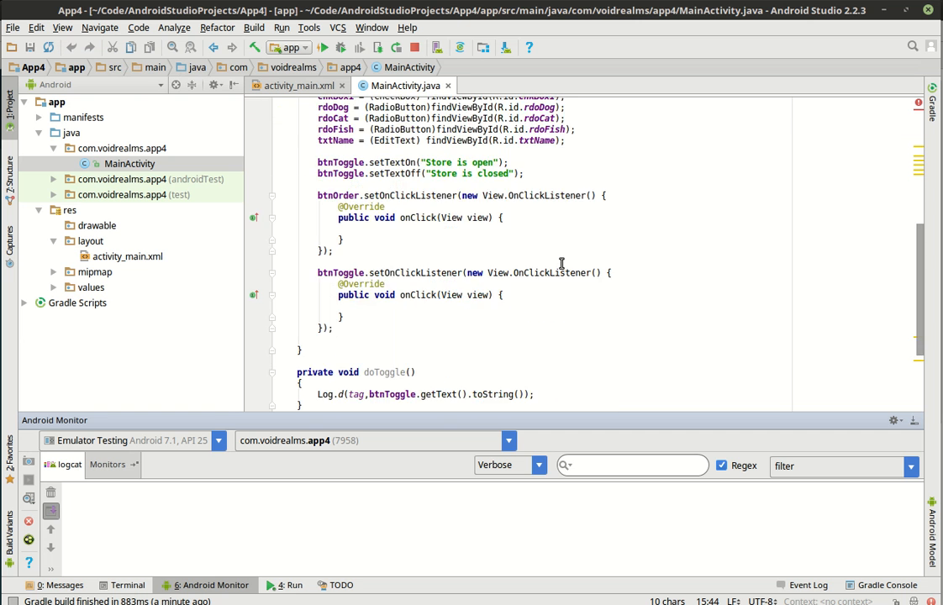
# Complete the doToggle() call inside btnToggle's onClick handler
pyautogui.scroll(3)
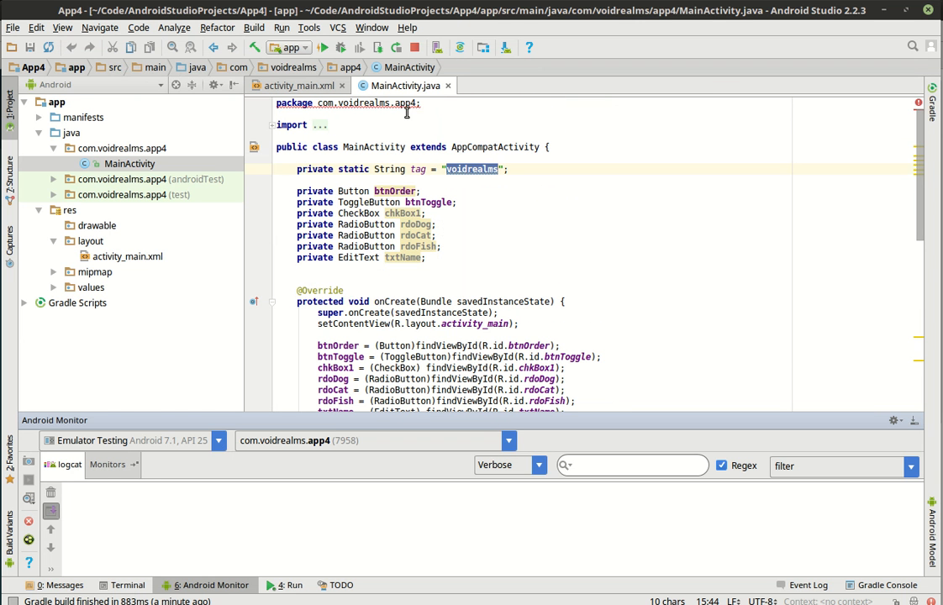
pyautogui.scroll(-3)
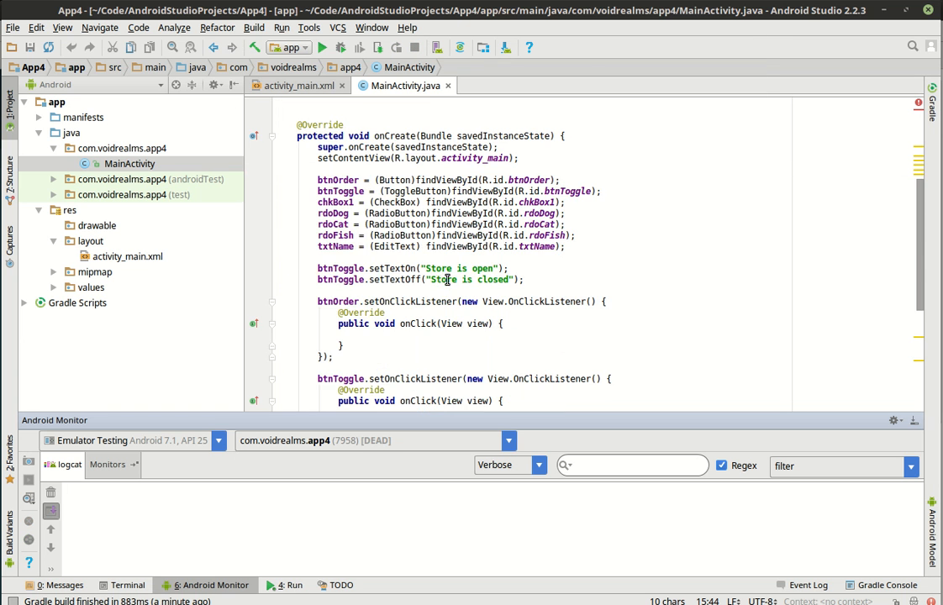
pyautogui.scroll(-3)
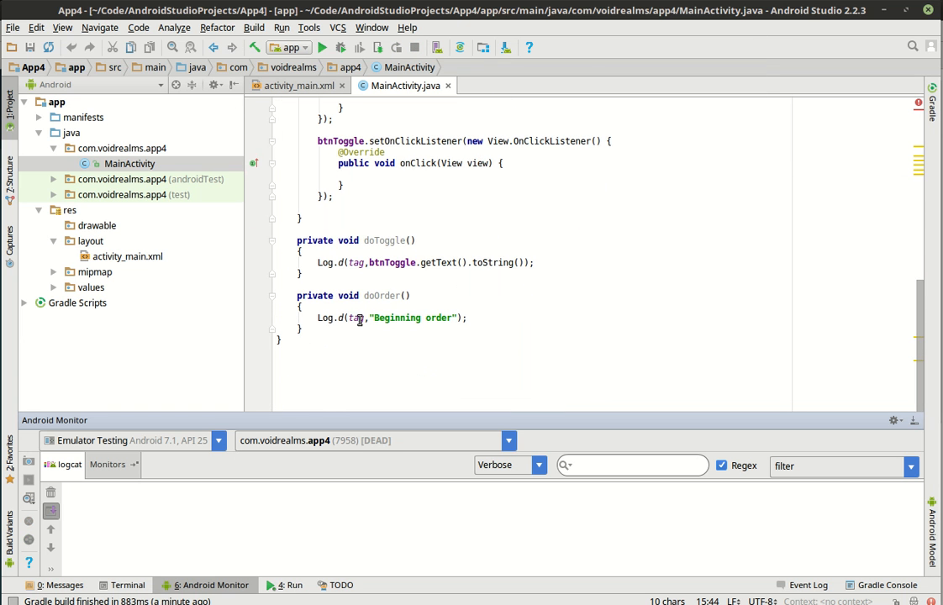
pyautogui.scroll(3)
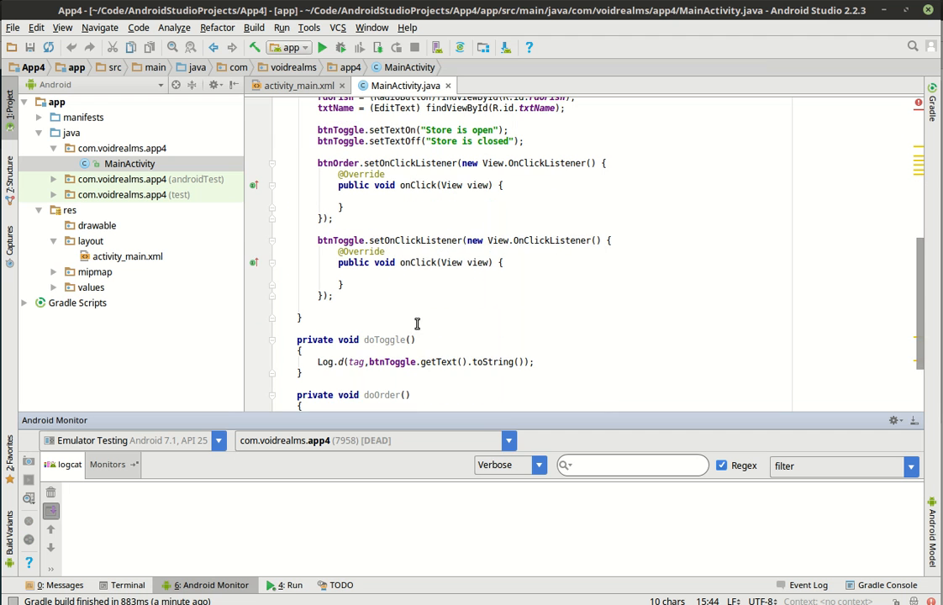
pyautogui.scroll(-3)
pyautogui.write('doToggle')
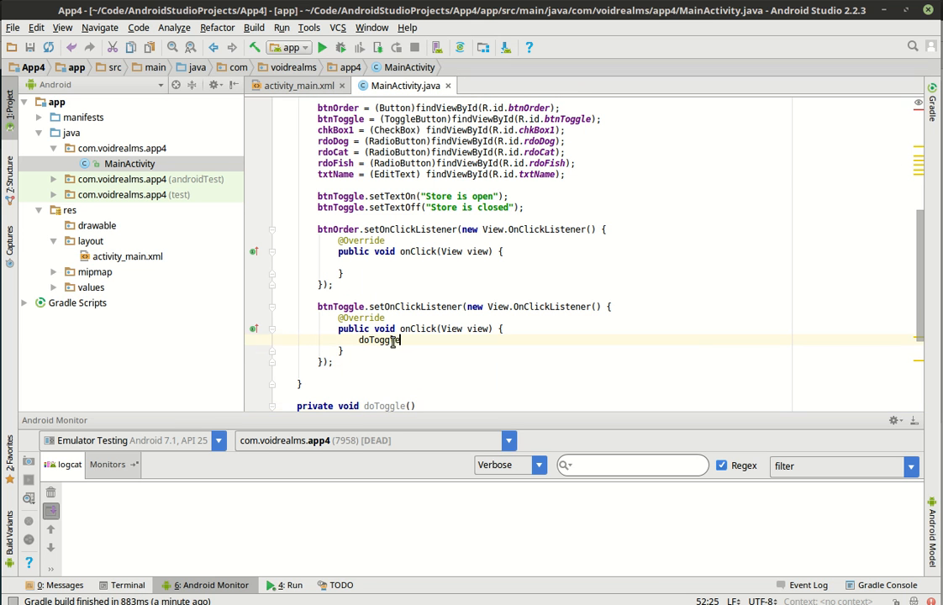
pyautogui.write('();')
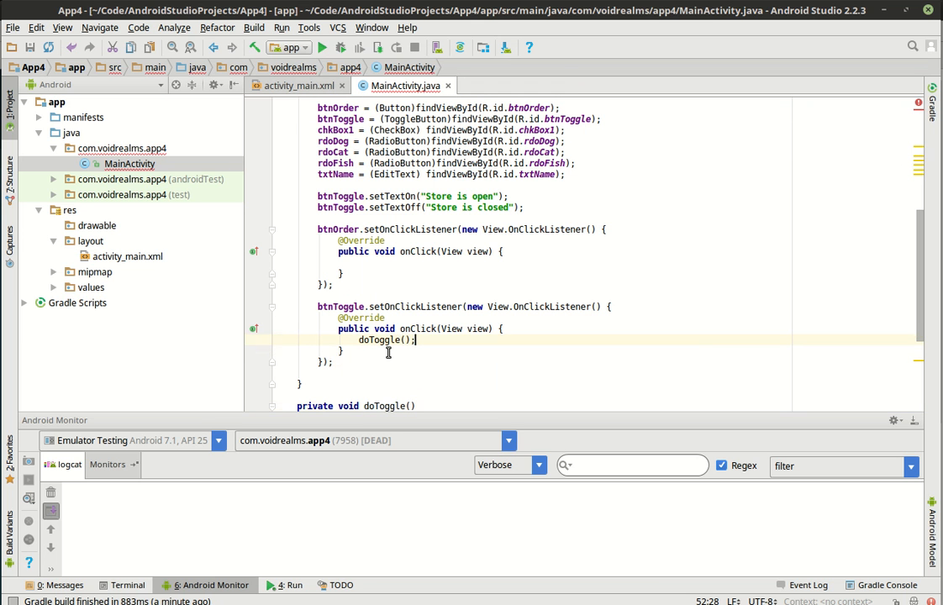
pyautogui.scroll(3)
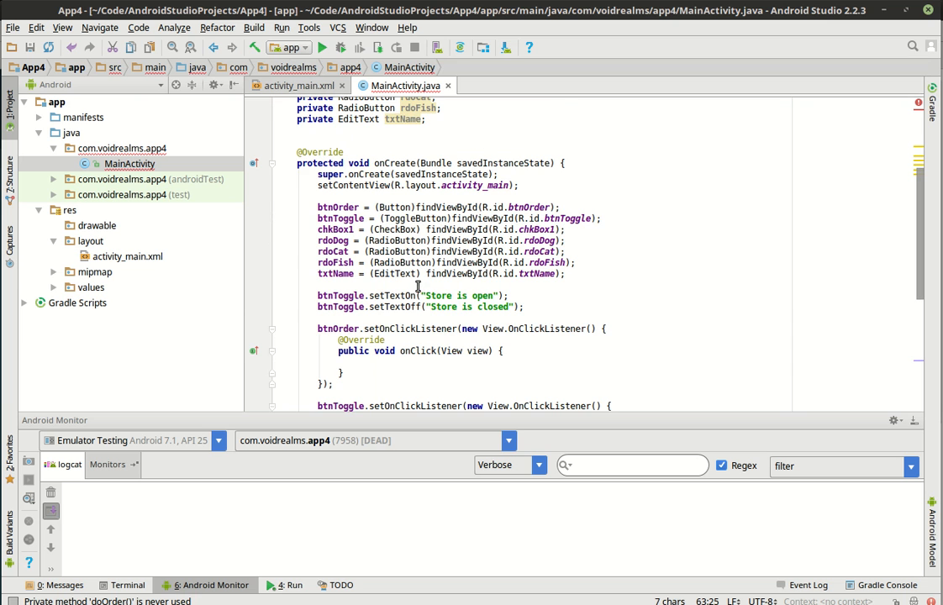
# Call doOrder() from btnOrder's onClick handler
pyautogui.click(373, 362)
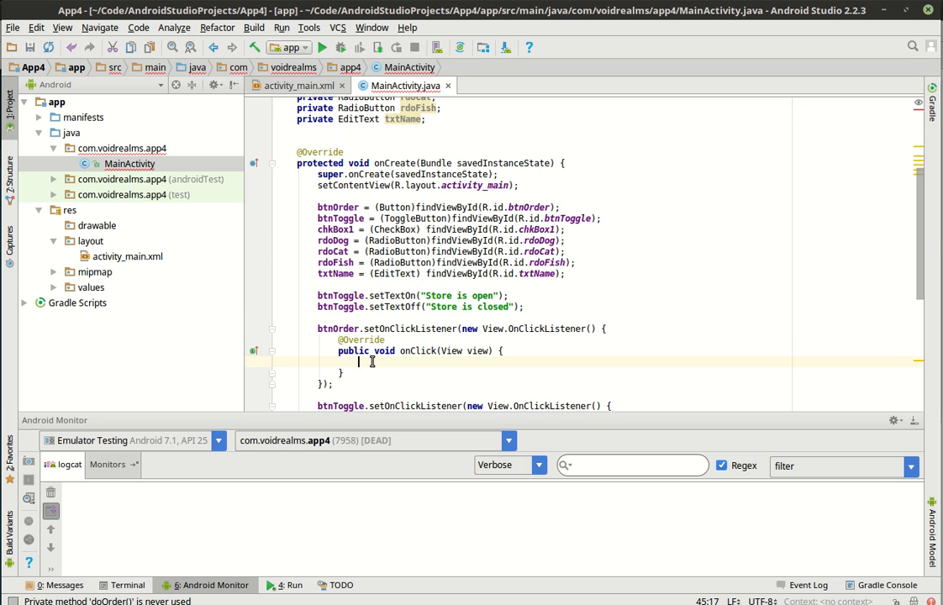
pyautogui.write('doOrder();')
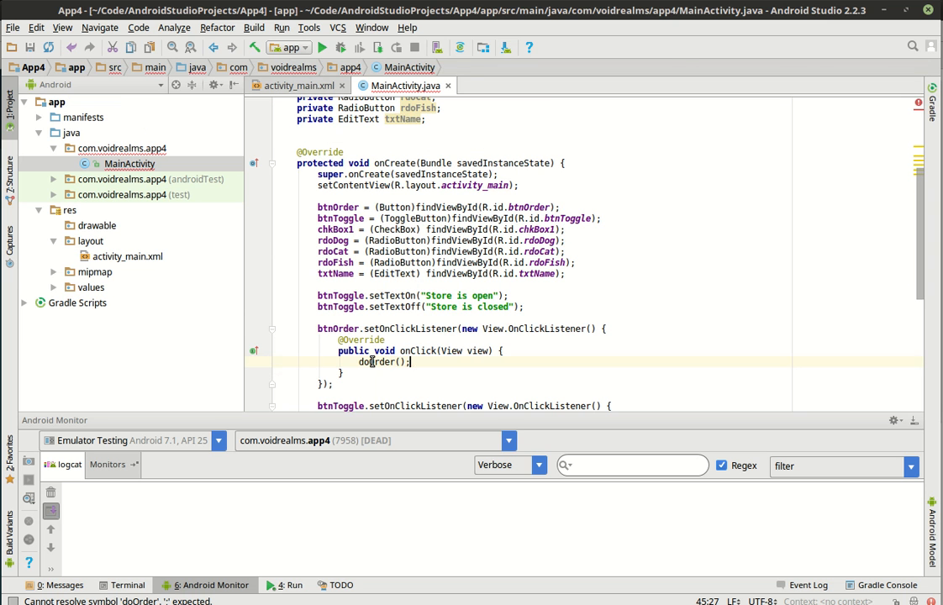
pyautogui.scroll(-3)
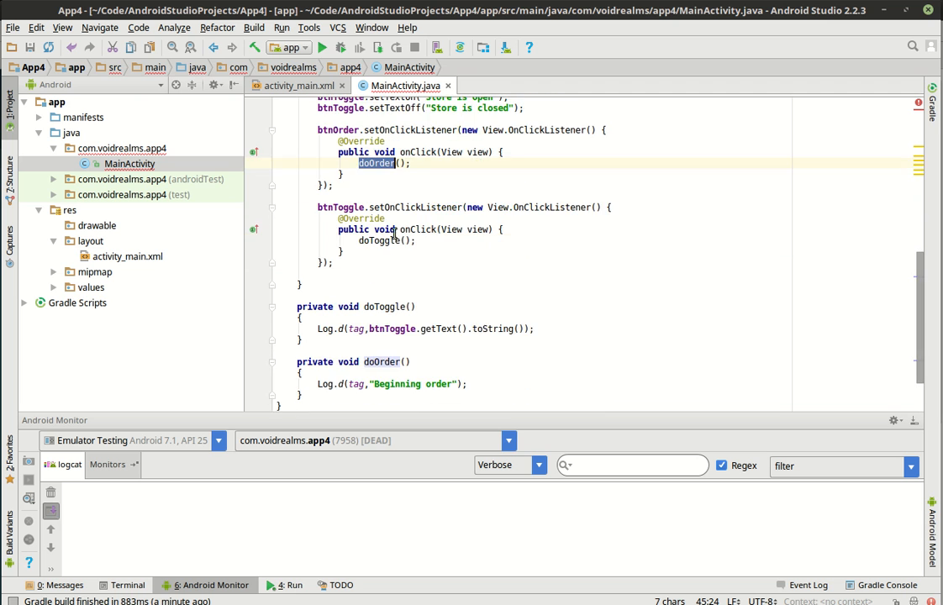
pyautogui.scroll(3)
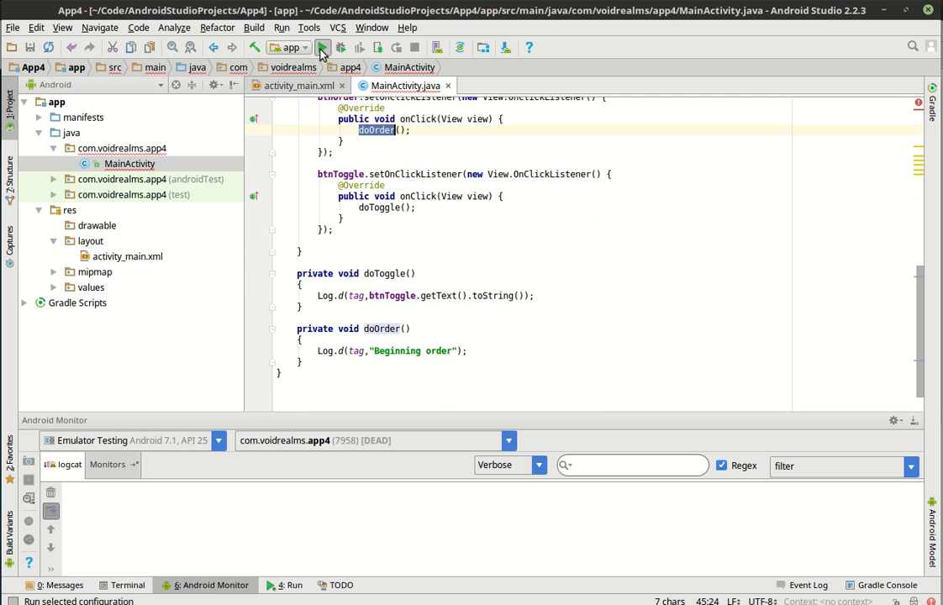
# Run the app in the emulator, place an order, and flip the store toggle to log open/closed messages
pyautogui.click(323, 47)
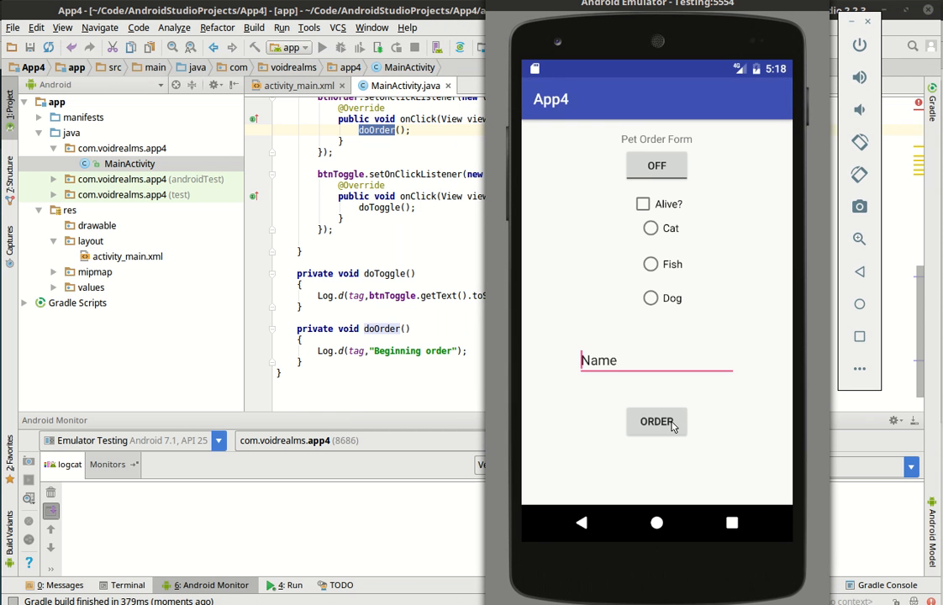
pyautogui.click(656, 420)
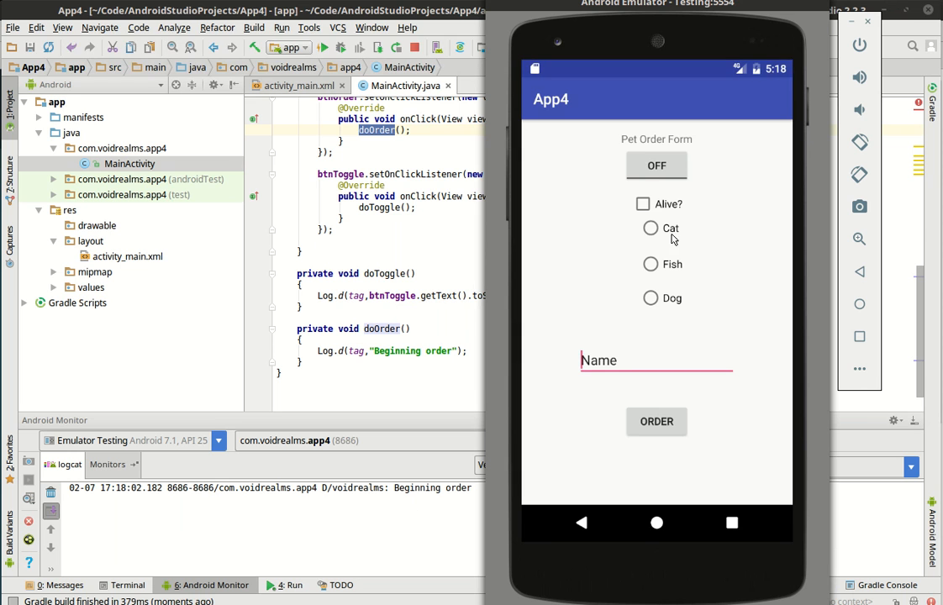
pyautogui.click(656, 166)
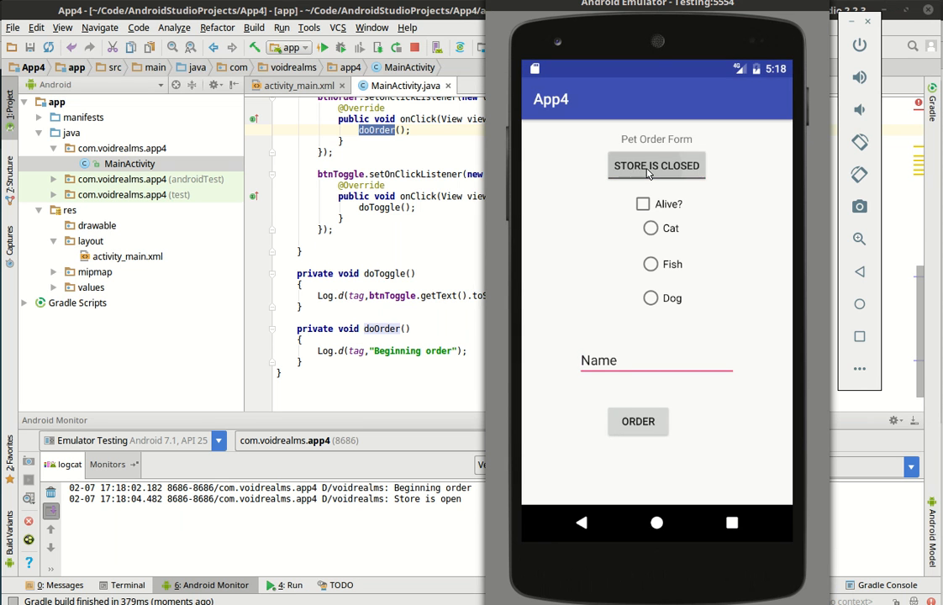
pyautogui.click(656, 167)
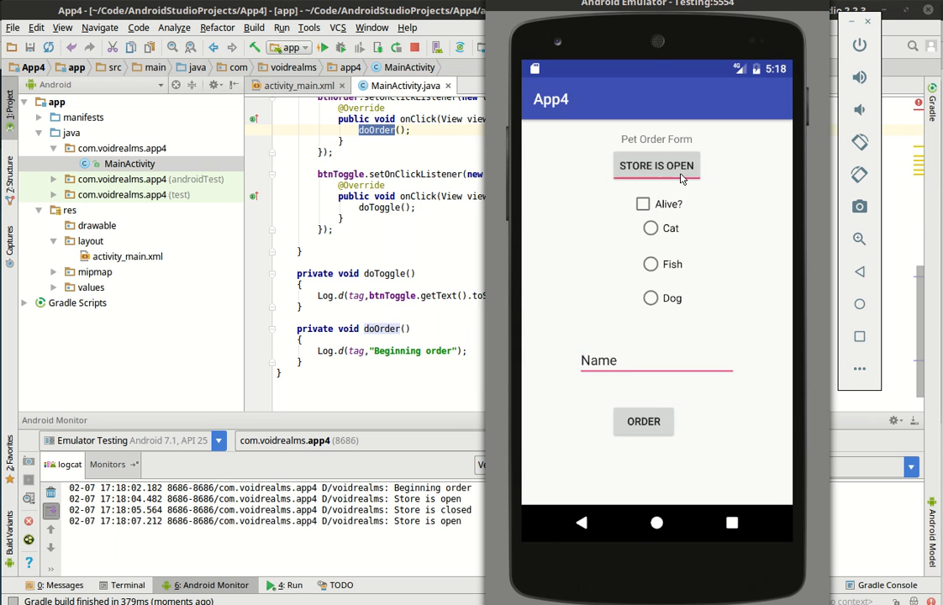
pyautogui.click(656, 165)
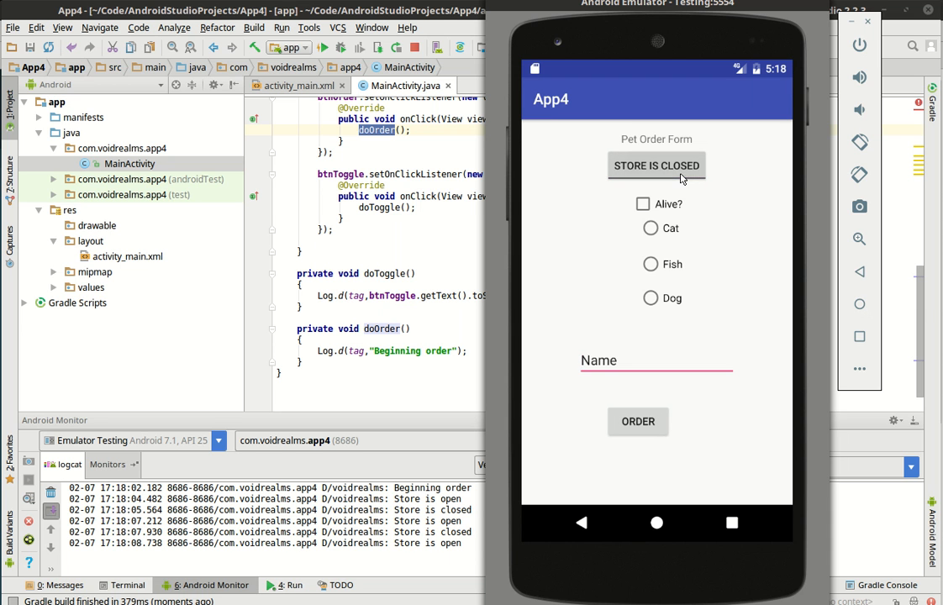
pyautogui.click(656, 165)
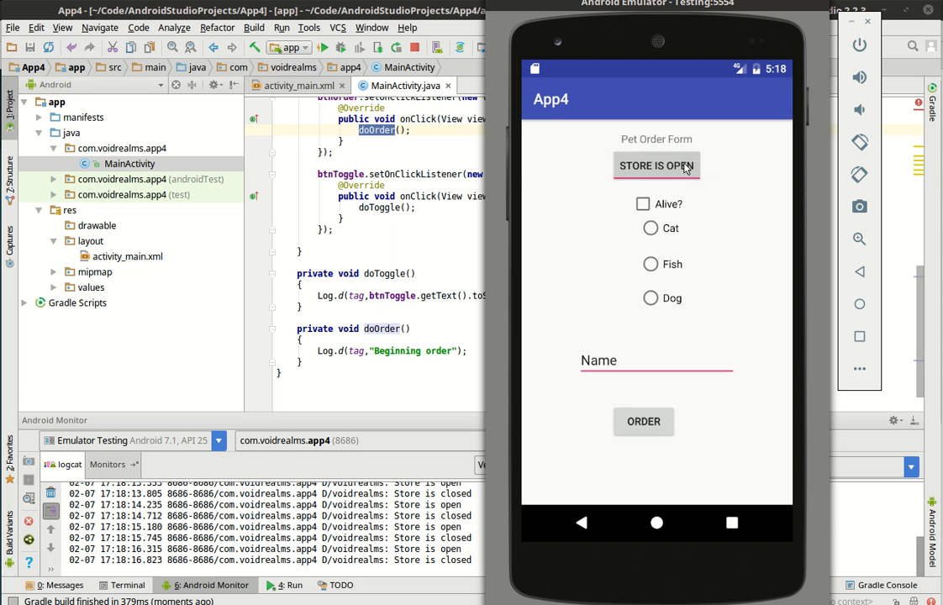
# Keep toggling the store so alternating "Store is open" and "Store is closed" entries appear in logcat
pyautogui.click(656, 167)
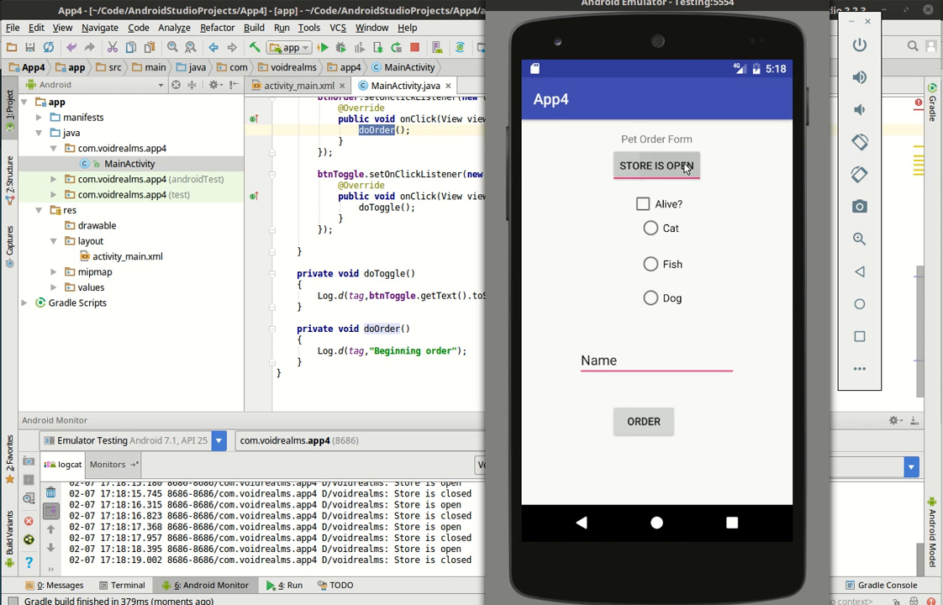
pyautogui.click(656, 167)
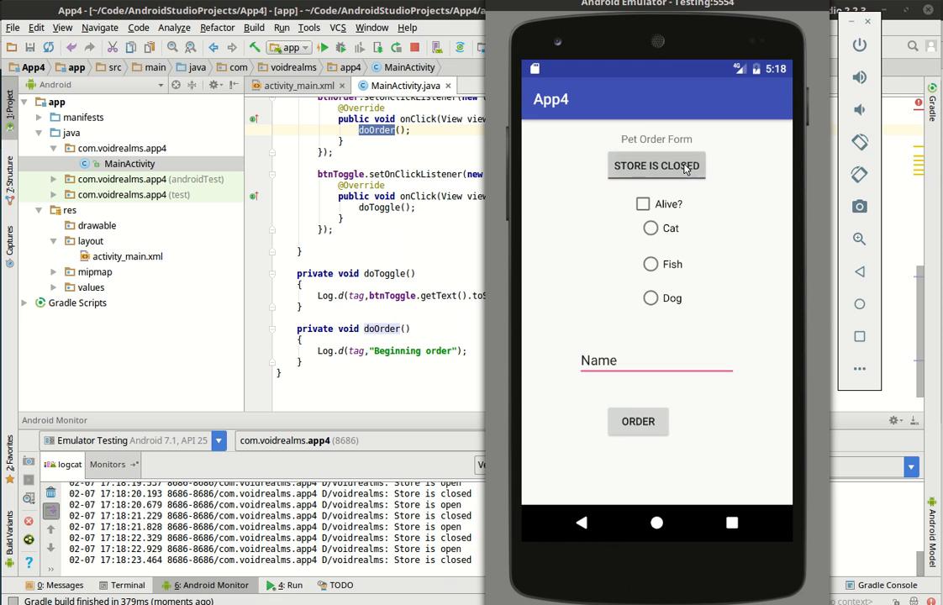
pyautogui.click(656, 164)
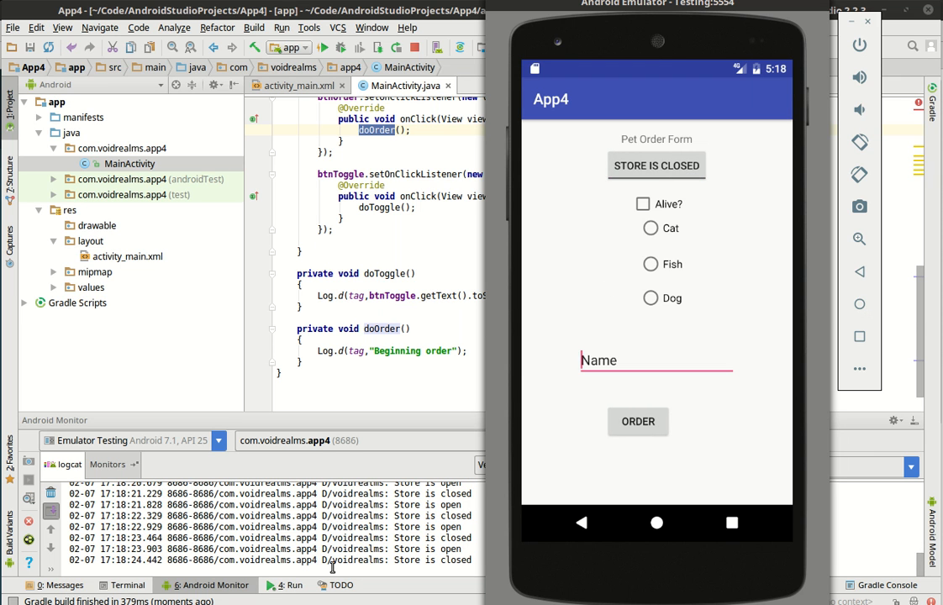
pyautogui.click(414, 47)
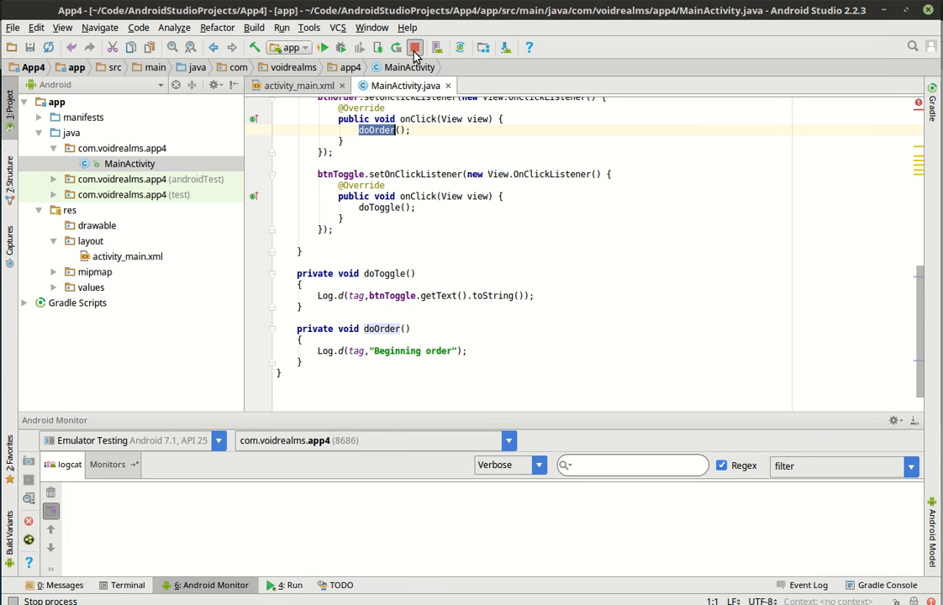
# Stop the app and add an "Order complete" log line at the end of doOrder
pyautogui.click(414, 48)
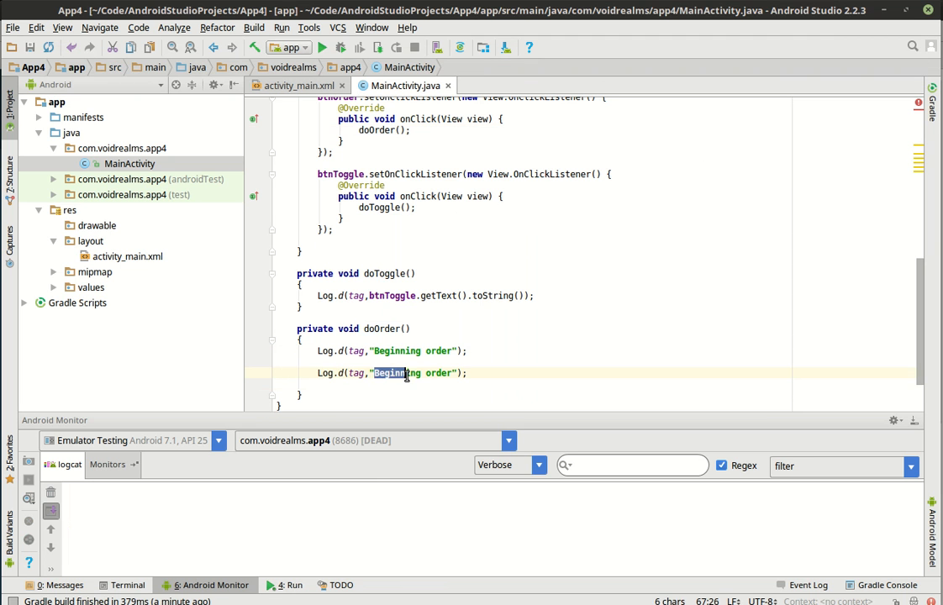
pyautogui.write('On')
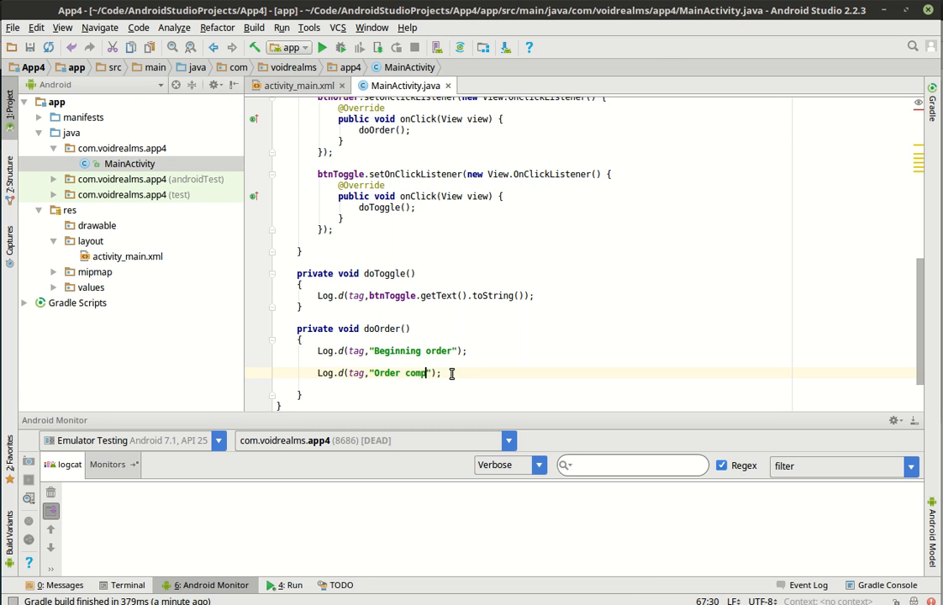
pyautogui.write('leted')
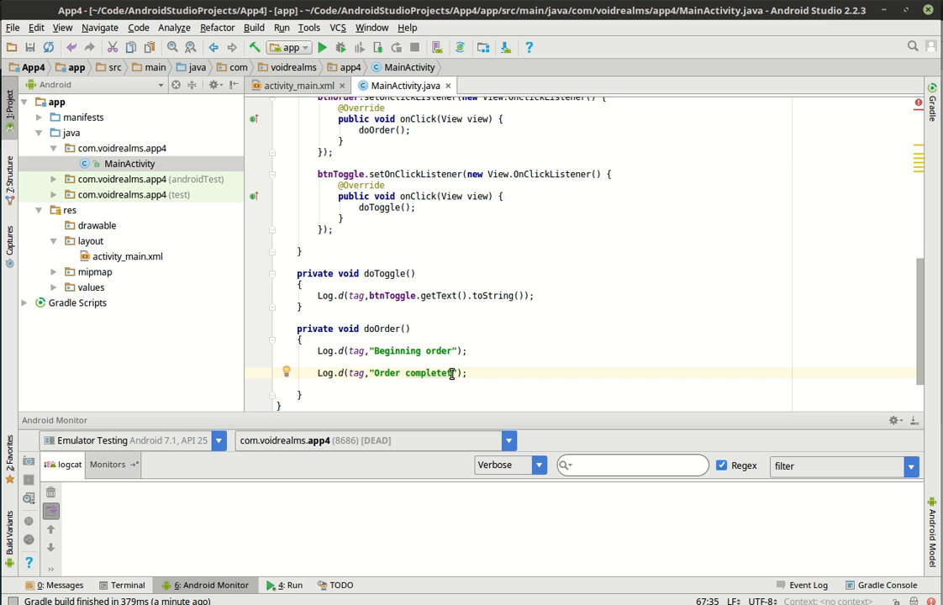
pyautogui.press('Return')
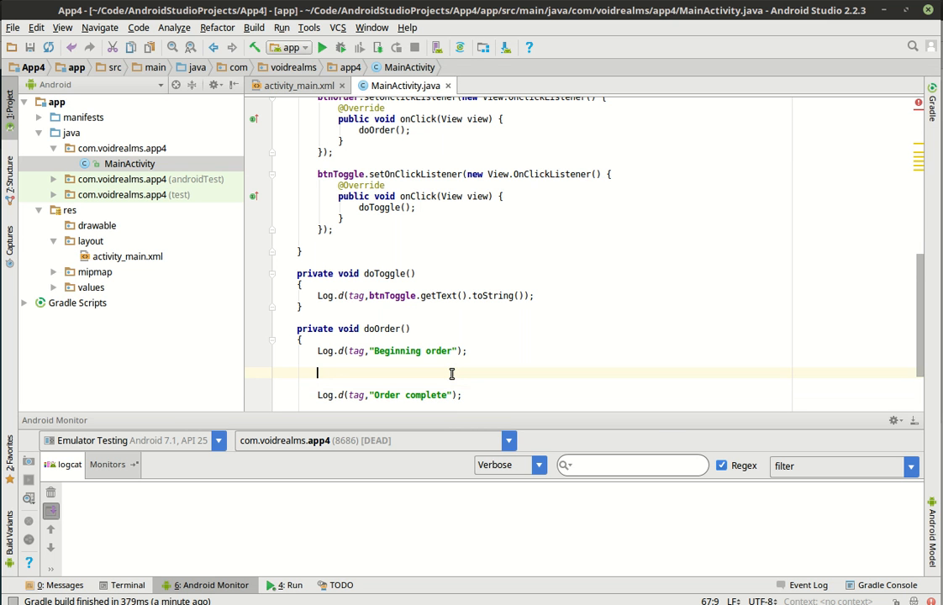
# Add if(!chkBox1.isChecked()) logging "Sorry we dont sell dead pets!" and returning early
pyautogui.write('if(che')
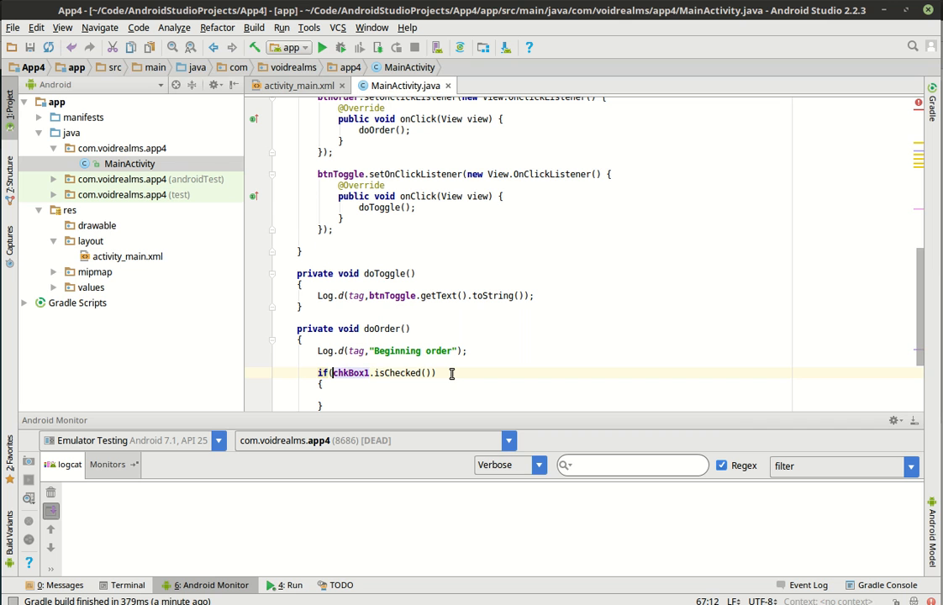
pyautogui.write('!')
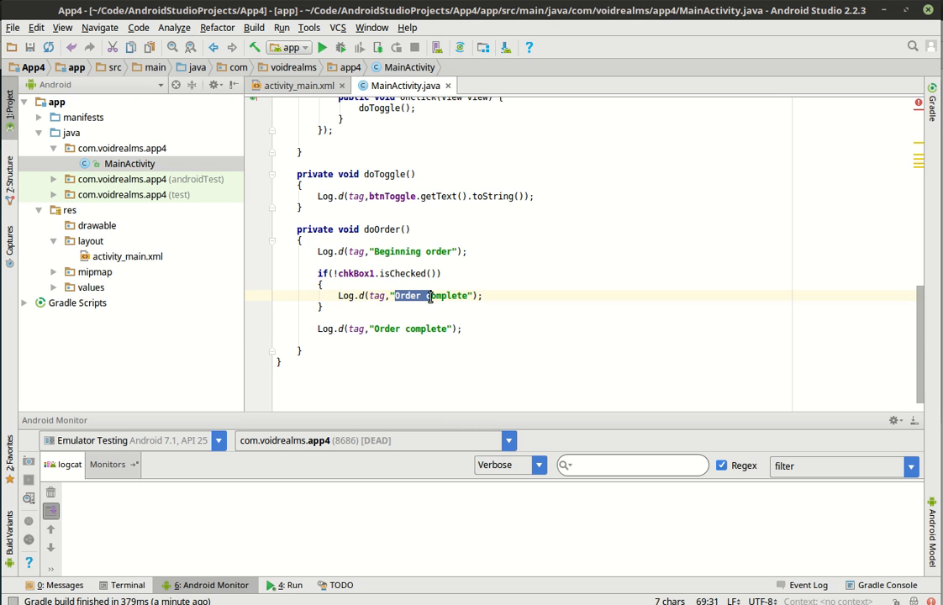
pyautogui.write('Sc')
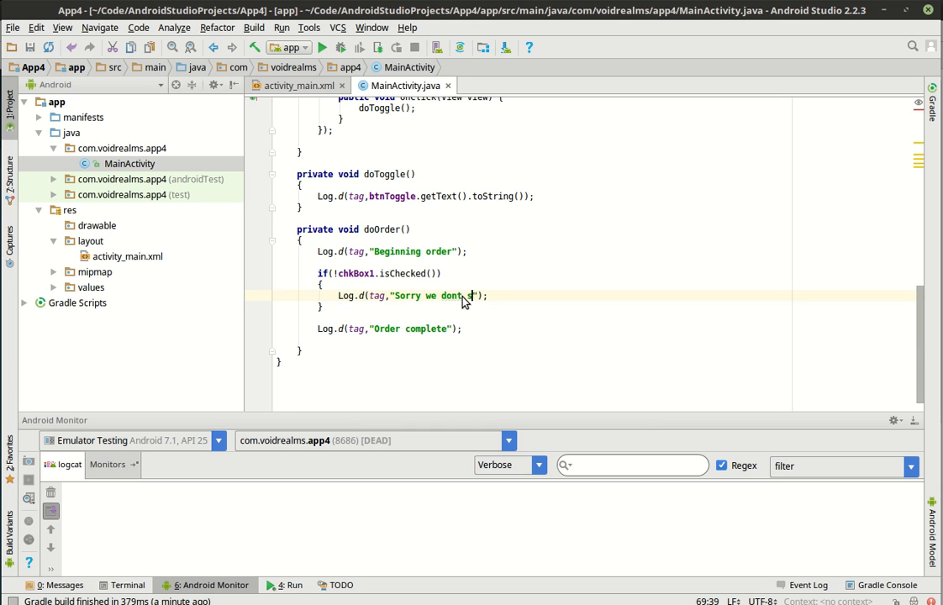
pyautogui.write('sell dead')
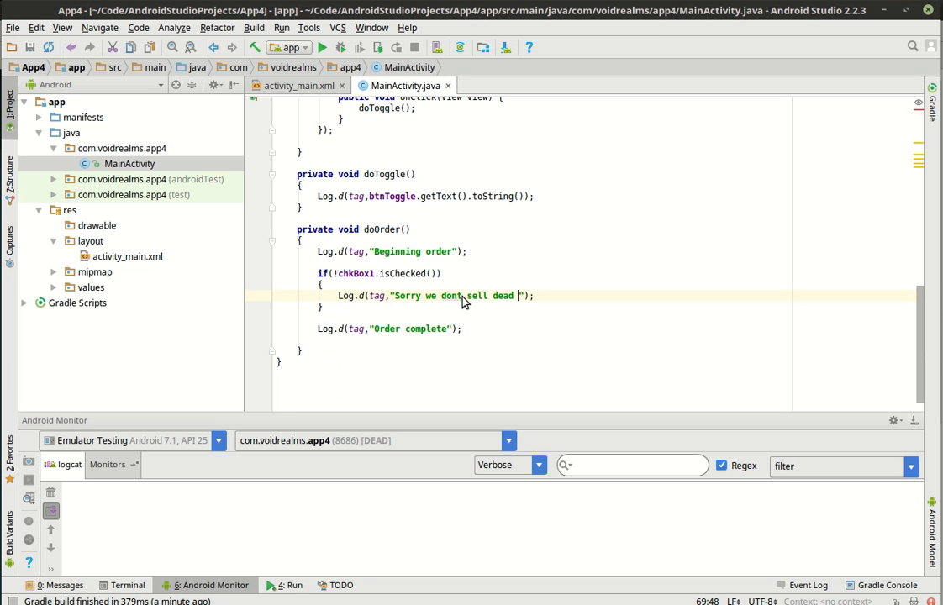
pyautogui.write('pets!')
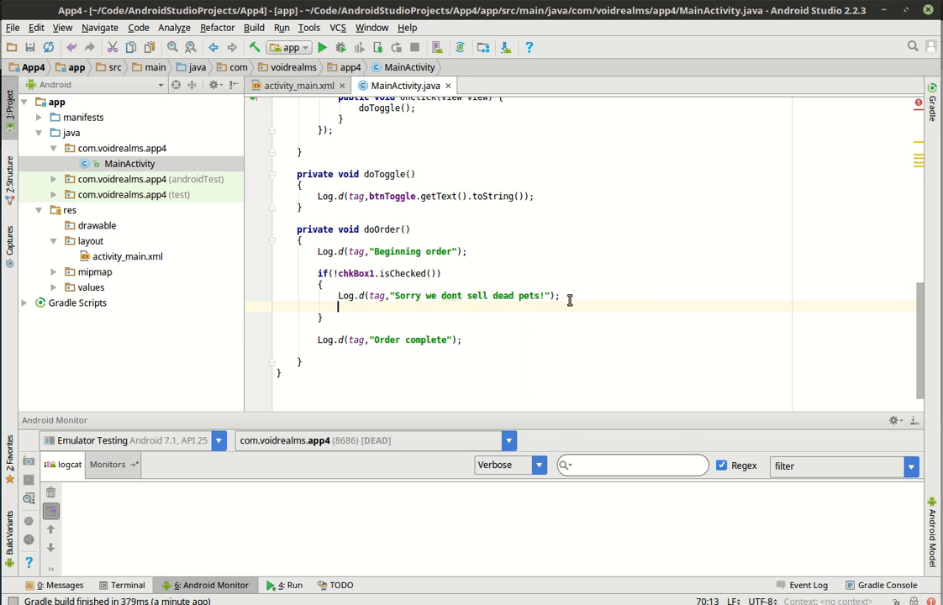
pyautogui.write('return;')
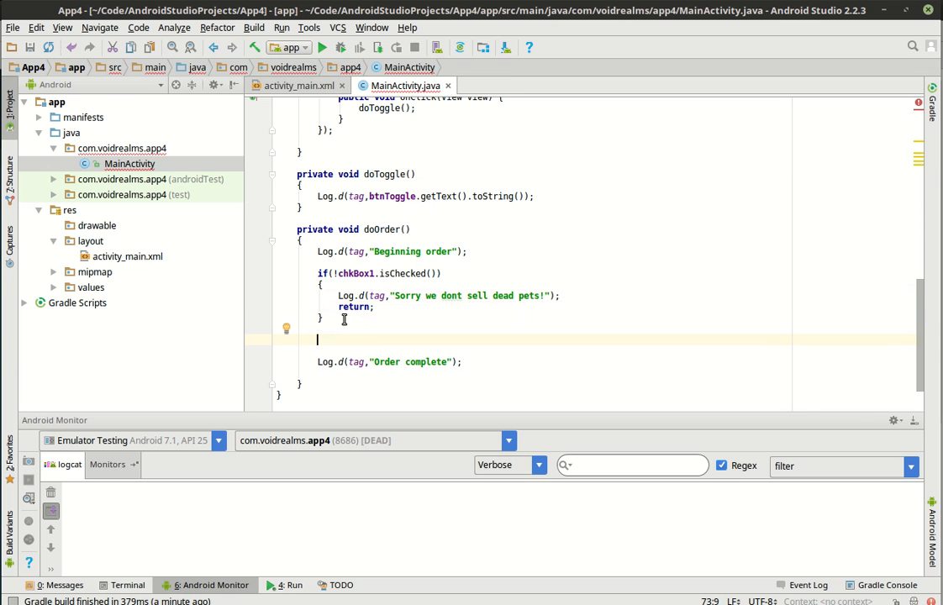
# Add if(rdoCat.isChecked()) logging "Ordering a cat" in doOrder
pyautogui.write('if(rdoCat)')
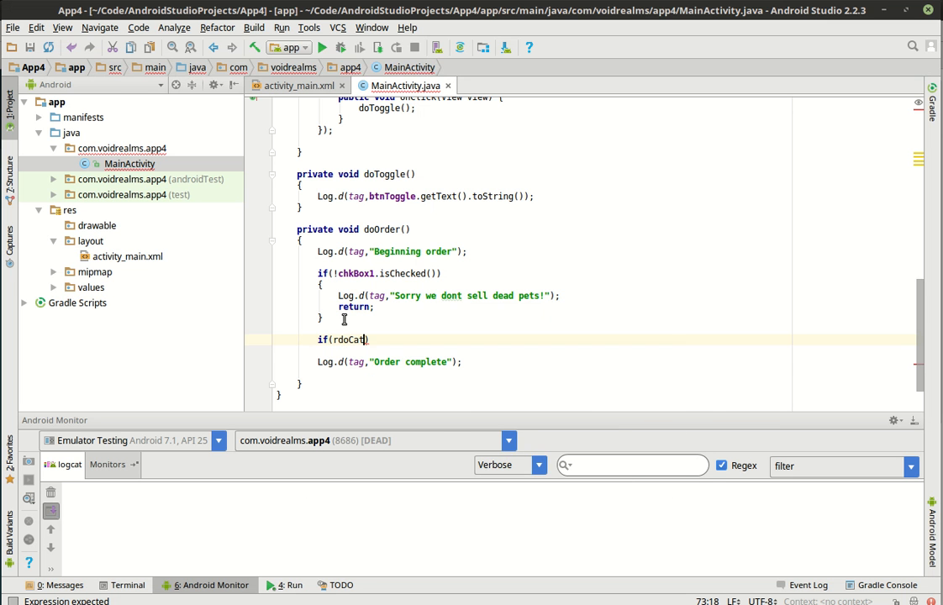
pyautogui.write('.isChecked(')
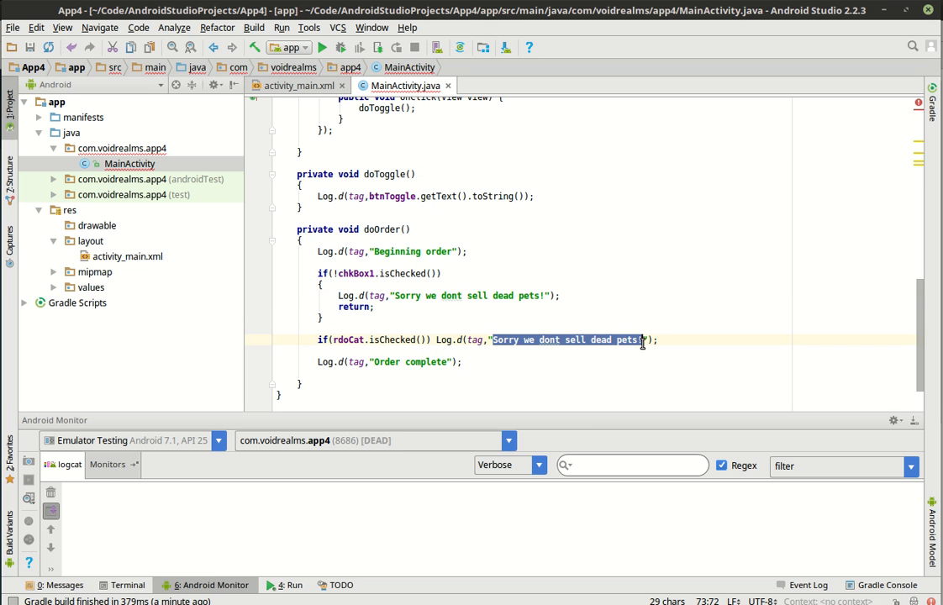
pyautogui.write('Ordering a')
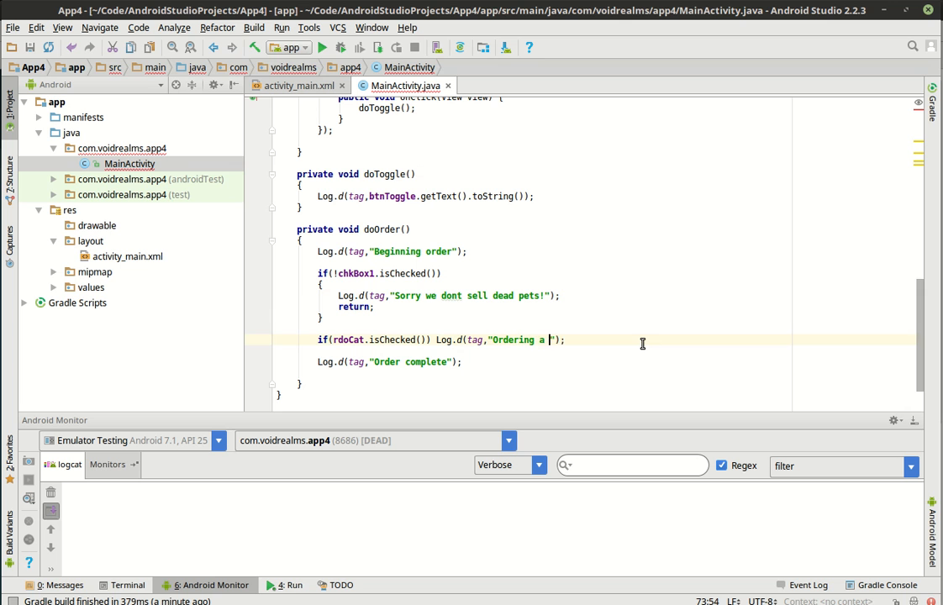
pyautogui.write('cat')
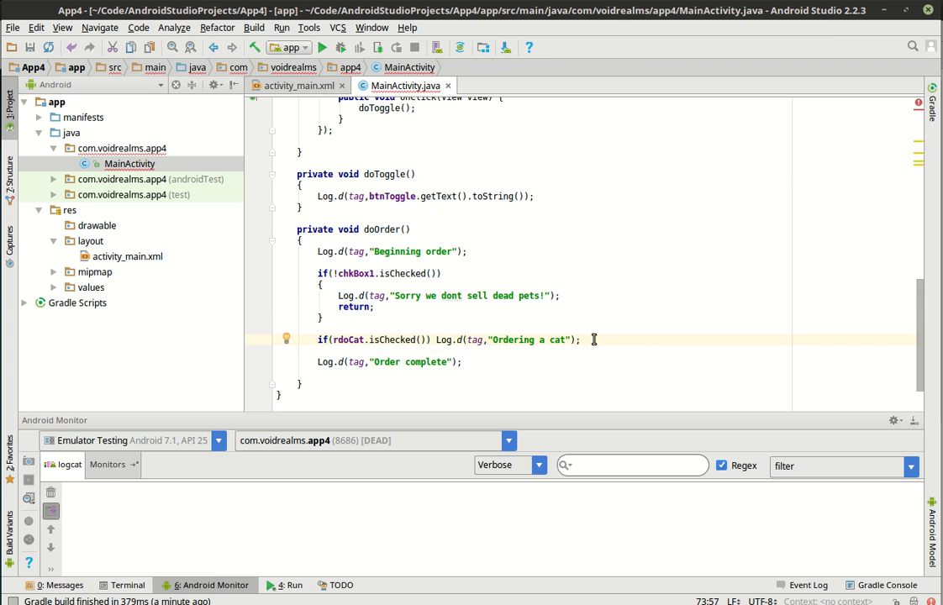
# Duplicate the line into rdoDog and rdoFish checks with dog and fish messages
pyautogui.tripleClick(446, 339)
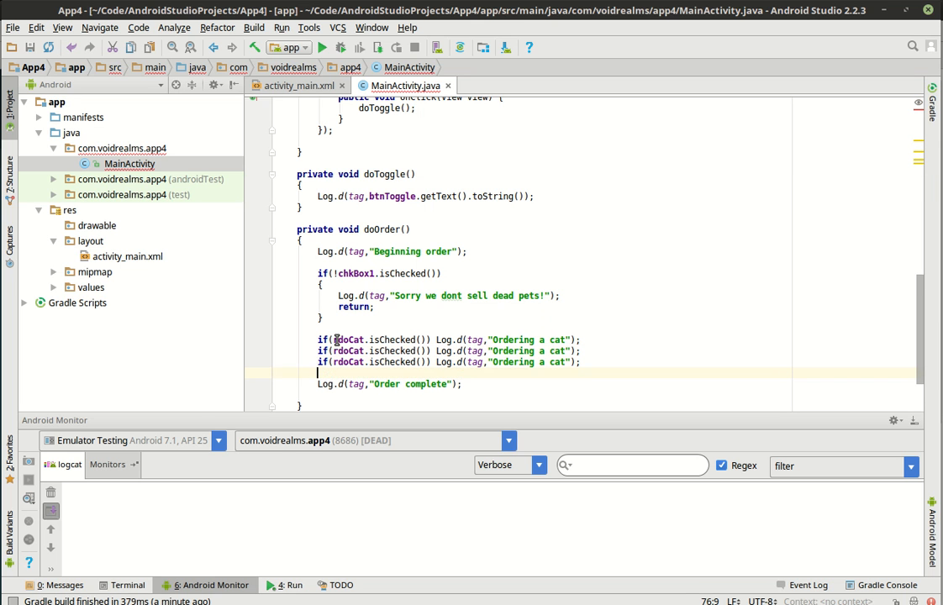
pyautogui.doubleClick(346, 352)
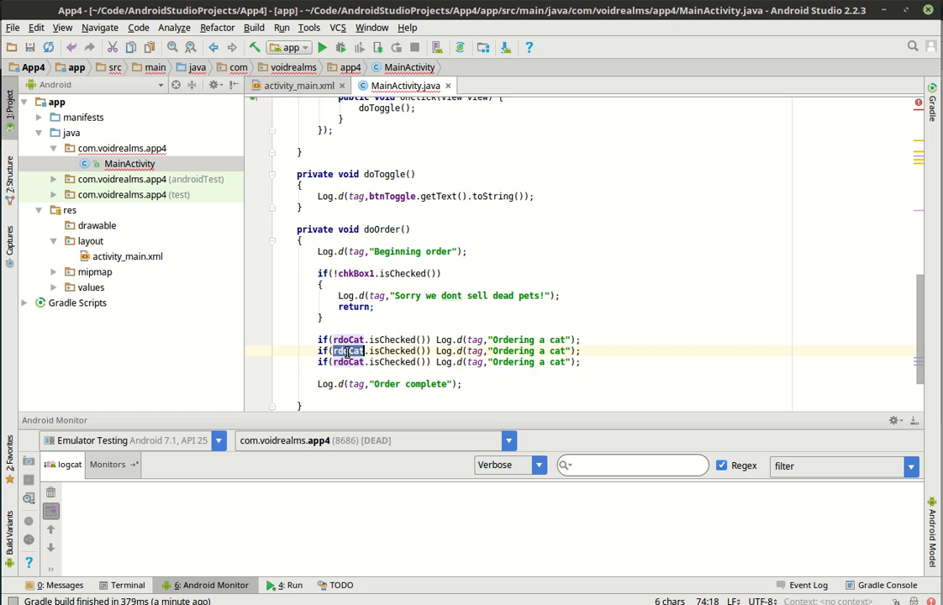
pyautogui.write('rdo')
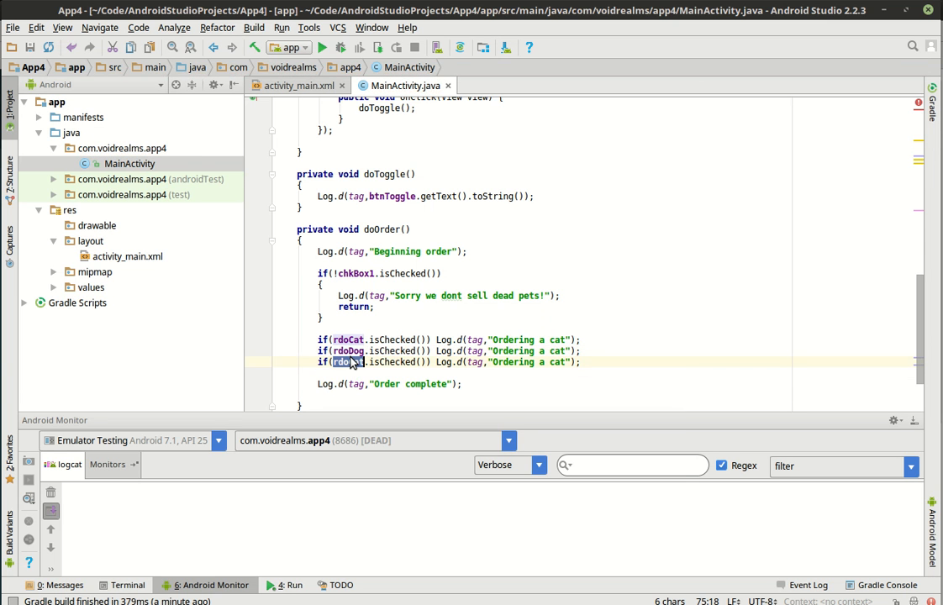
pyautogui.write('rdo')
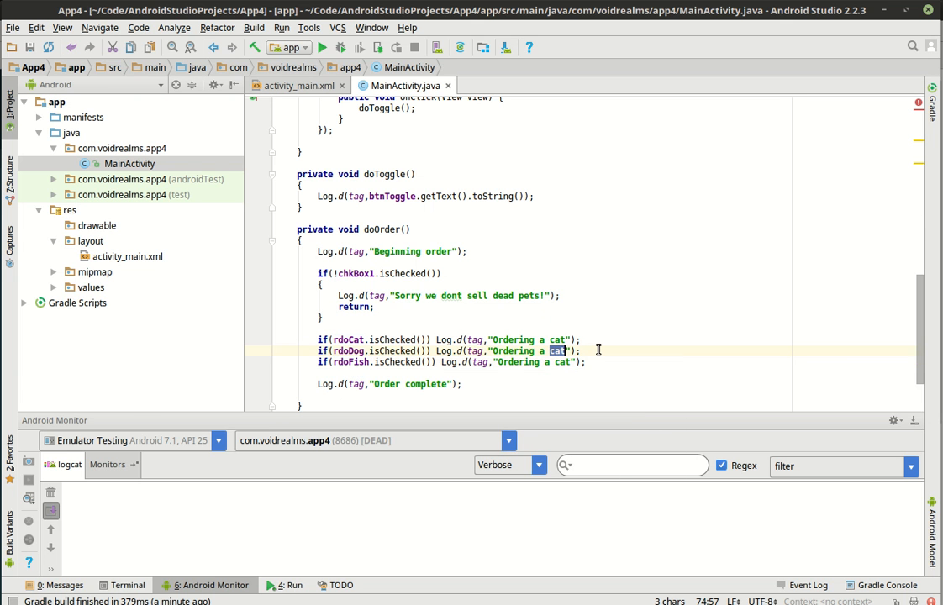
pyautogui.write('dog')
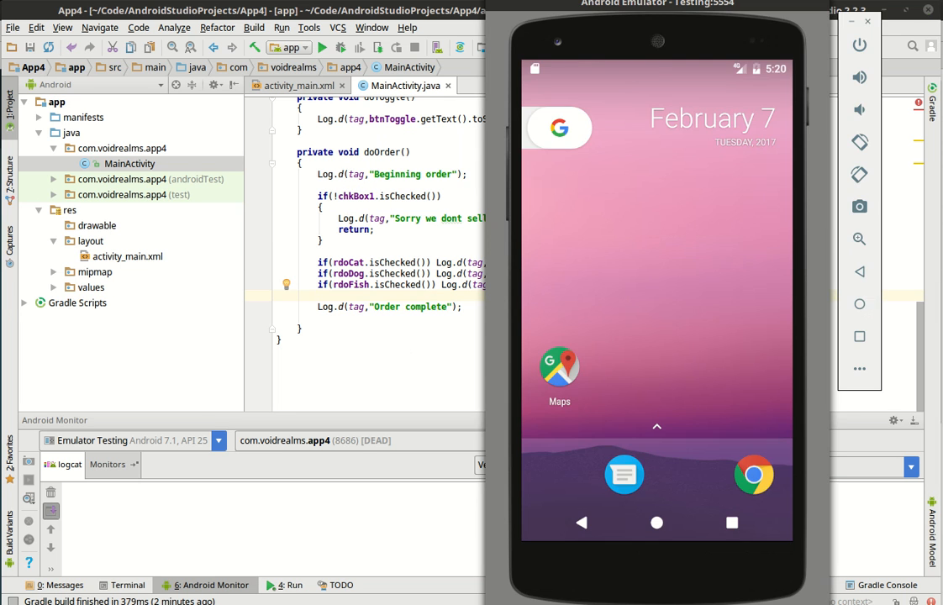
pyautogui.click(296, 84)
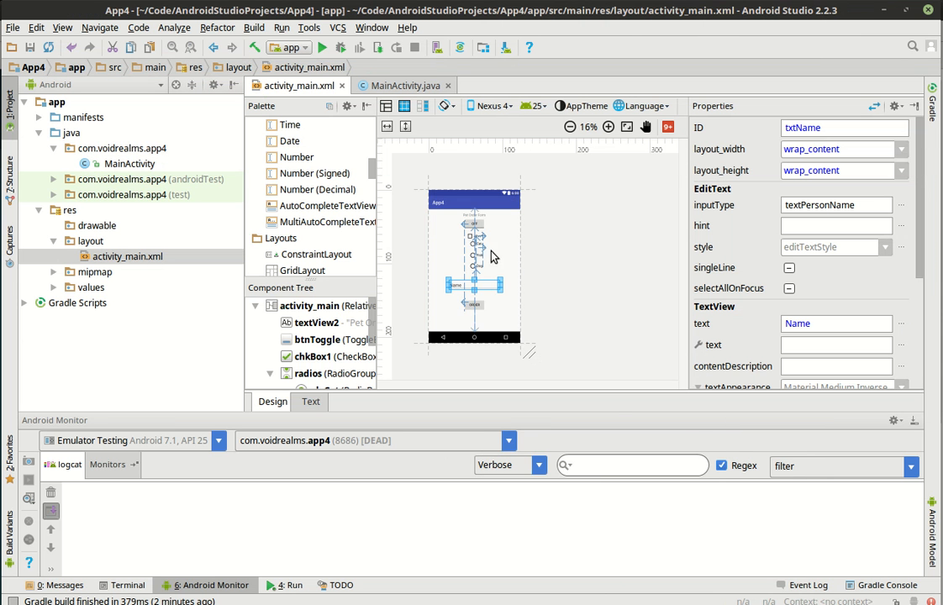
# Review the rdoDog name in code and select the Cat radio button in the activity_main layout
pyautogui.click(609, 127)
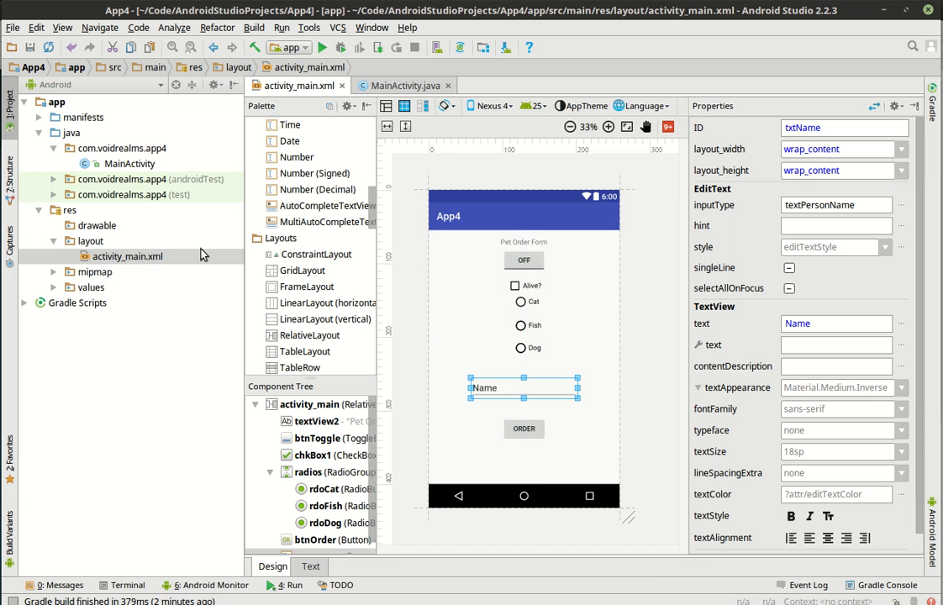
pyautogui.click(403, 84)
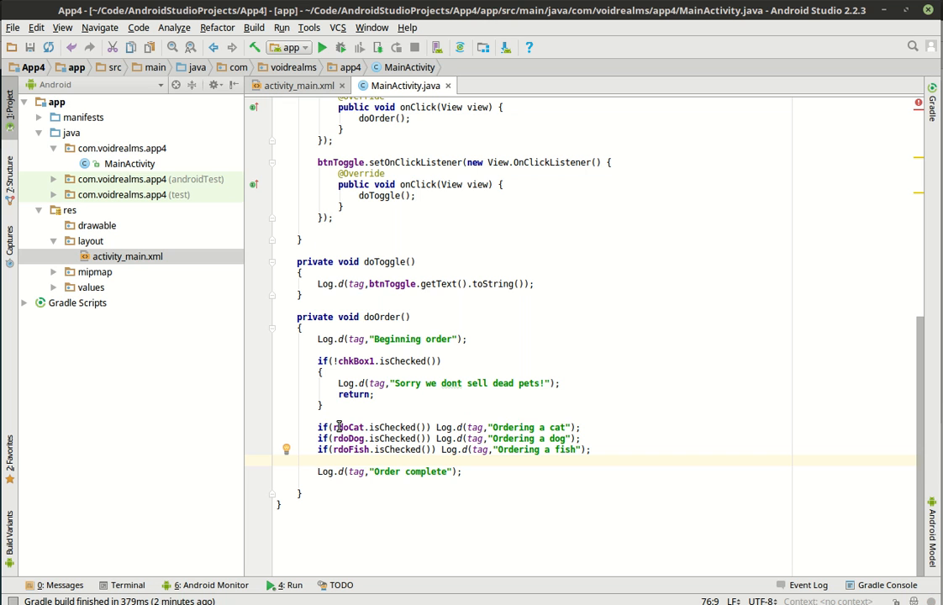
pyautogui.moveTo(529, 420)
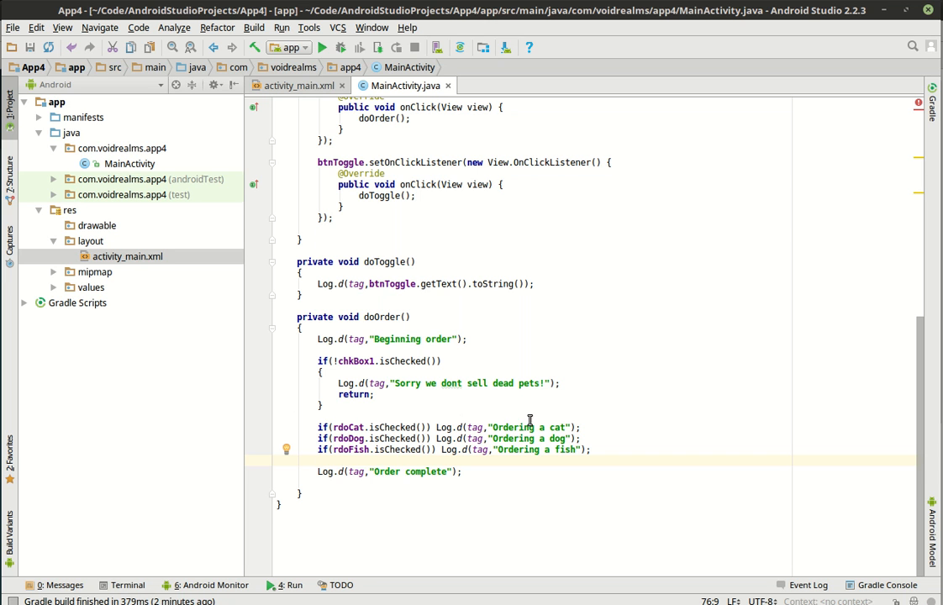
pyautogui.moveTo(555, 437)
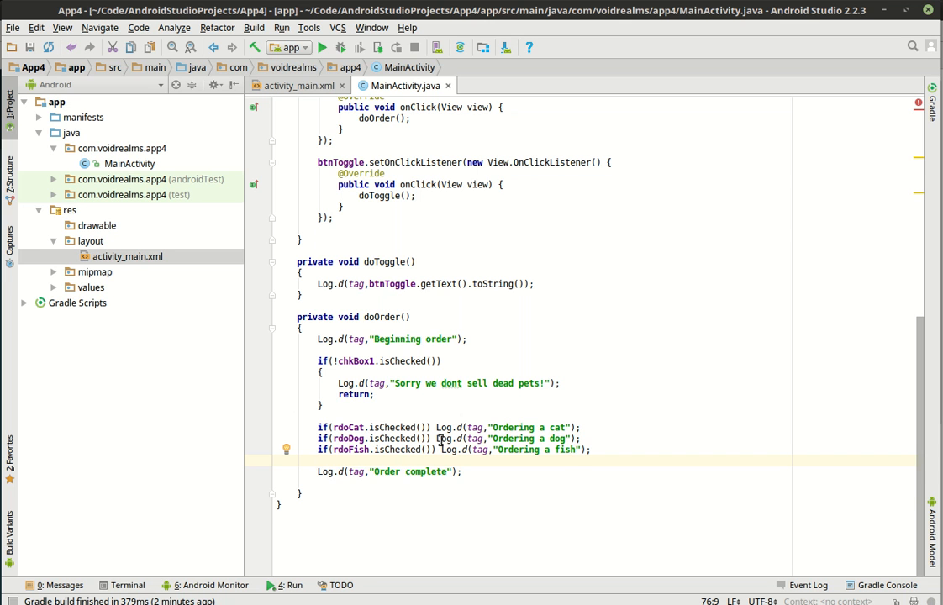
pyautogui.doubleClick(394, 427)
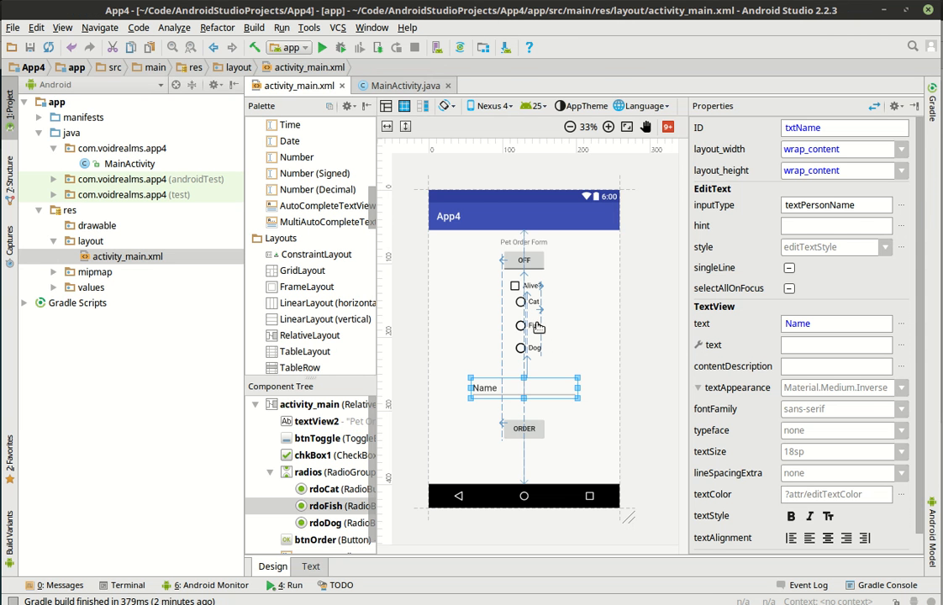
pyautogui.click(528, 326)
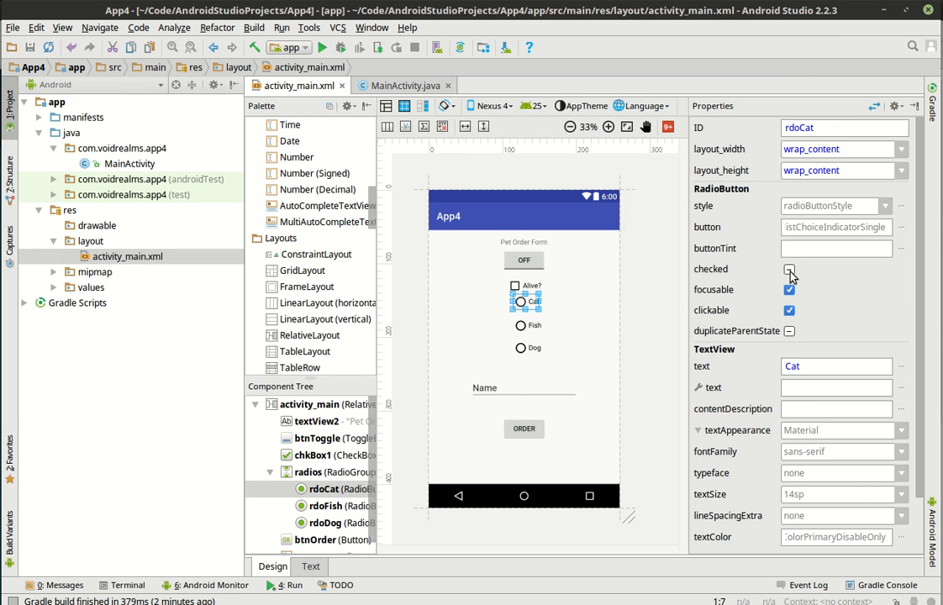
# Make Cat checked by default, clear Fish's checked state, and return to MainActivity.java
pyautogui.click(790, 269)
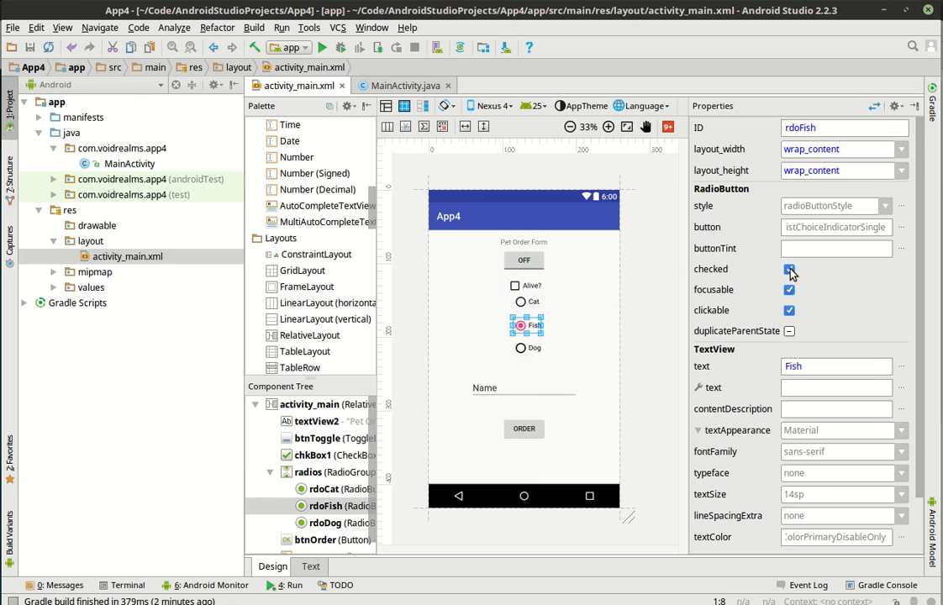
pyautogui.click(790, 269)
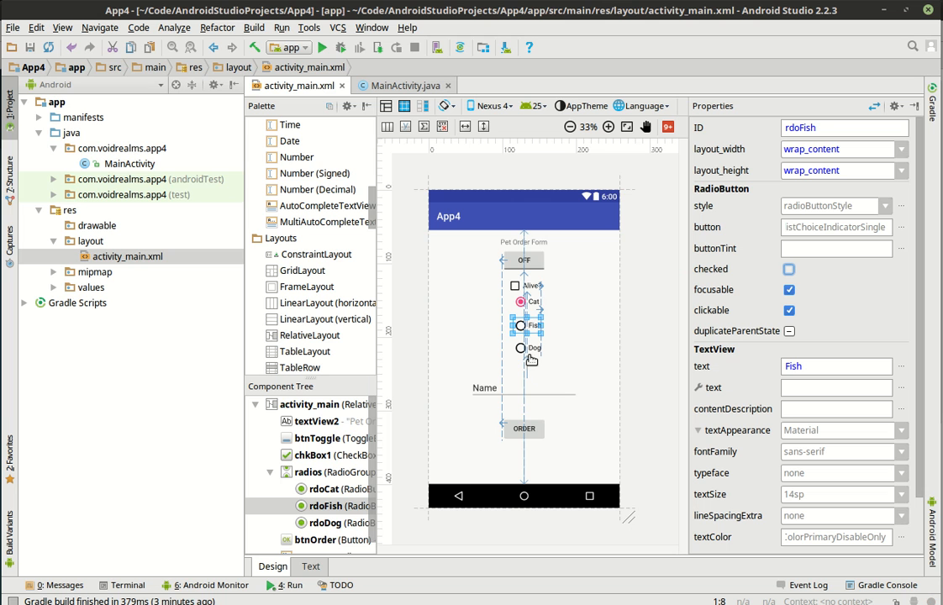
pyautogui.moveTo(537, 350)
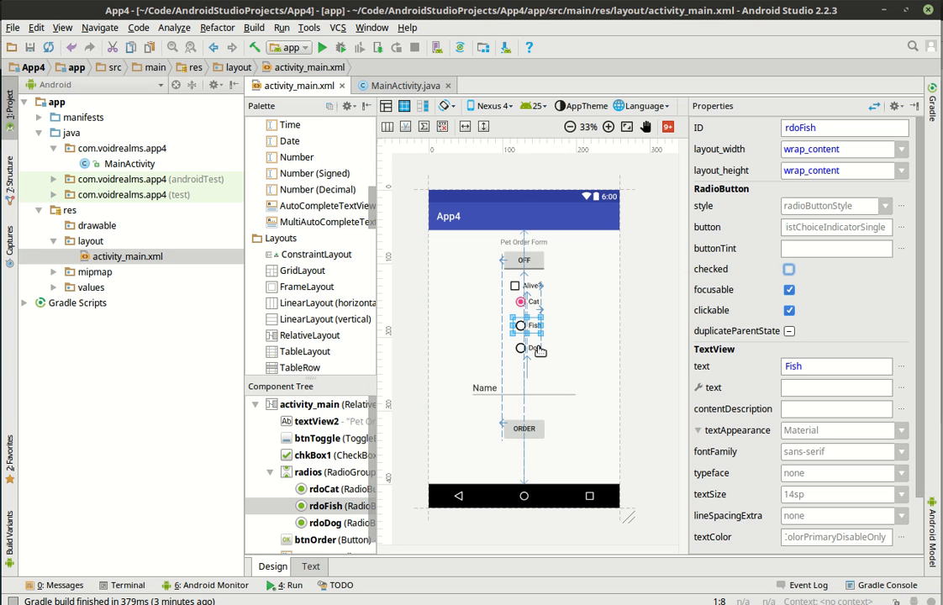
pyautogui.moveTo(518, 373)
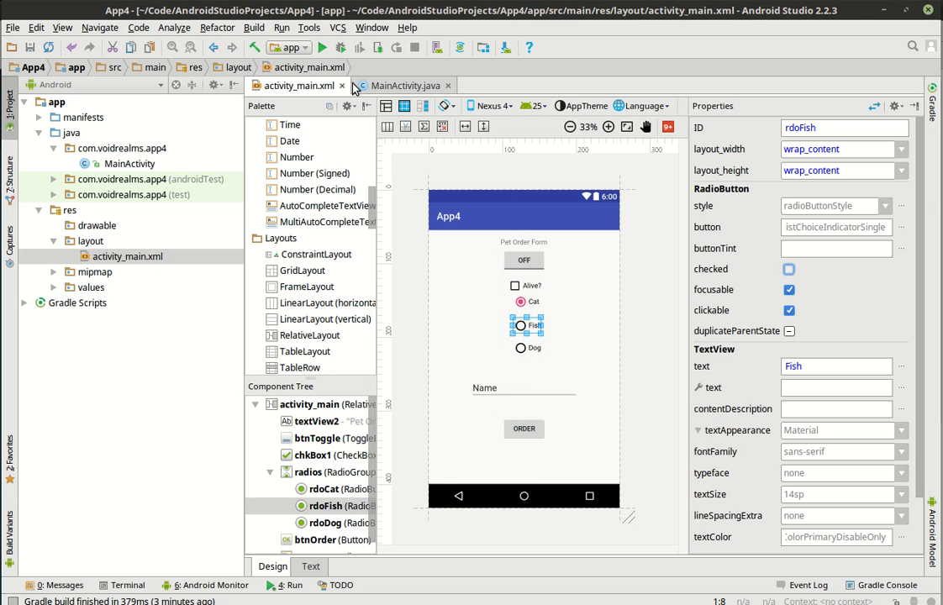
pyautogui.click(403, 84)
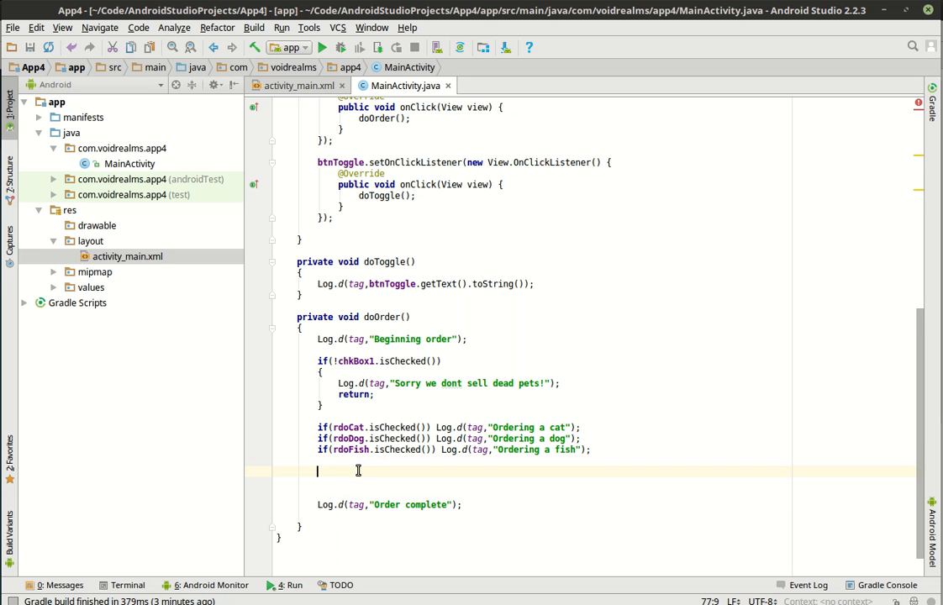
# Add a log line "Named: " + txtName.getText().toString() before Order complete
pyautogui.doubleClick(390, 504)
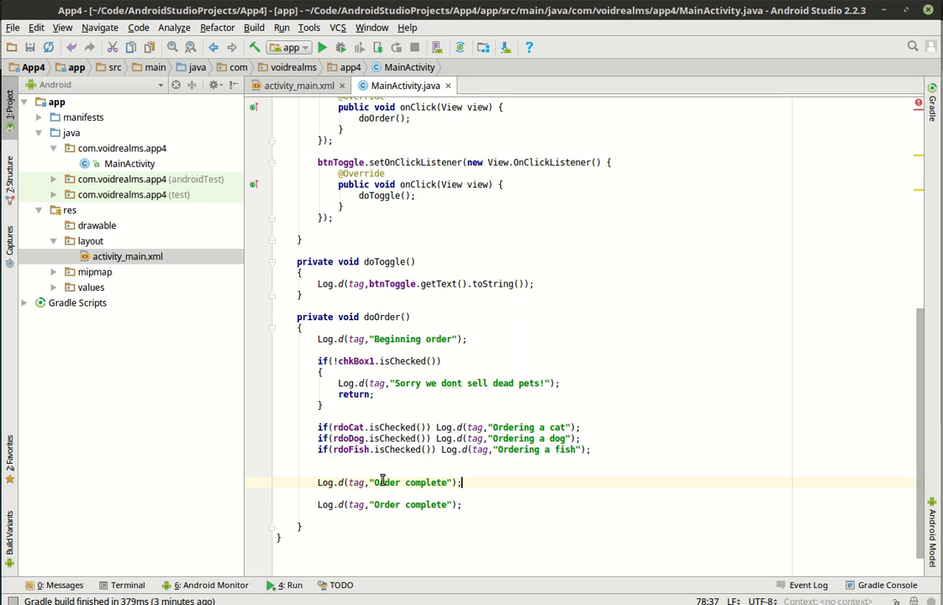
pyautogui.doubleClick(410, 481)
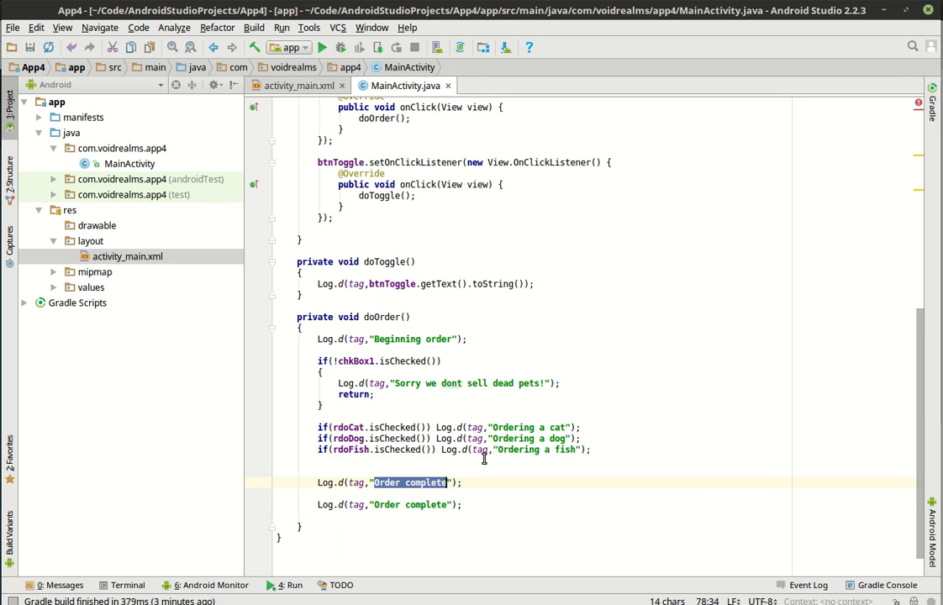
pyautogui.write('Nameed:')
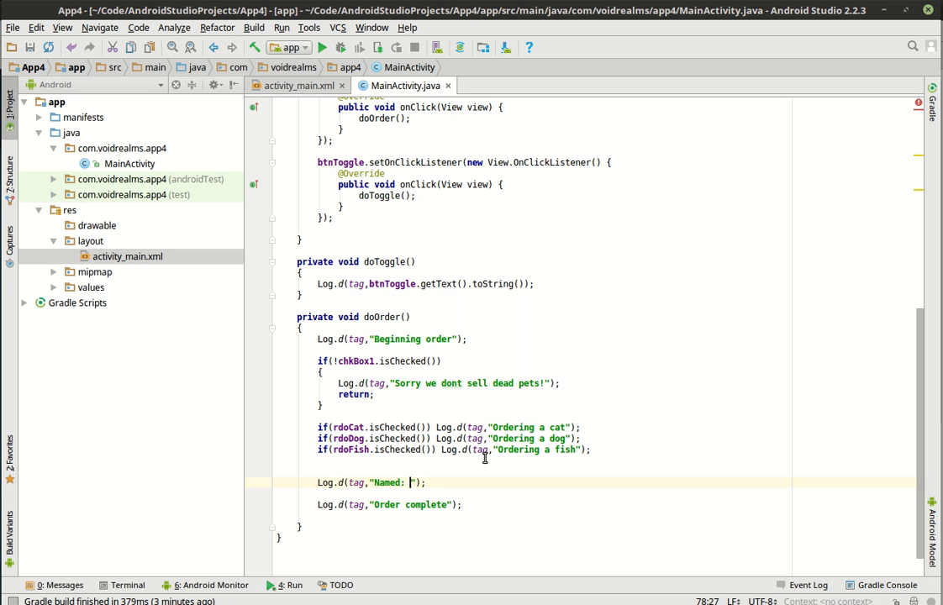
pyautogui.write('+ txtName.getText().toString(')
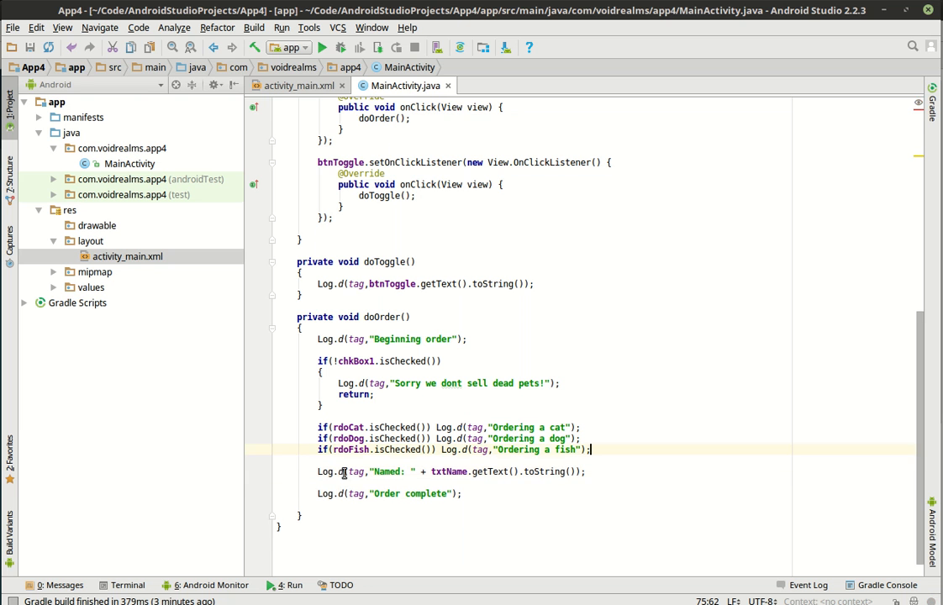
# Show logcat and submit an order with Alive? unticked, logging "Sorry we dont sell dead pets!"
pyautogui.click(212, 585)
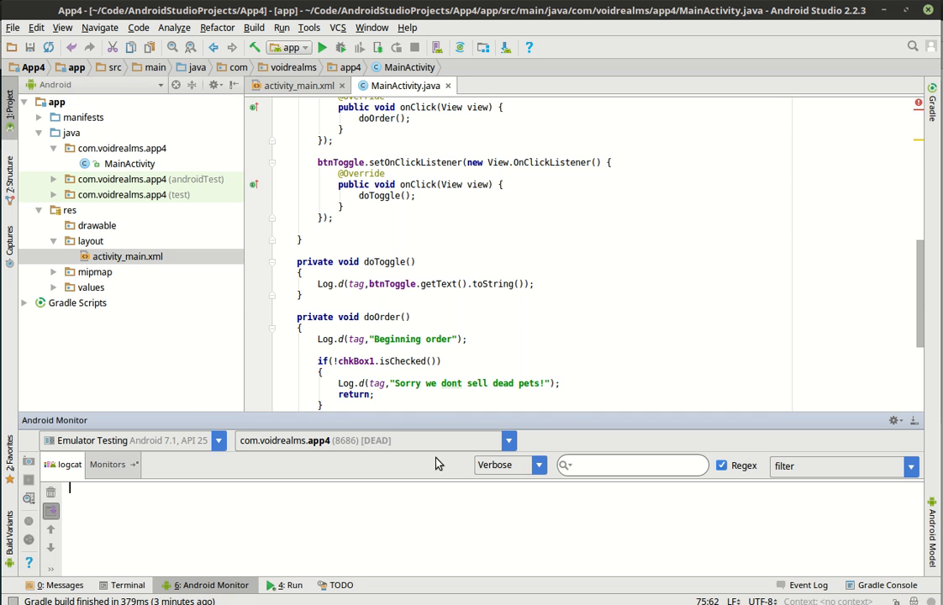
pyautogui.scroll(-3)
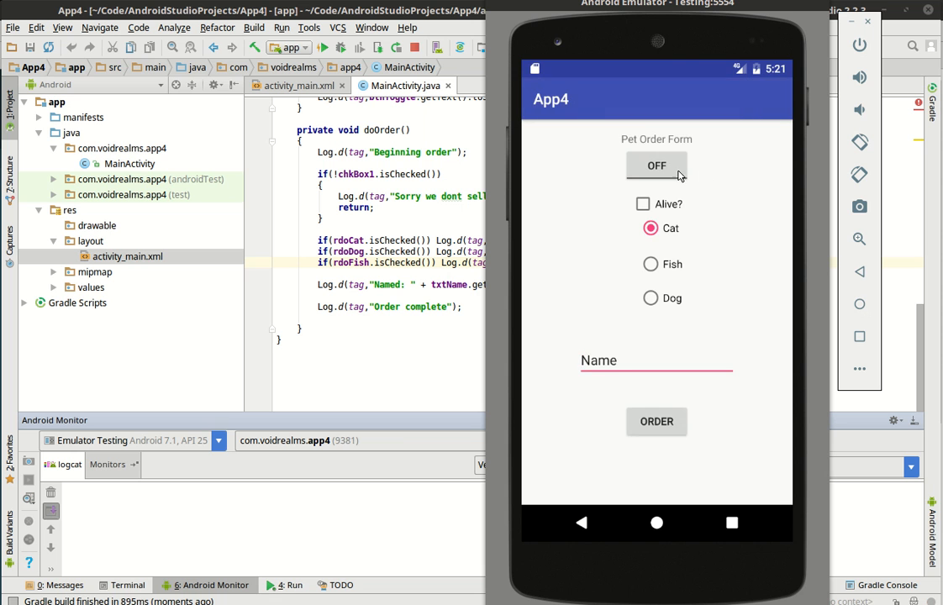
pyautogui.moveTo(656, 427)
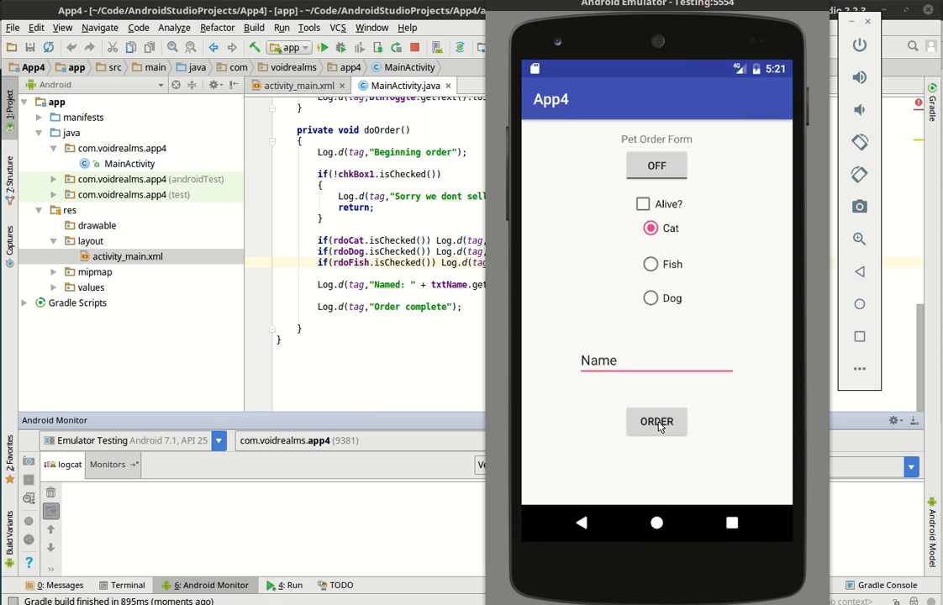
pyautogui.click(656, 421)
pyautogui.write('if(')
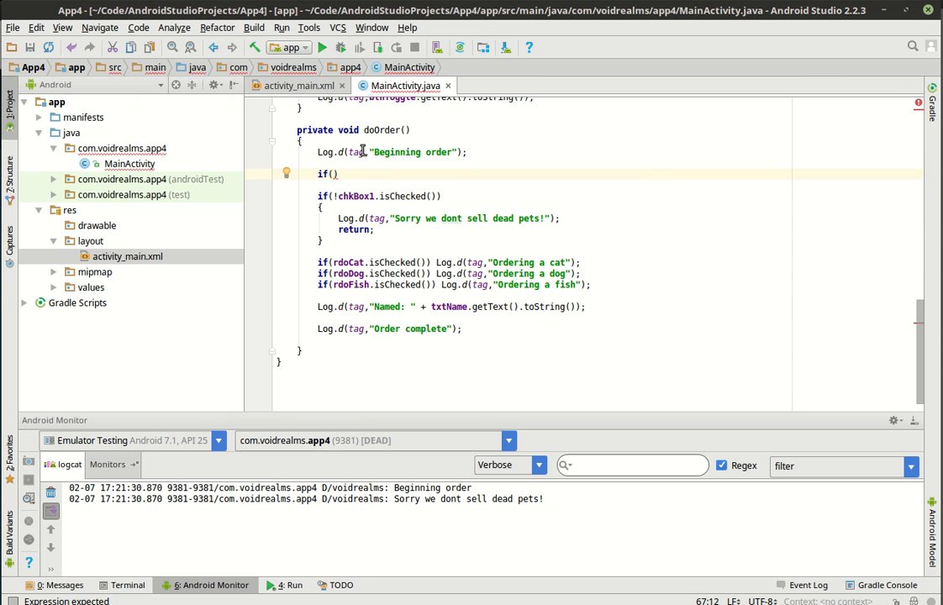
# Start doOrder with if(!btnToggle.isChecked()) logging "Sorry we are closed" and returning
pyautogui.write('btn')
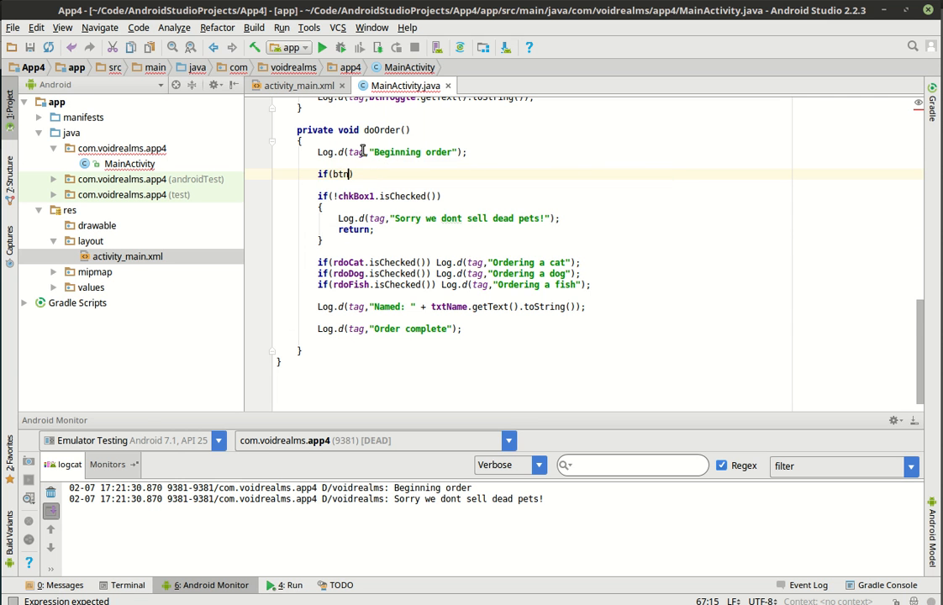
pyautogui.write('Toggle.isChecked(')
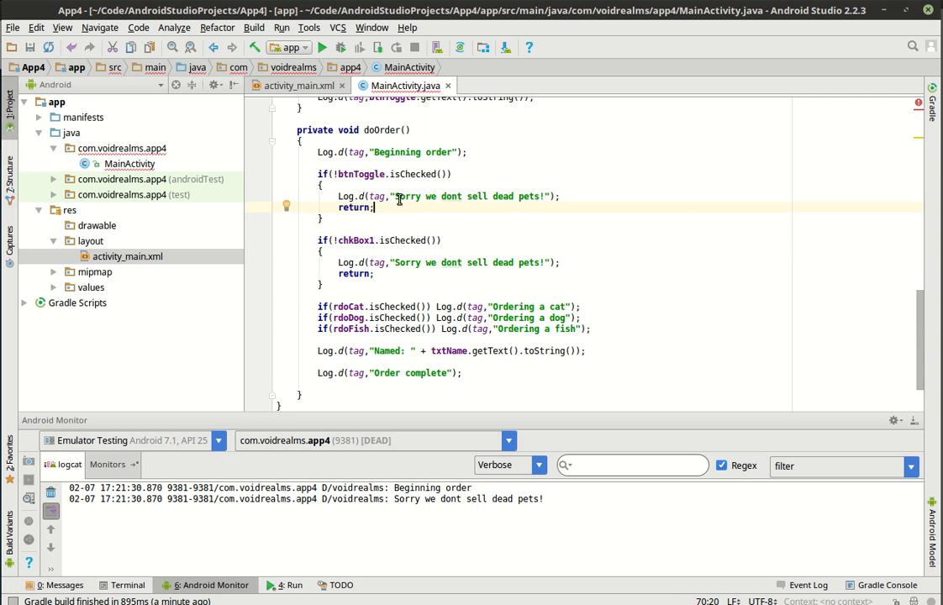
pyautogui.doubleClick(467, 196)
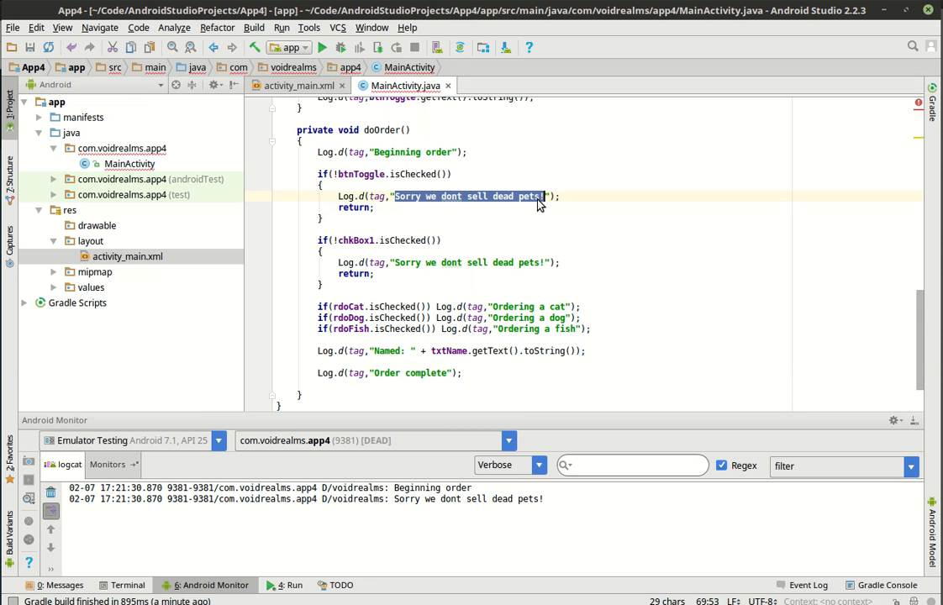
pyautogui.write('Sorry we are d')
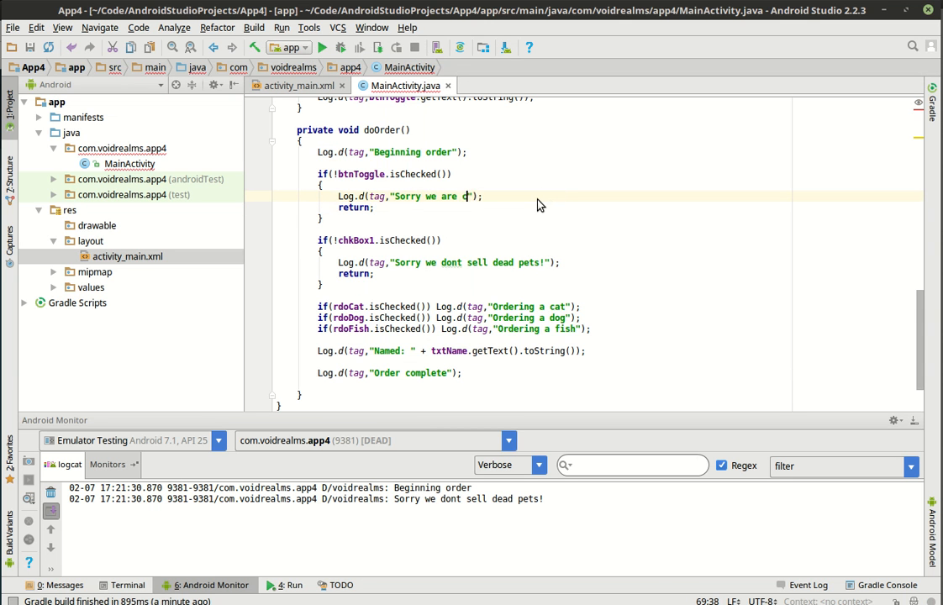
pyautogui.write('closed')
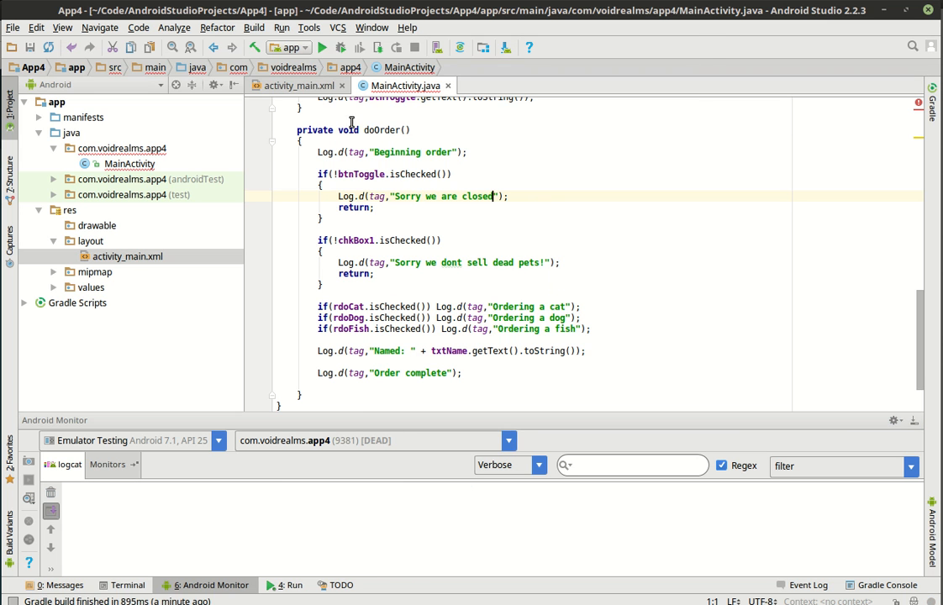
# Rerun on the Testing emulator, order with the store closed, then open the store and order again
pyautogui.click(323, 47)
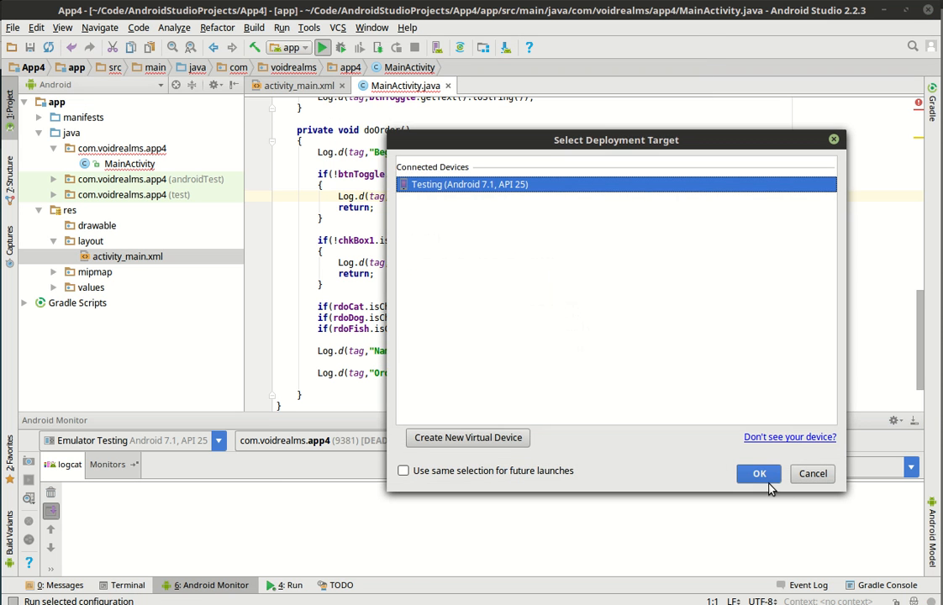
pyautogui.click(758, 474)
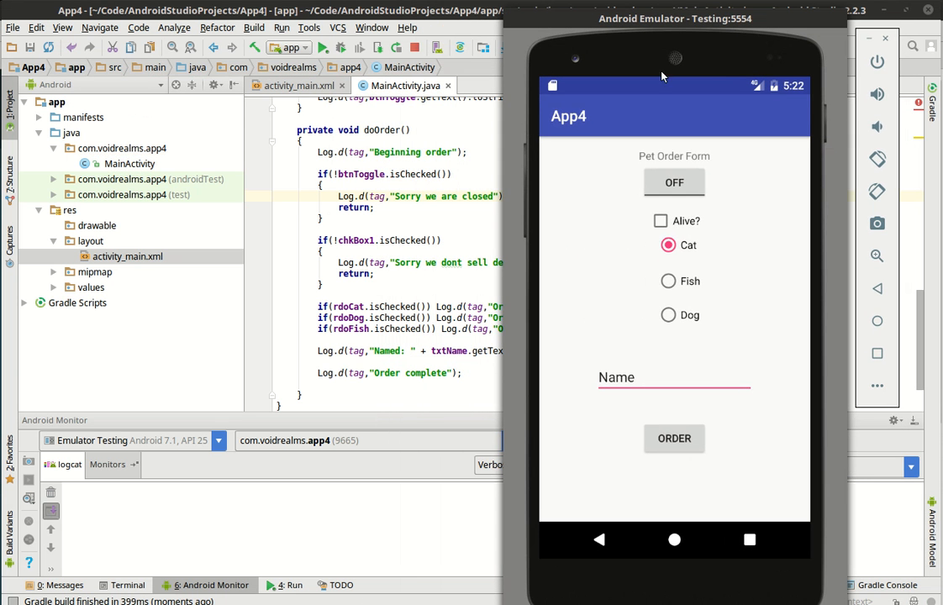
pyautogui.click(674, 437)
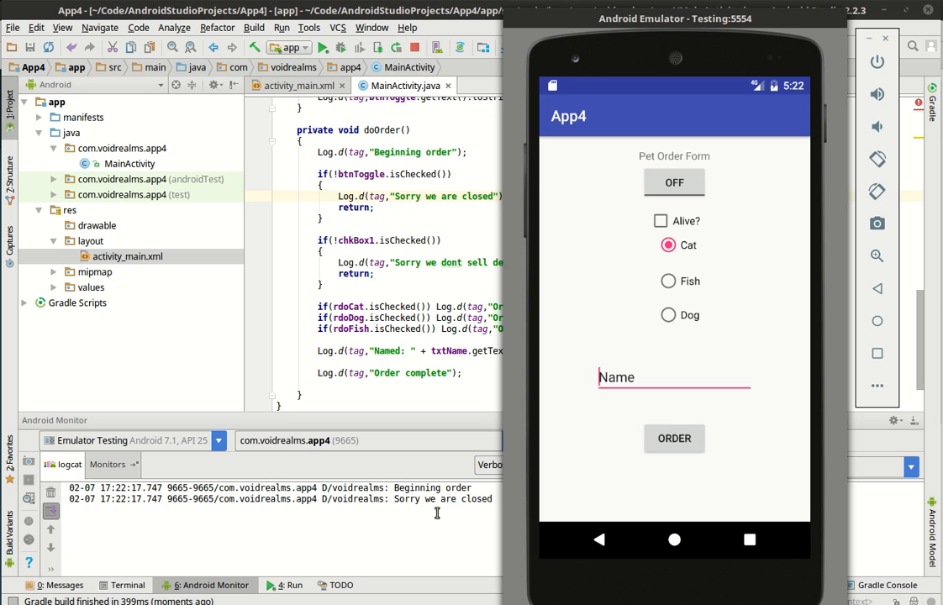
pyautogui.click(675, 181)
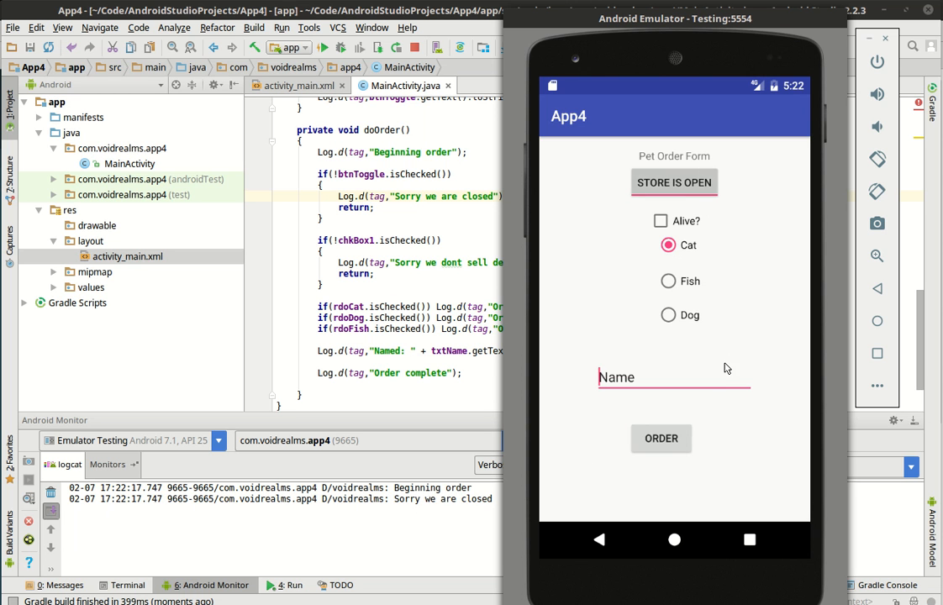
pyautogui.click(674, 181)
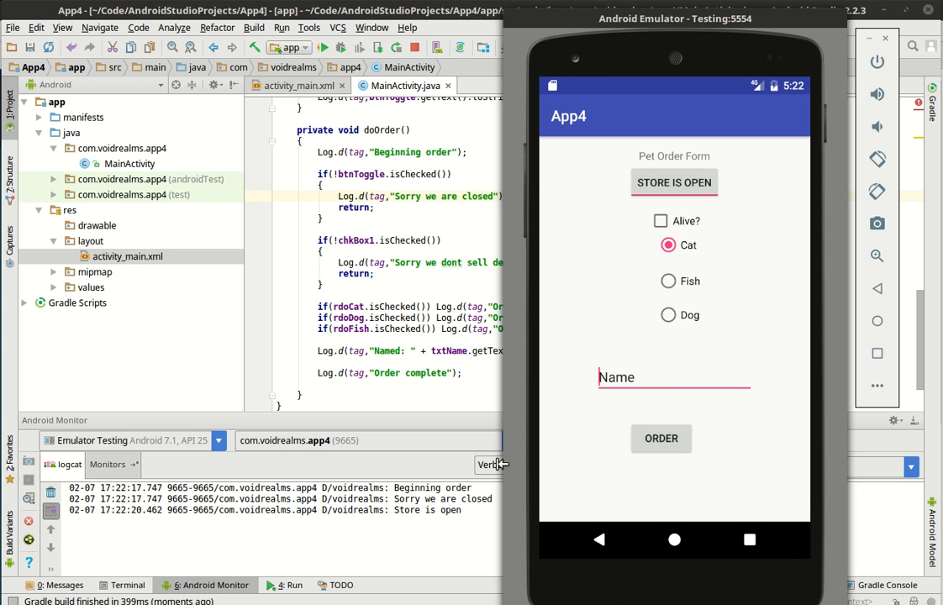
pyautogui.moveTo(666, 462)
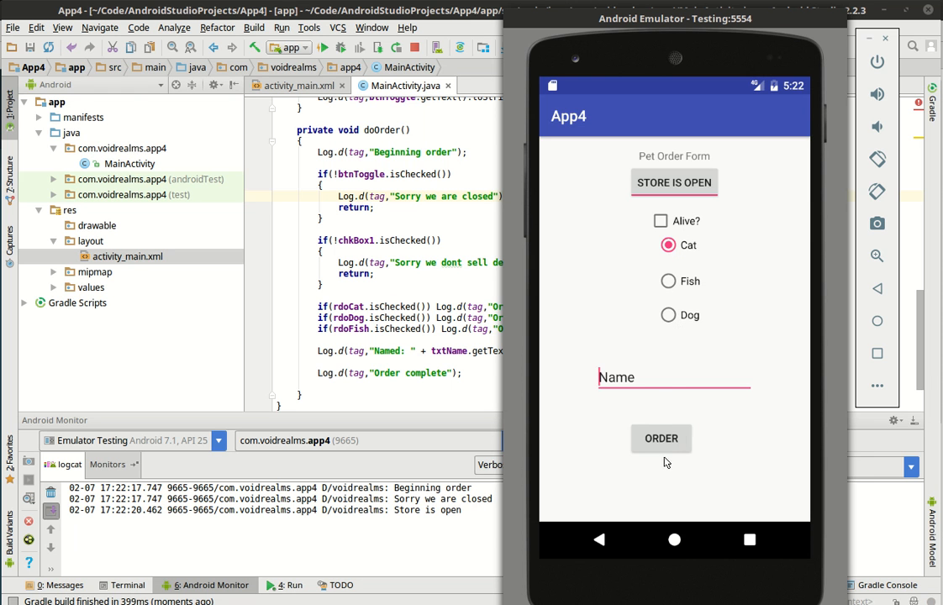
pyautogui.click(661, 438)
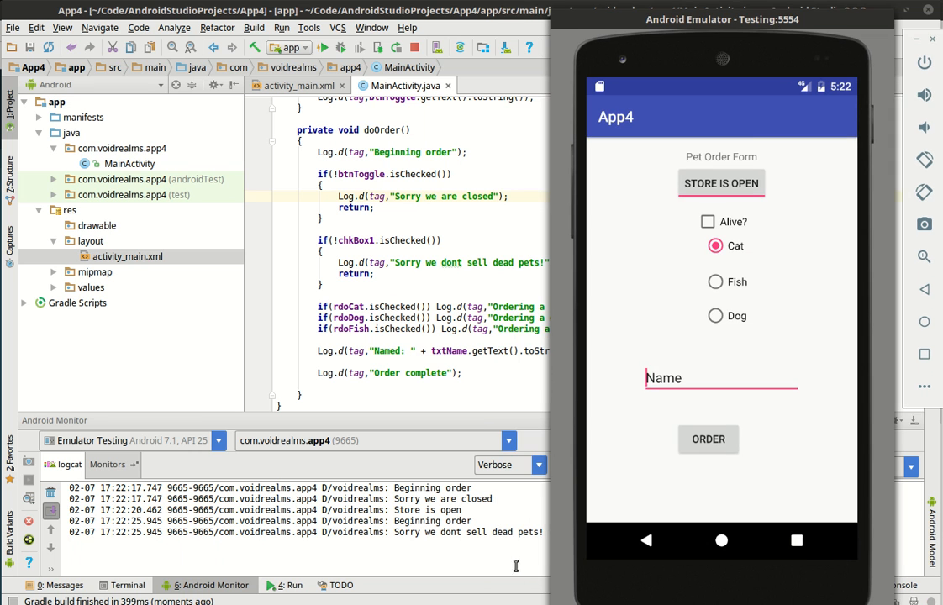
# Name the pet Fido and log orders for it as dog, cat and fish
pyautogui.click(708, 222)
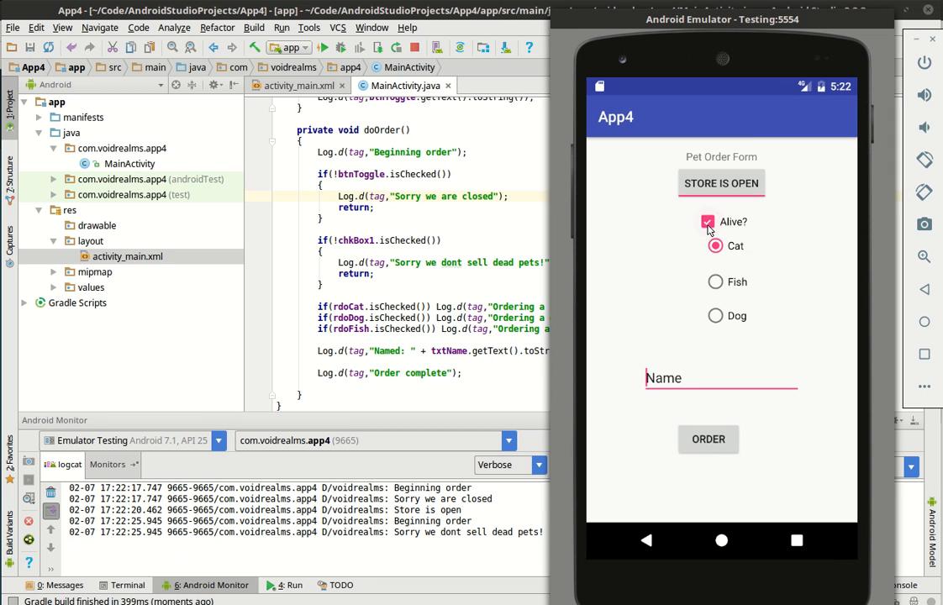
pyautogui.click(721, 377)
pyautogui.write('F')
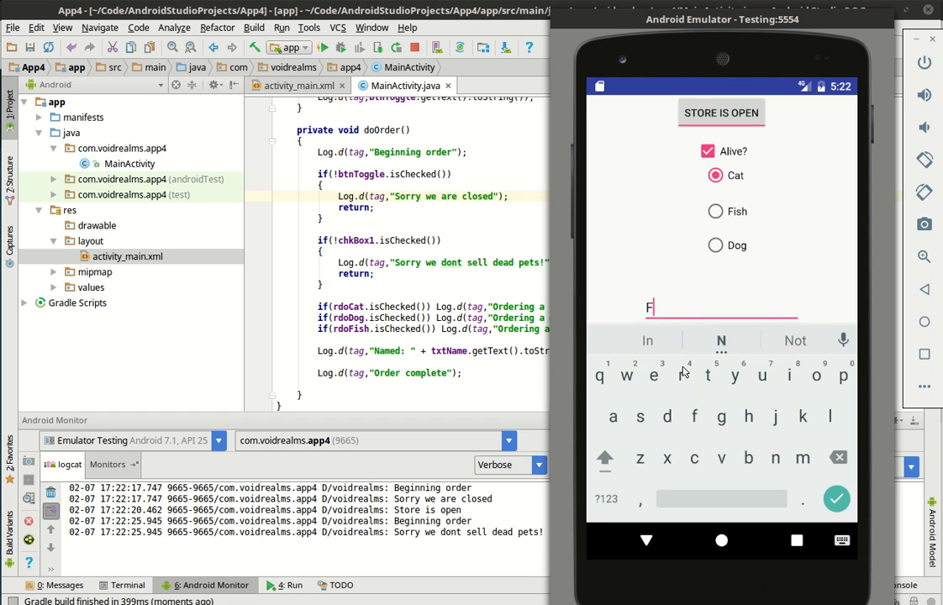
pyautogui.write('ido')
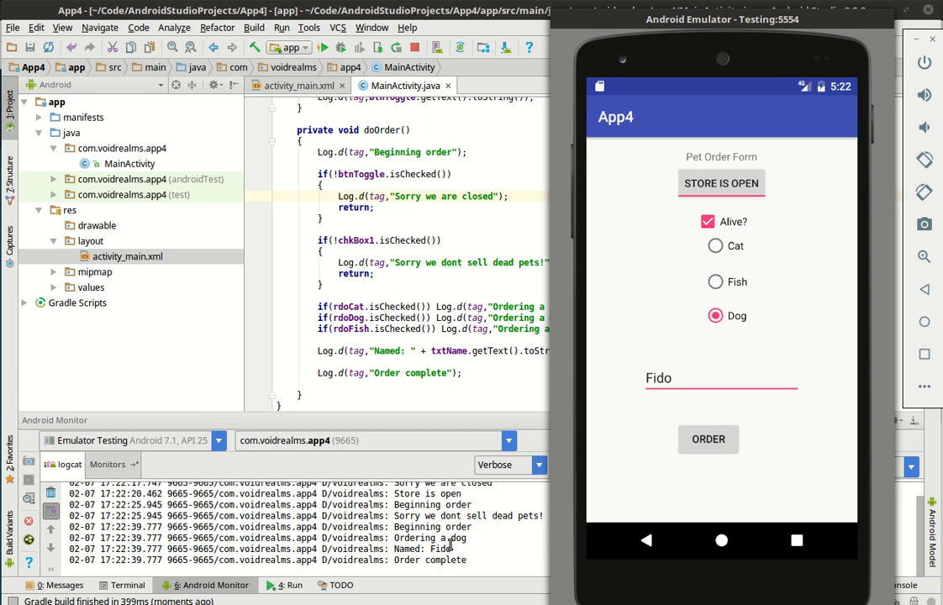
pyautogui.moveTo(748, 282)
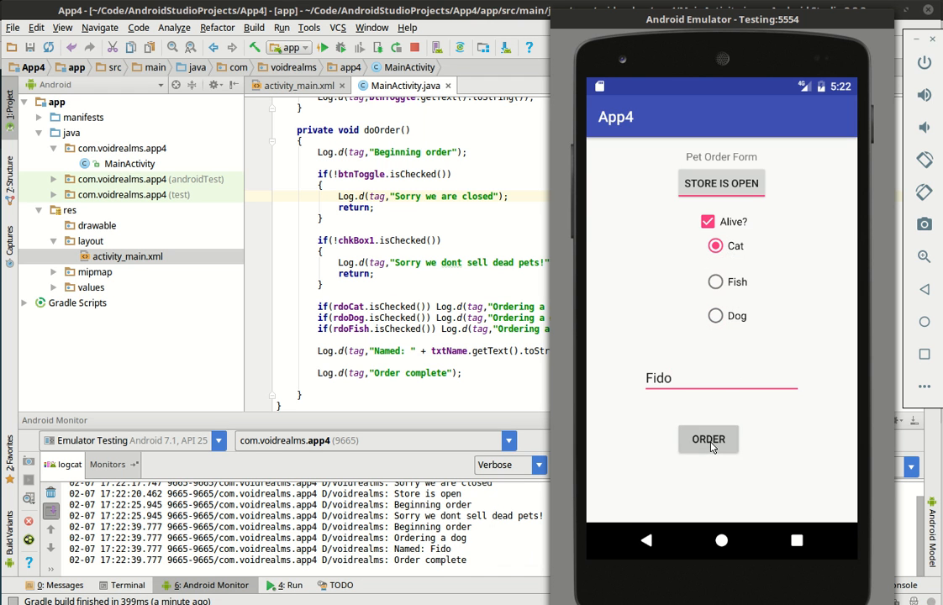
pyautogui.click(708, 439)
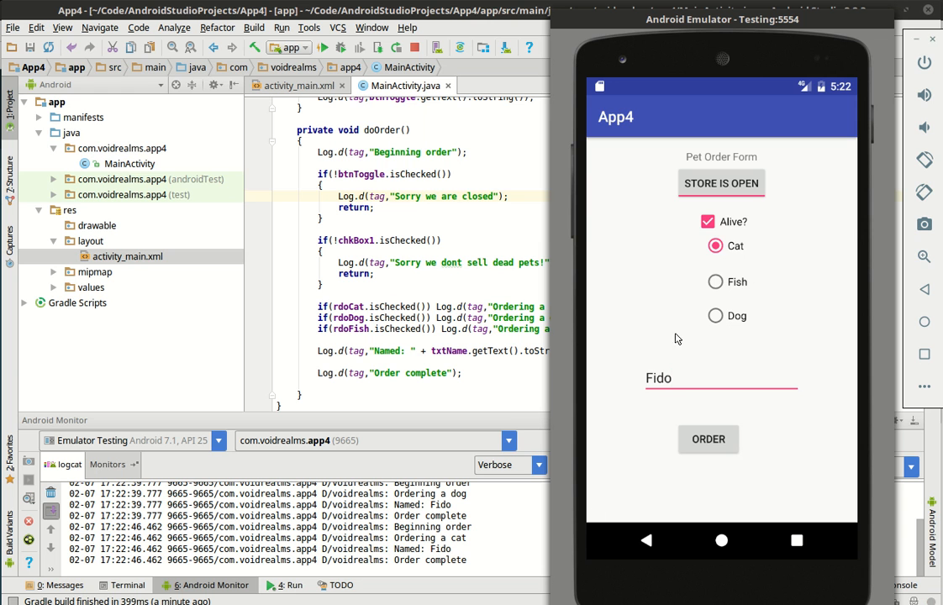
pyautogui.click(716, 283)
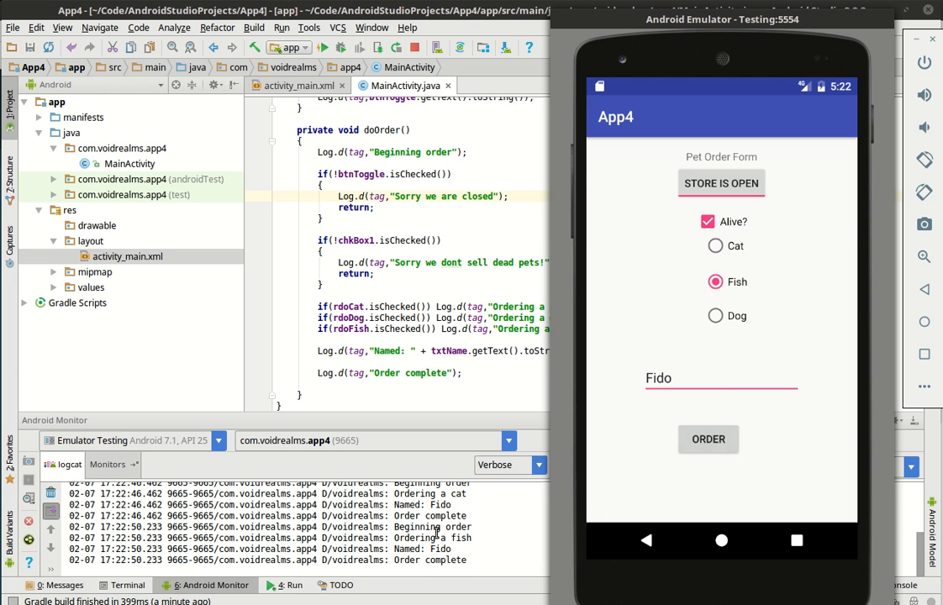
pyautogui.click(722, 184)
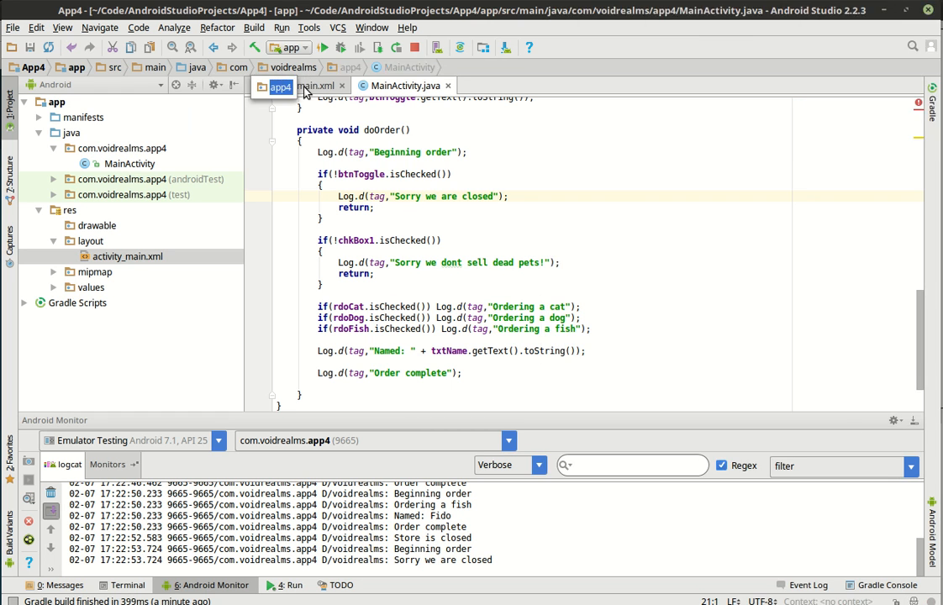
# Show the activity_main layout in Design view and scroll through the widget Palette
pyautogui.click(299, 84)
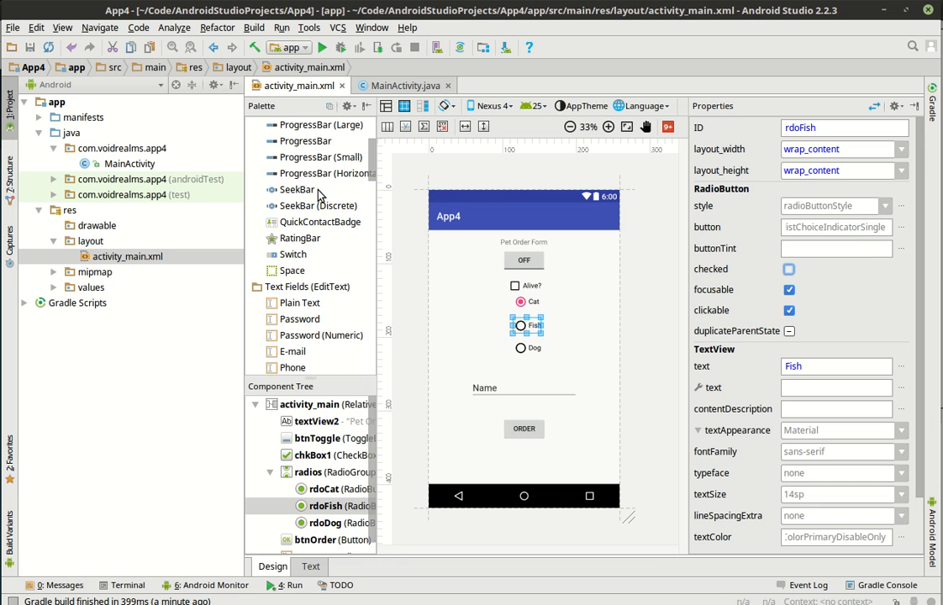
pyautogui.scroll(-3)
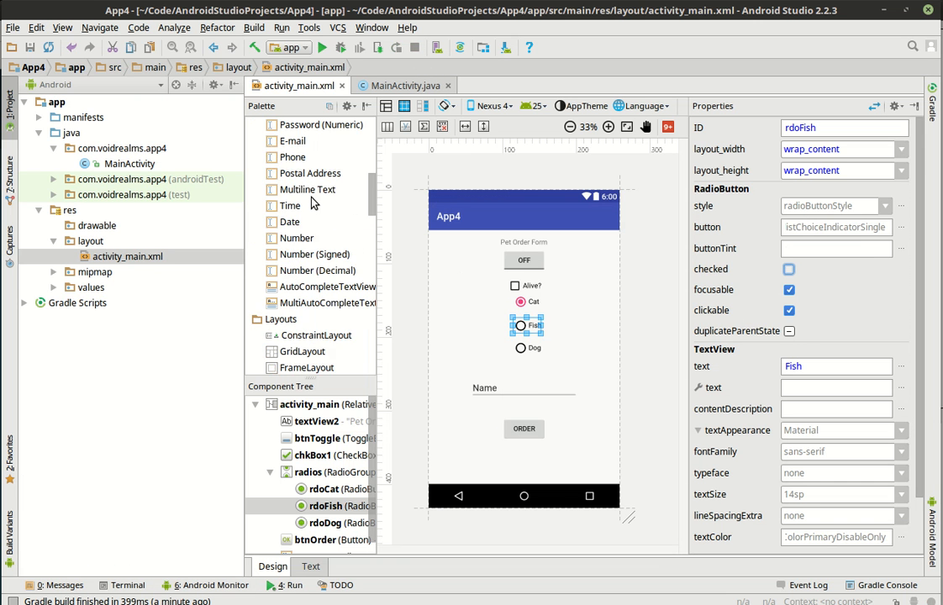
pyautogui.scroll(-3)
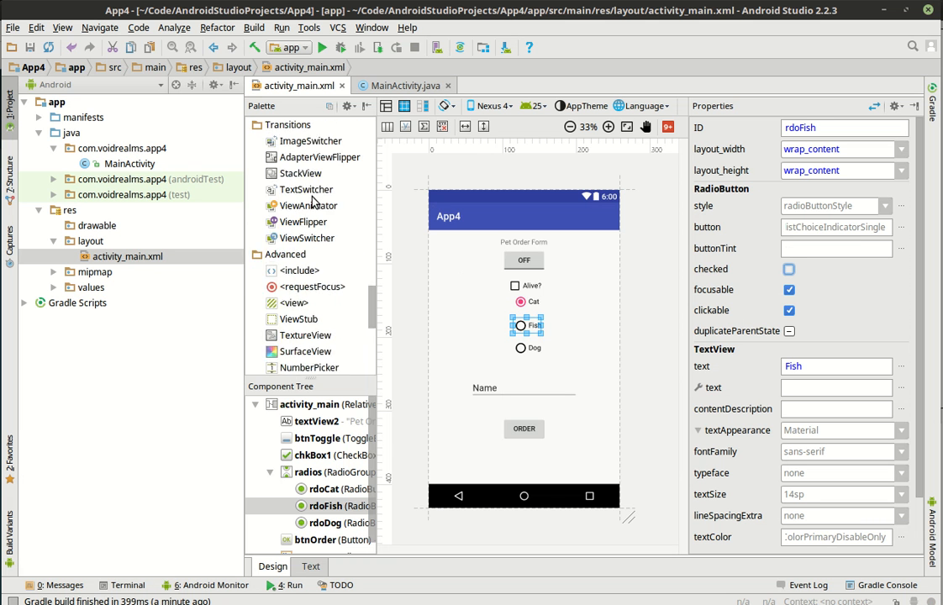
pyautogui.scroll(-3)
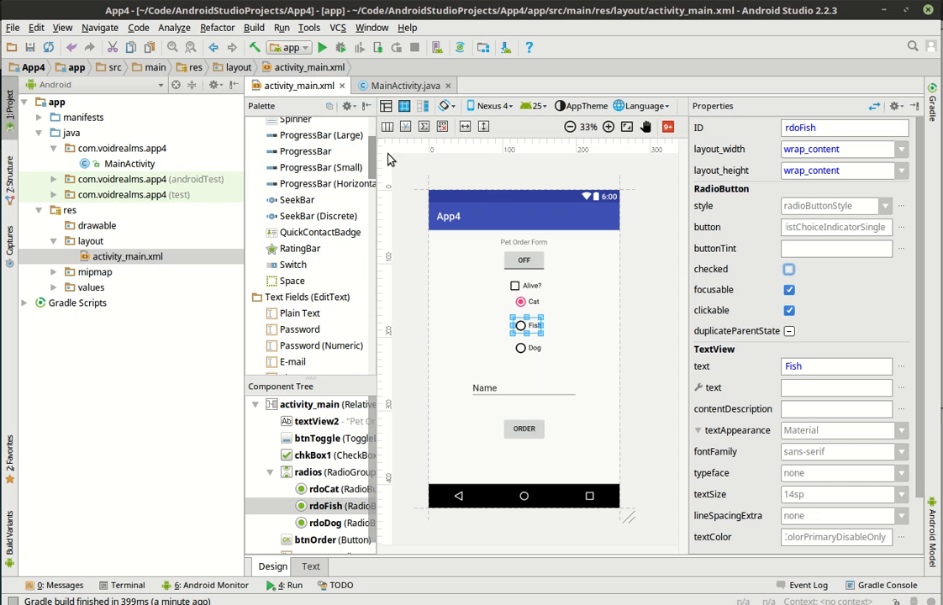
pyautogui.scroll(-3)
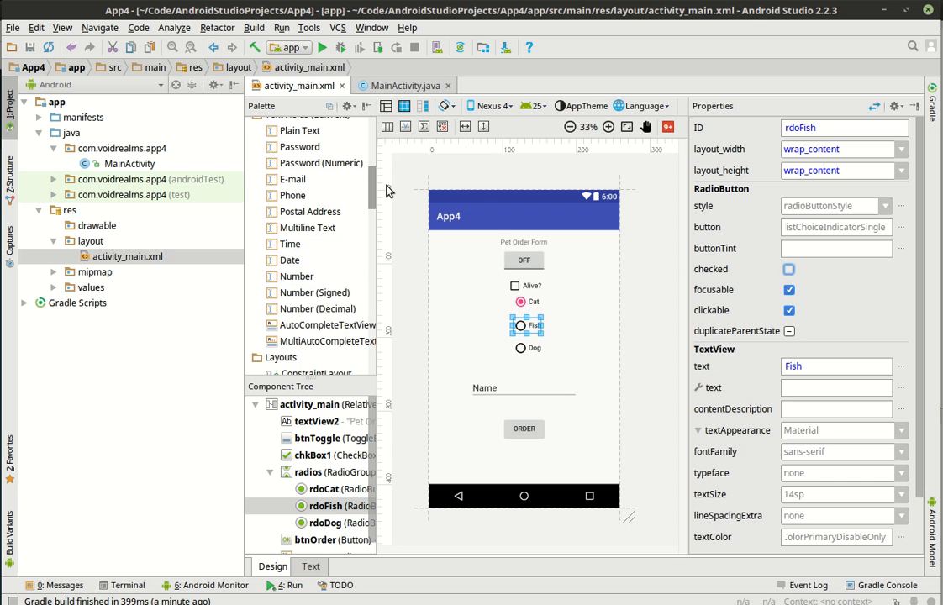
pyautogui.scroll(3)
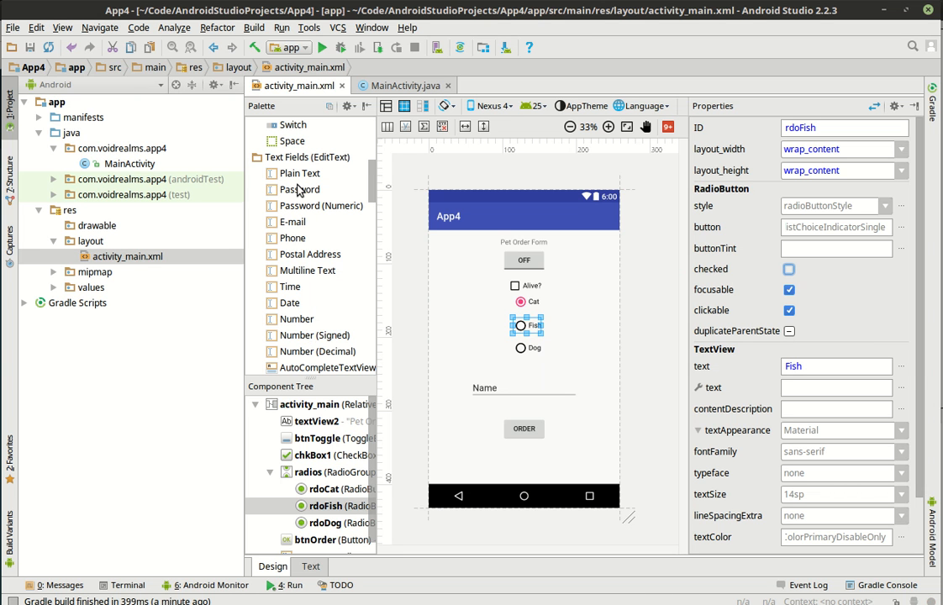
pyautogui.moveTo(305, 222)
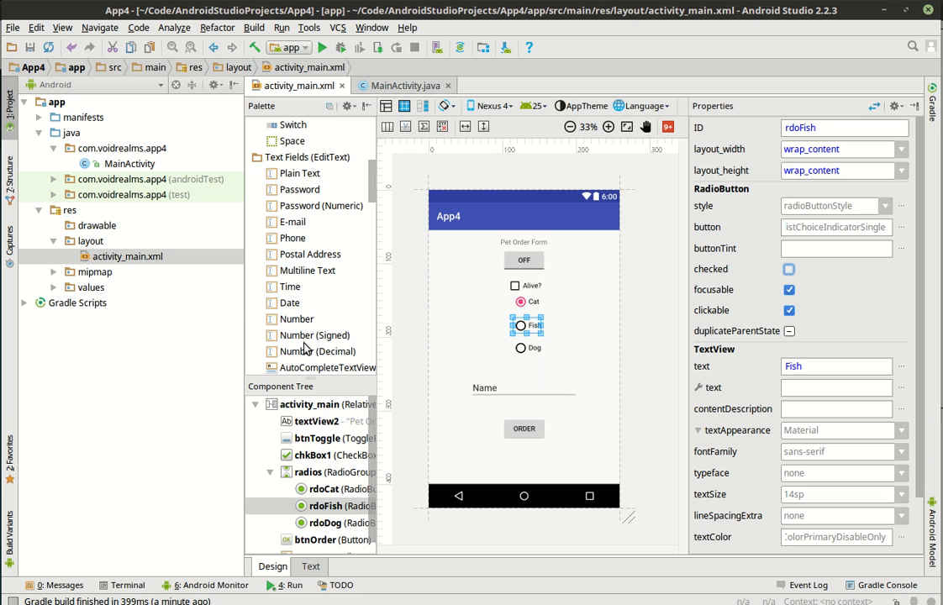
pyautogui.scroll(-3)
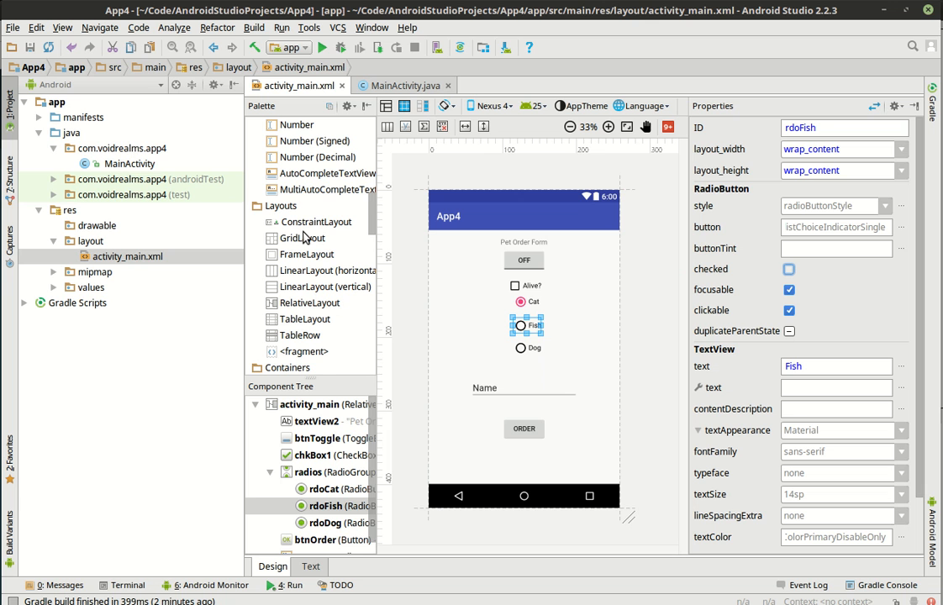
# Browse further down the Palette and select the WebView component under Containers
pyautogui.scroll(-3)
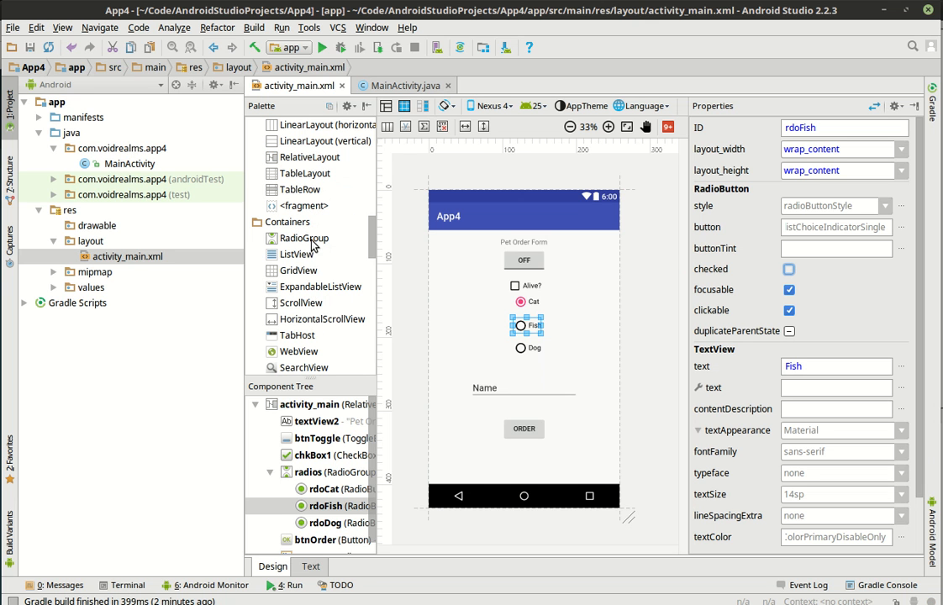
pyautogui.moveTo(402, 434)
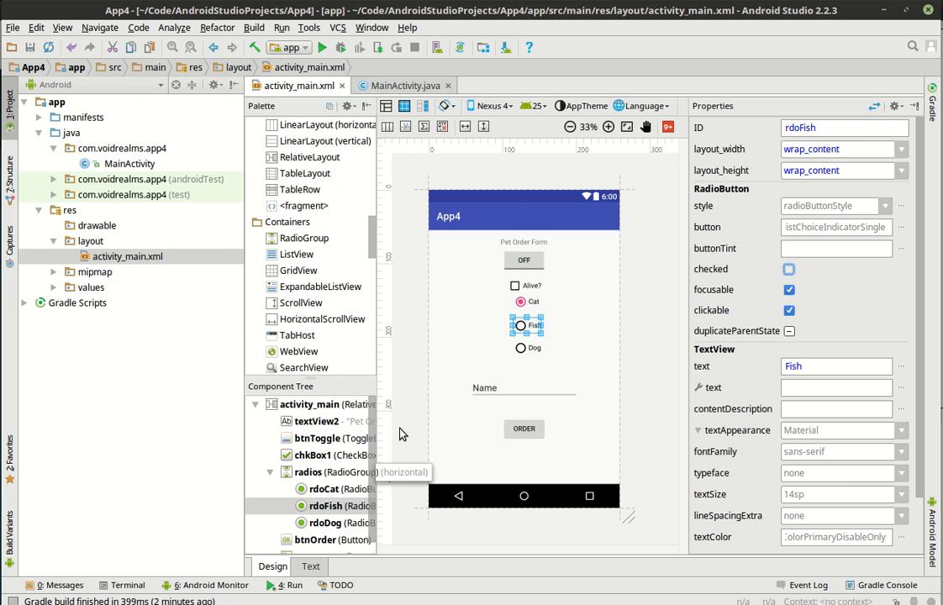
pyautogui.moveTo(335, 278)
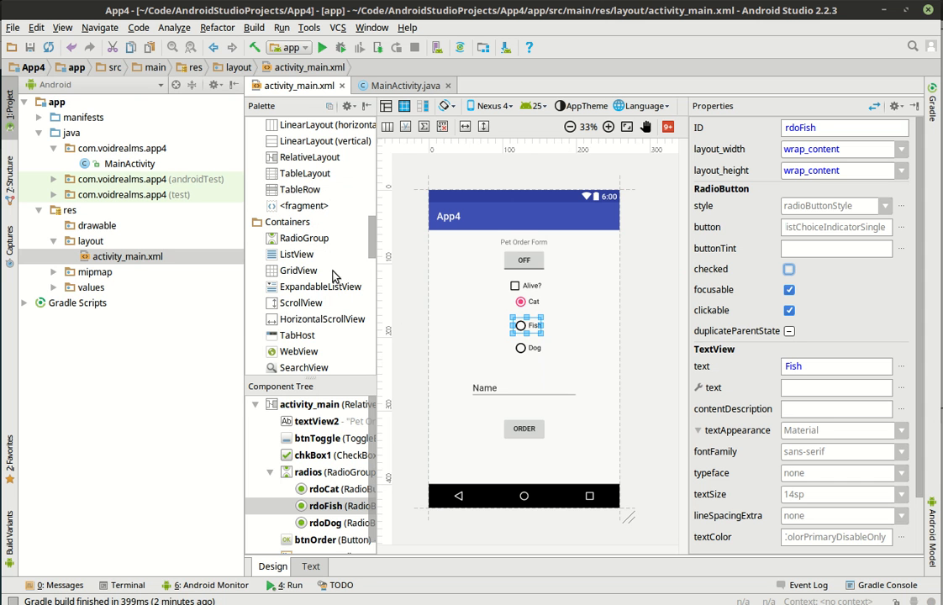
pyautogui.scroll(-3)
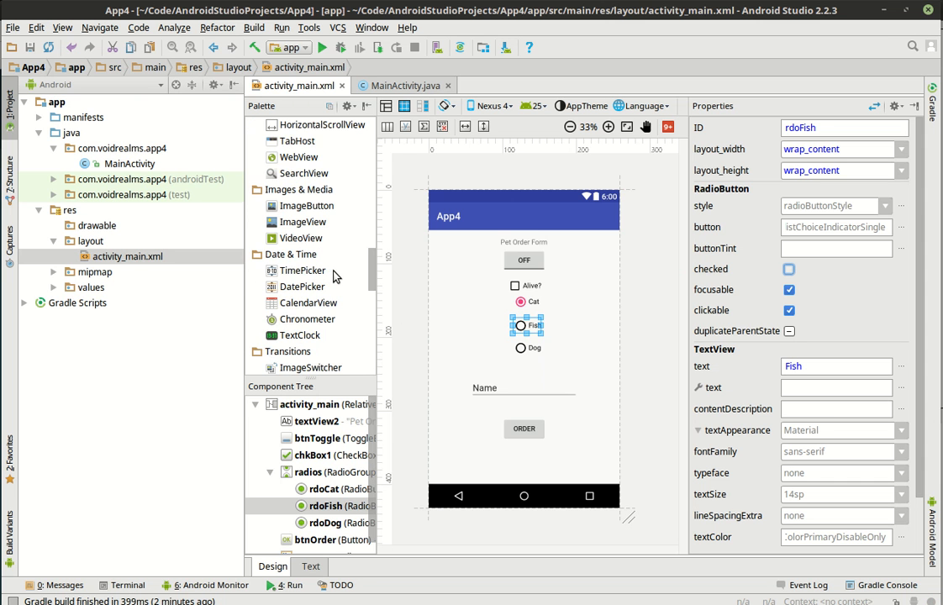
pyautogui.scroll(-3)
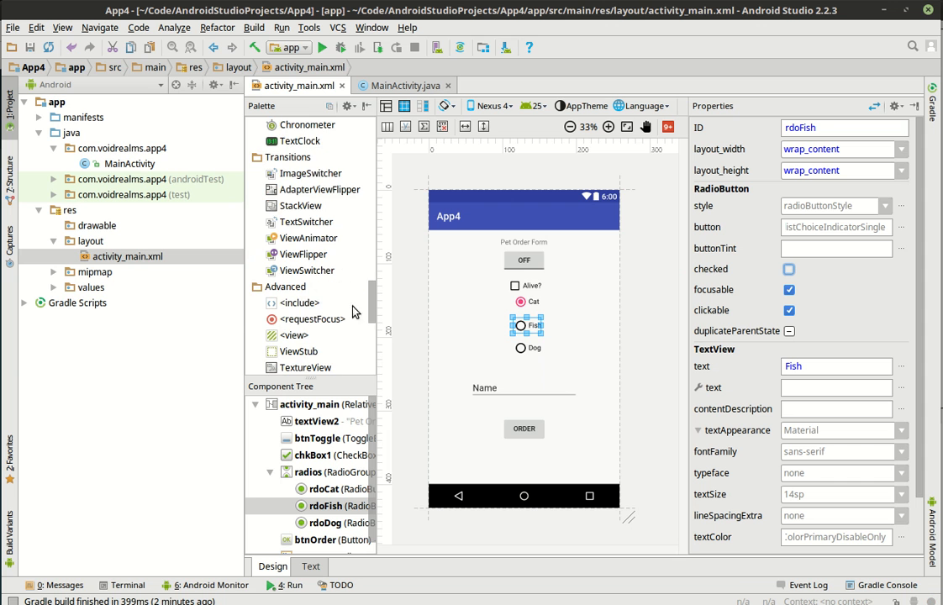
pyautogui.scroll(3)
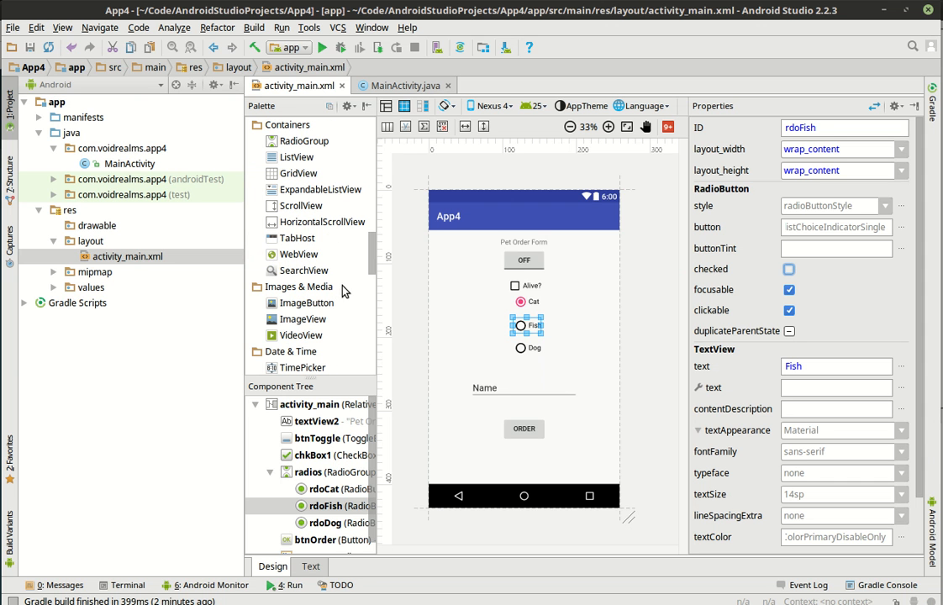
pyautogui.moveTo(305, 260)
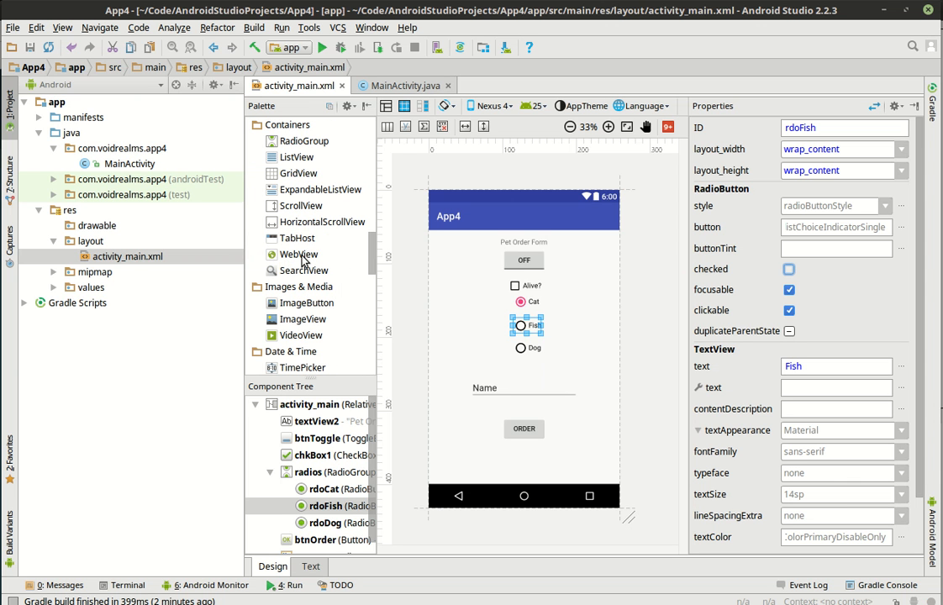
pyautogui.click(296, 254)
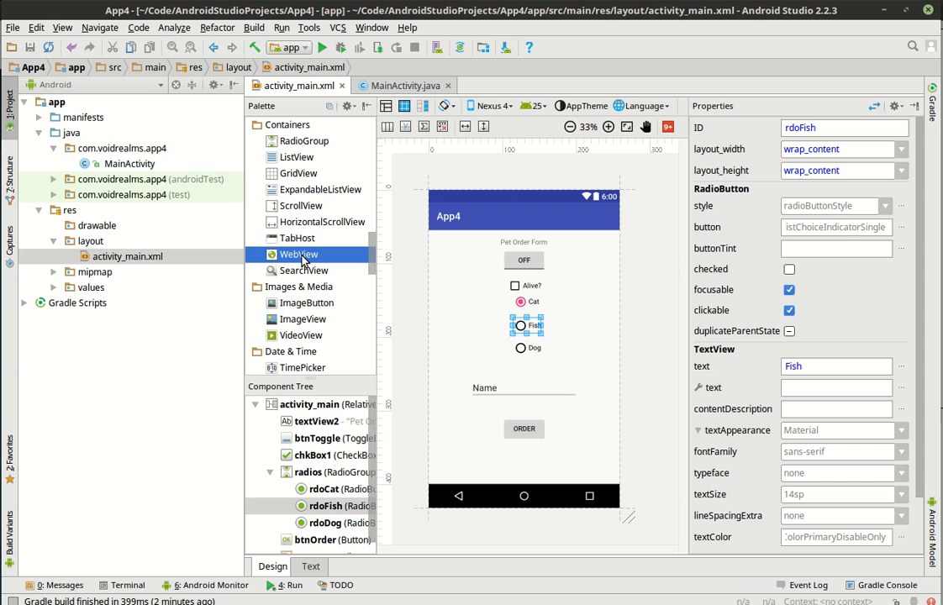
pyautogui.scroll(3)
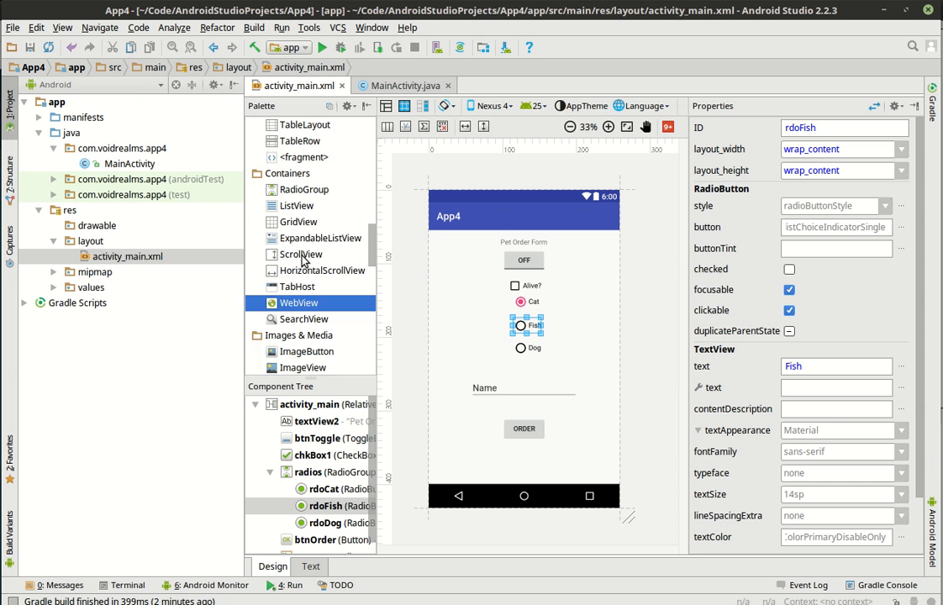
pyautogui.scroll(3)
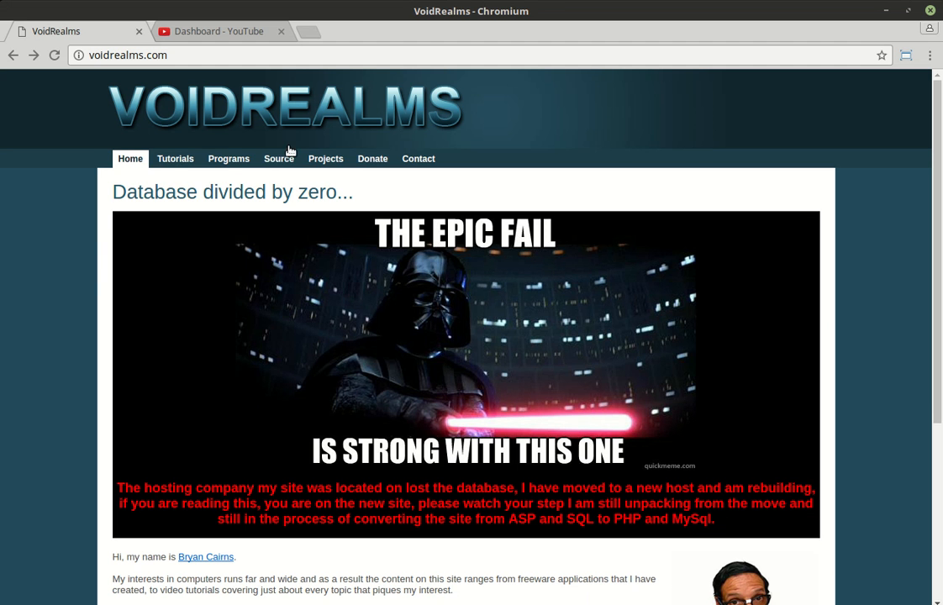
# On VoidRealms, filter the tutorials to Android, then show the Contact Bryan page
pyautogui.click(174, 158)
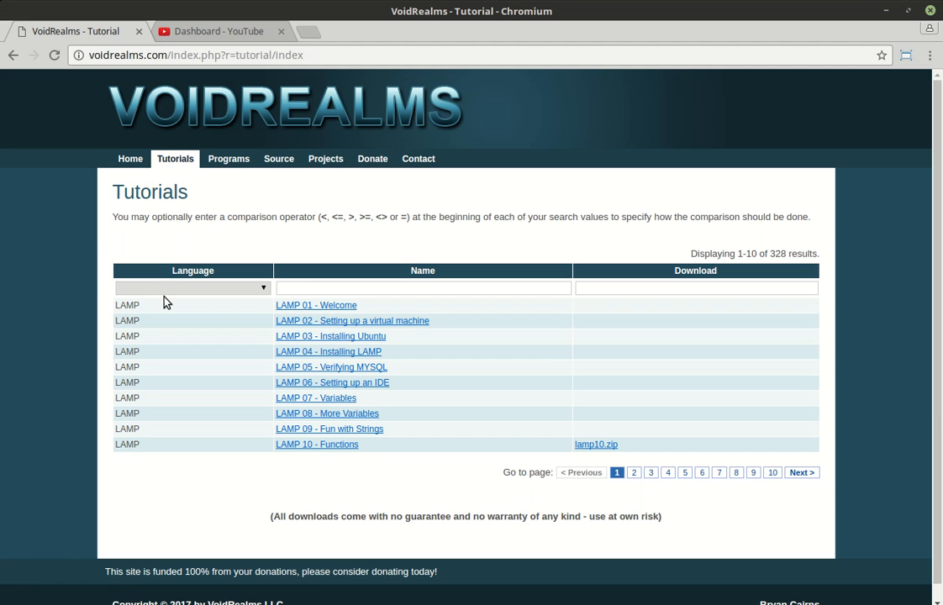
pyautogui.click(192, 287)
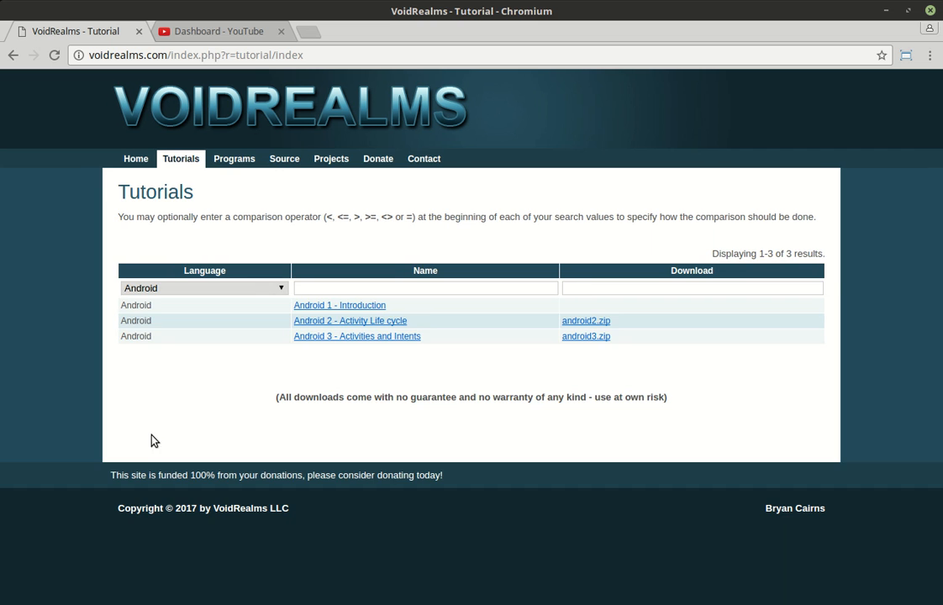
pyautogui.moveTo(404, 365)
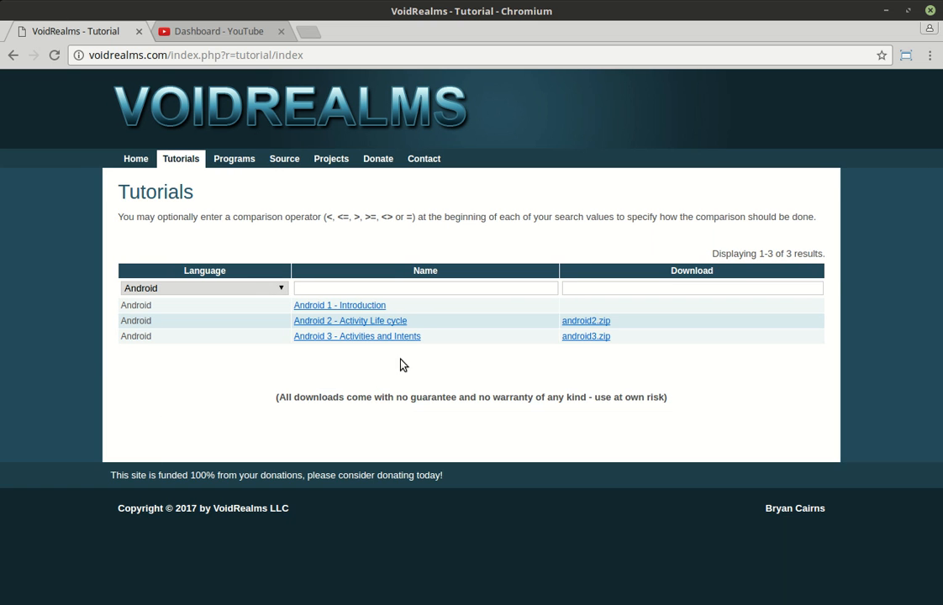
pyautogui.moveTo(424, 372)
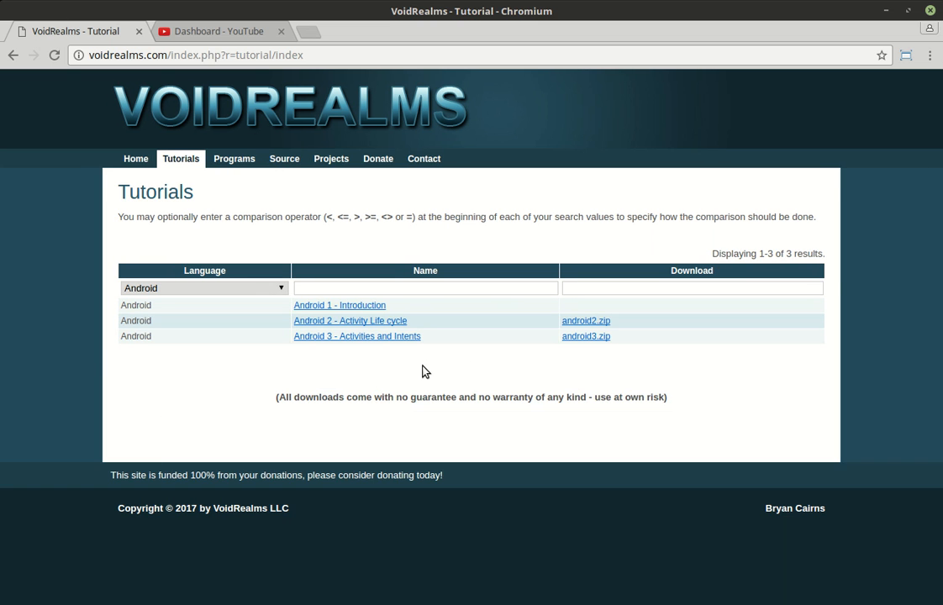
pyautogui.moveTo(424, 159)
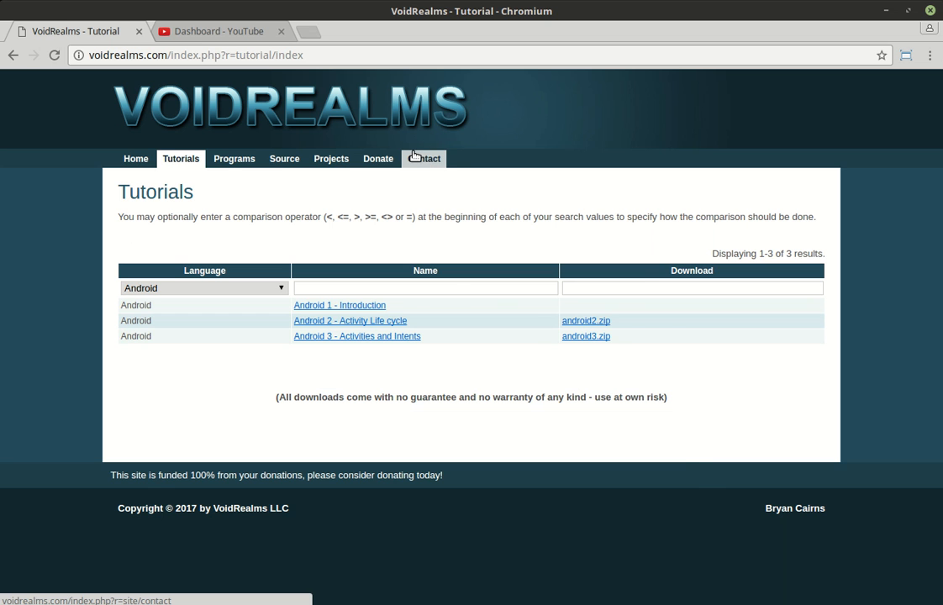
pyautogui.click(424, 158)
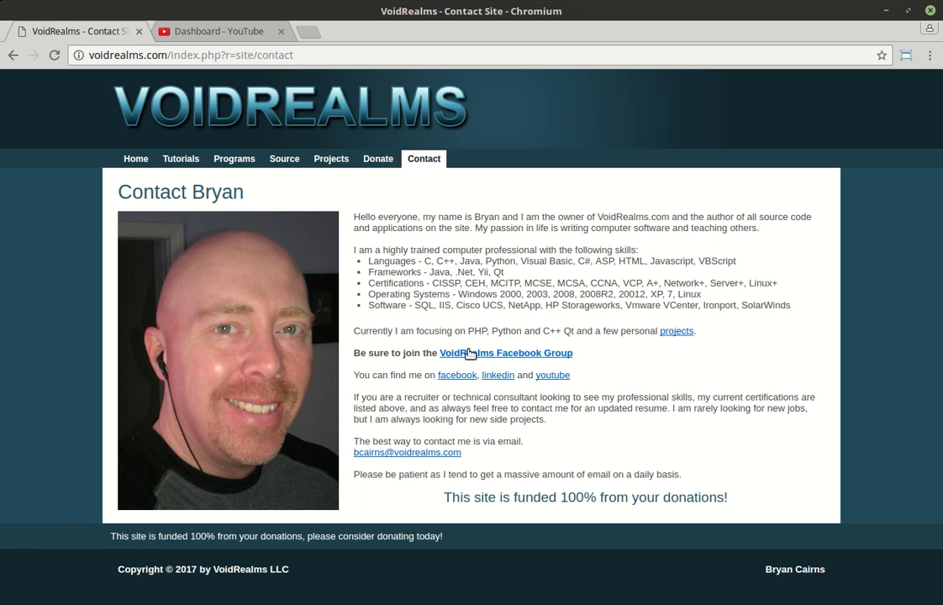